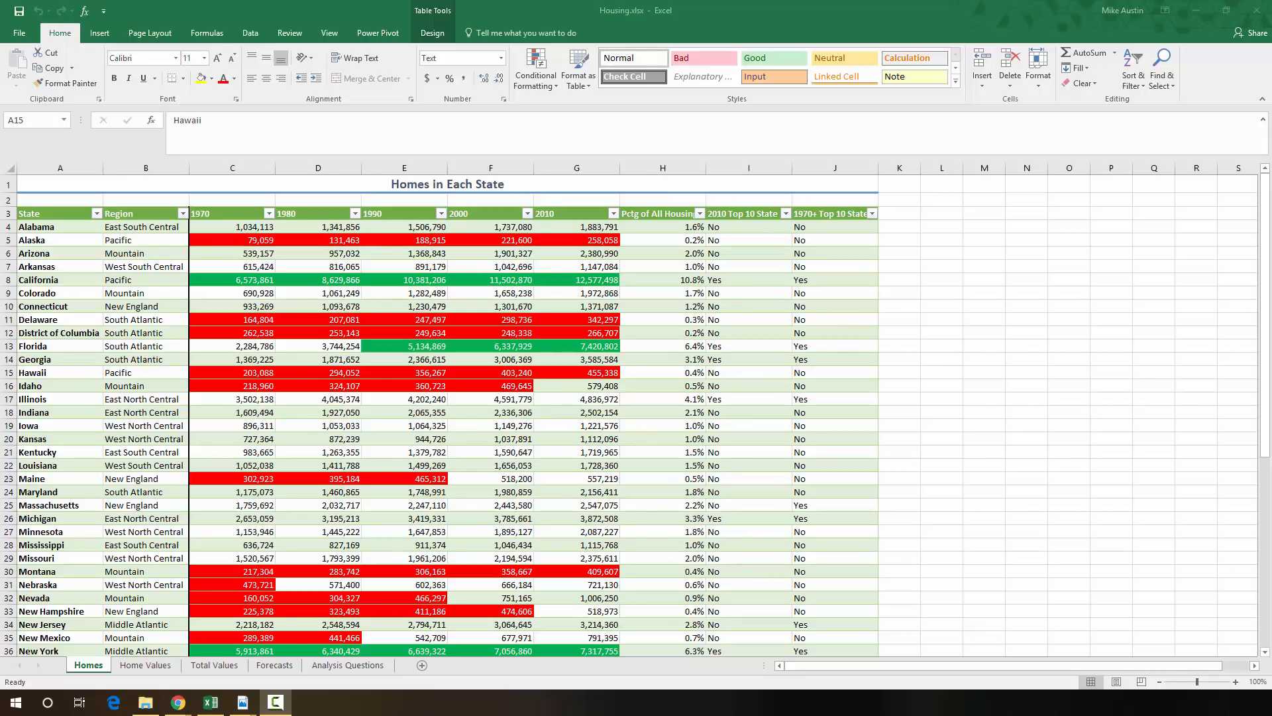
pyautogui.moveTo(1188, 326)
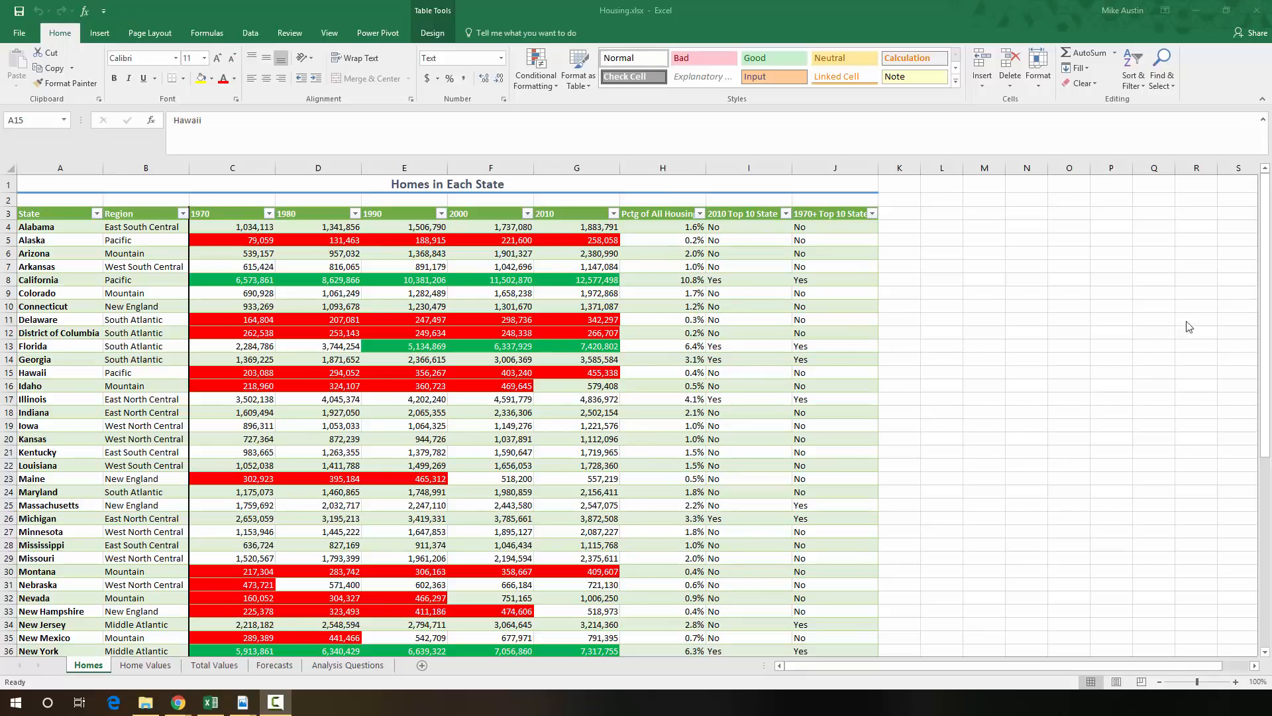
pyautogui.moveTo(966, 443)
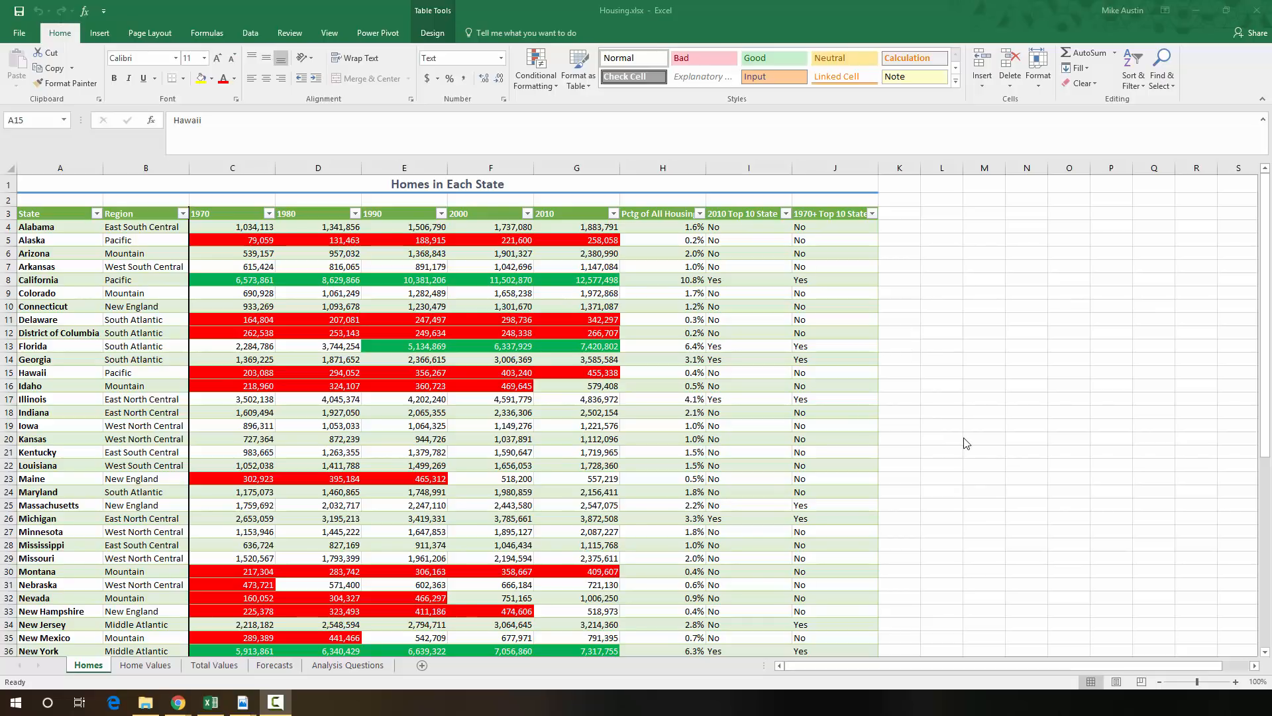
pyautogui.moveTo(1044, 419)
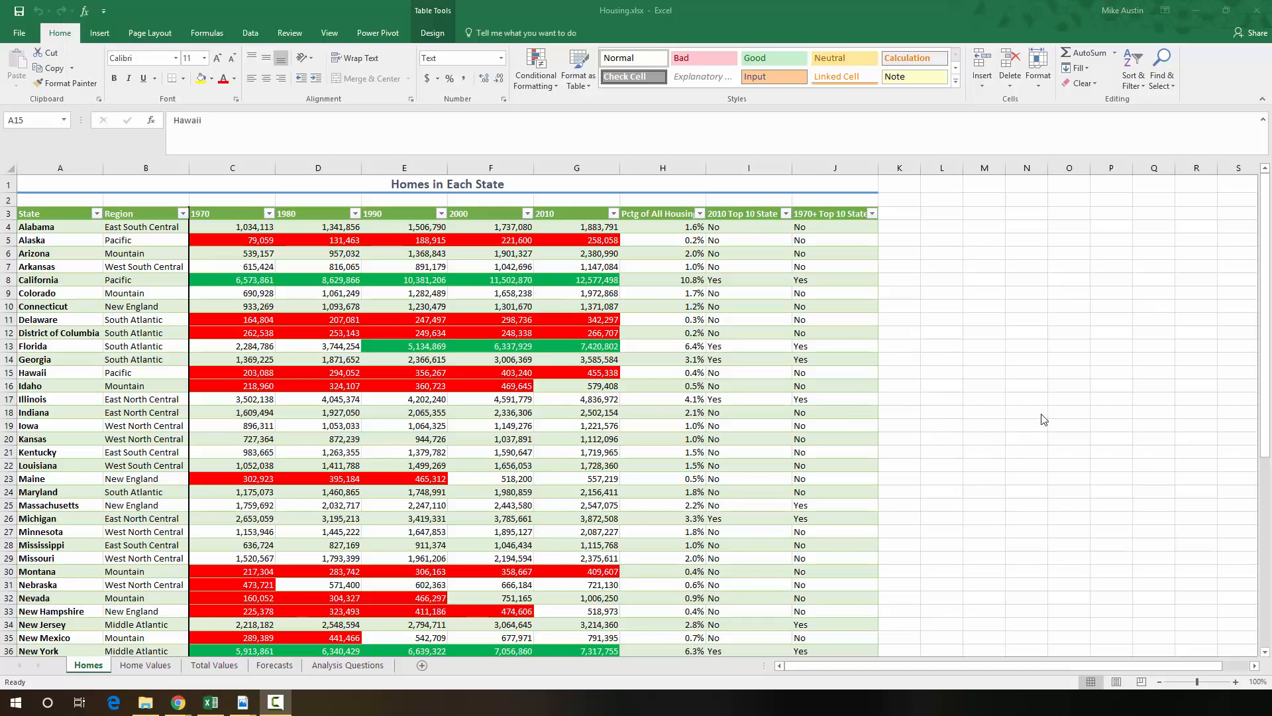
pyautogui.moveTo(881, 279)
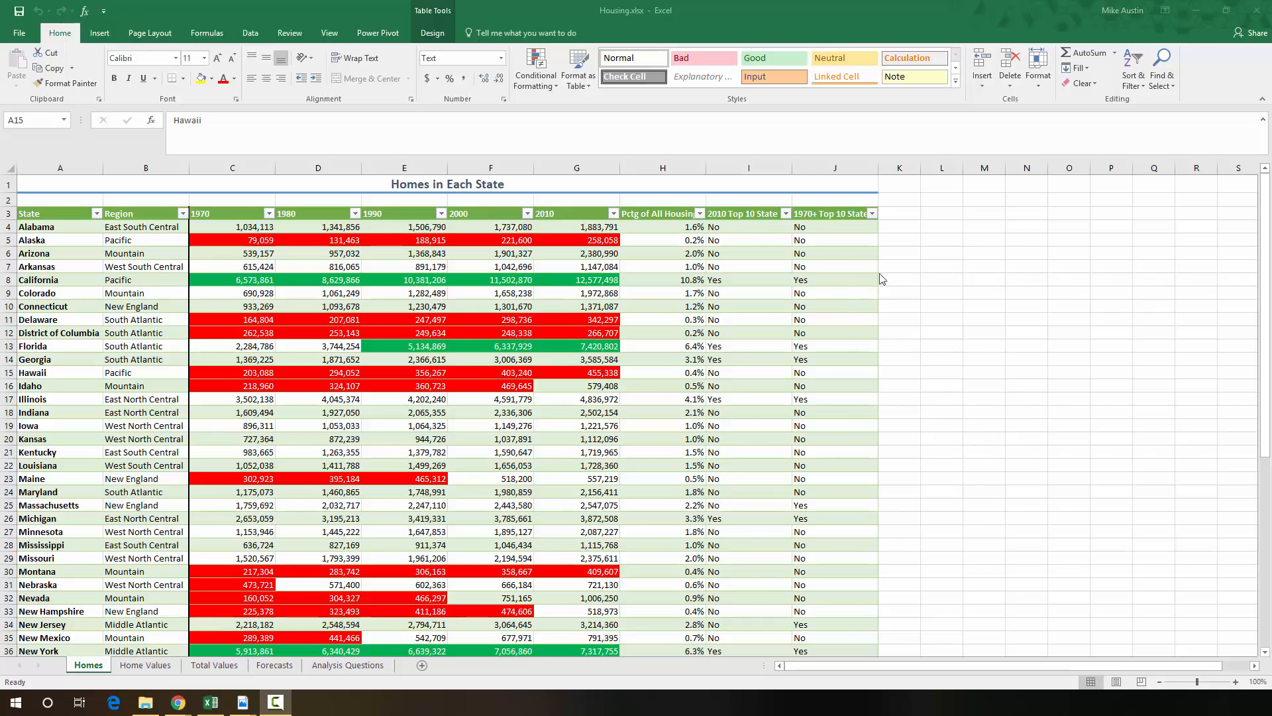
pyautogui.moveTo(530, 491)
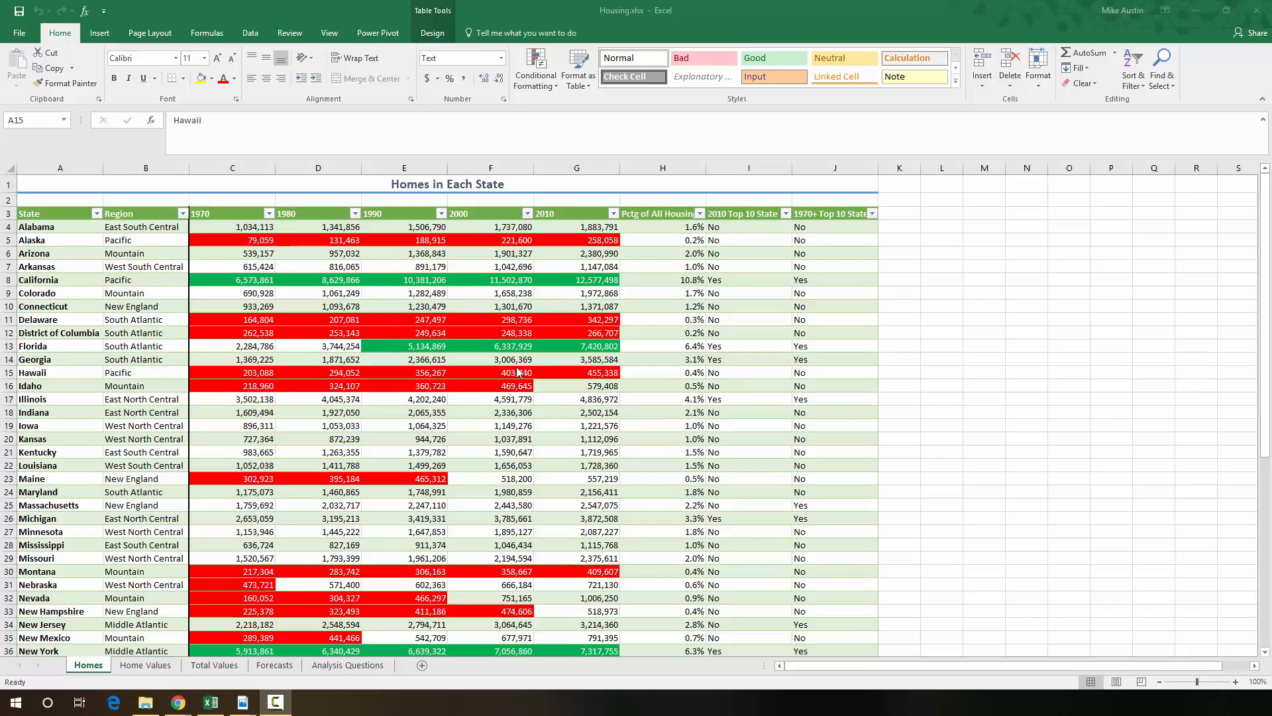
pyautogui.moveTo(228, 550)
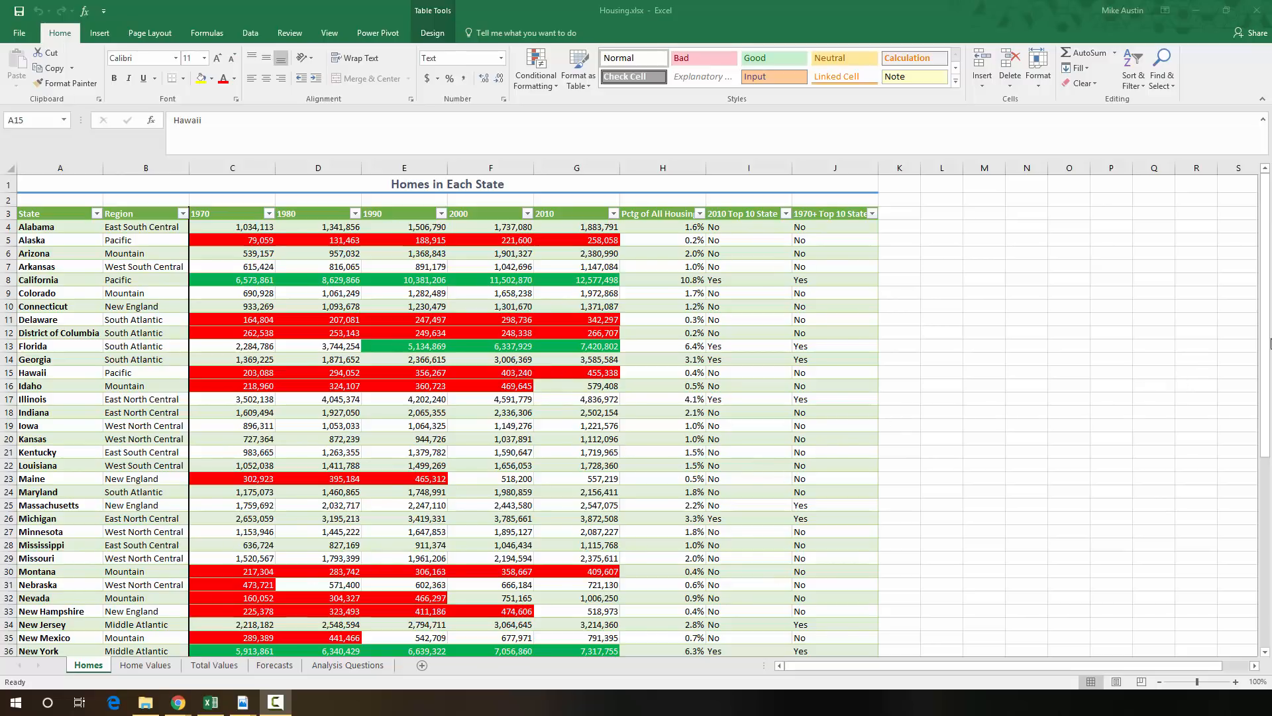
# - Scroll to the bottom of the Homes table and select the empty 1970 Correlation cell C60
pyautogui.scroll(-3)
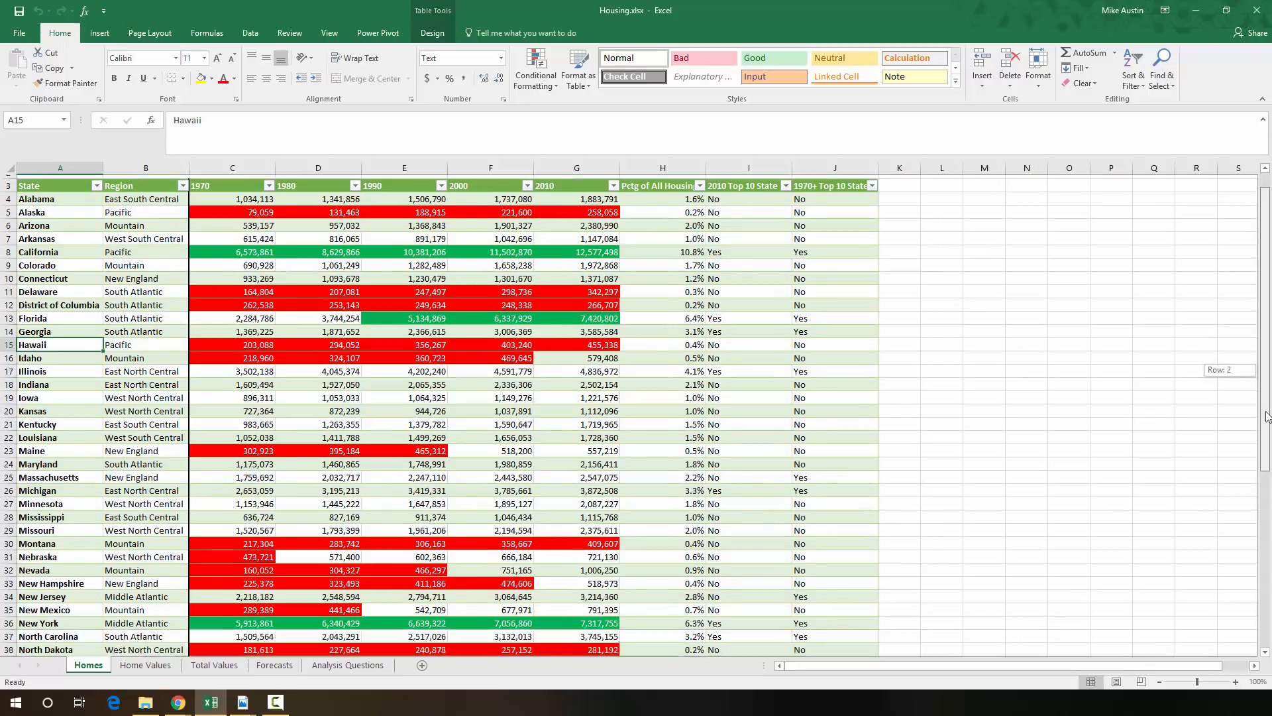
pyautogui.scroll(-3)
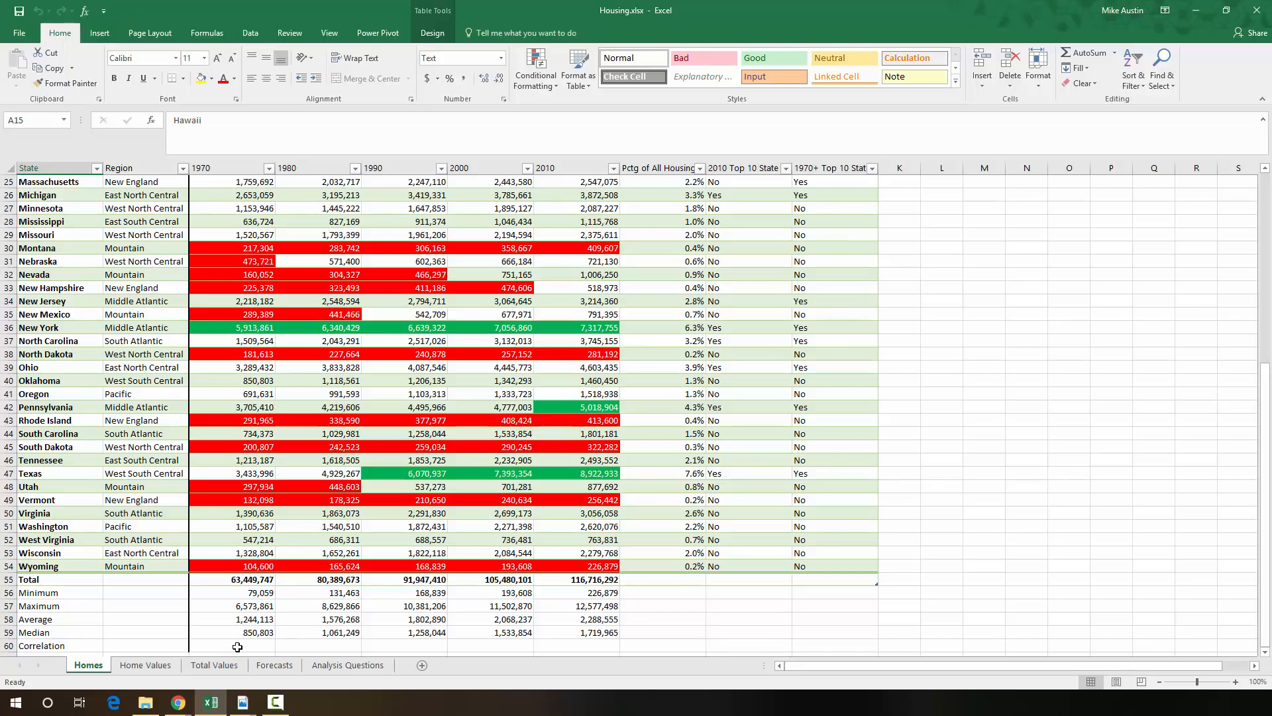
pyautogui.click(232, 645)
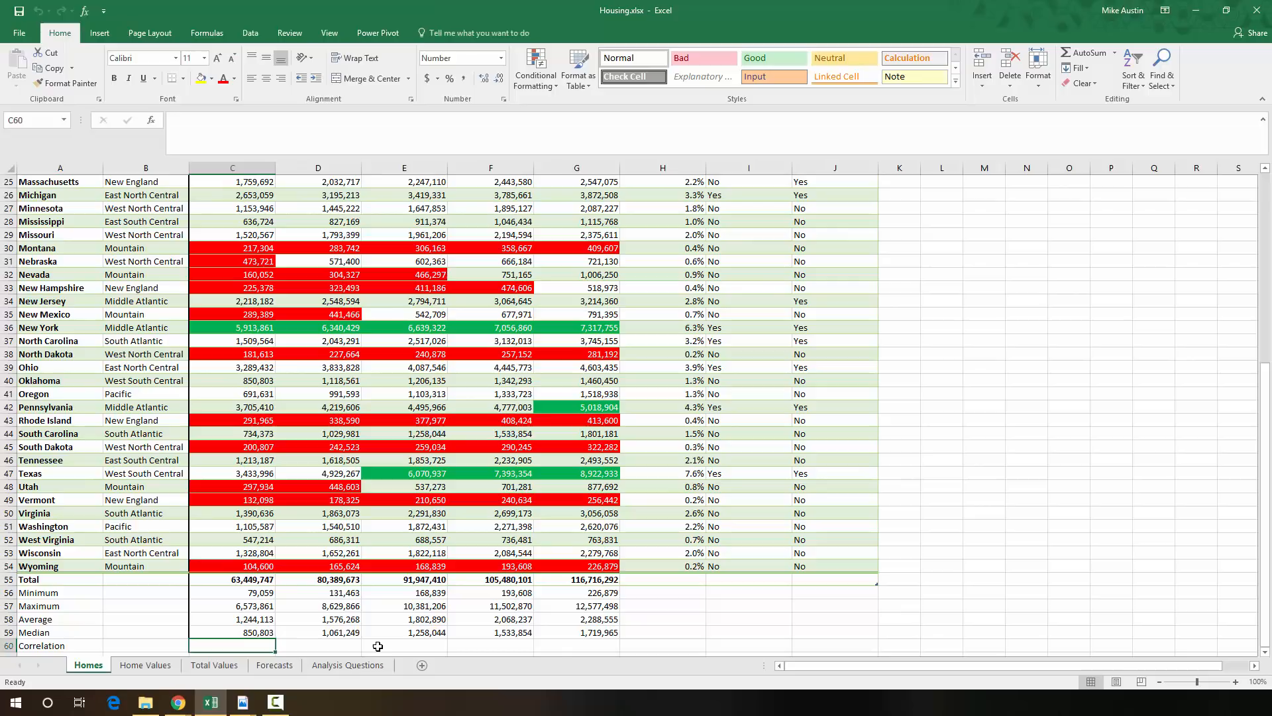
pyautogui.moveTo(258, 651)
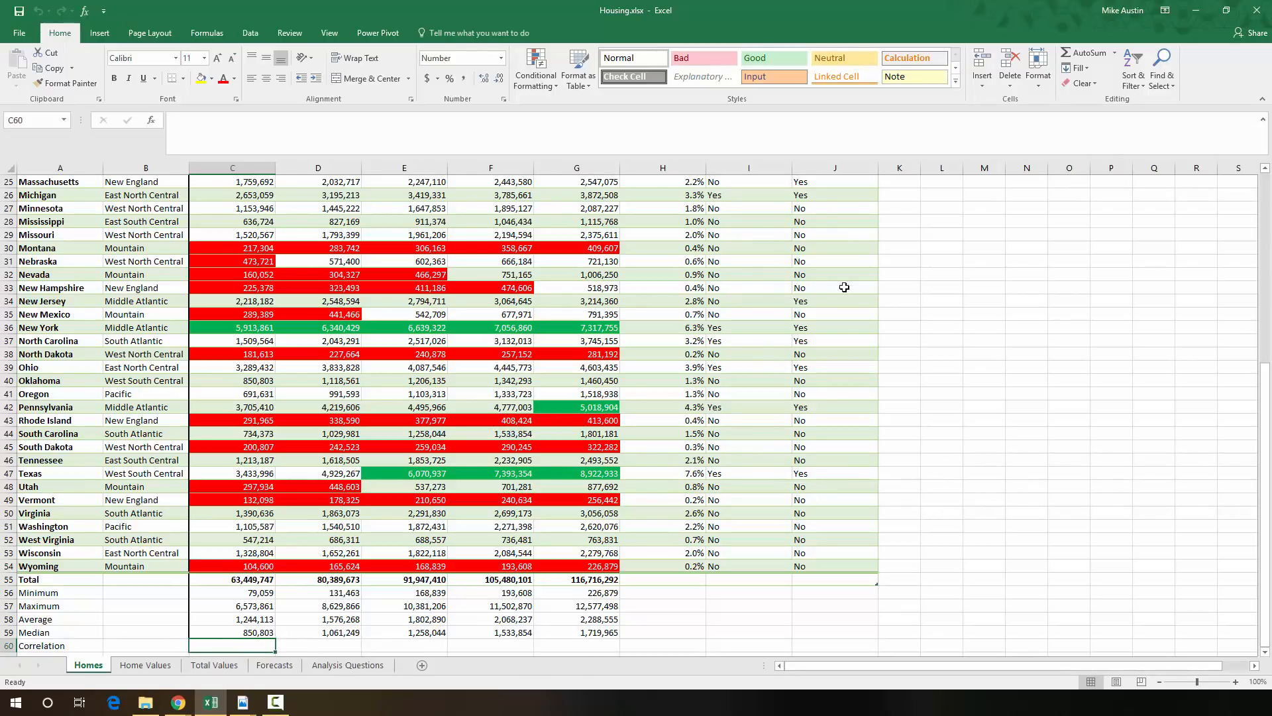
pyautogui.moveTo(202, 133)
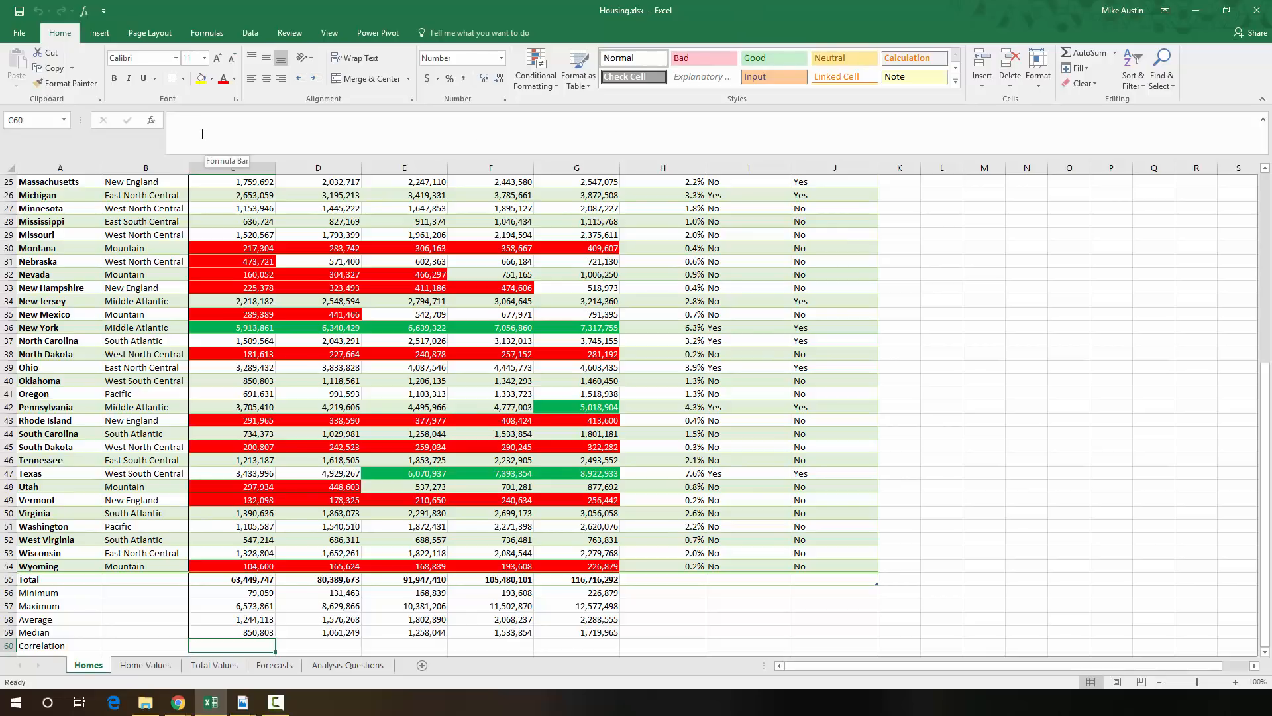
pyautogui.moveTo(151, 119)
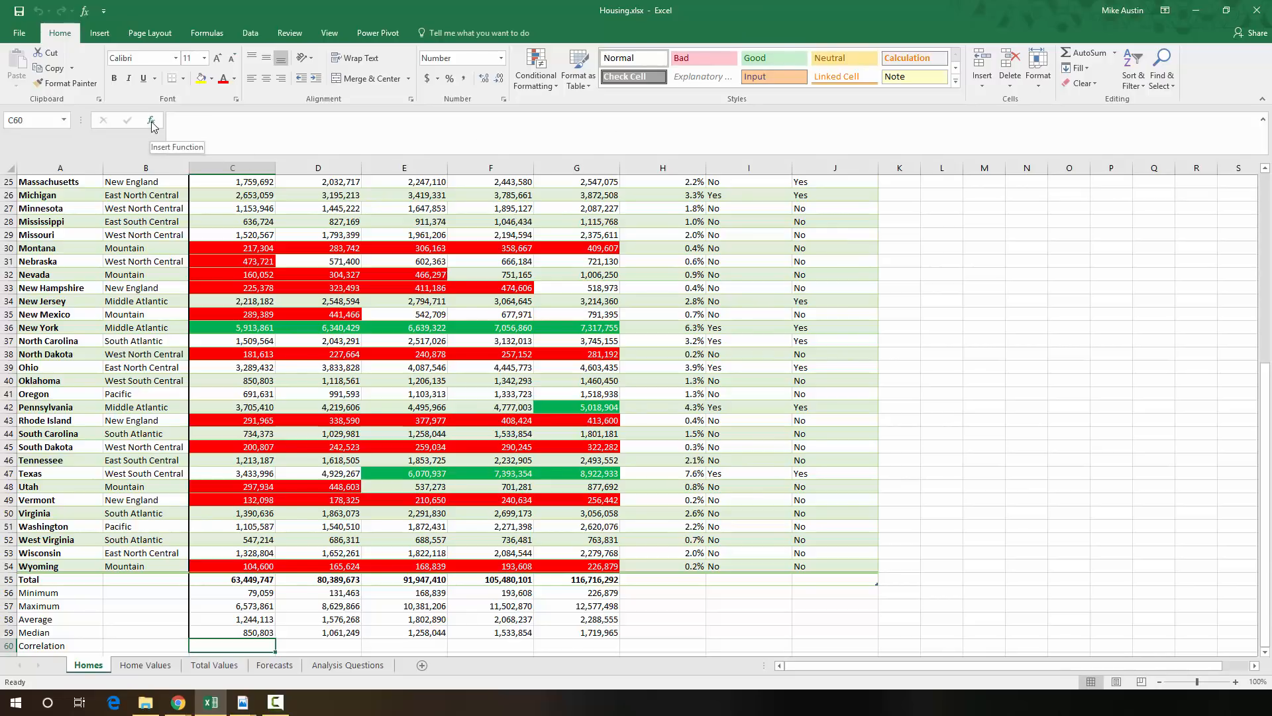
# - Insert the CORREL function into C60 by searching the function list for 'co'
pyautogui.click(152, 120)
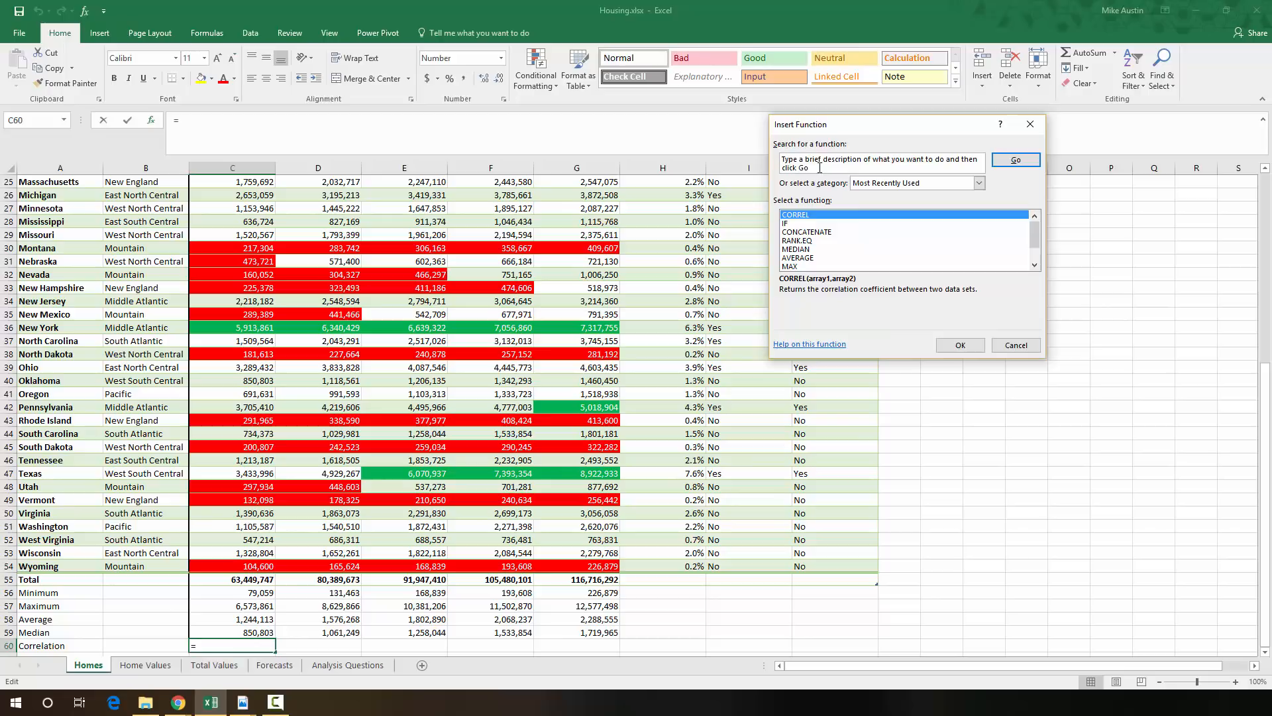
pyautogui.write('correl')
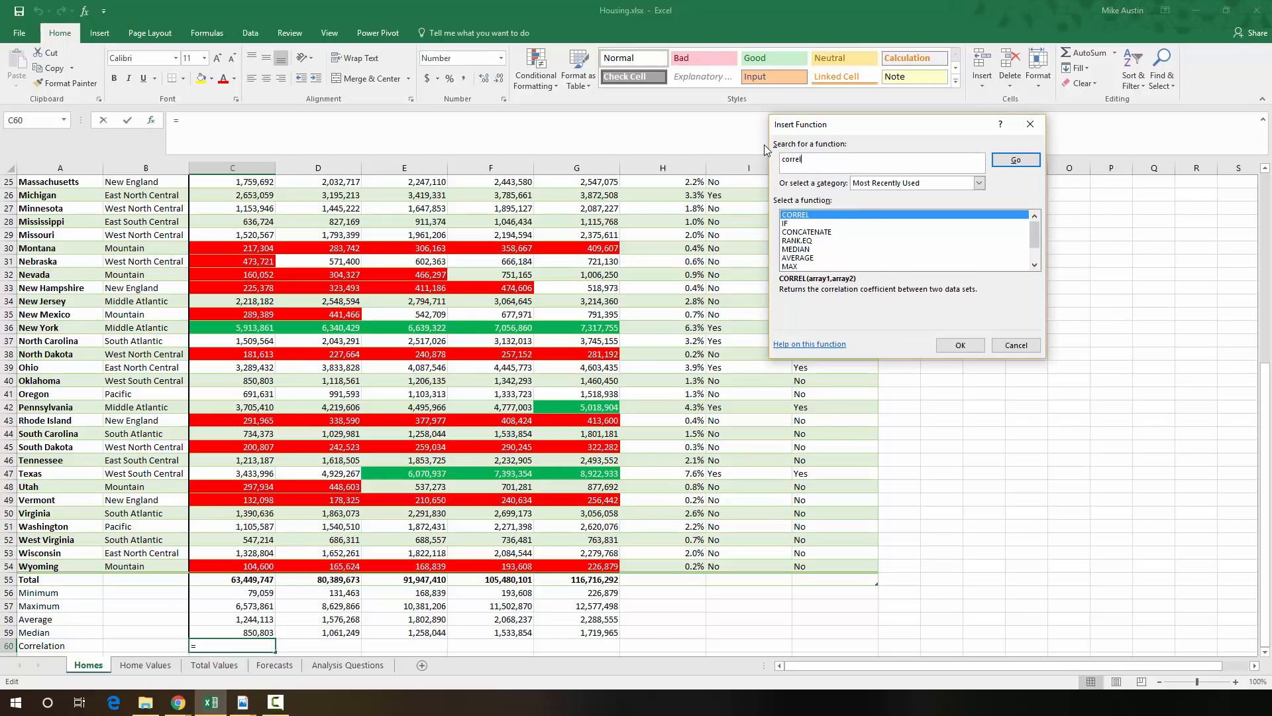
pyautogui.click(1015, 159)
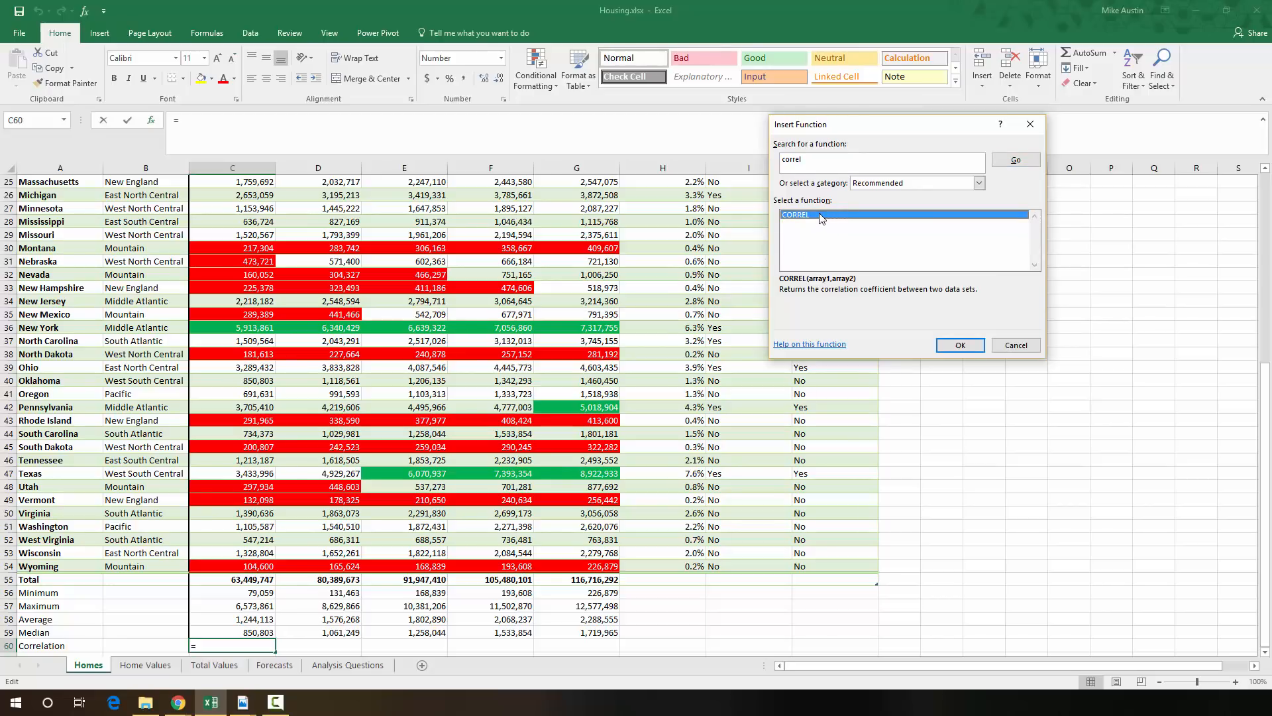
pyautogui.click(959, 344)
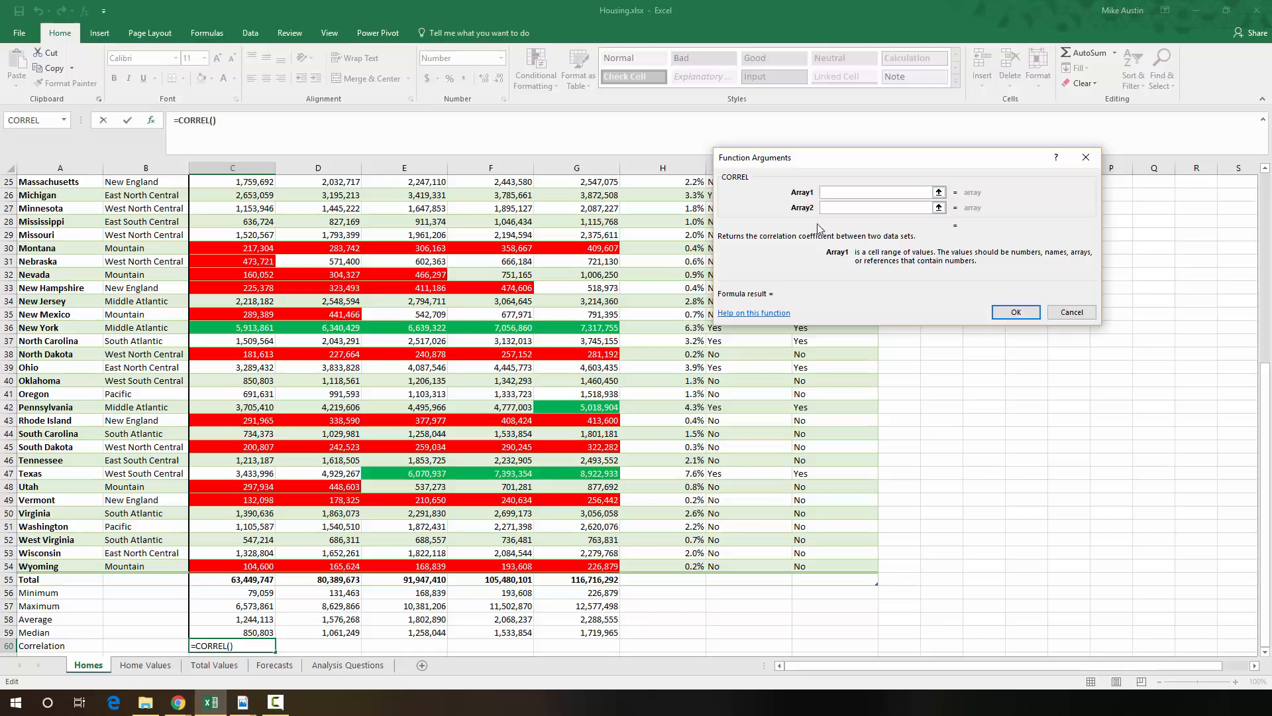
# - Set CORREL's first array to the Homes sheet's 1970 column, C4:C54 (Table1[1970])
pyautogui.click(876, 192)
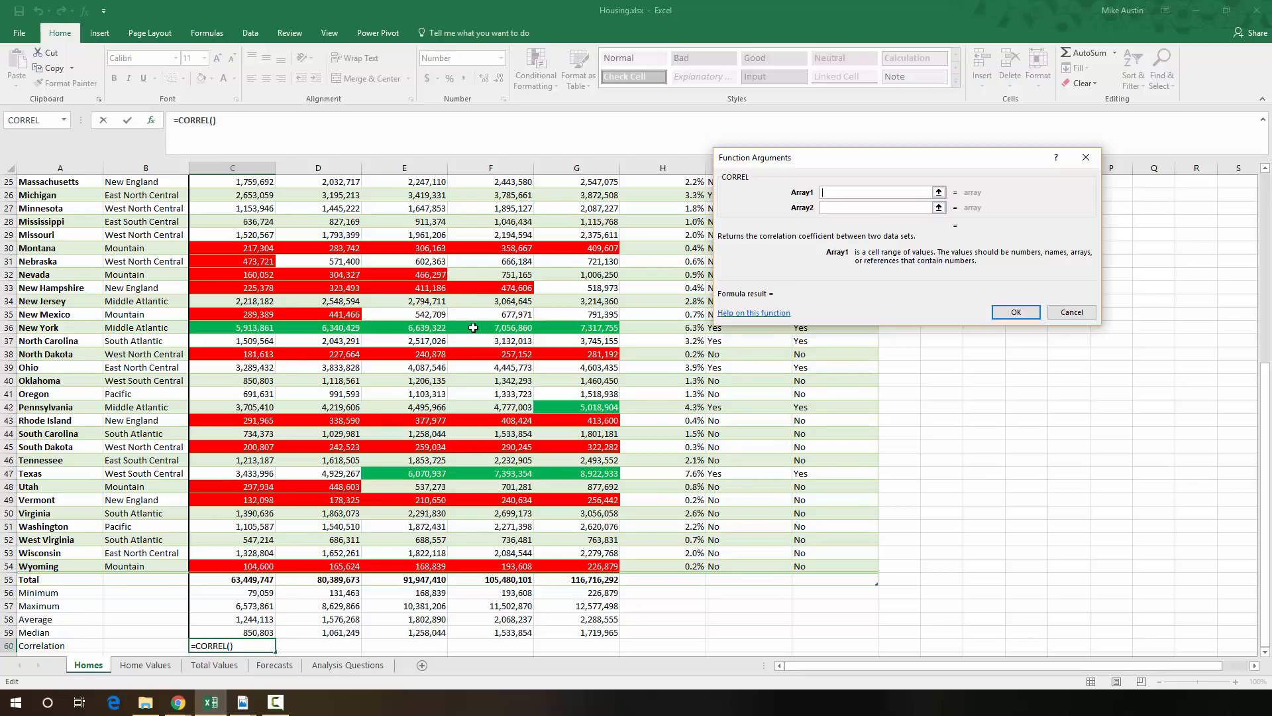
pyautogui.moveTo(868, 294)
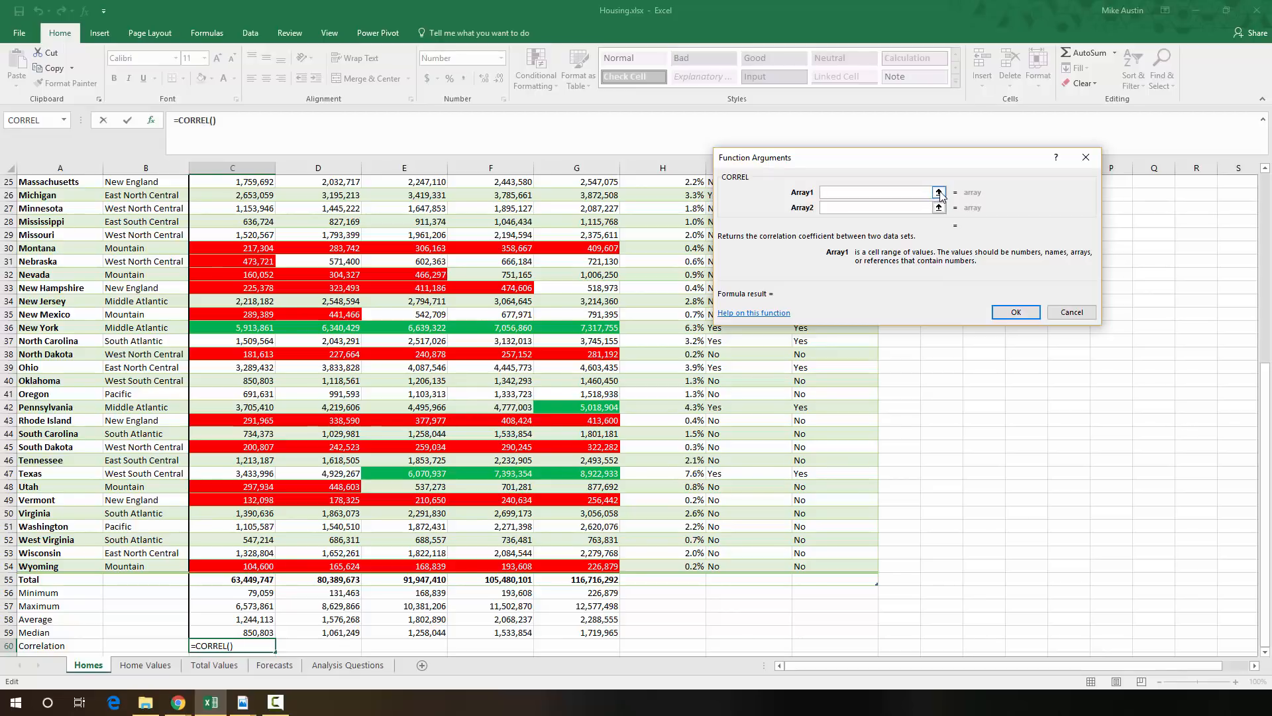
pyautogui.click(939, 193)
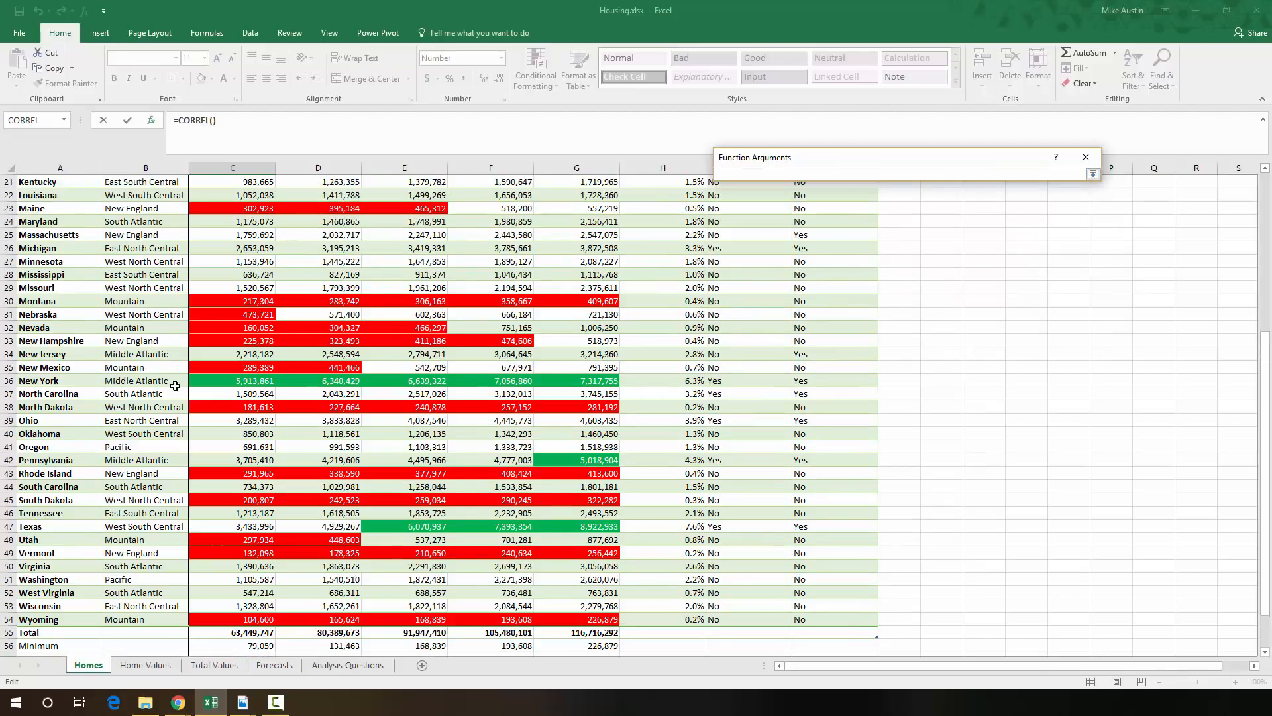
pyautogui.scroll(3)
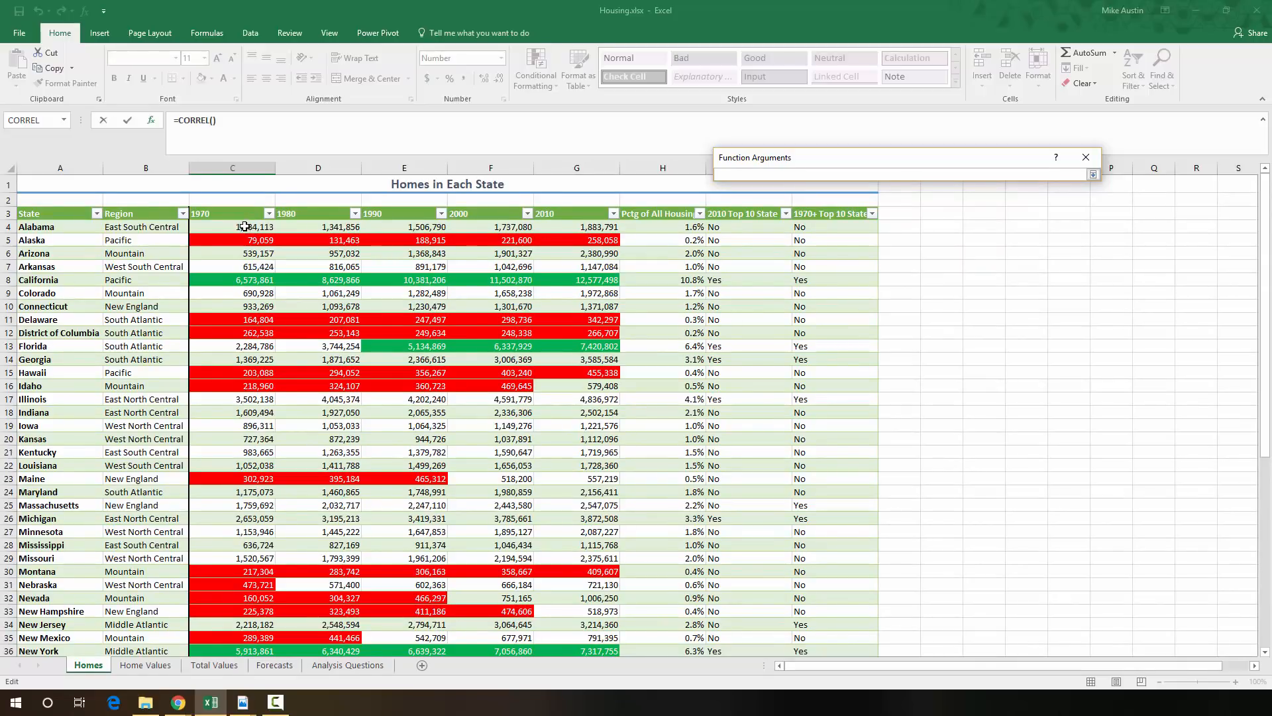
pyautogui.click(232, 226)
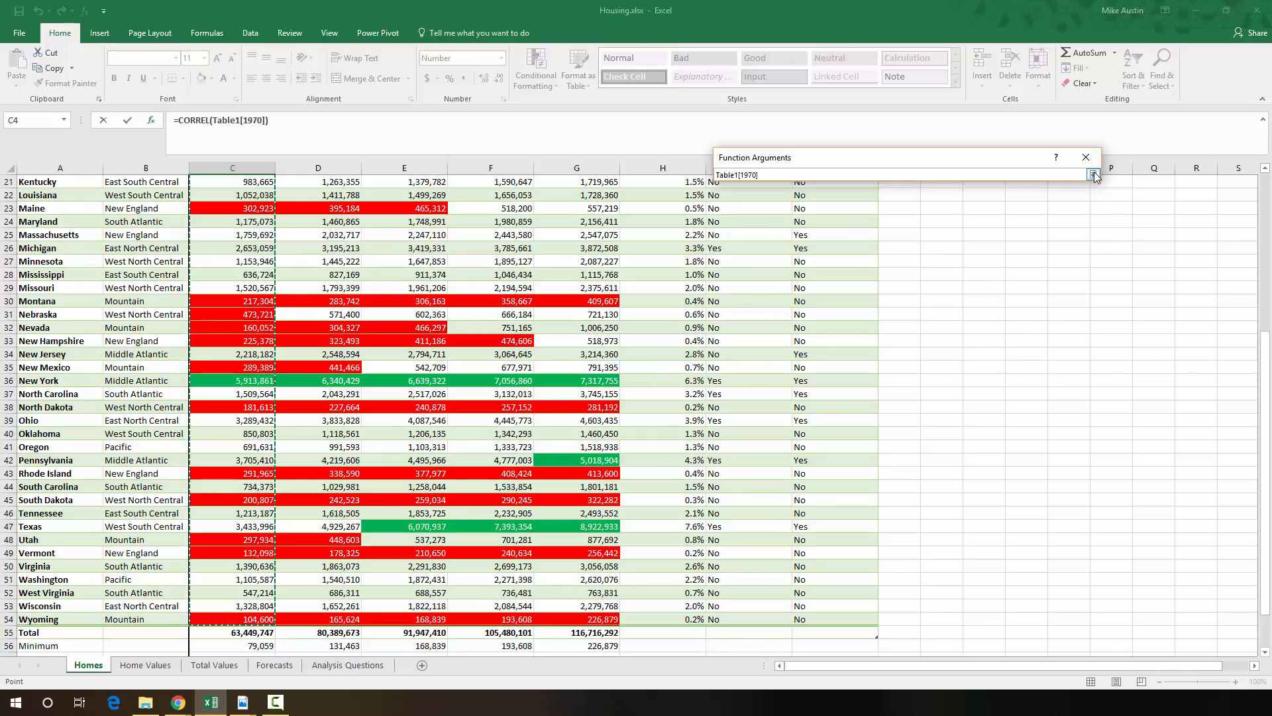
pyautogui.click(1092, 174)
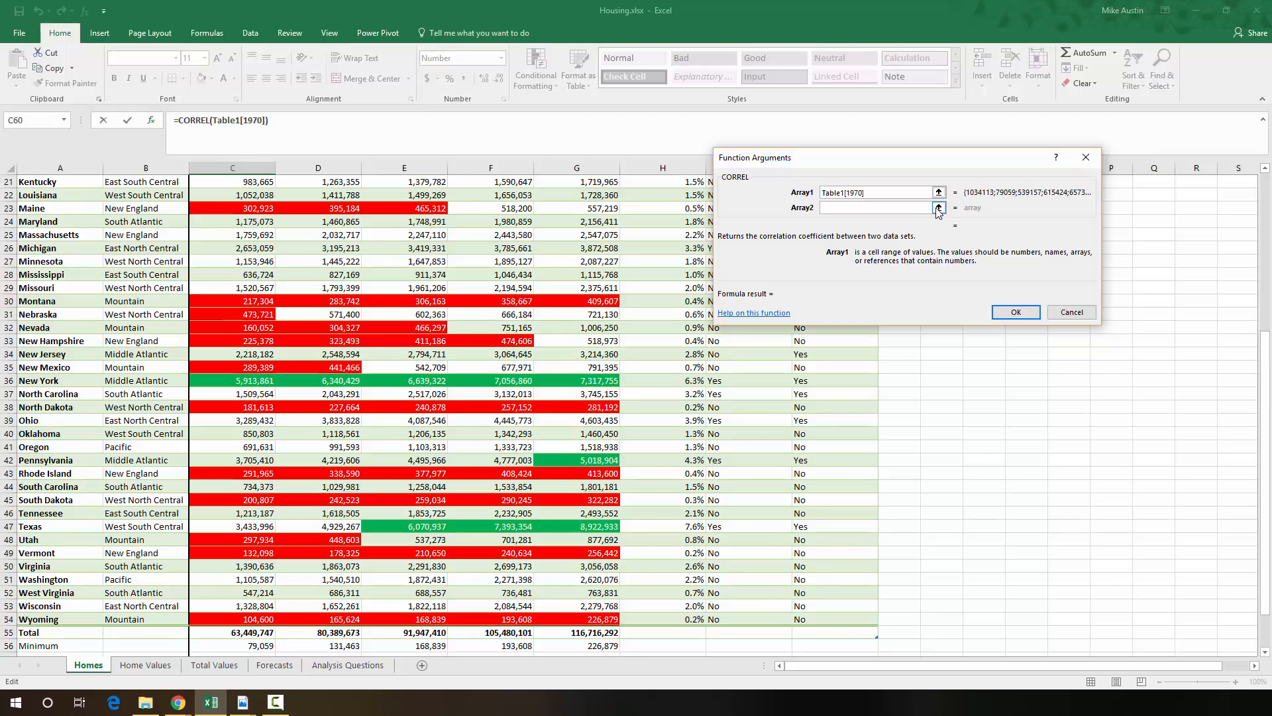
# - Set Array2 to the Home Values 1970 column (Table3[1970]) and confirm, giving 0.201
pyautogui.click(938, 207)
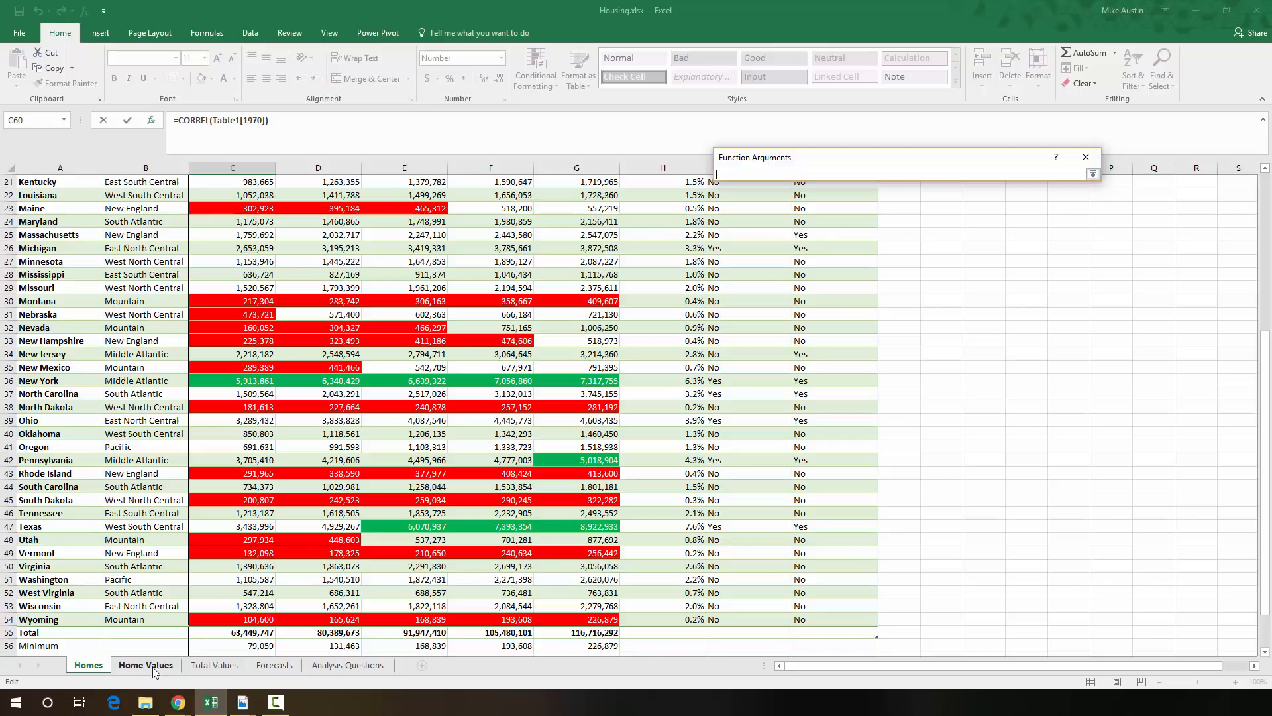
pyautogui.click(145, 664)
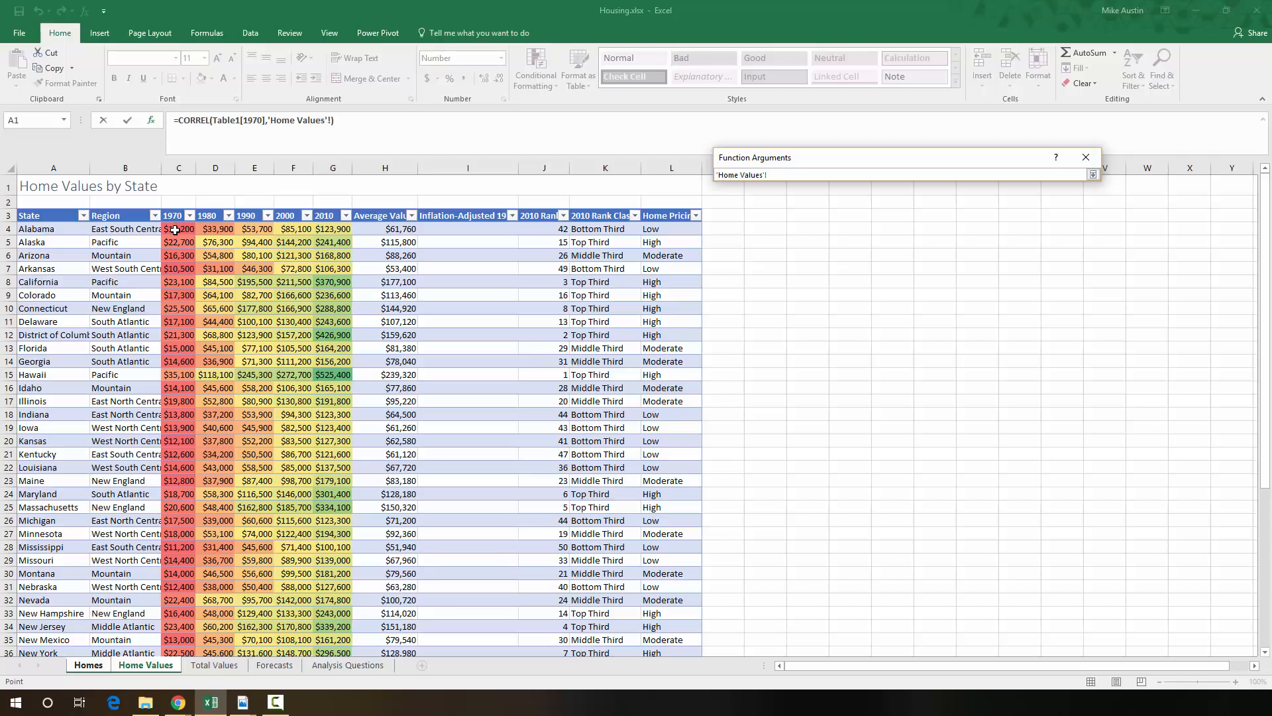
pyautogui.click(177, 228)
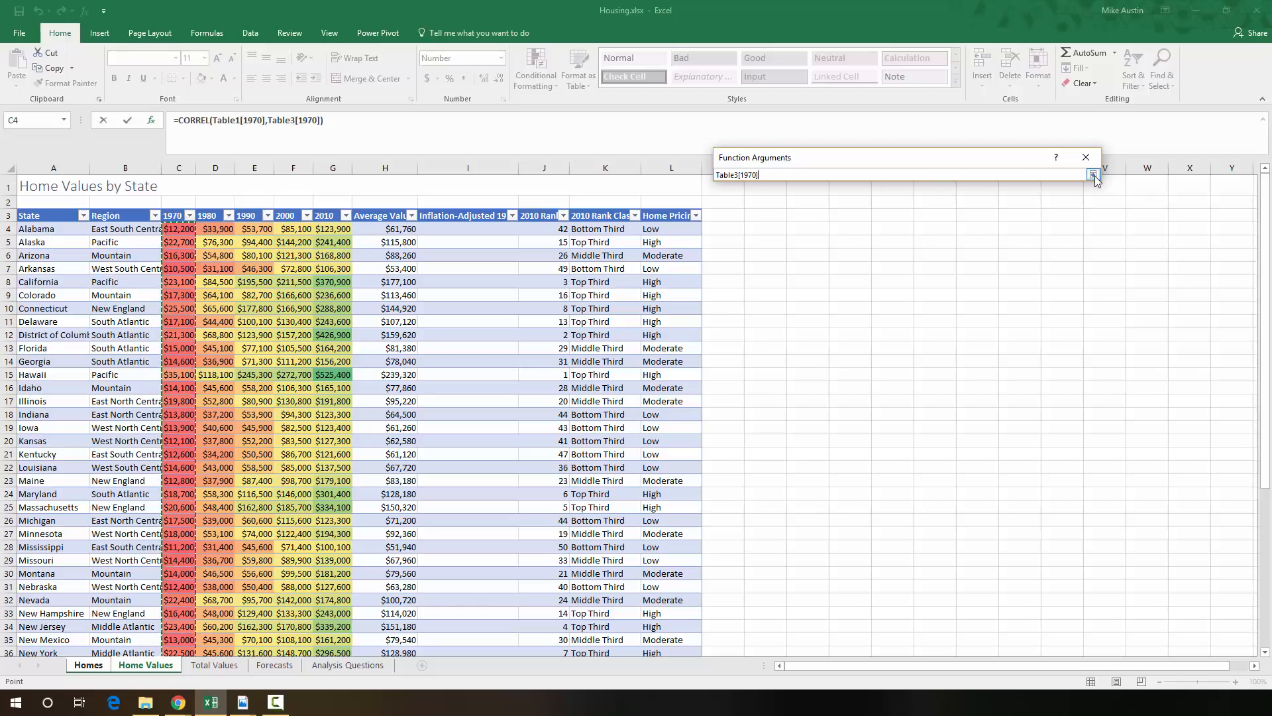
pyautogui.click(1095, 174)
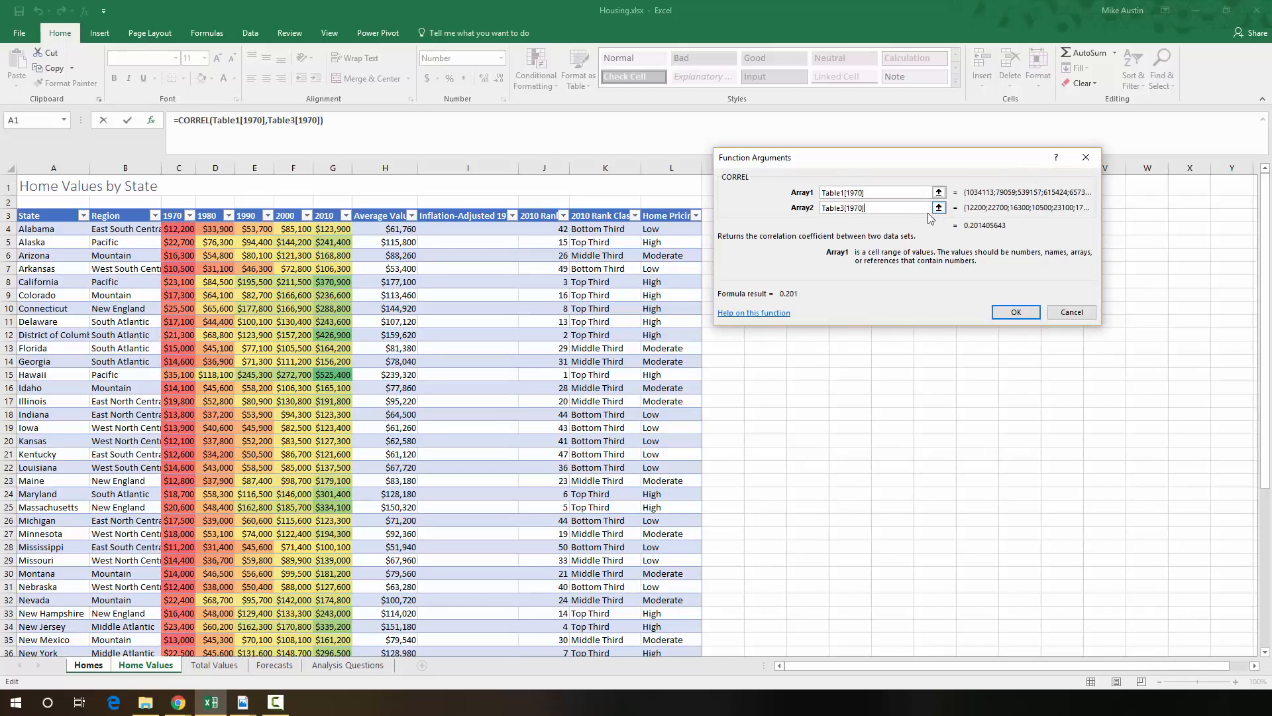
pyautogui.moveTo(1015, 312)
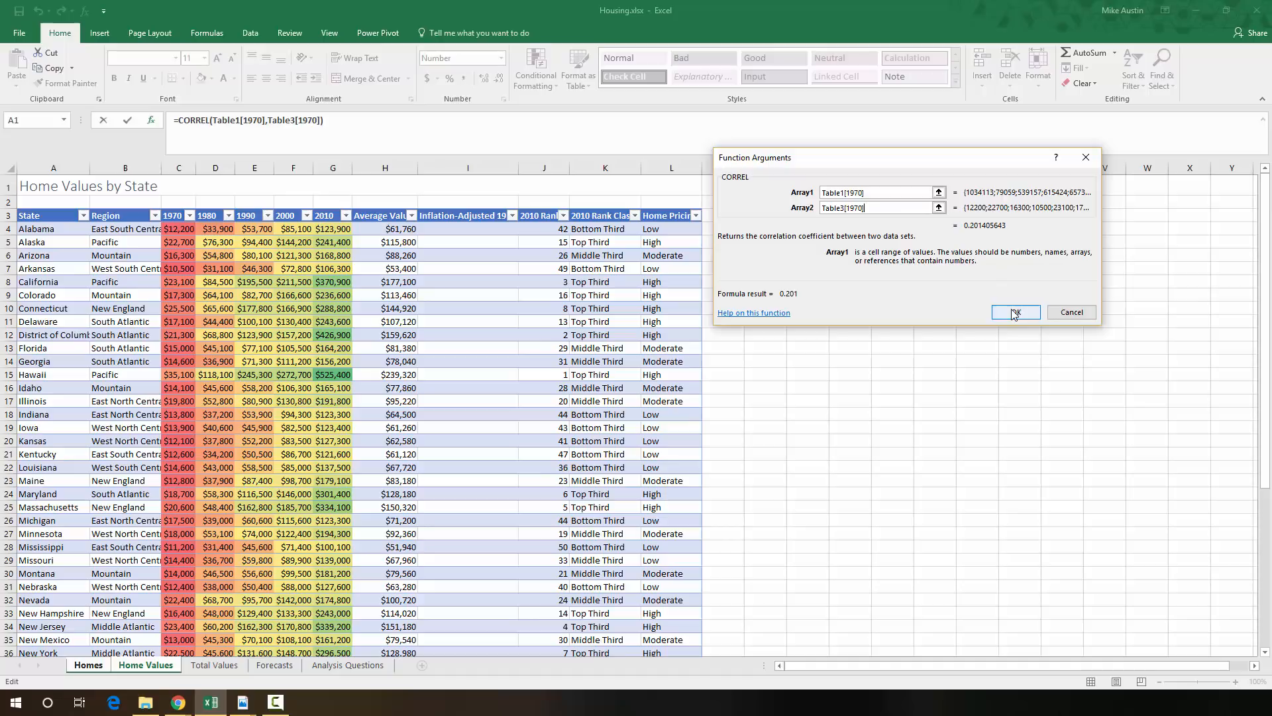
pyautogui.click(1013, 313)
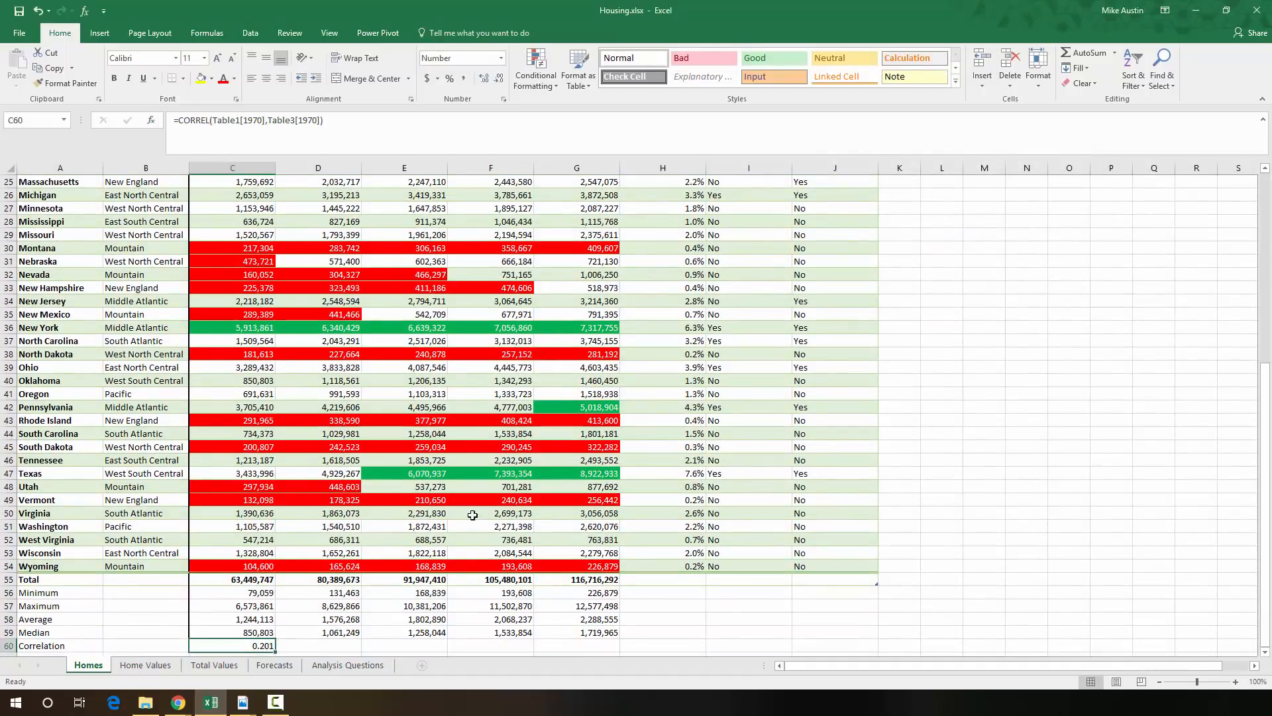
# - Scroll down the Homes sheet below the 1970 Correlation cell
pyautogui.scroll(-3)
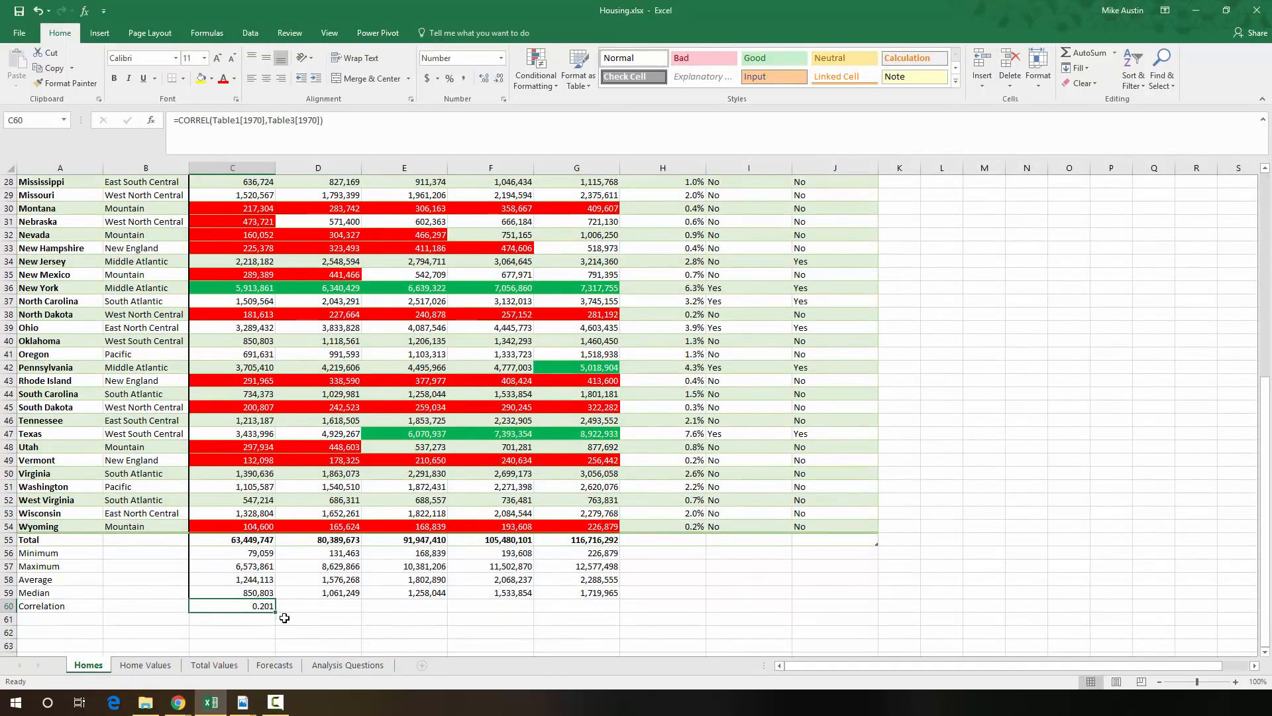
pyautogui.moveTo(266, 619)
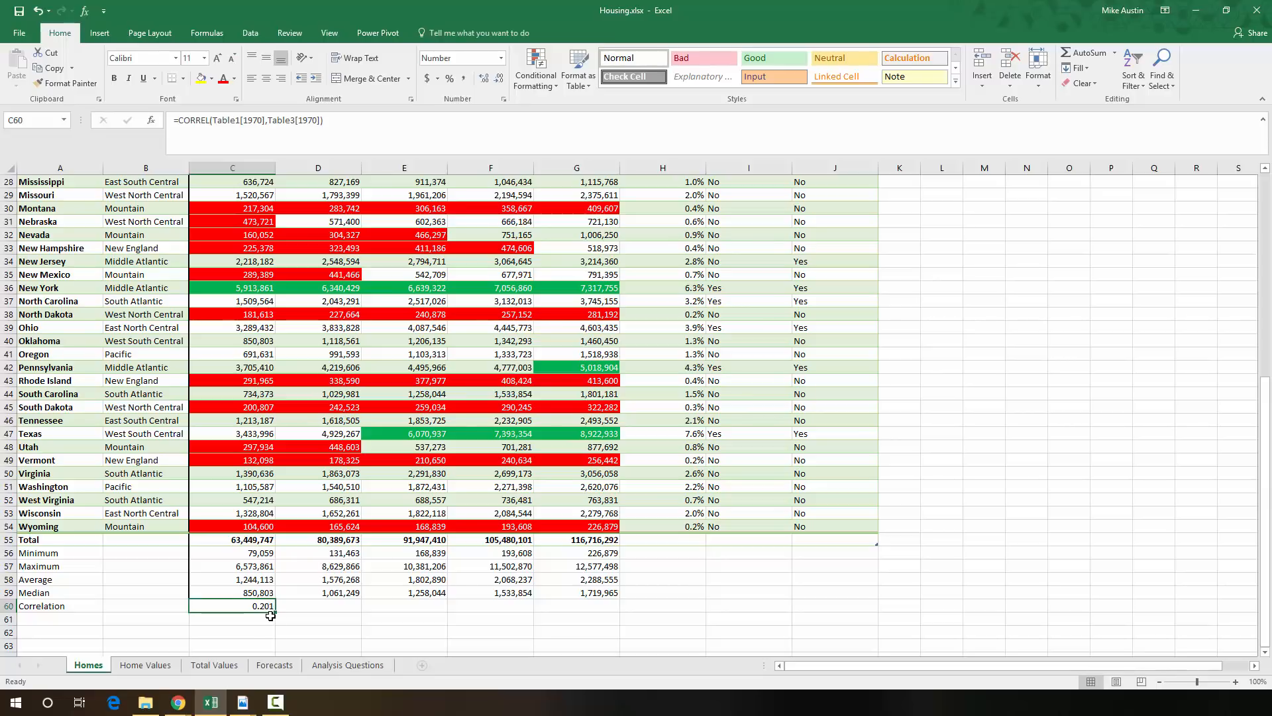
pyautogui.moveTo(278, 609)
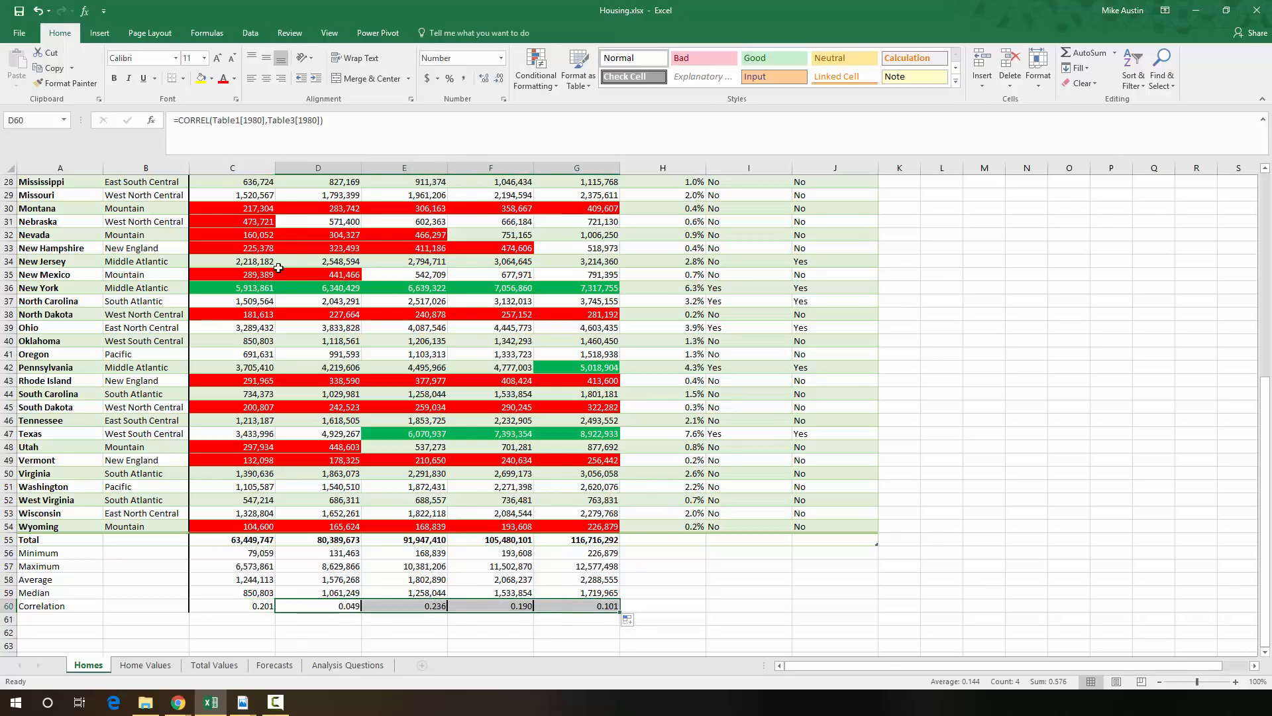
pyautogui.moveTo(426, 604)
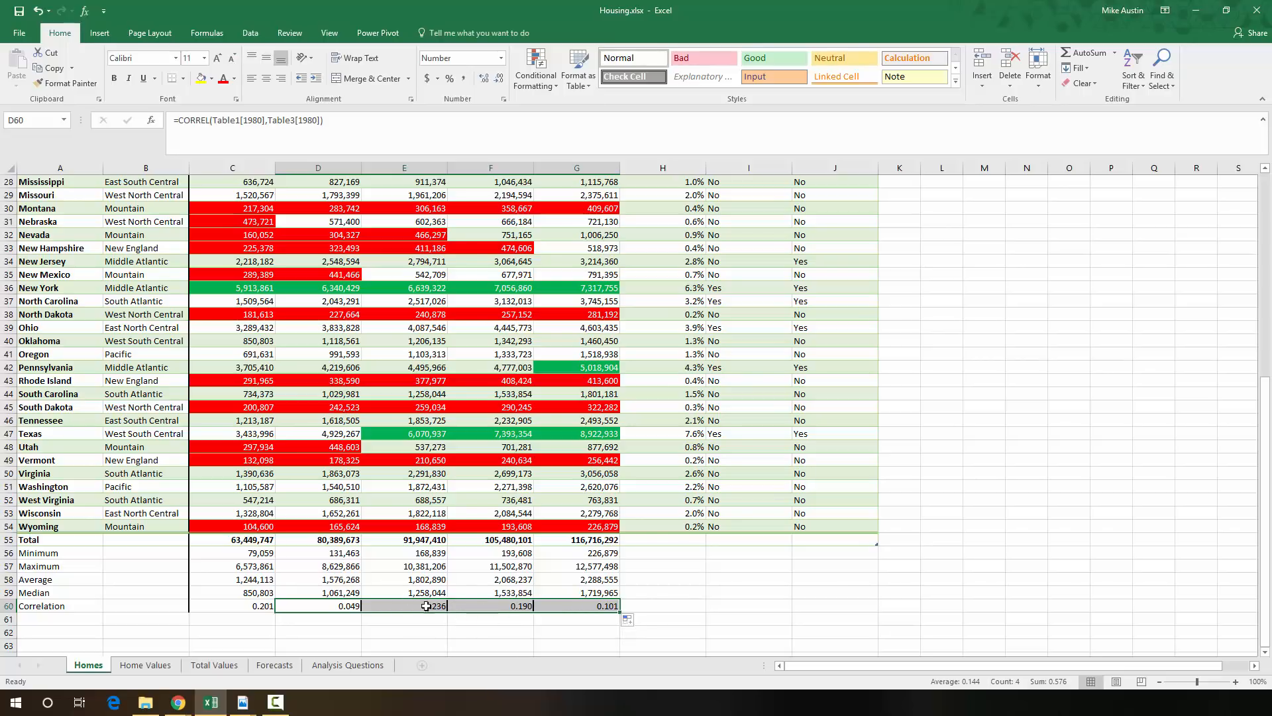
pyautogui.moveTo(162, 96)
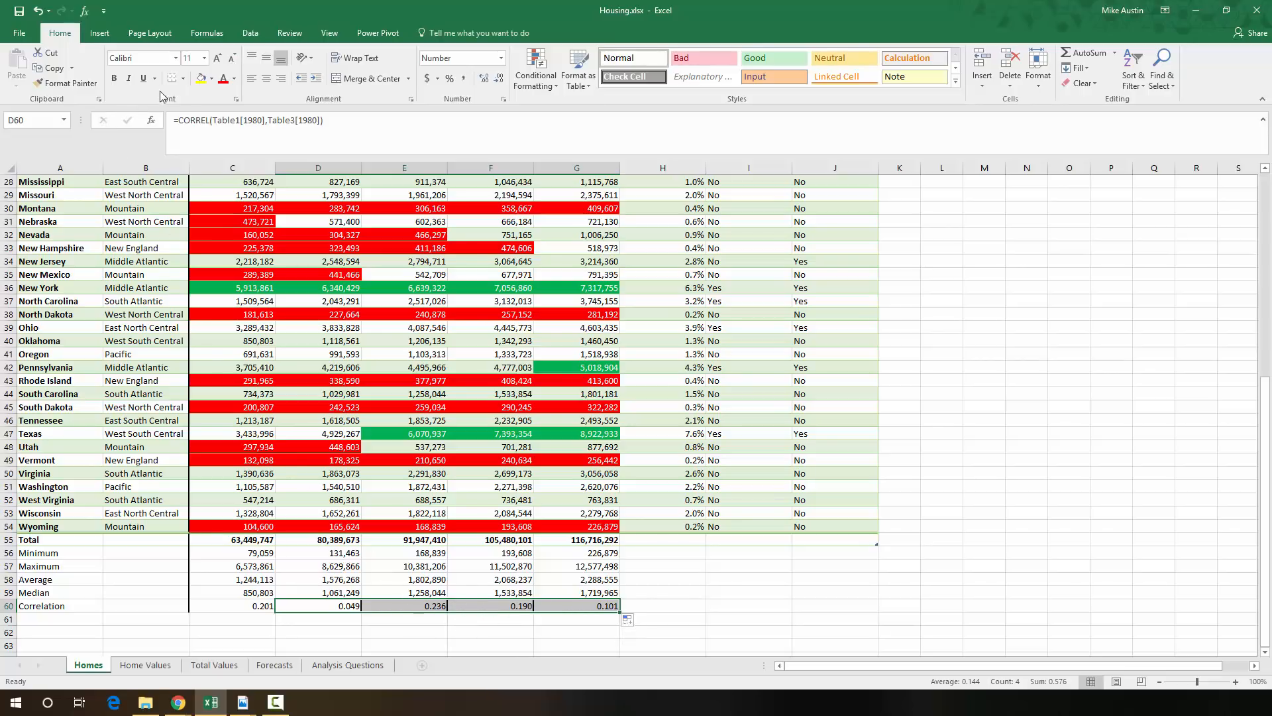
pyautogui.moveTo(171, 78)
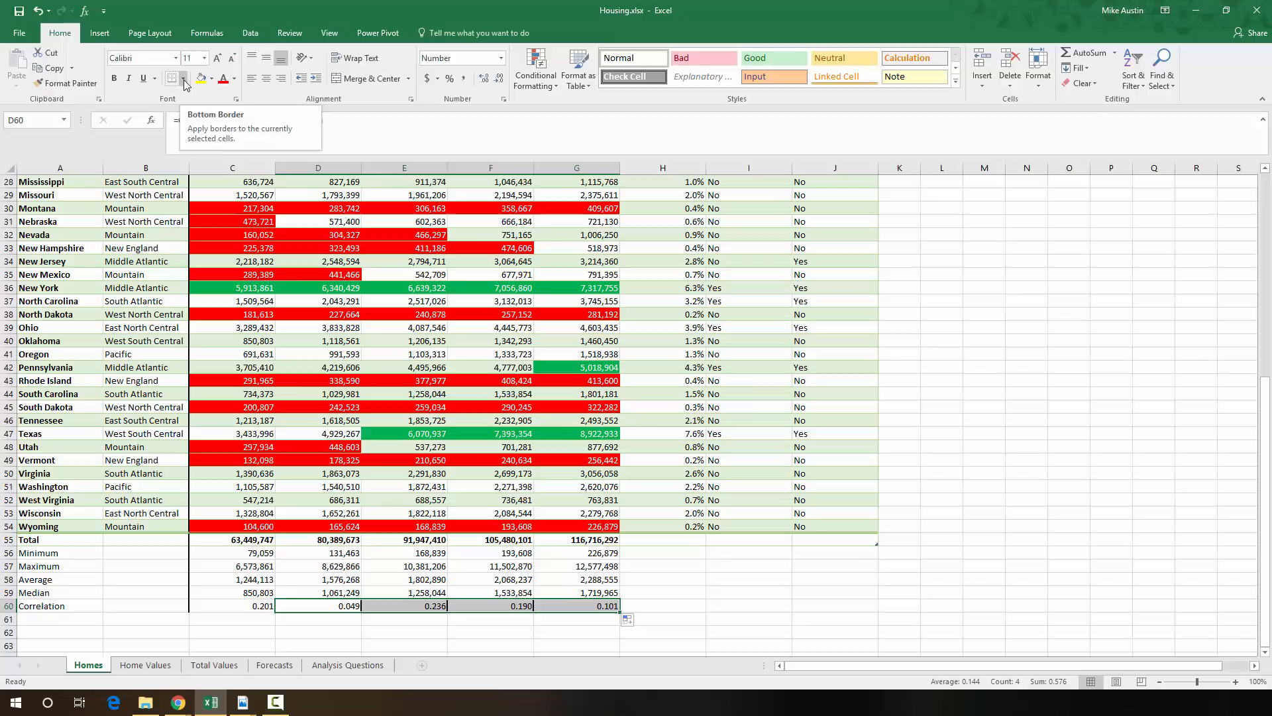
# - Deselect the filled Correlation row and switch to the Data ribbon
pyautogui.click(183, 78)
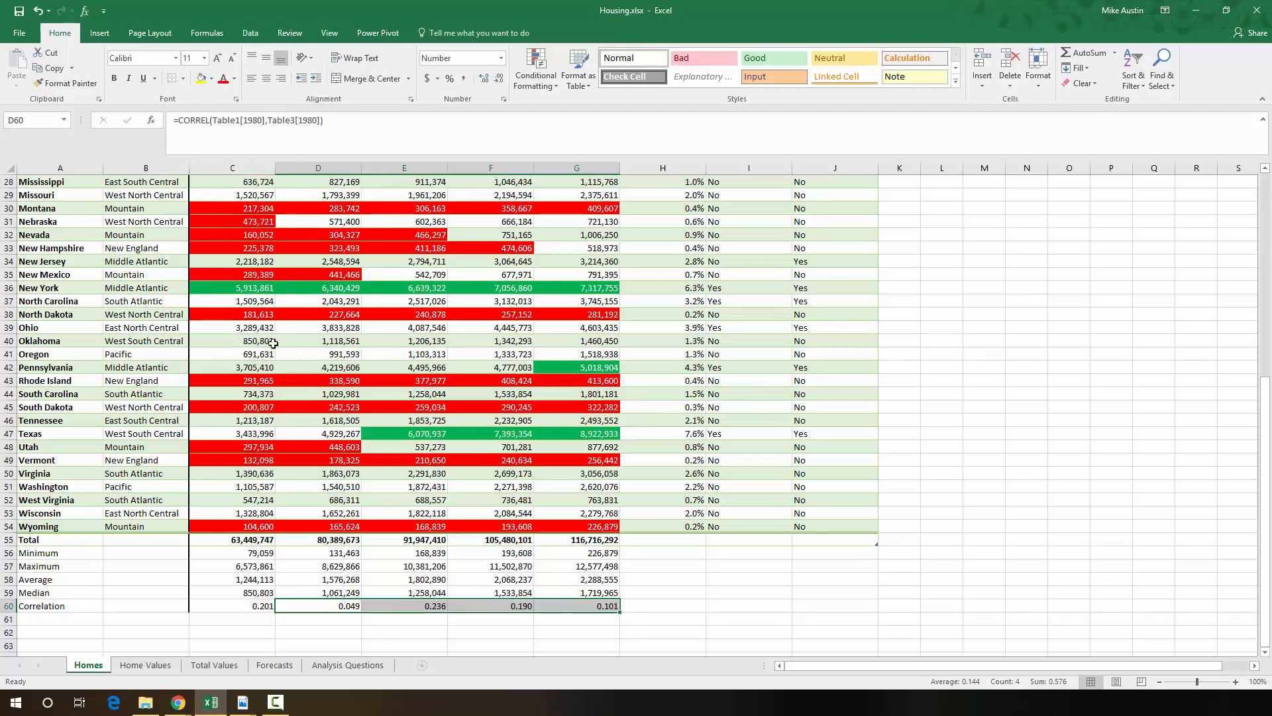
pyautogui.click(317, 630)
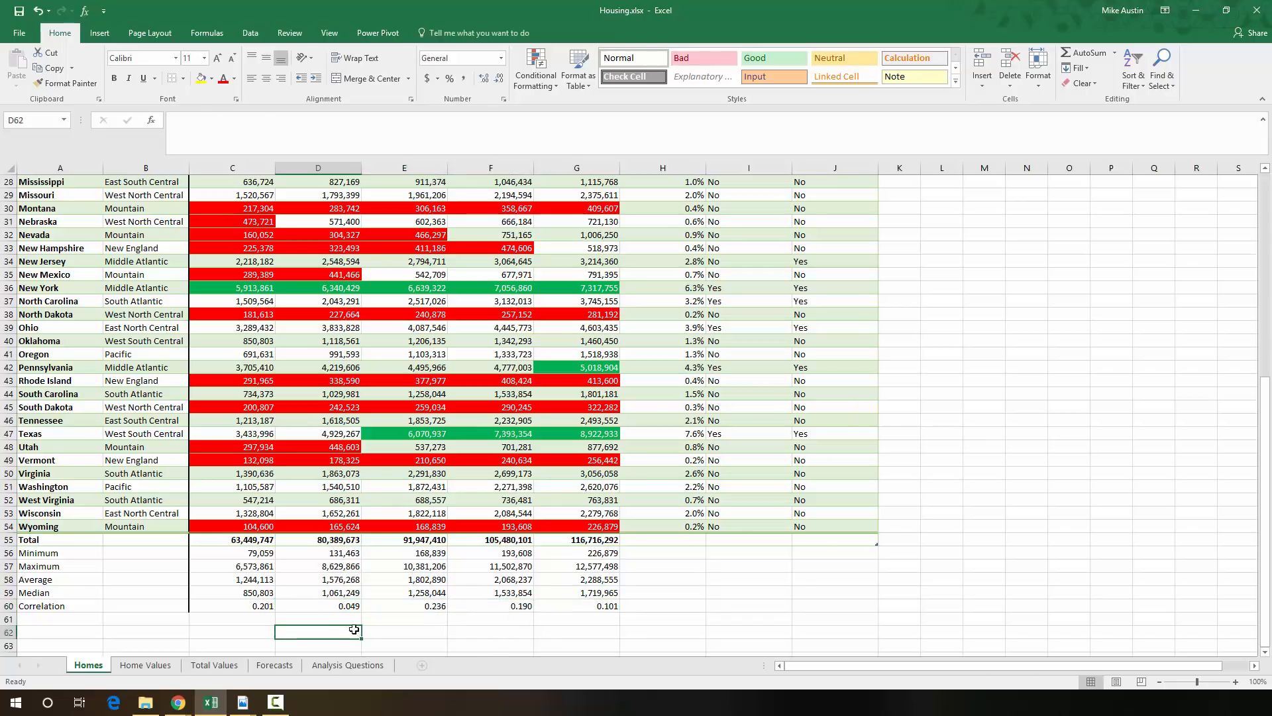
pyautogui.moveTo(294, 447)
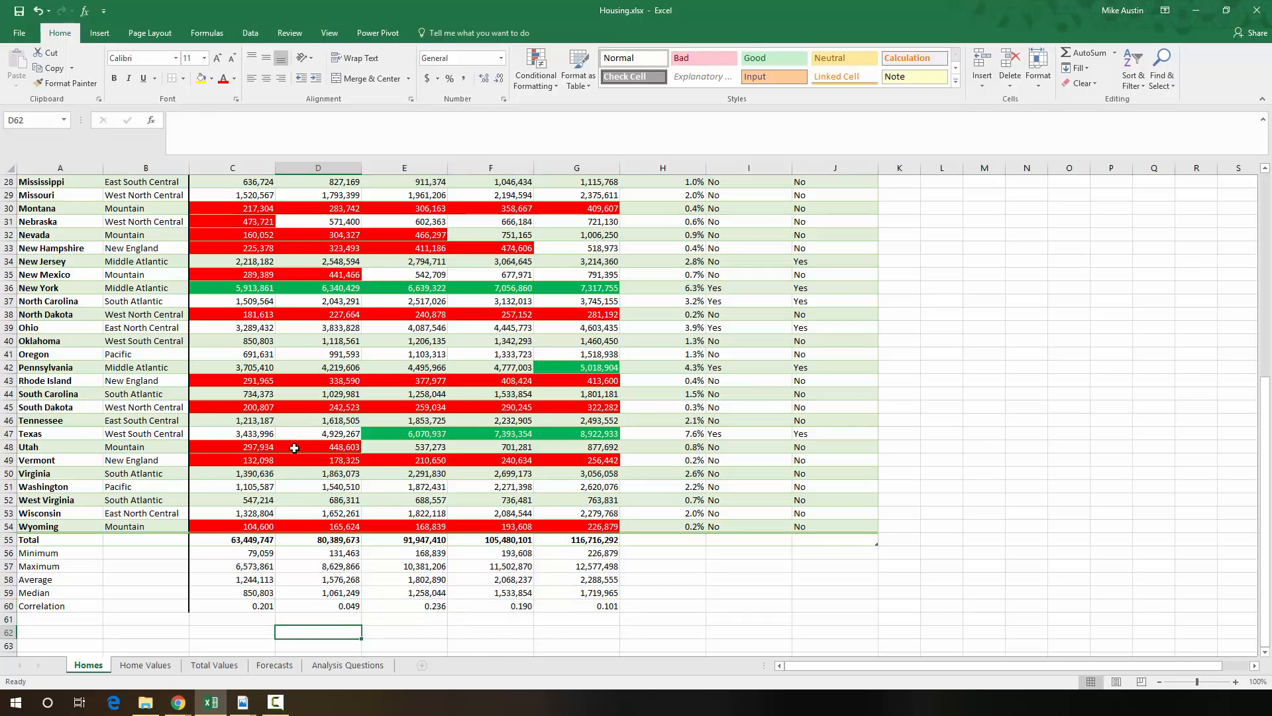
pyautogui.click(250, 32)
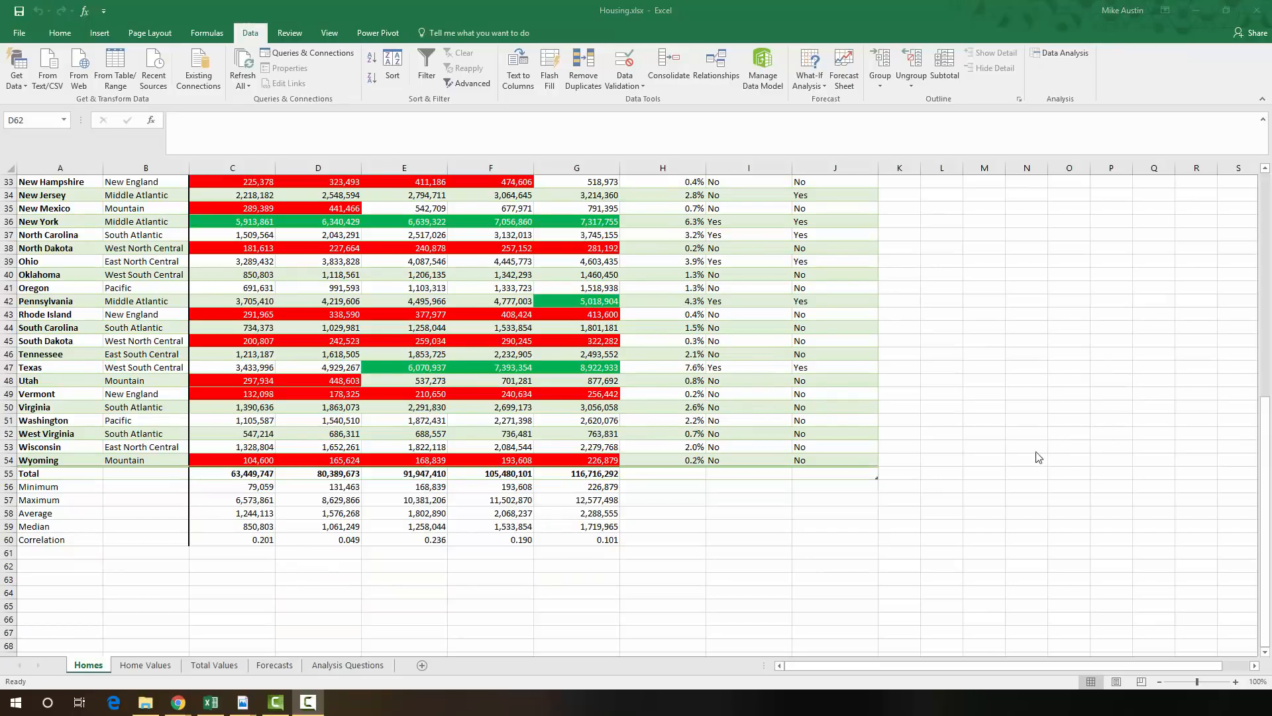
pyautogui.moveTo(1053, 459)
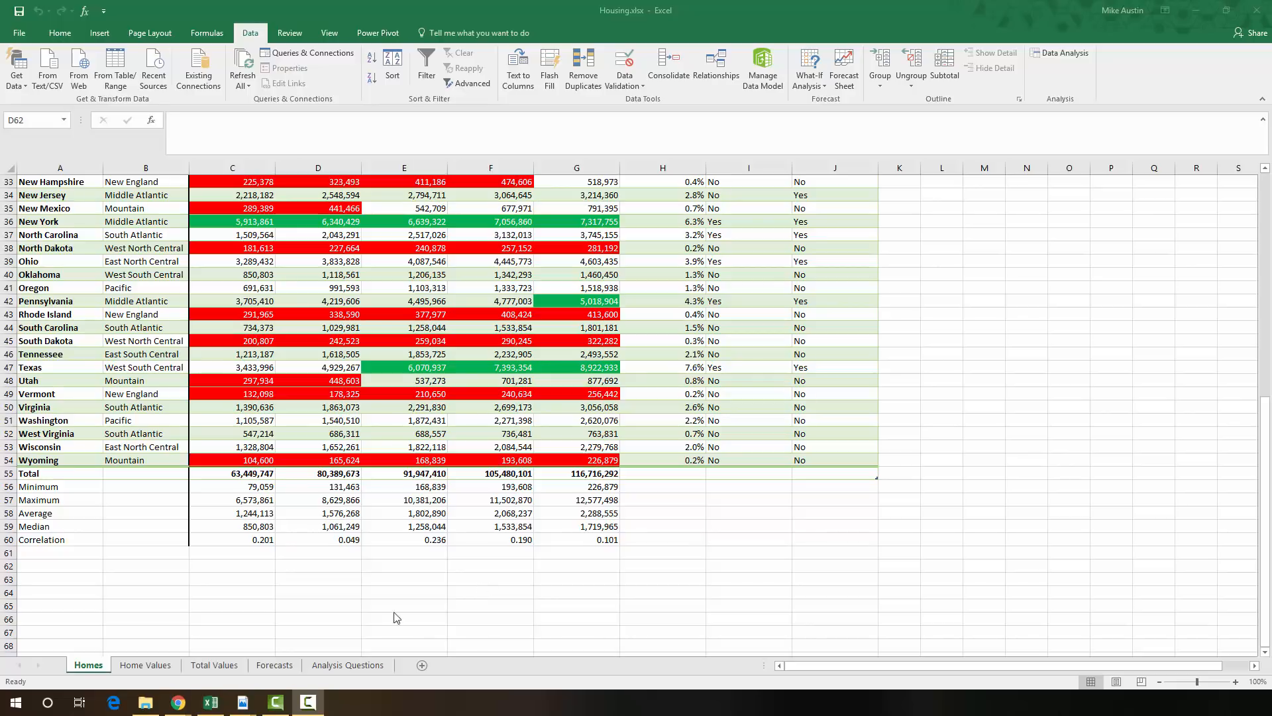
# - Go to the Forecasts sheet with the regional 2020 projections
pyautogui.click(275, 665)
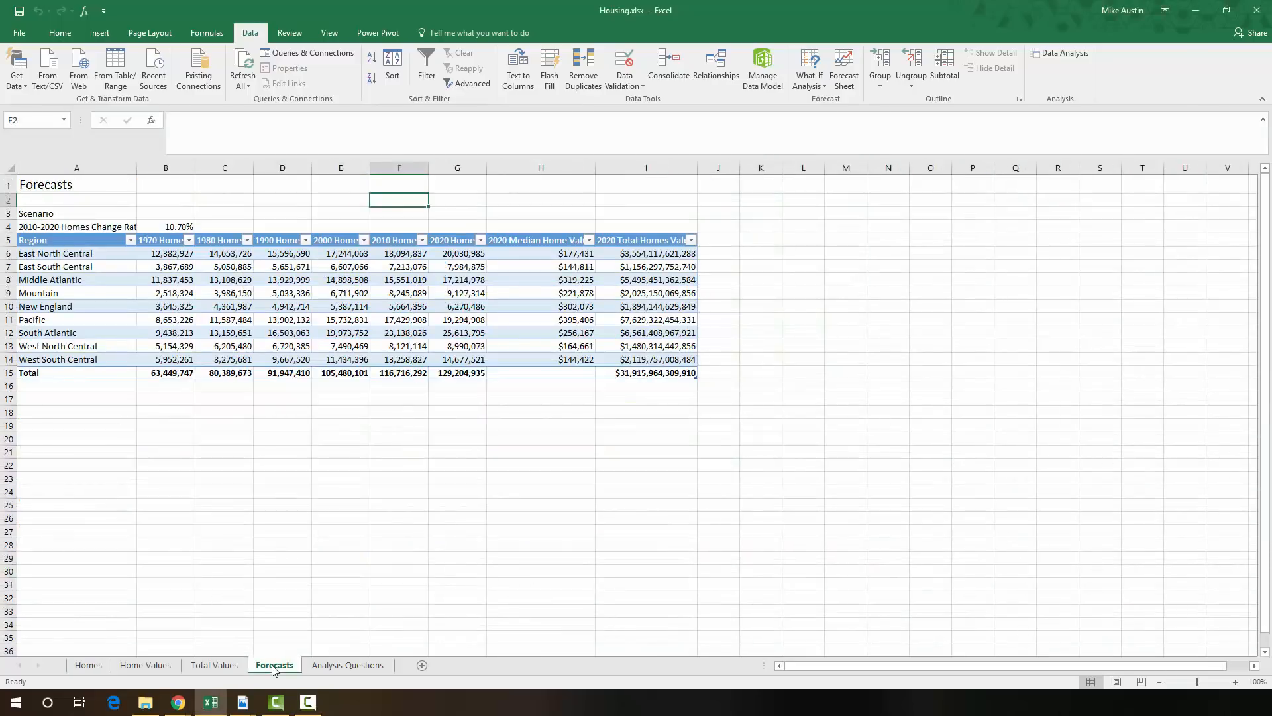
pyautogui.moveTo(271, 643)
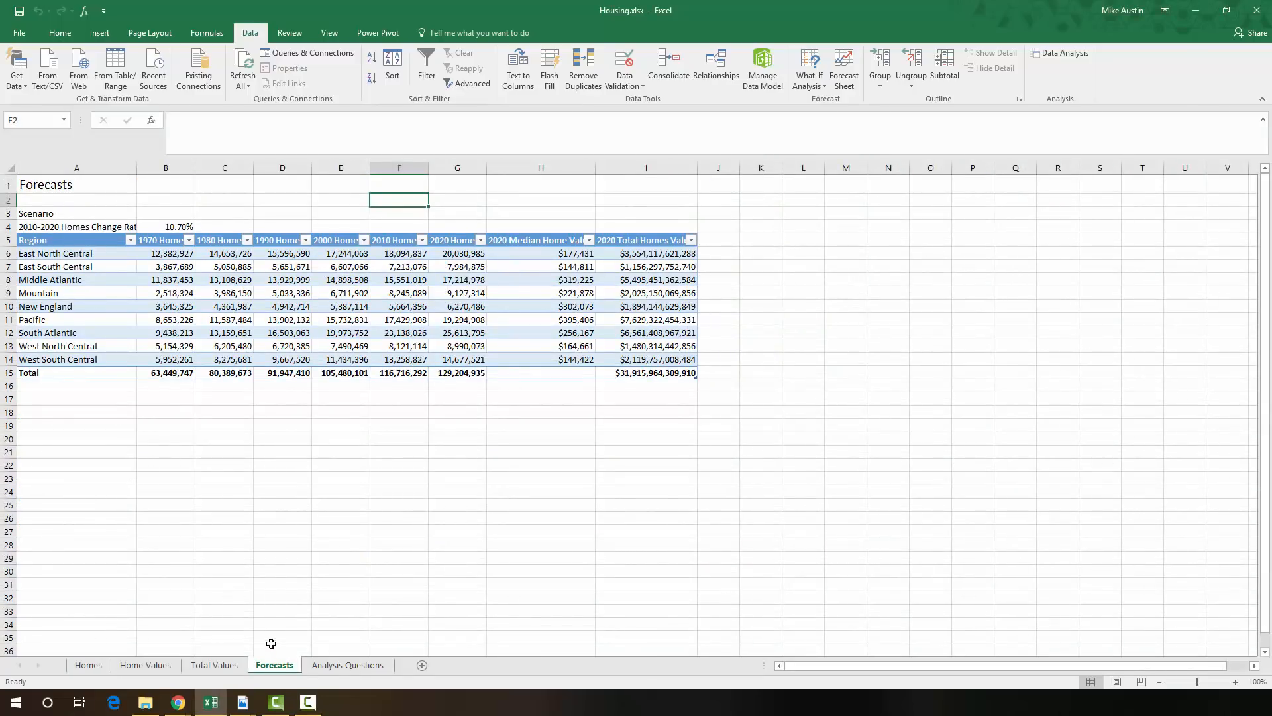
pyautogui.moveTo(418, 470)
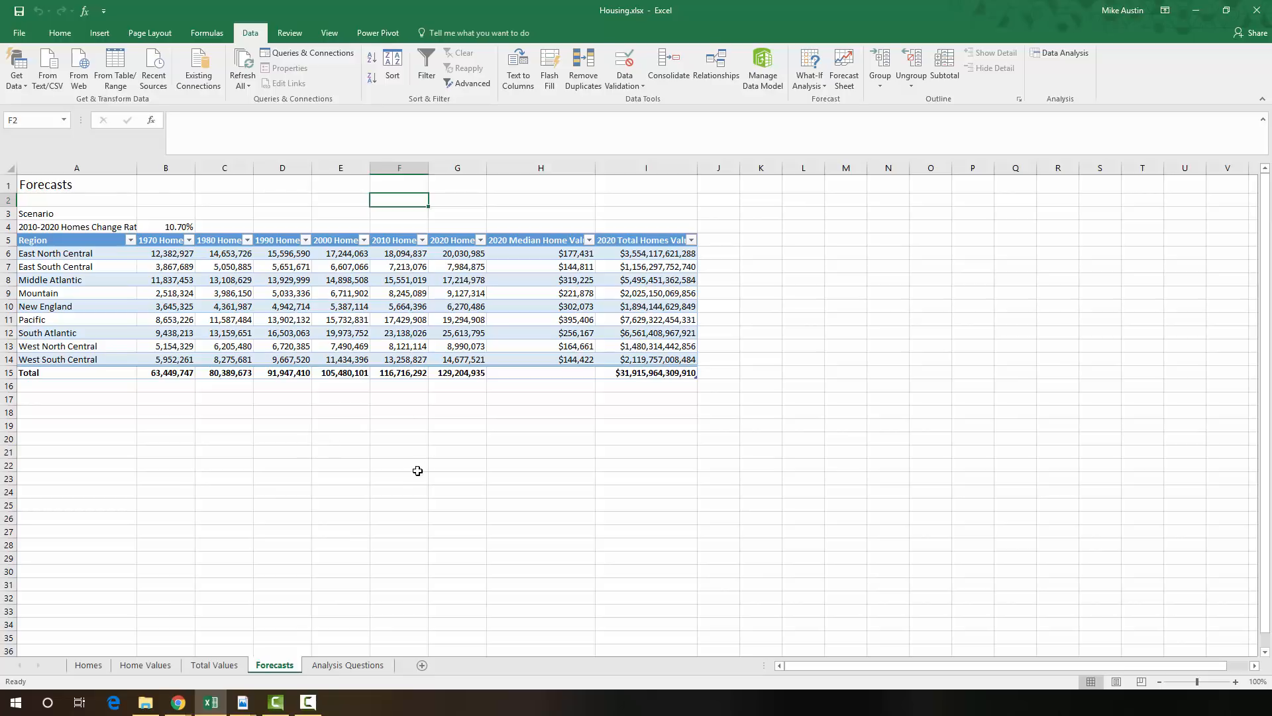
pyautogui.moveTo(1044, 422)
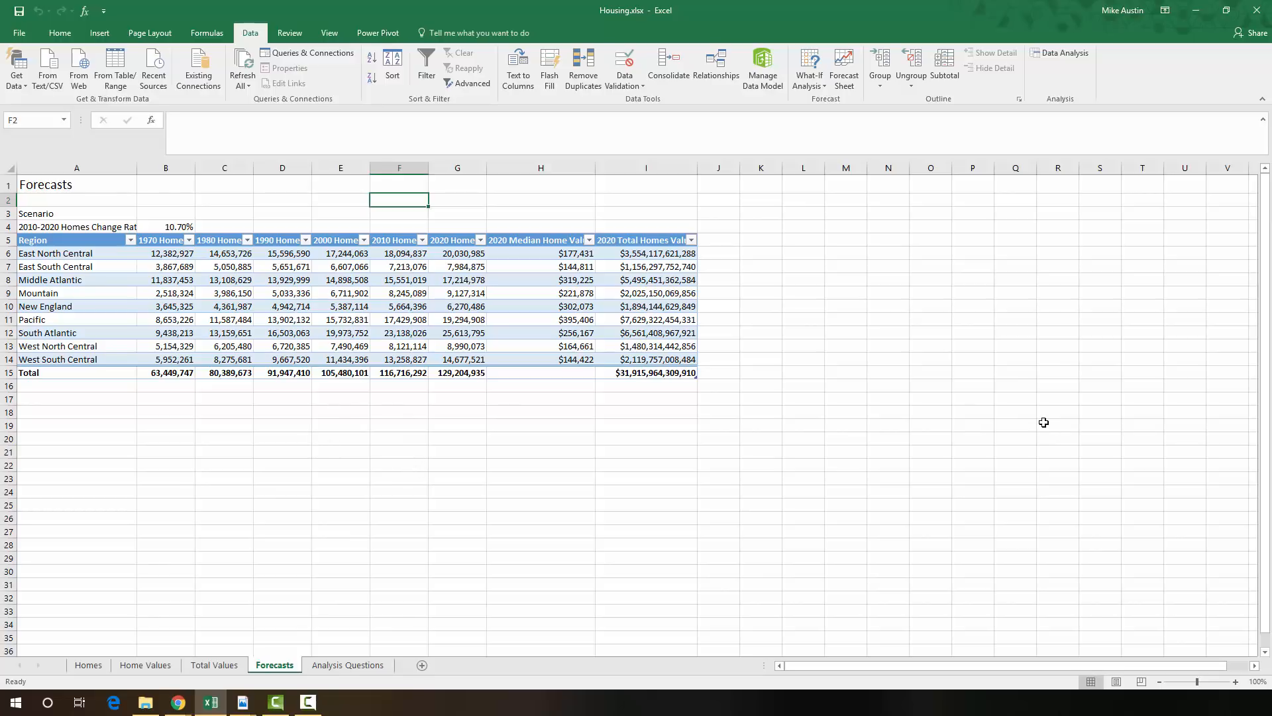
# - Retype the Scenario label in A3 as 'Growth at 2000-2010 Rate'
pyautogui.click(61, 212)
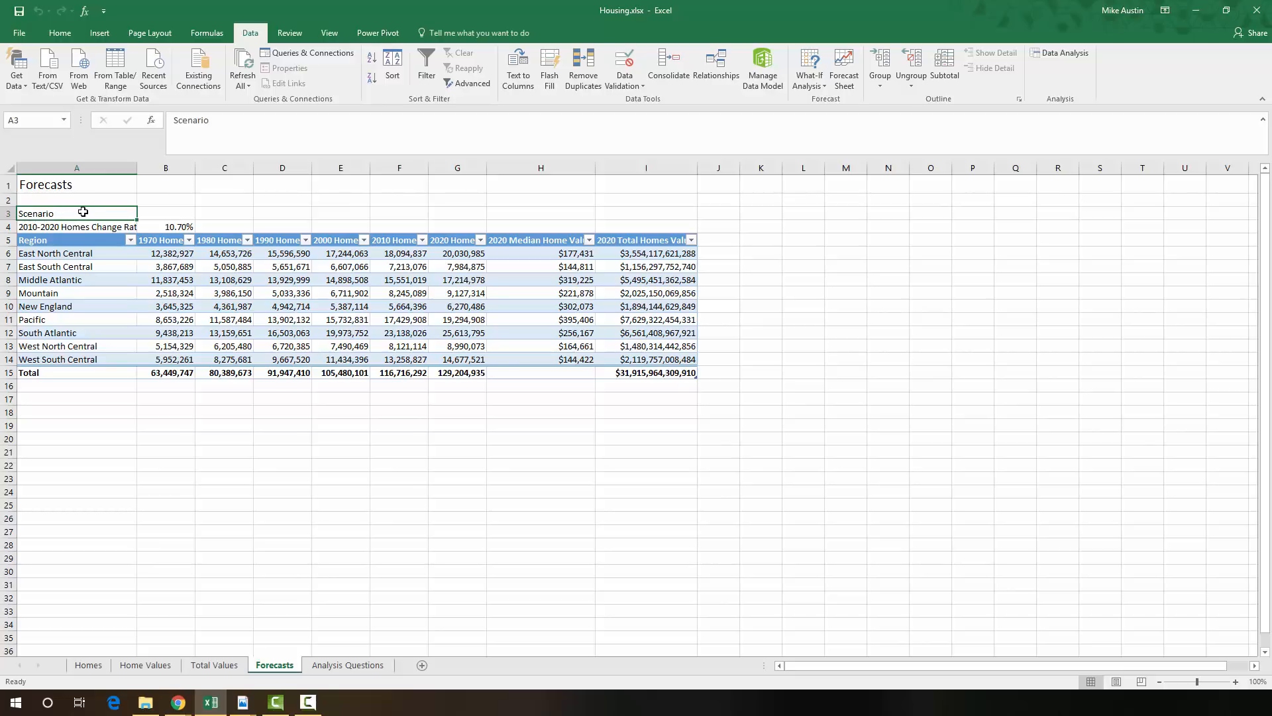
pyautogui.write('Growth')
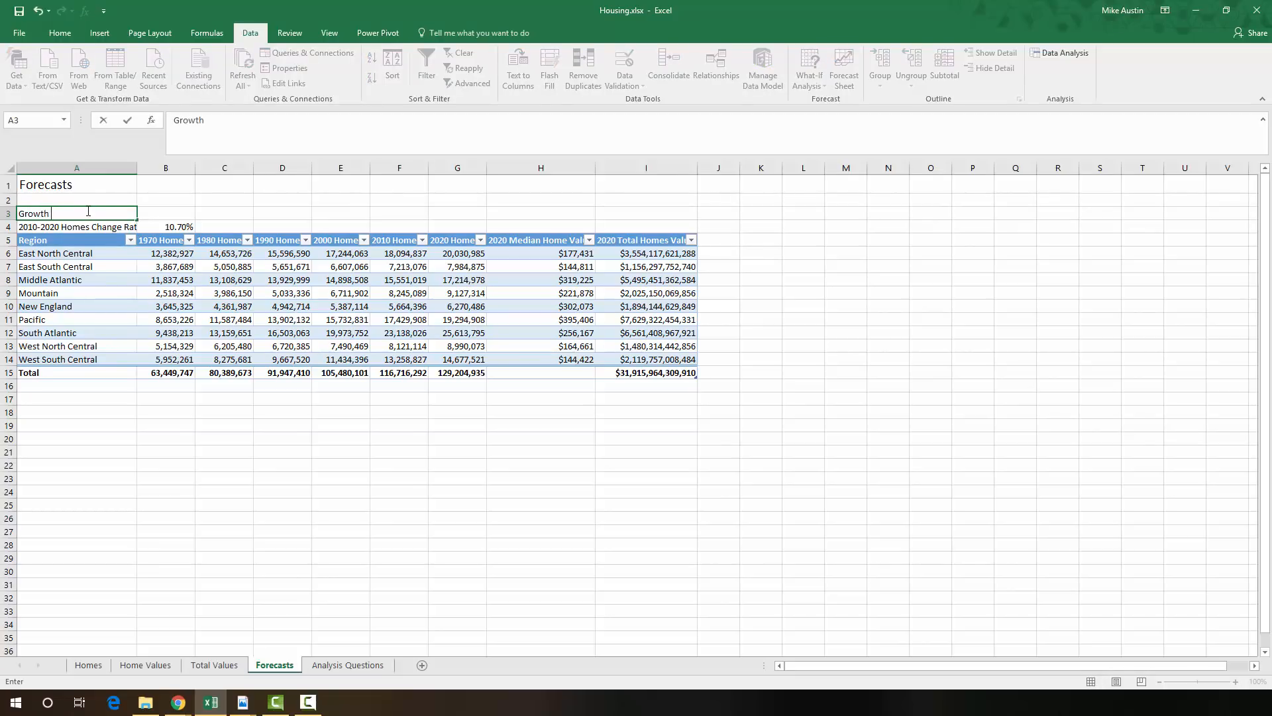
pyautogui.write('at 200')
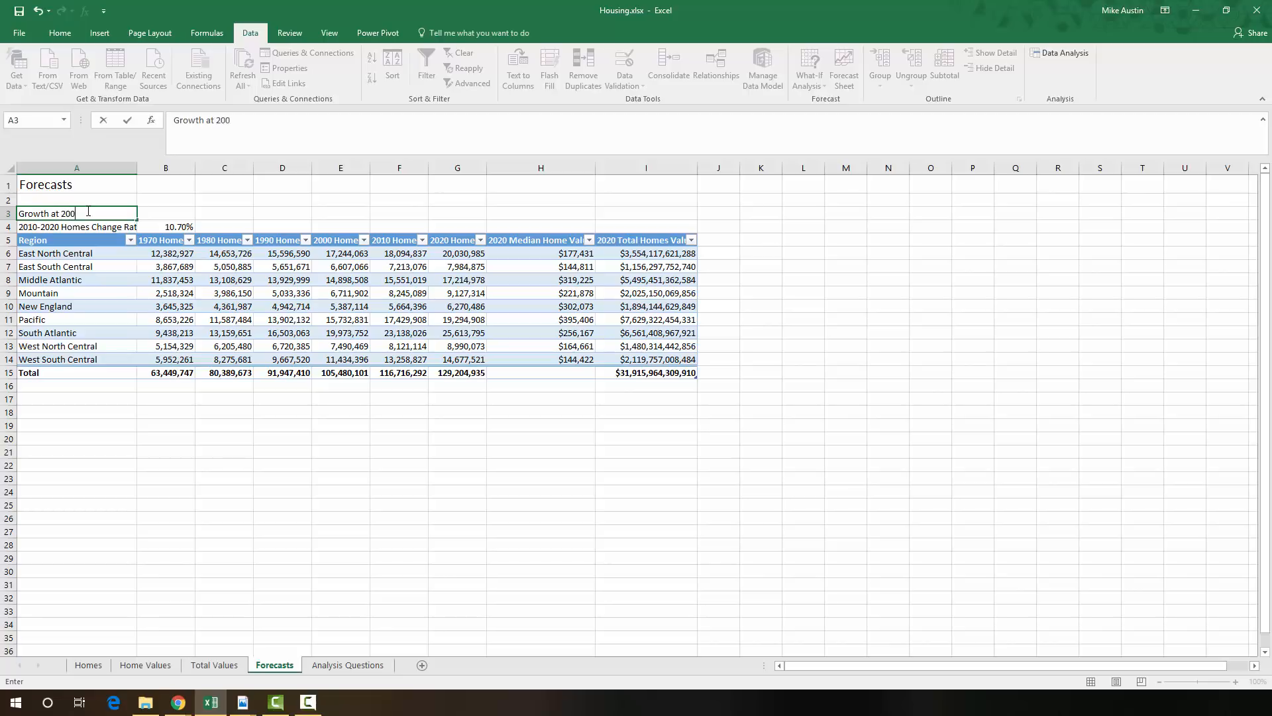
pyautogui.write('0-')
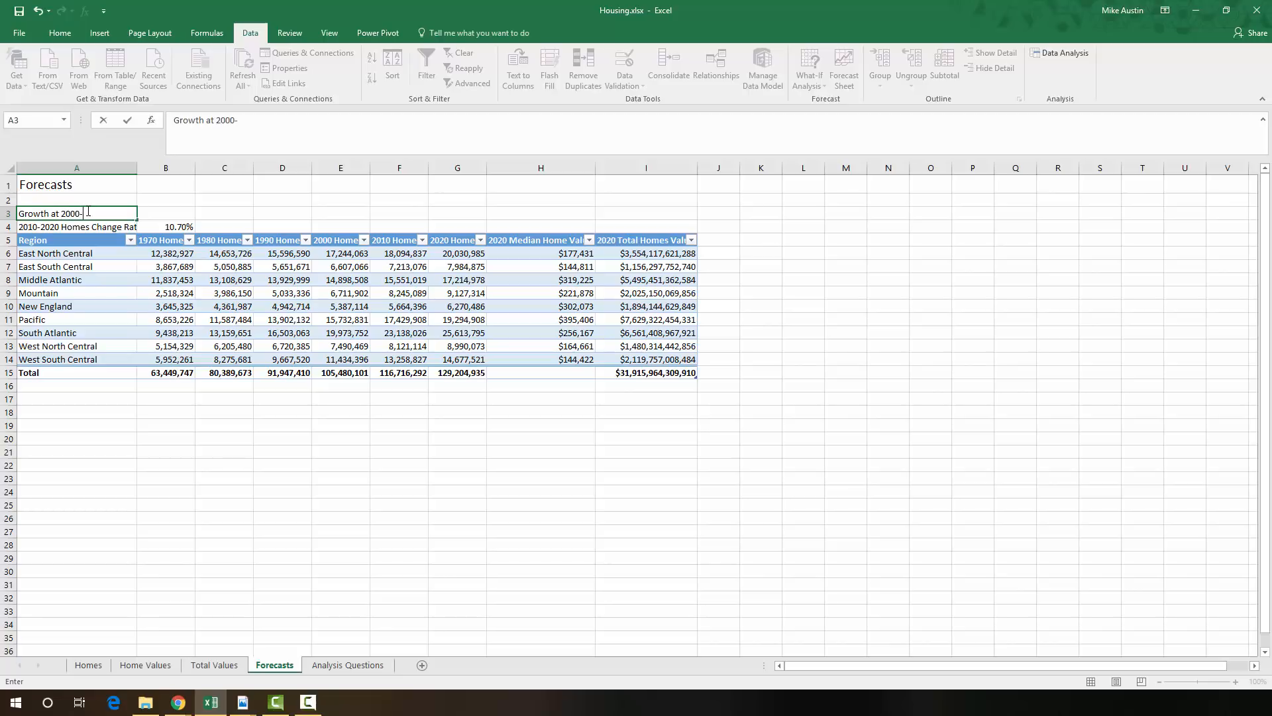
pyautogui.write('200')
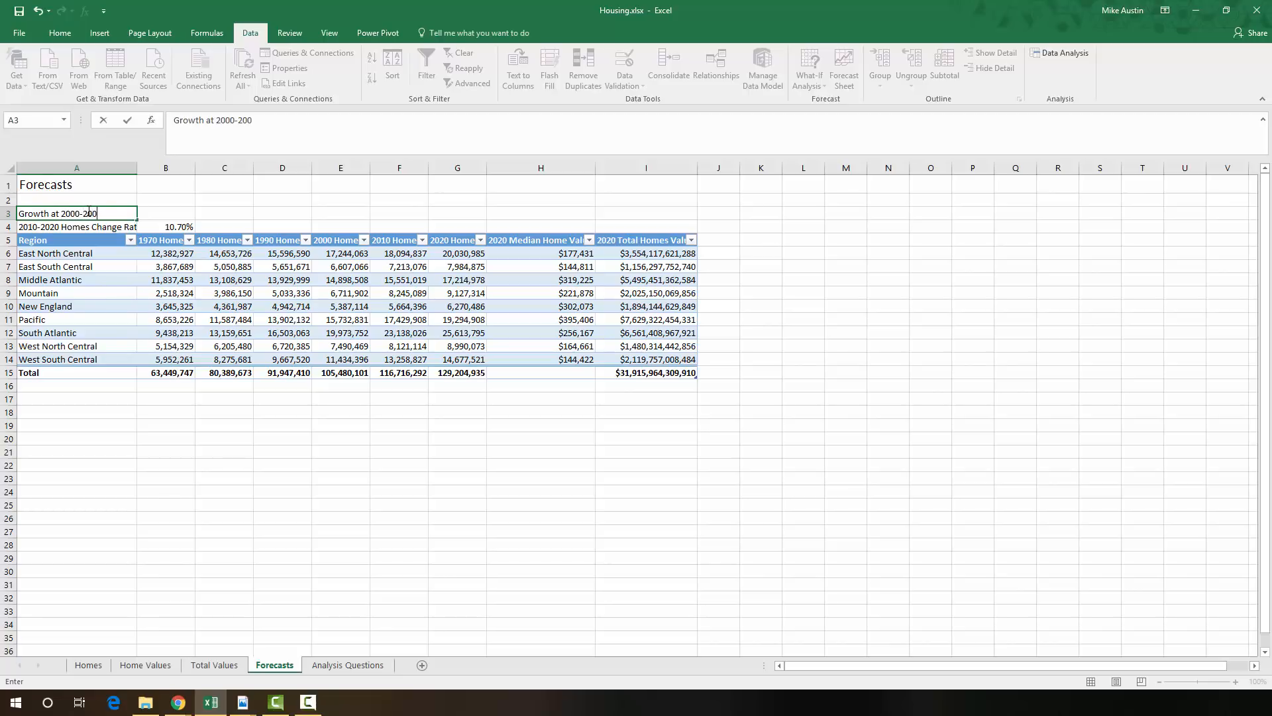
pyautogui.write('10')
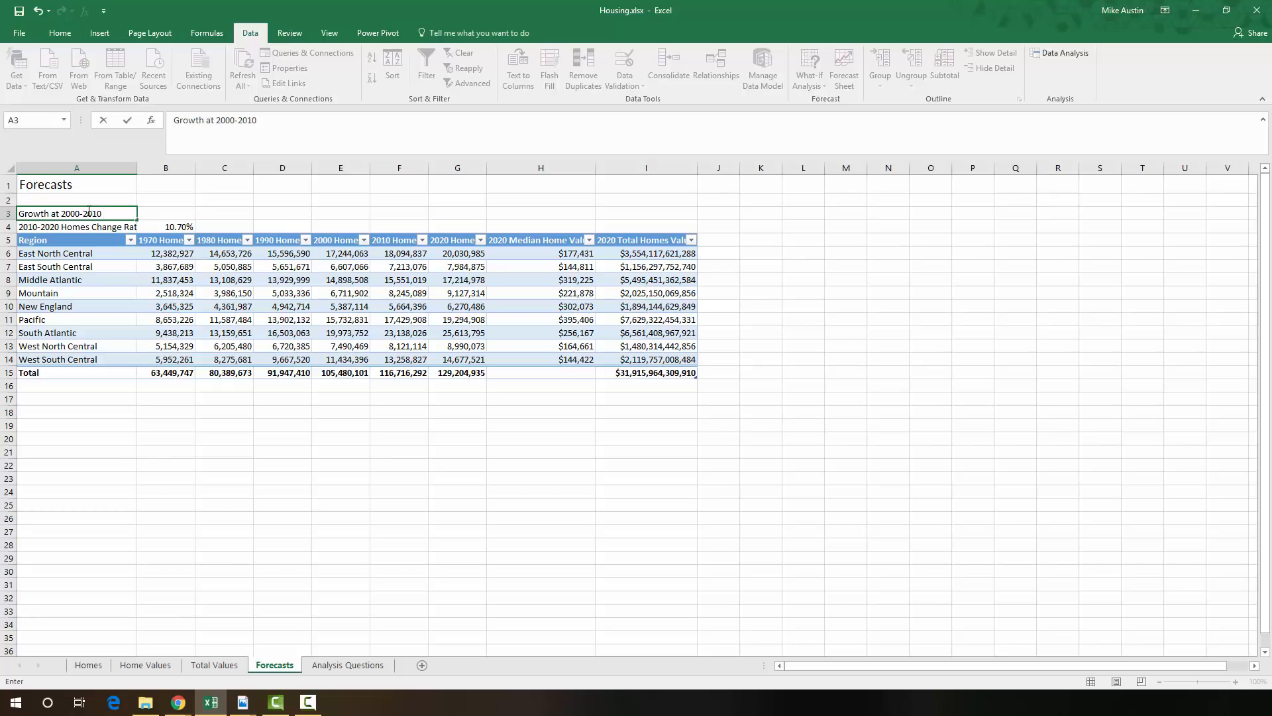
pyautogui.write('Rate')
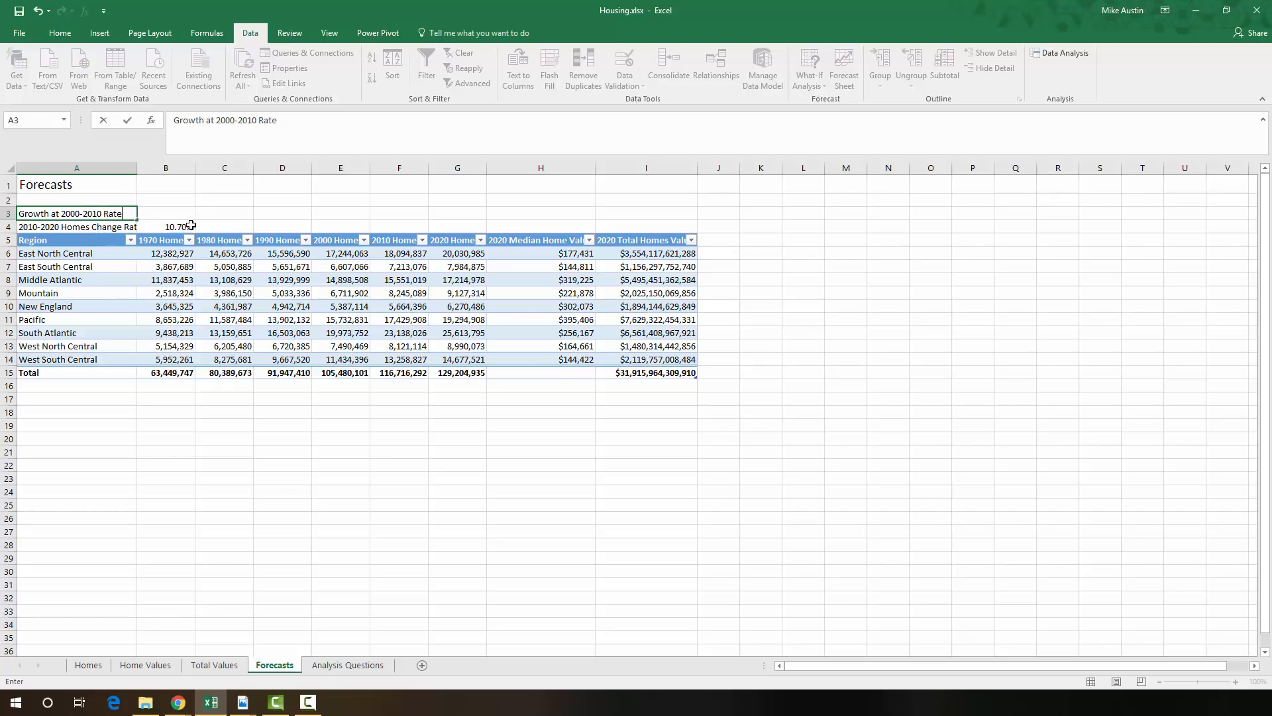
pyautogui.moveTo(203, 227)
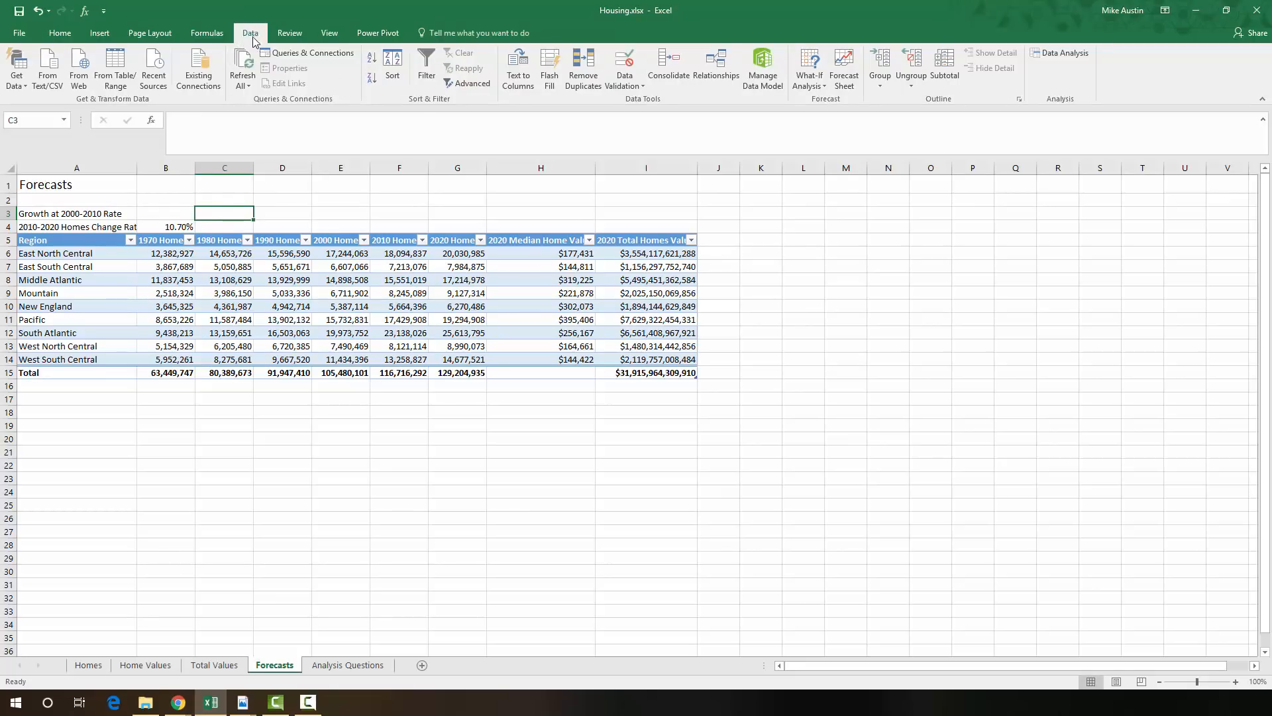
pyautogui.moveTo(809, 68)
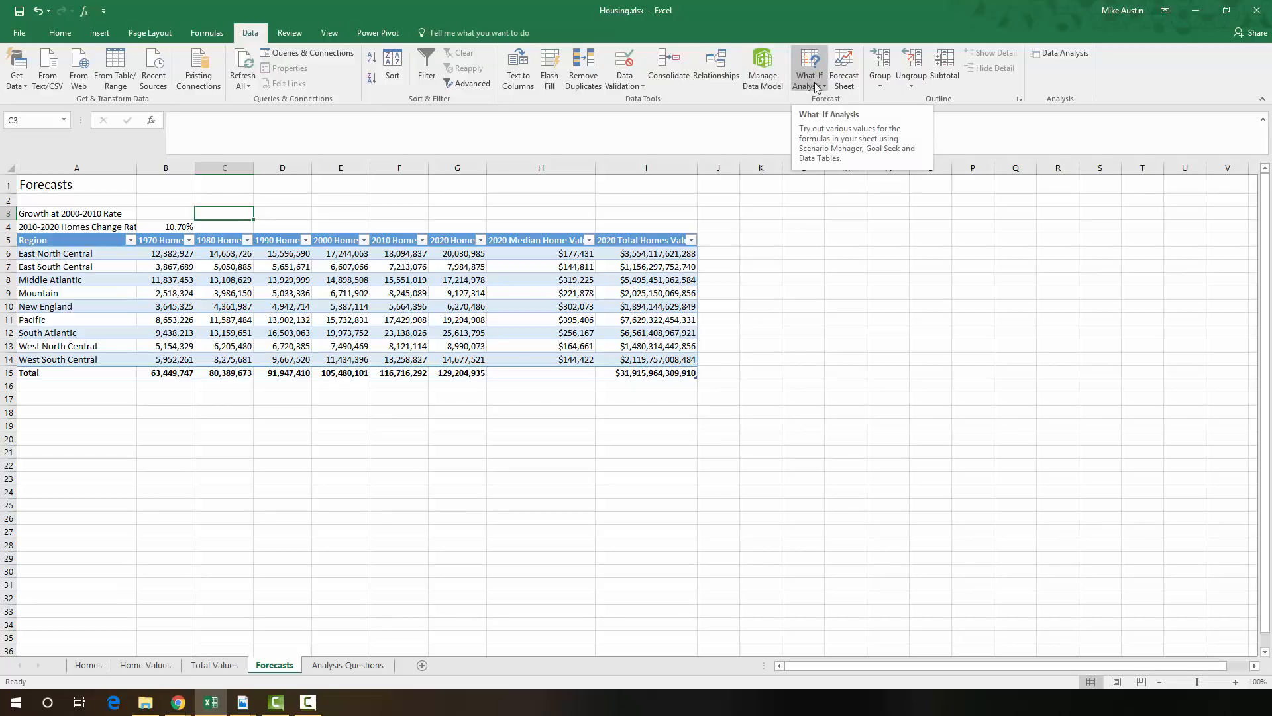
# - Add a new scenario in Scenario Manager named 'Growth at 2000-2010 Rate'
pyautogui.click(808, 67)
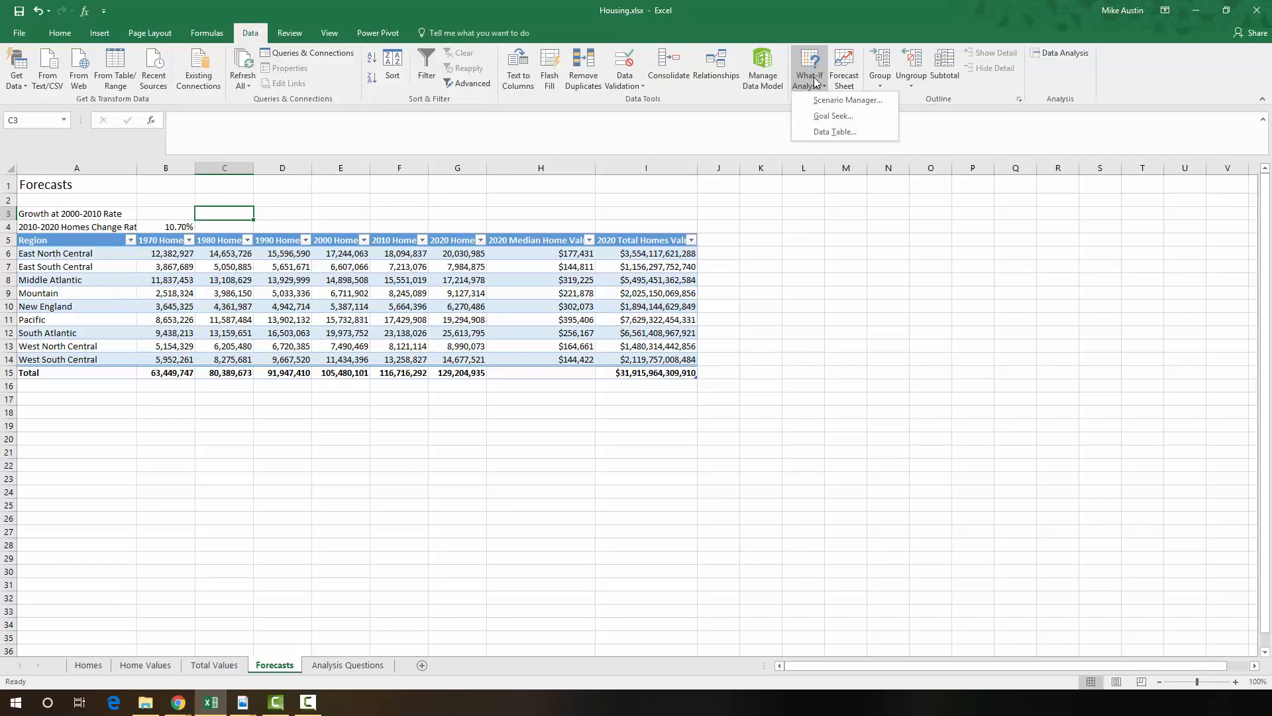
pyautogui.moveTo(846, 100)
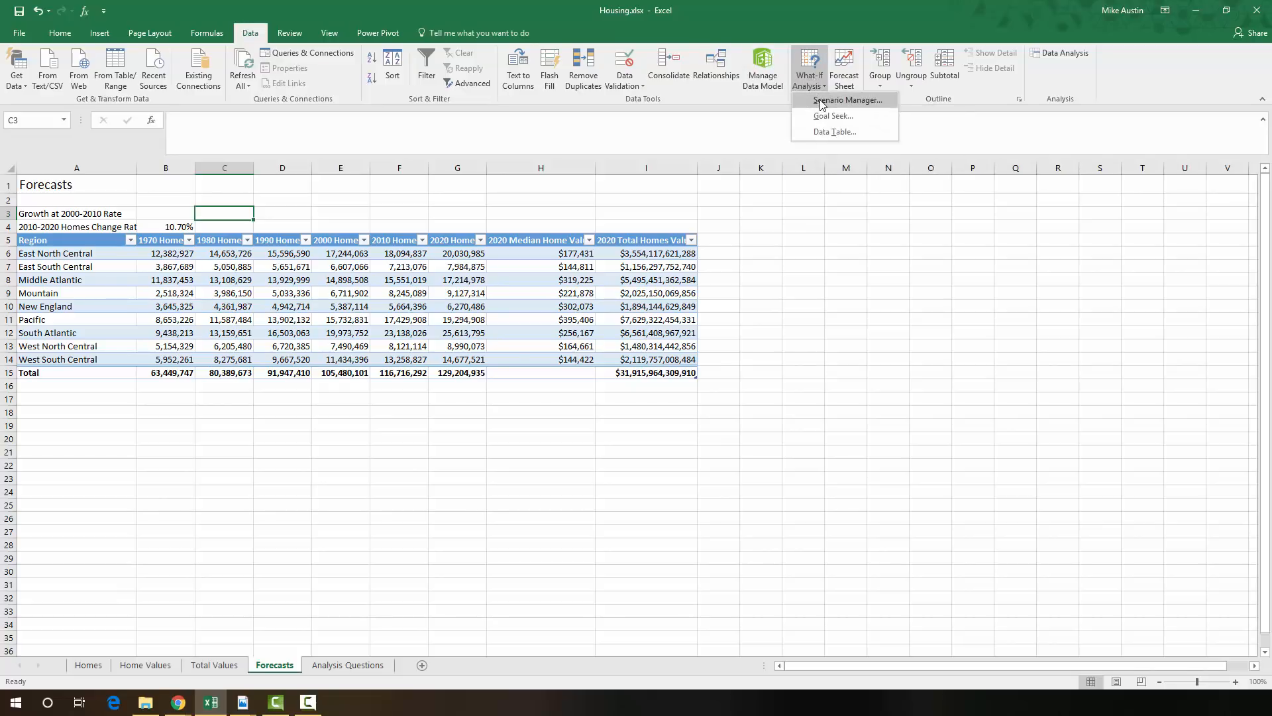
pyautogui.click(845, 100)
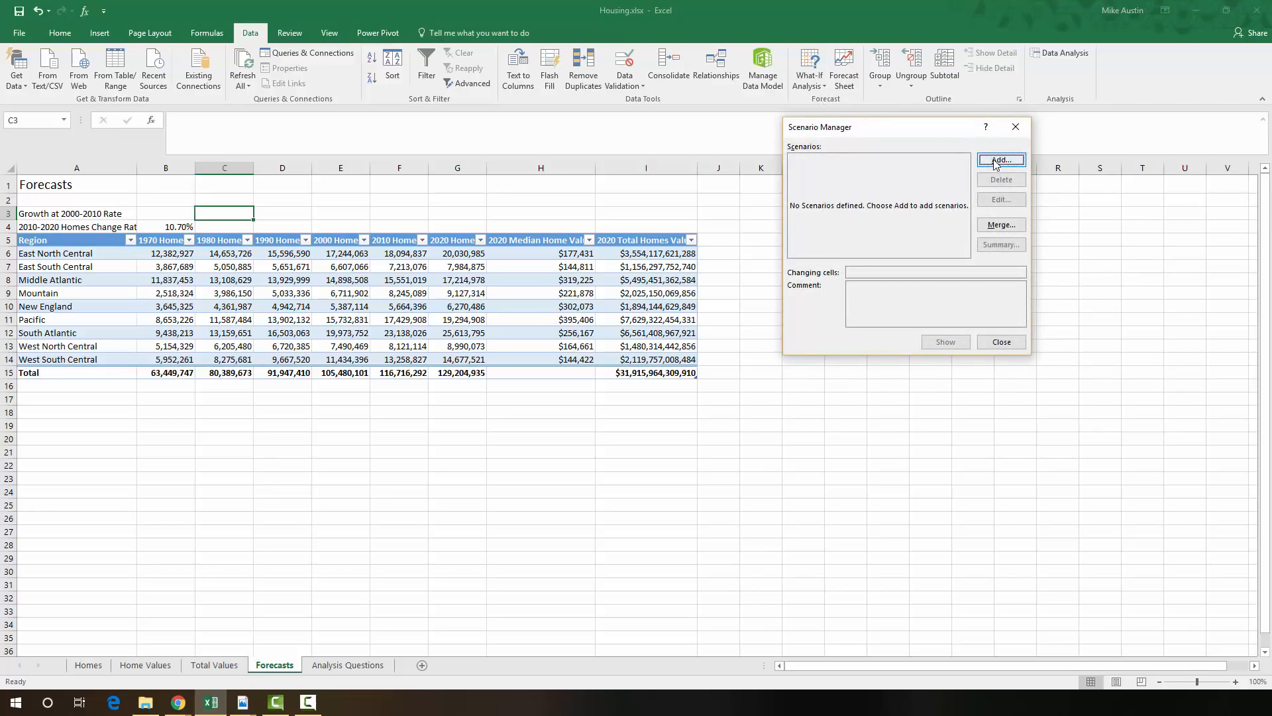
pyautogui.click(1001, 159)
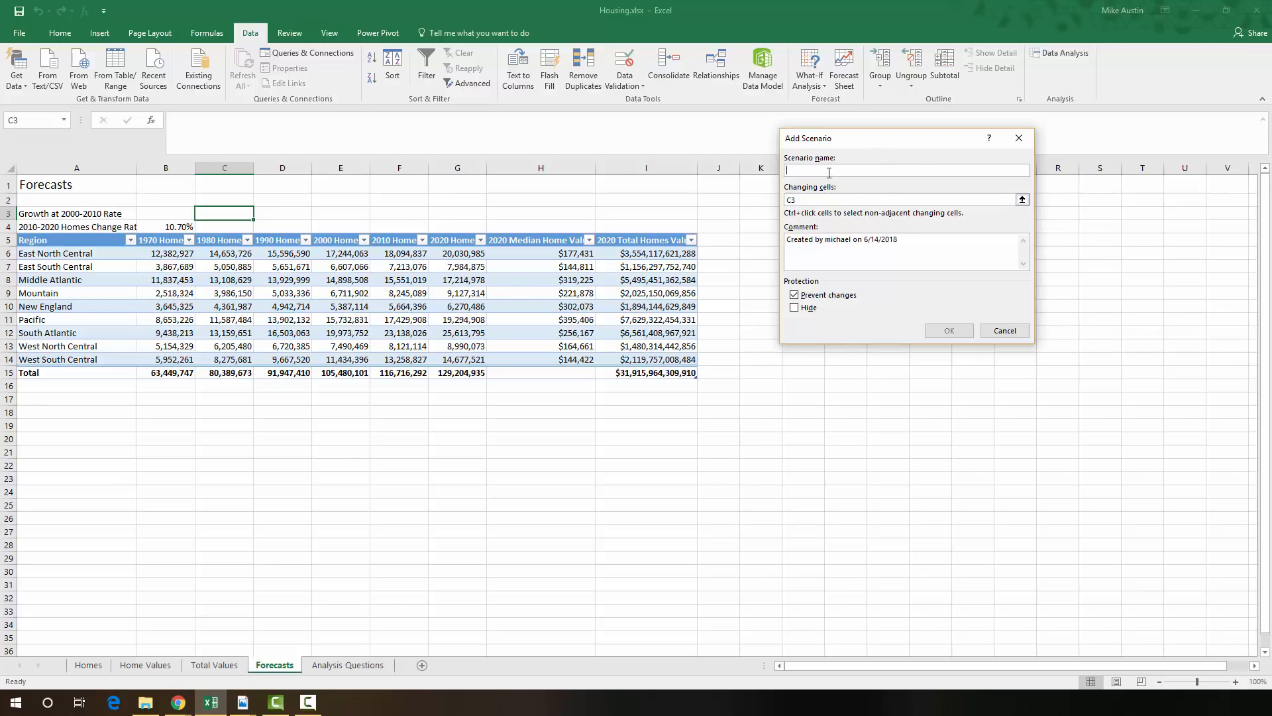
pyautogui.write('Growth at 2000-2010 Rate')
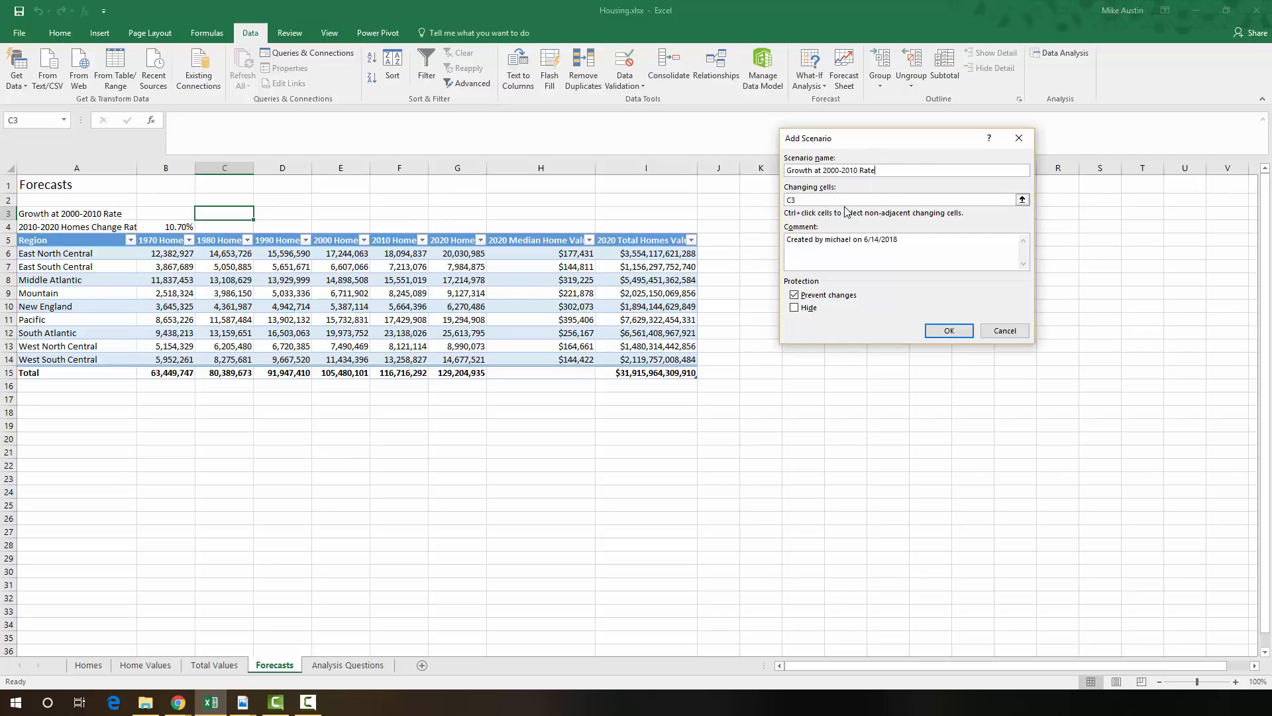
pyautogui.moveTo(795, 171)
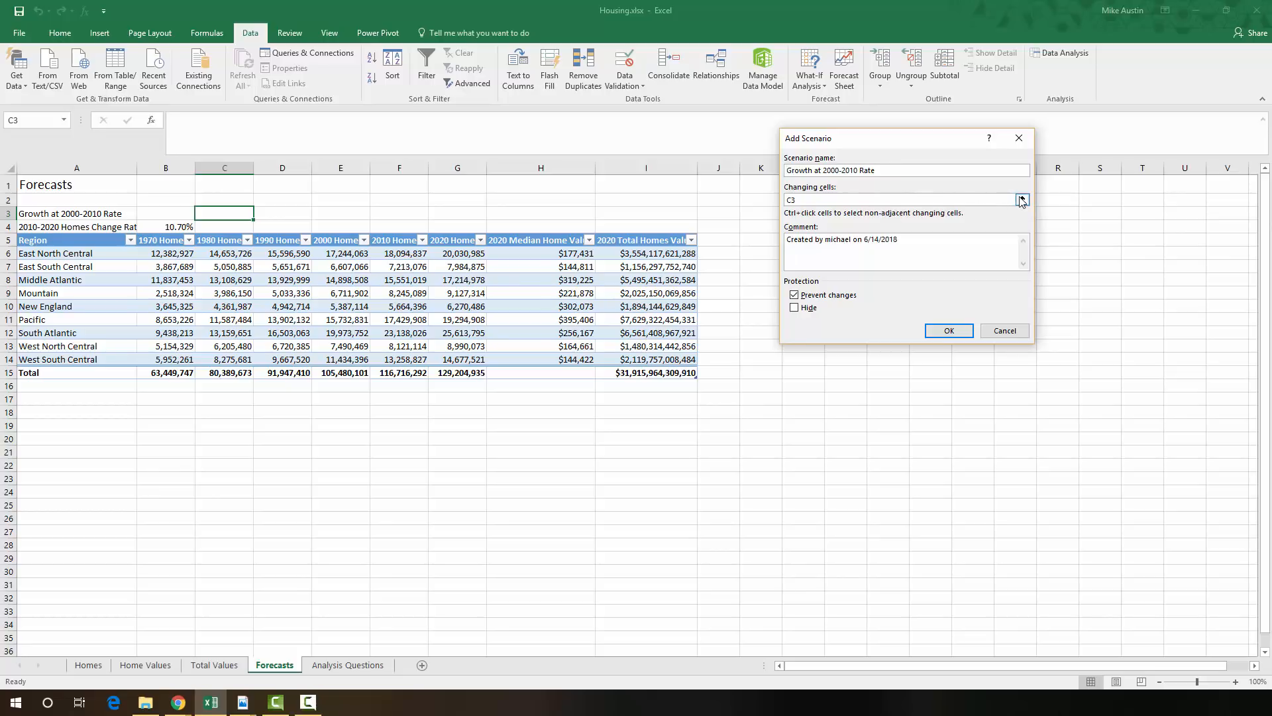
# - Set the scenario's changing cells to A3 and B4 and accept the settings
pyautogui.click(1022, 200)
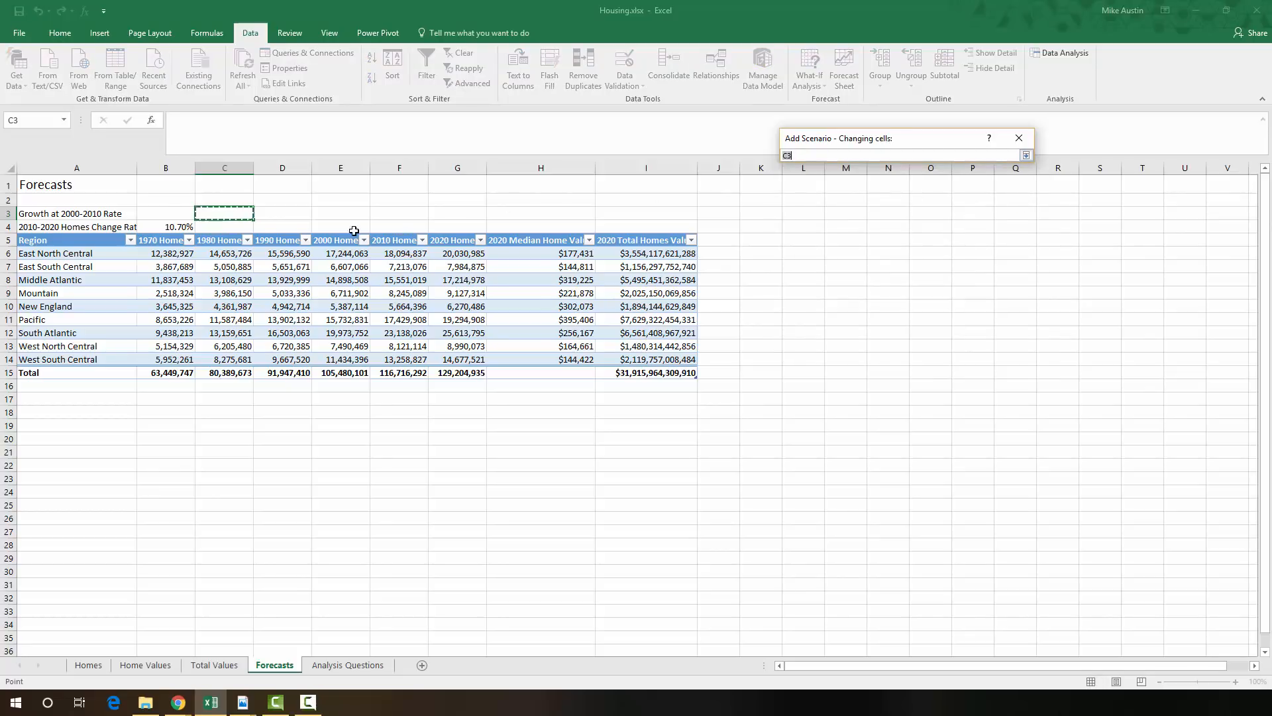
pyautogui.click(77, 213)
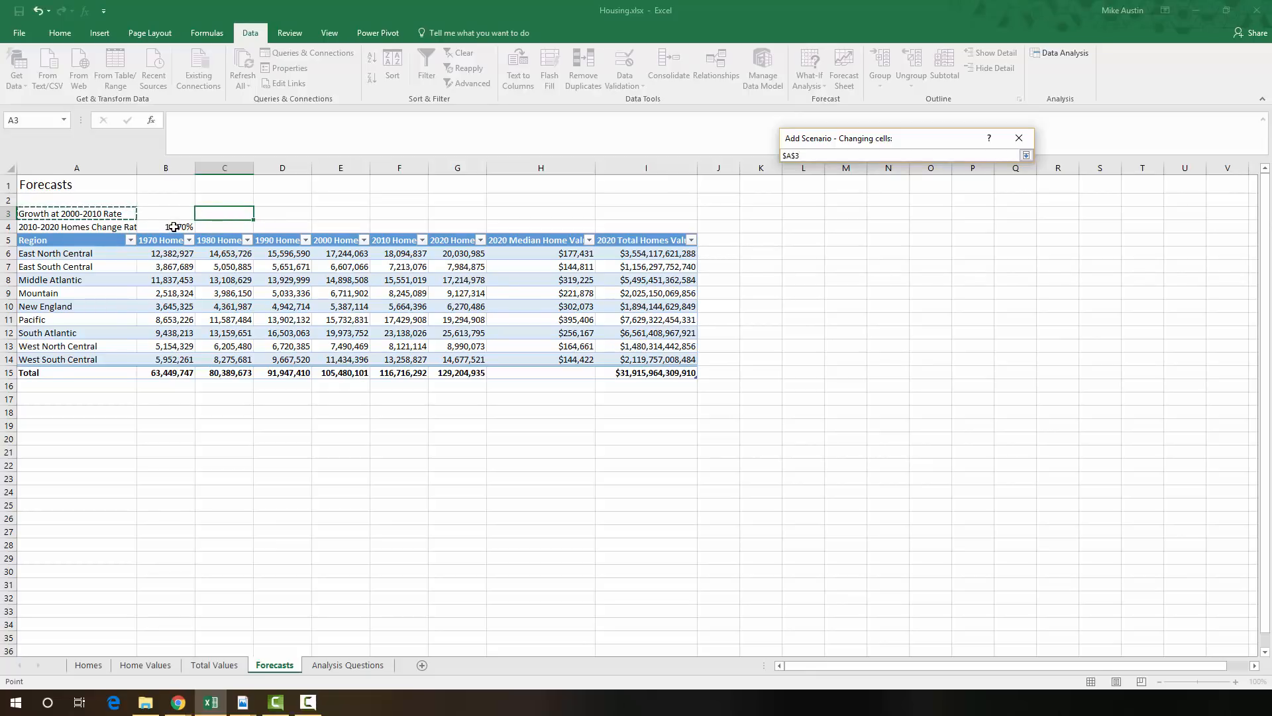
pyautogui.click(166, 226)
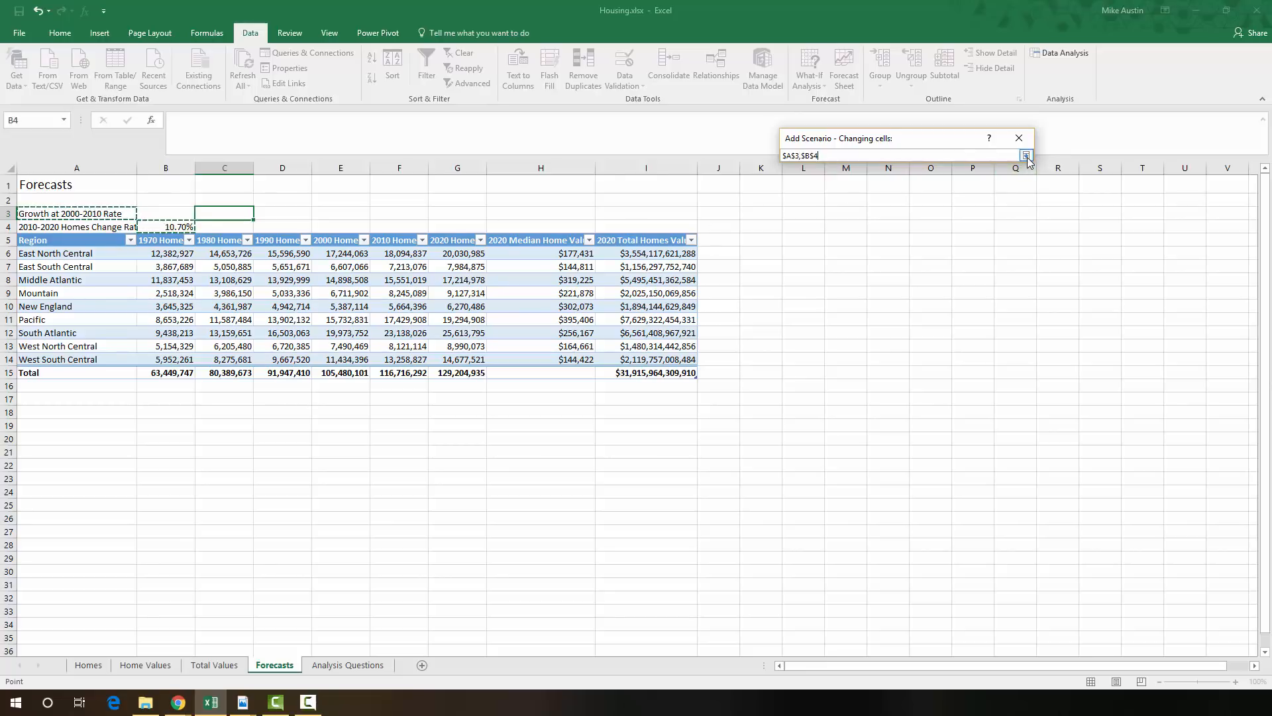
pyautogui.click(1025, 156)
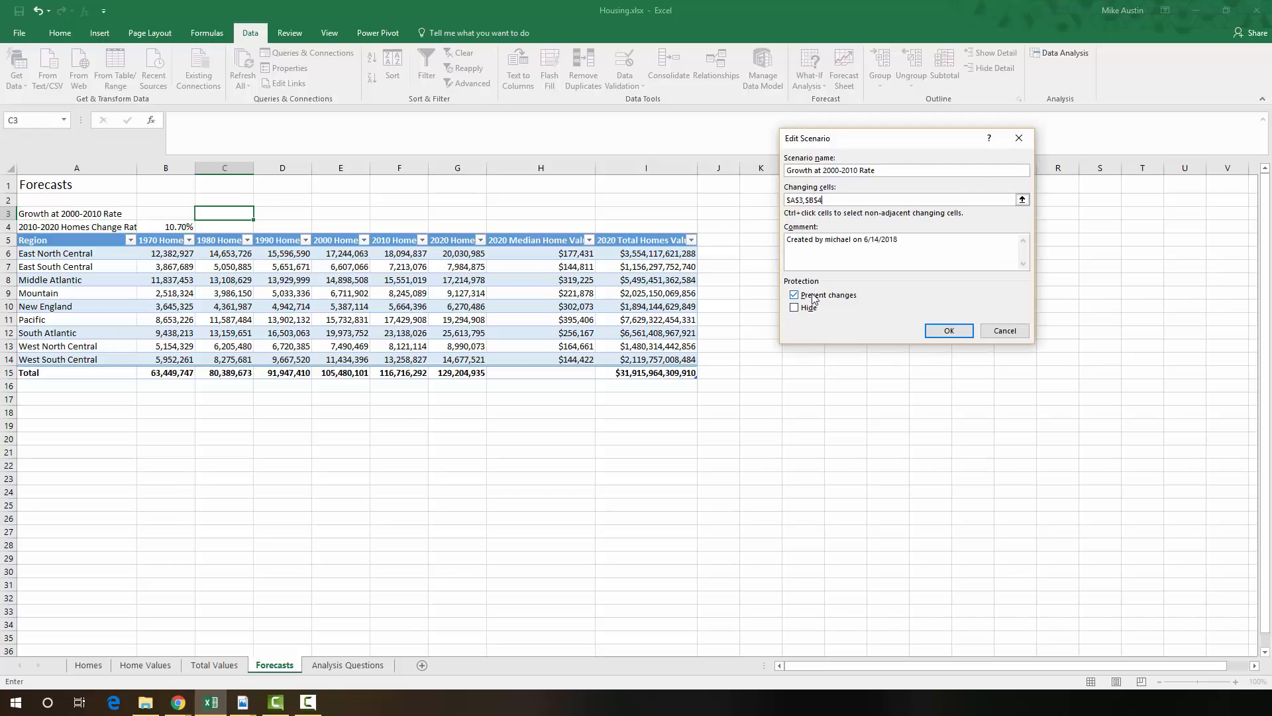
pyautogui.click(948, 330)
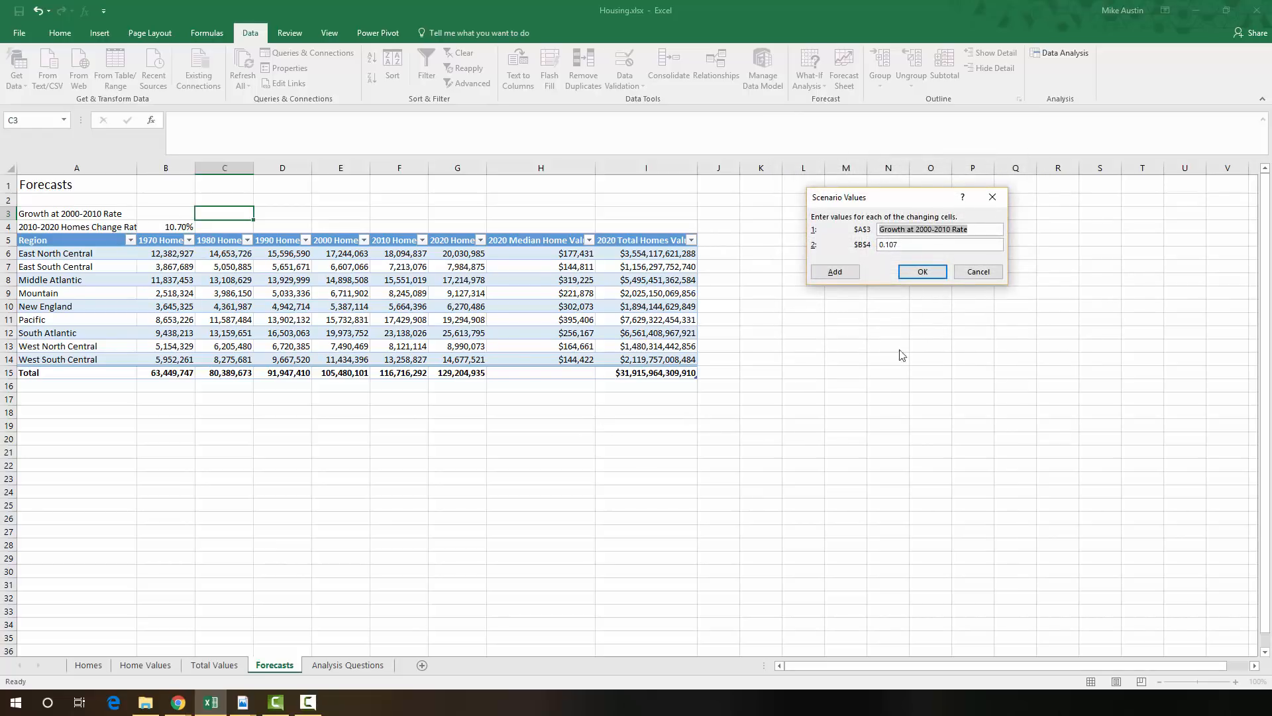
pyautogui.moveTo(929, 293)
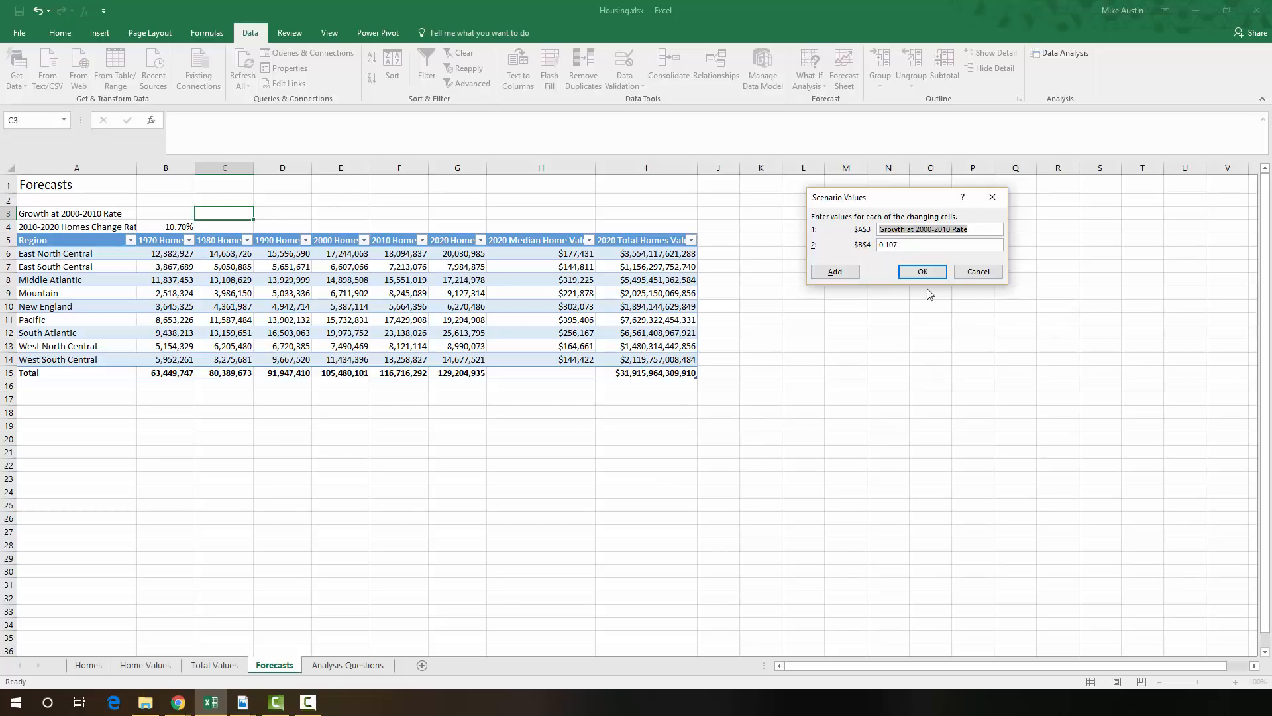
pyautogui.moveTo(225, 655)
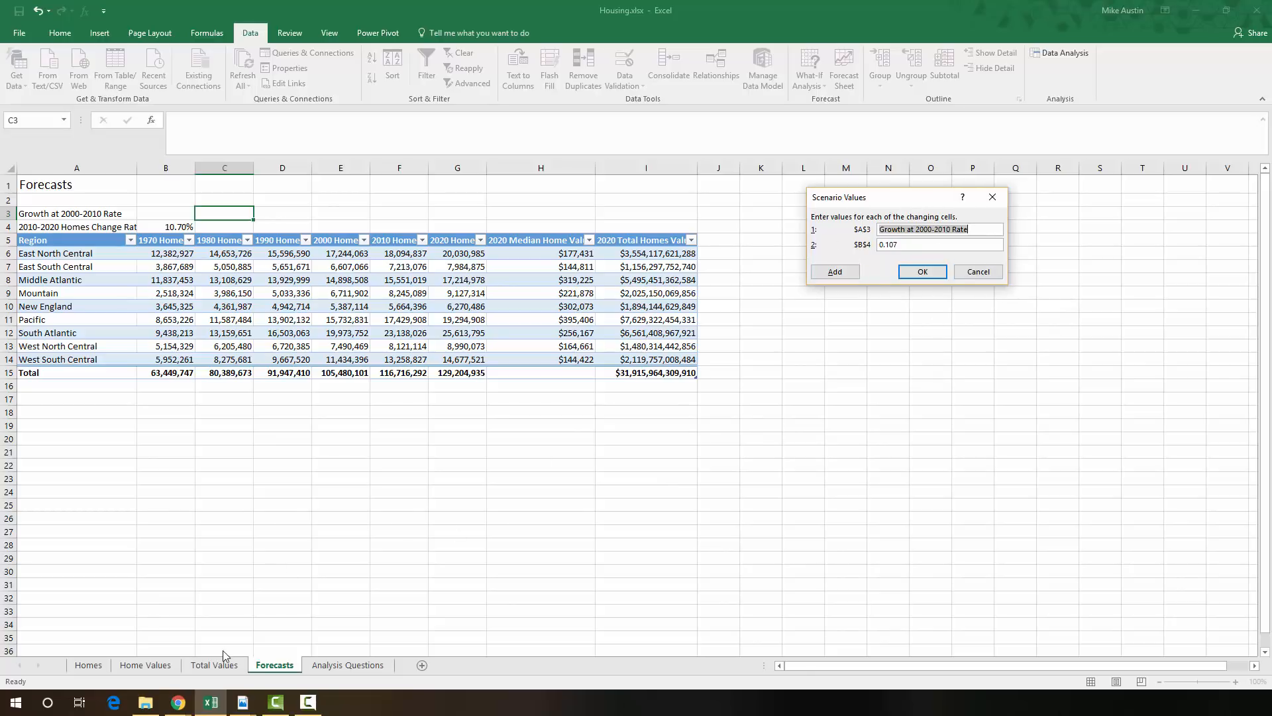
pyautogui.moveTo(210, 702)
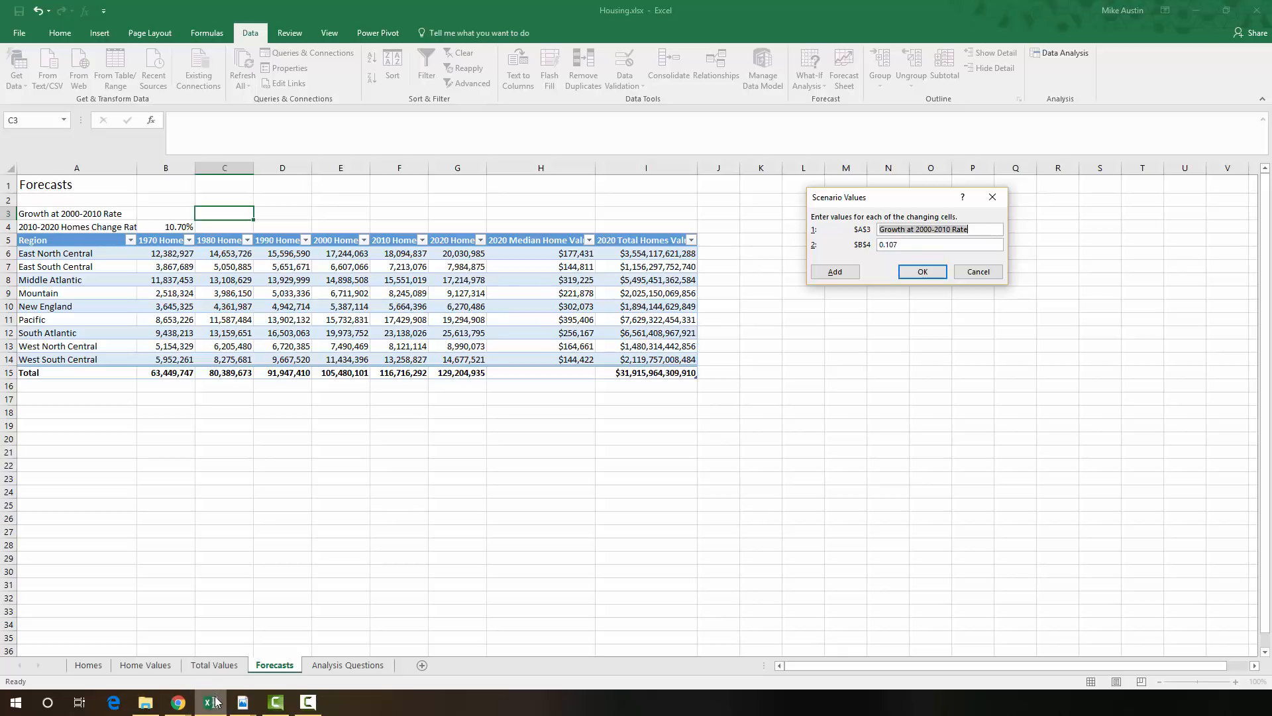
pyautogui.moveTo(212, 700)
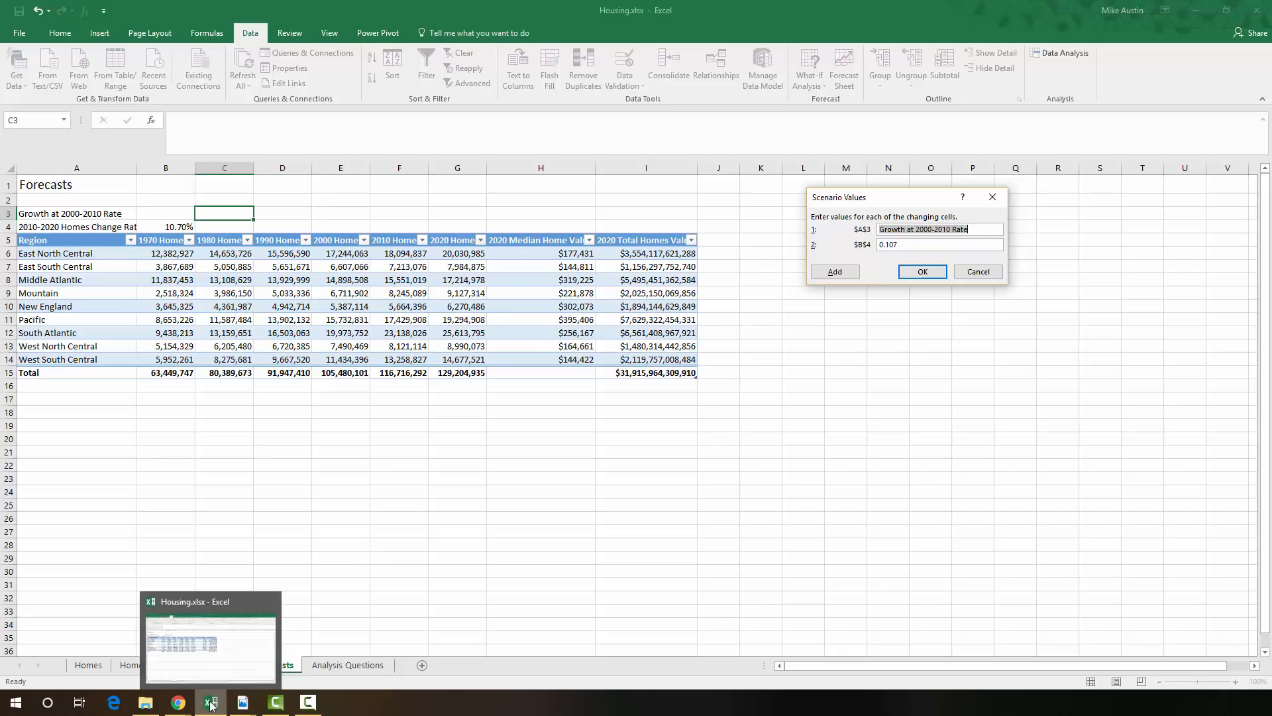
pyautogui.moveTo(966, 261)
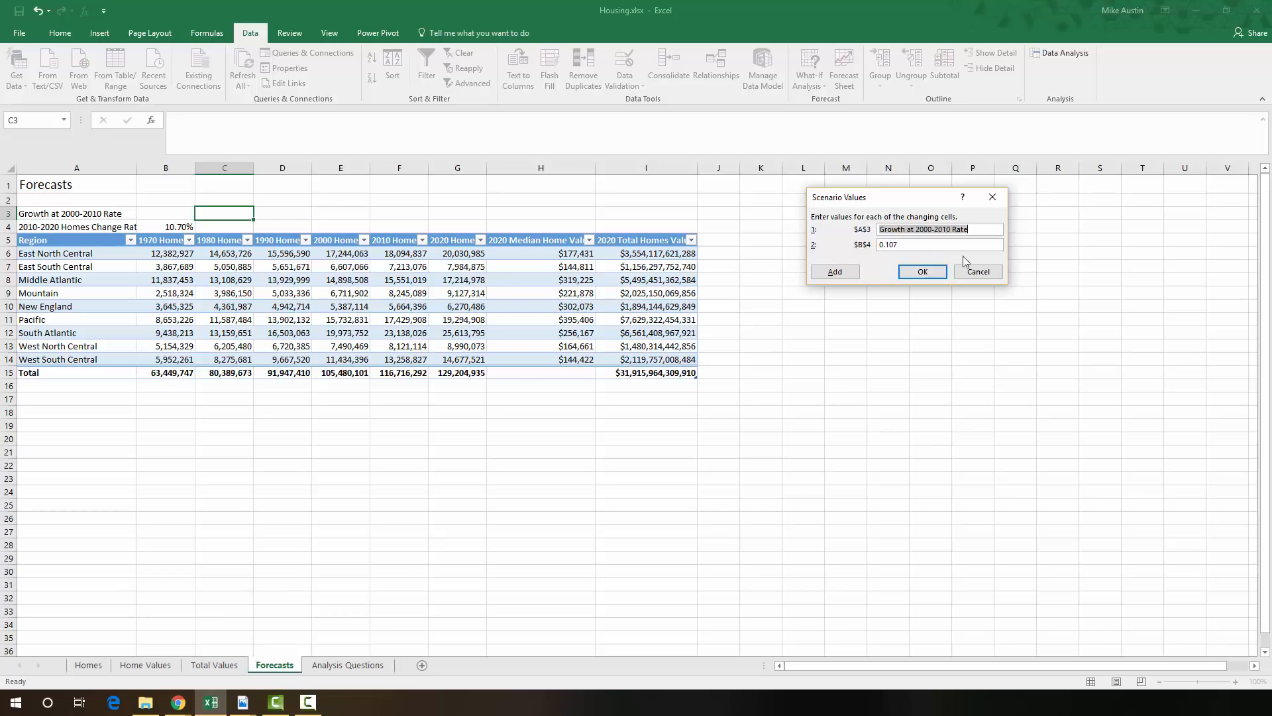
pyautogui.moveTo(1033, 260)
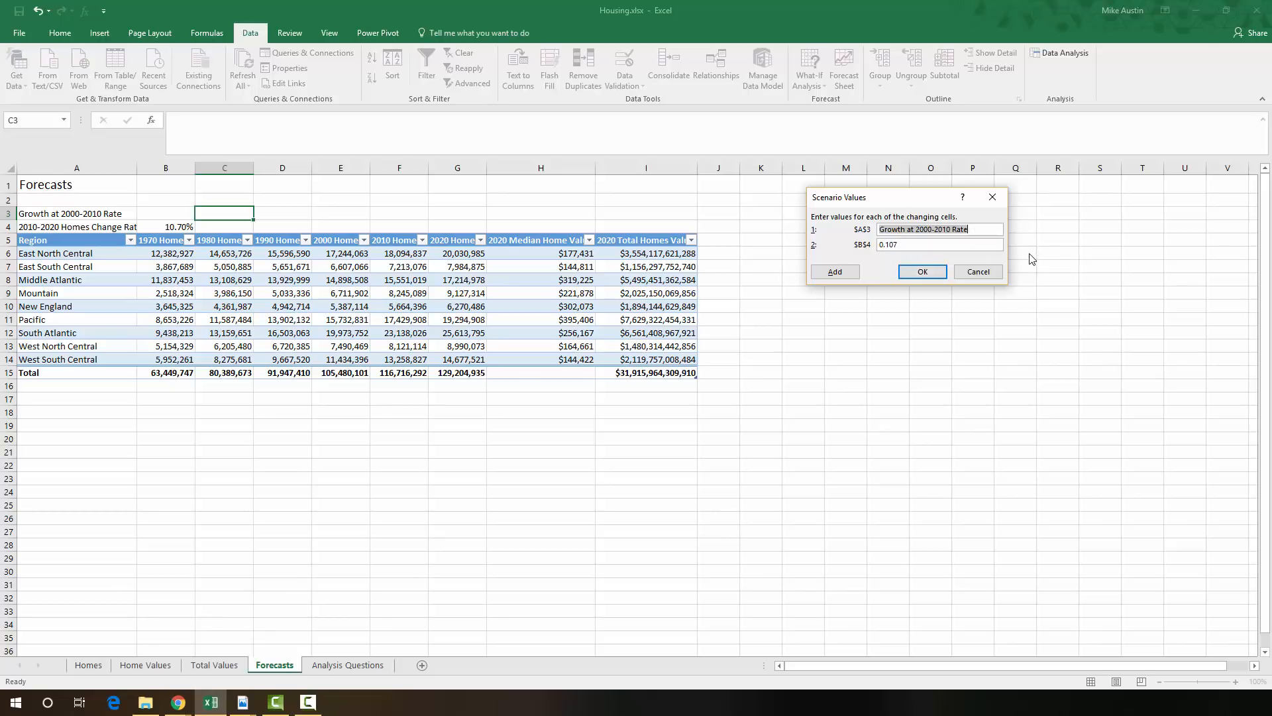
pyautogui.moveTo(900, 270)
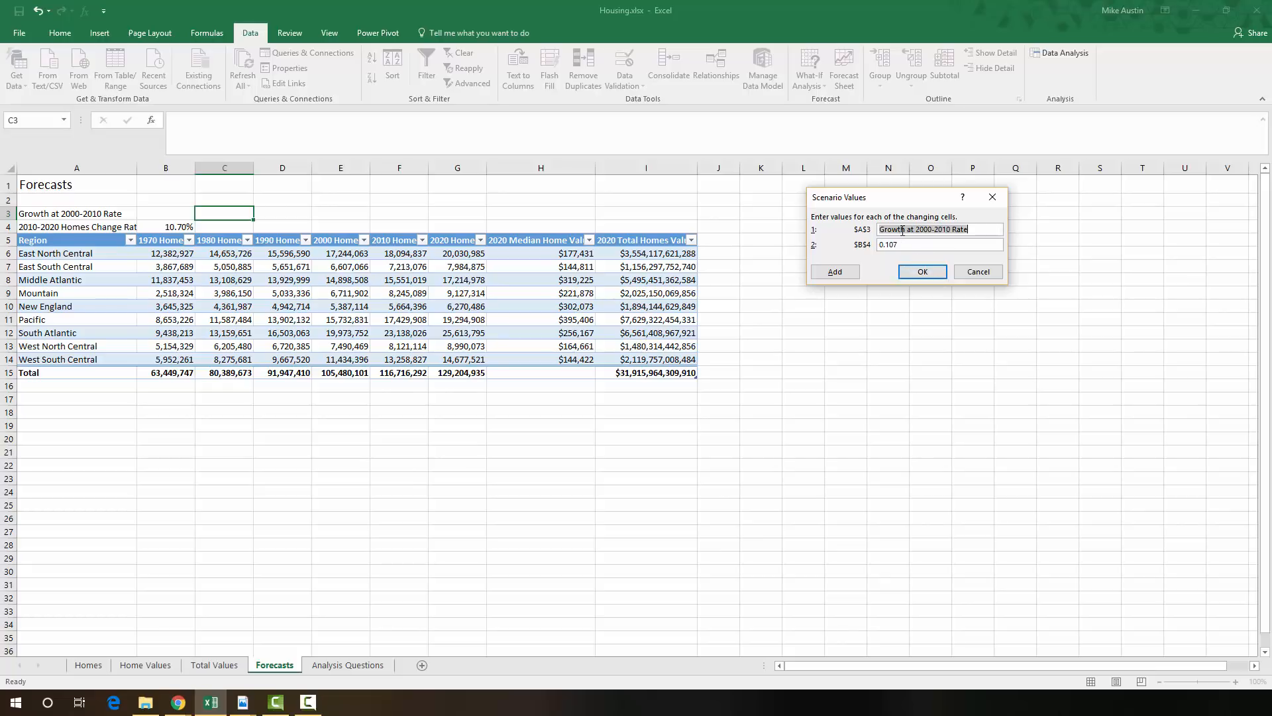
pyautogui.moveTo(922, 272)
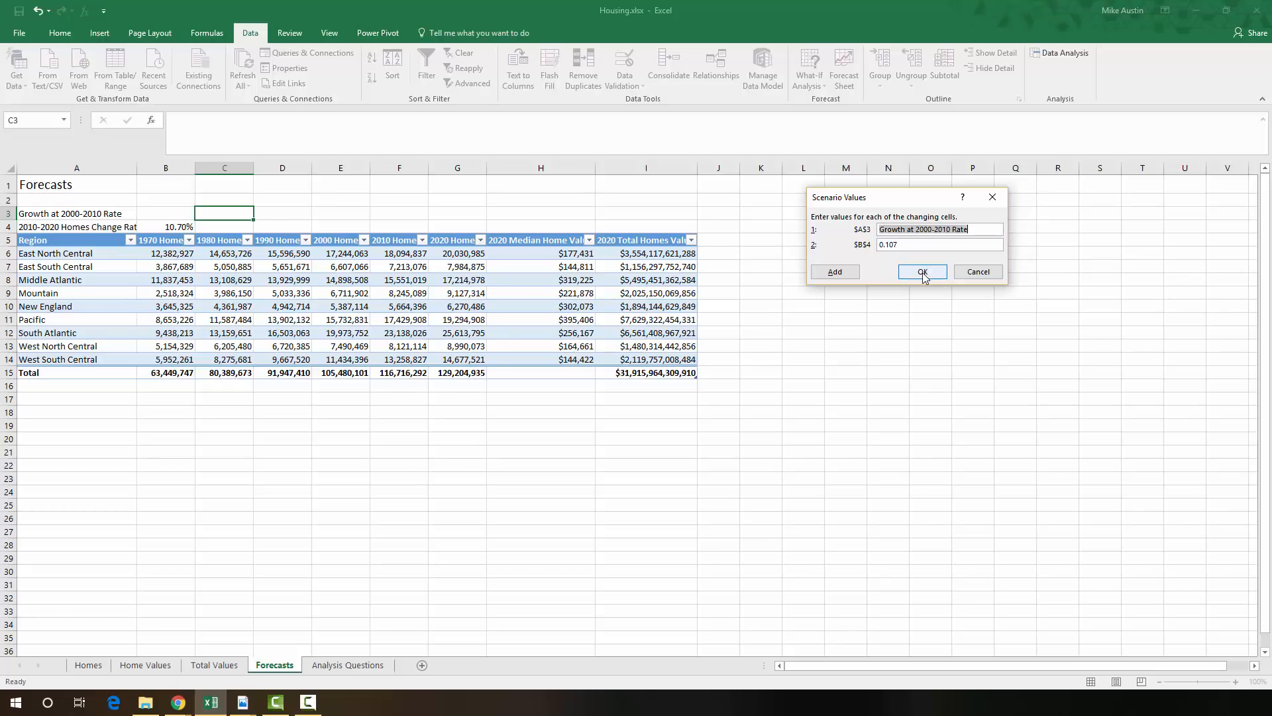
# - Save the Growth at 2000-2010 Rate scenario with its label and 0.107
pyautogui.click(922, 271)
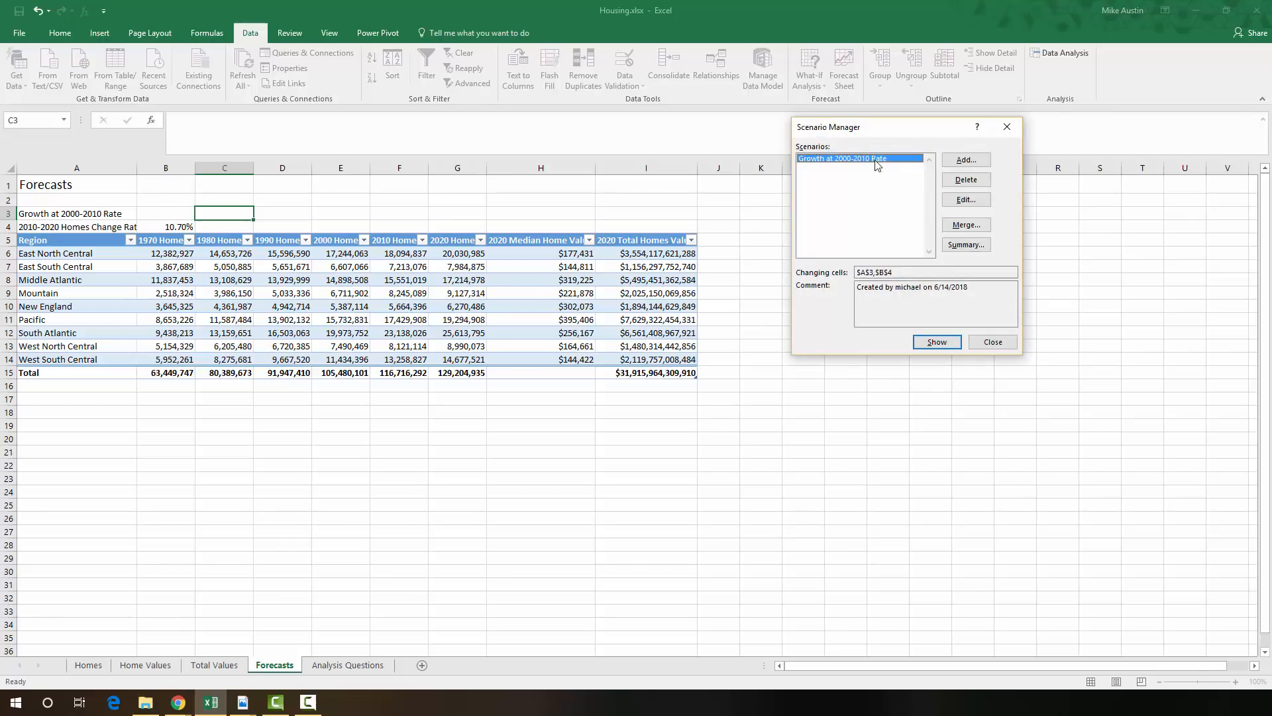
pyautogui.moveTo(861, 181)
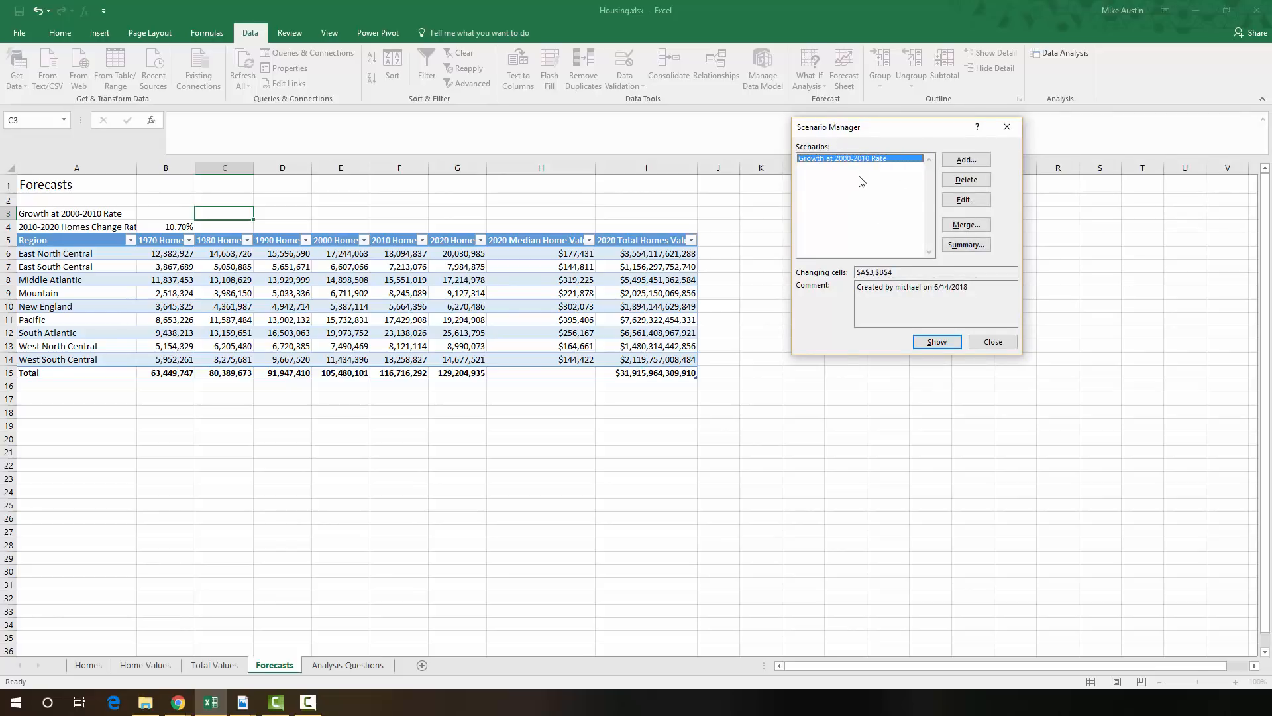
pyautogui.moveTo(889, 186)
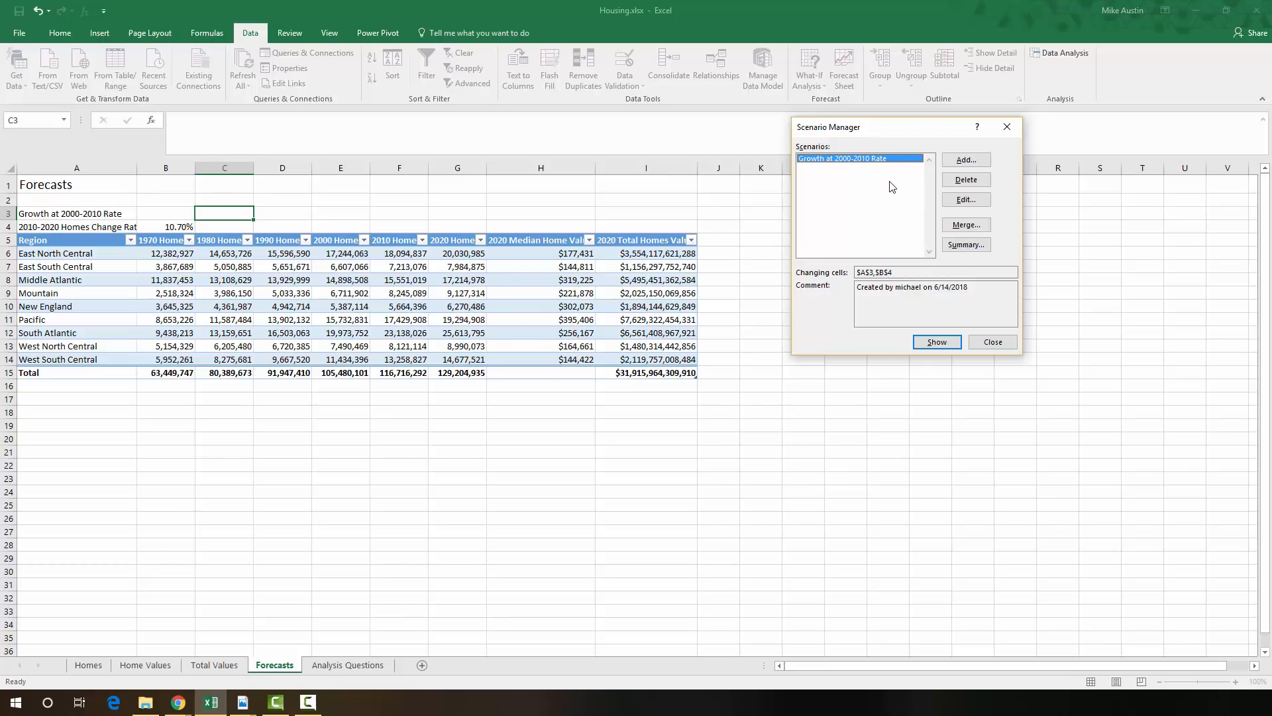
pyautogui.moveTo(907, 214)
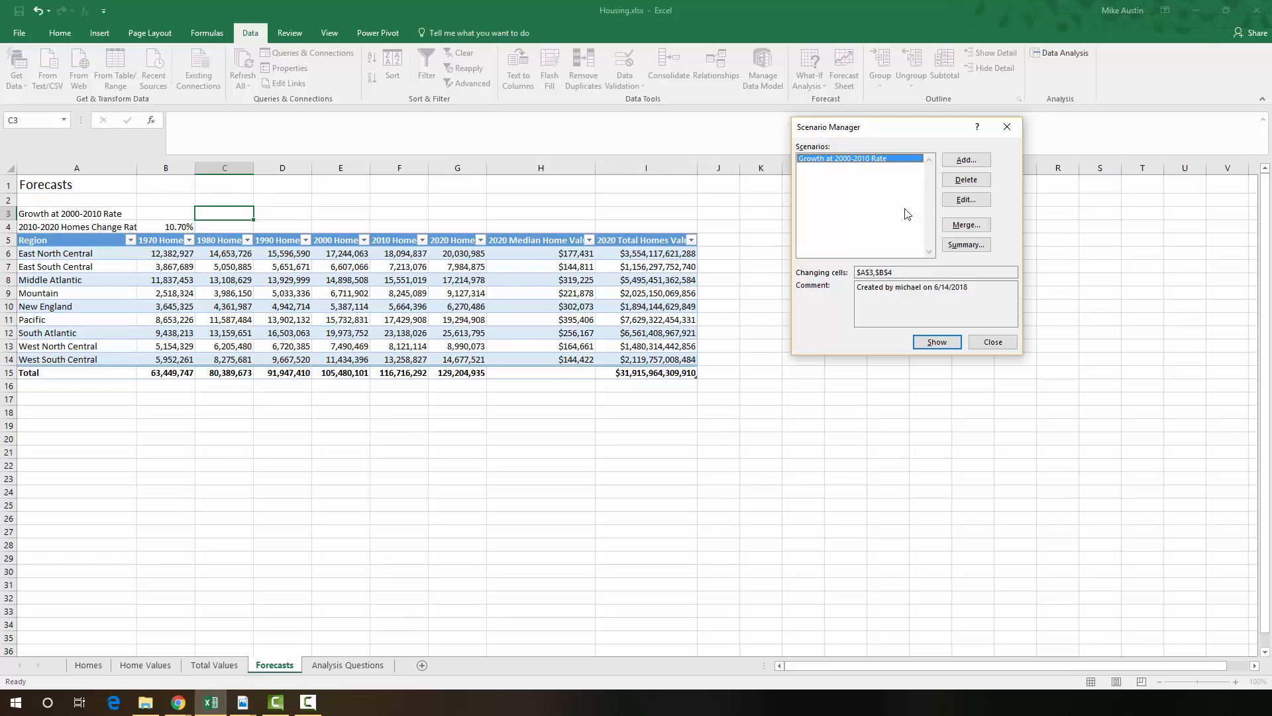
pyautogui.moveTo(905, 230)
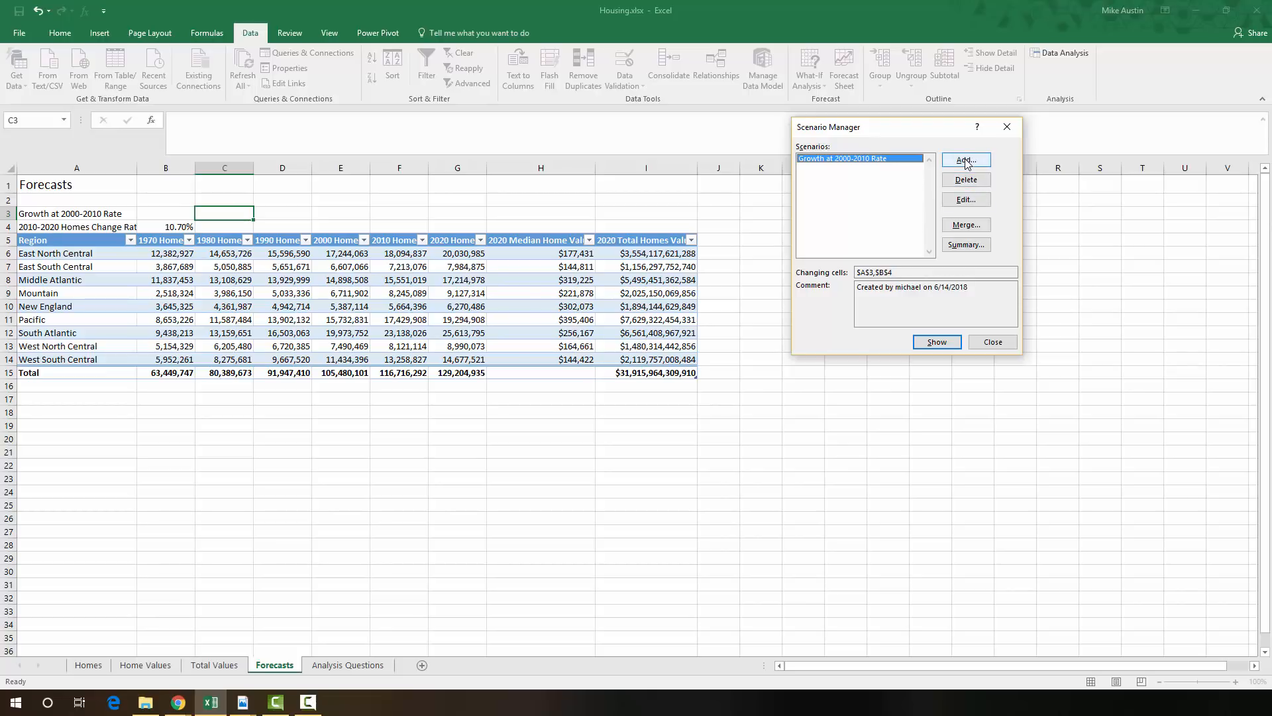
# - Open a second Add Scenario form from Scenario Manager
pyautogui.click(965, 159)
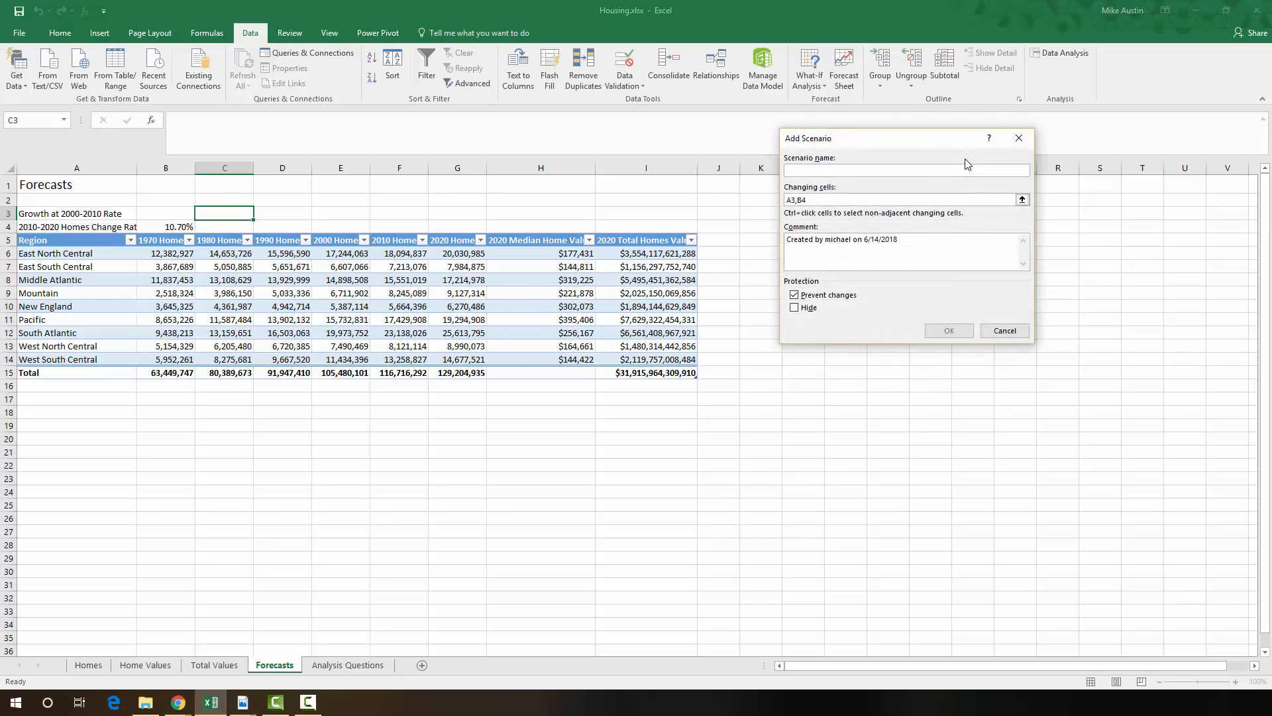
# - Name the new scenario 'Growth at Population Rate', keeping changing cells A3,B4
pyautogui.click(906, 170)
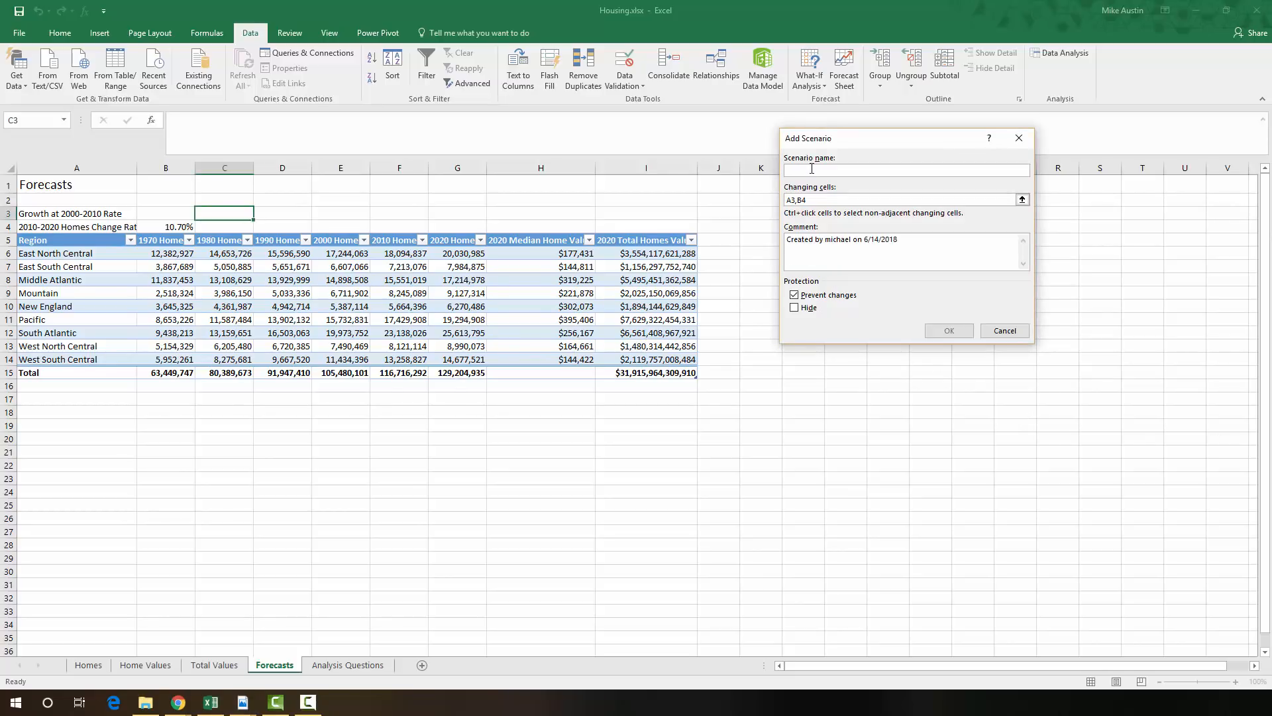
pyautogui.rightClick(811, 170)
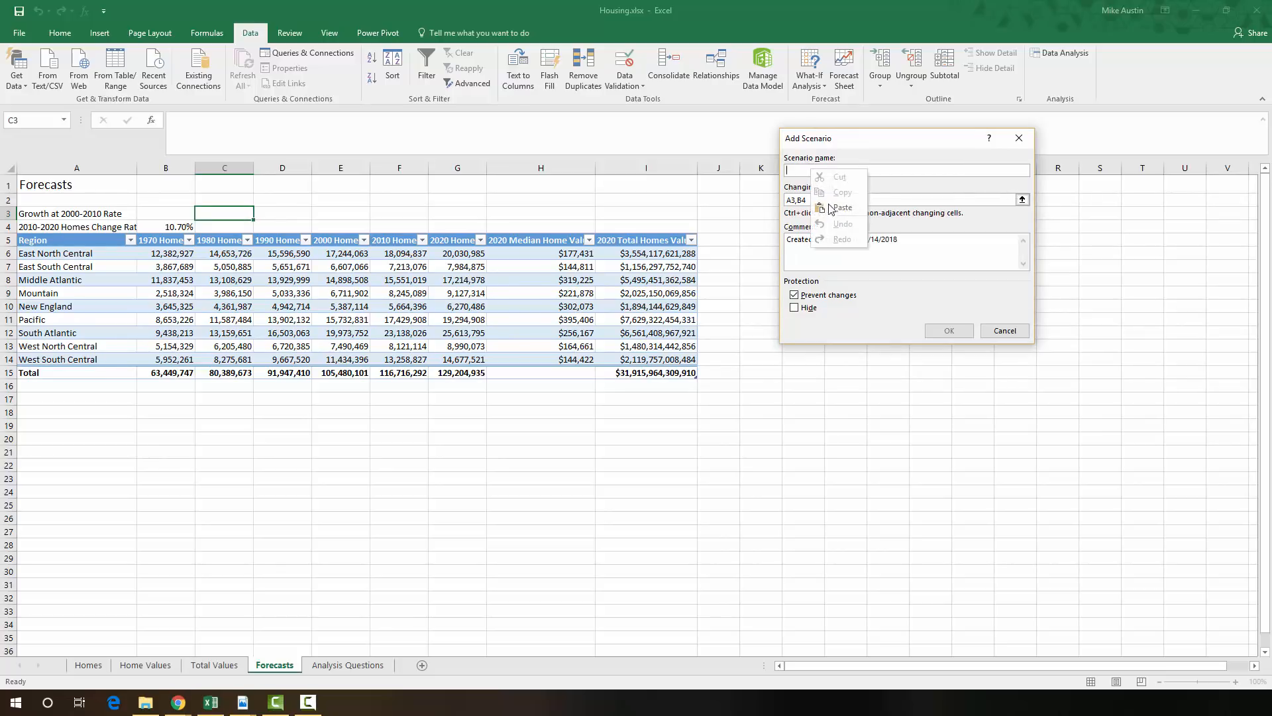
pyautogui.write('Growth at Population Rate')
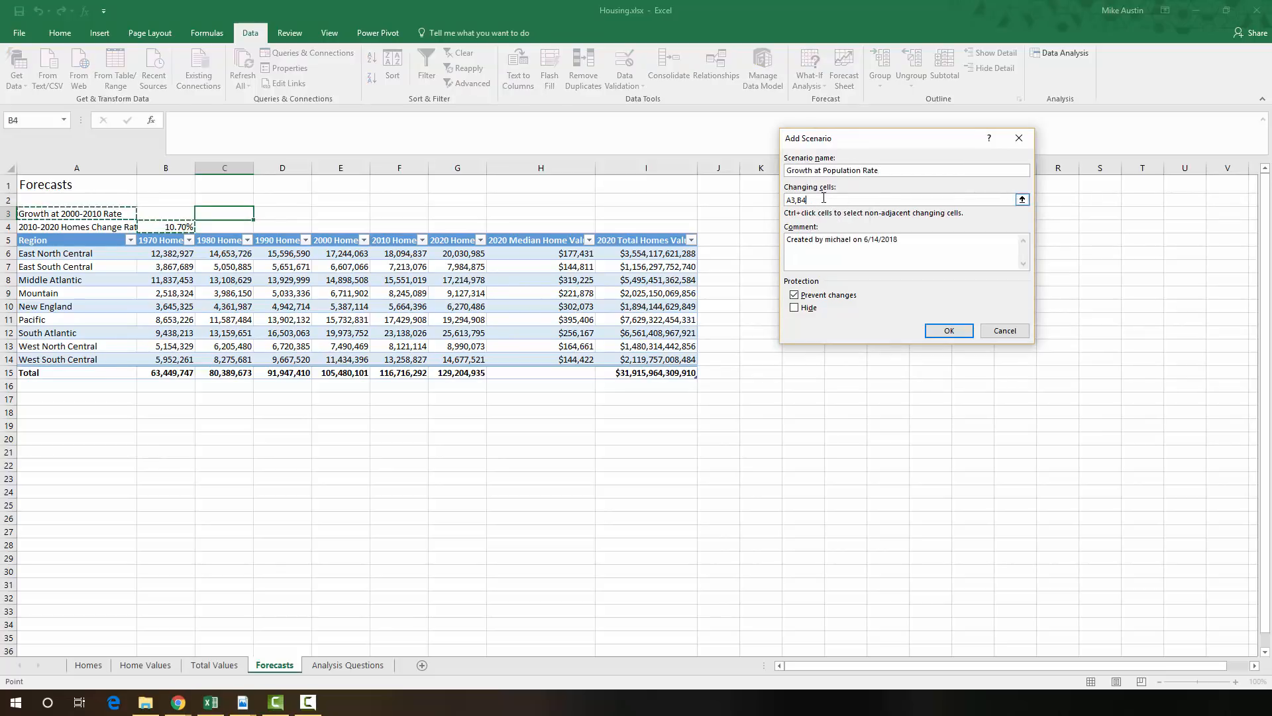
pyautogui.moveTo(907, 295)
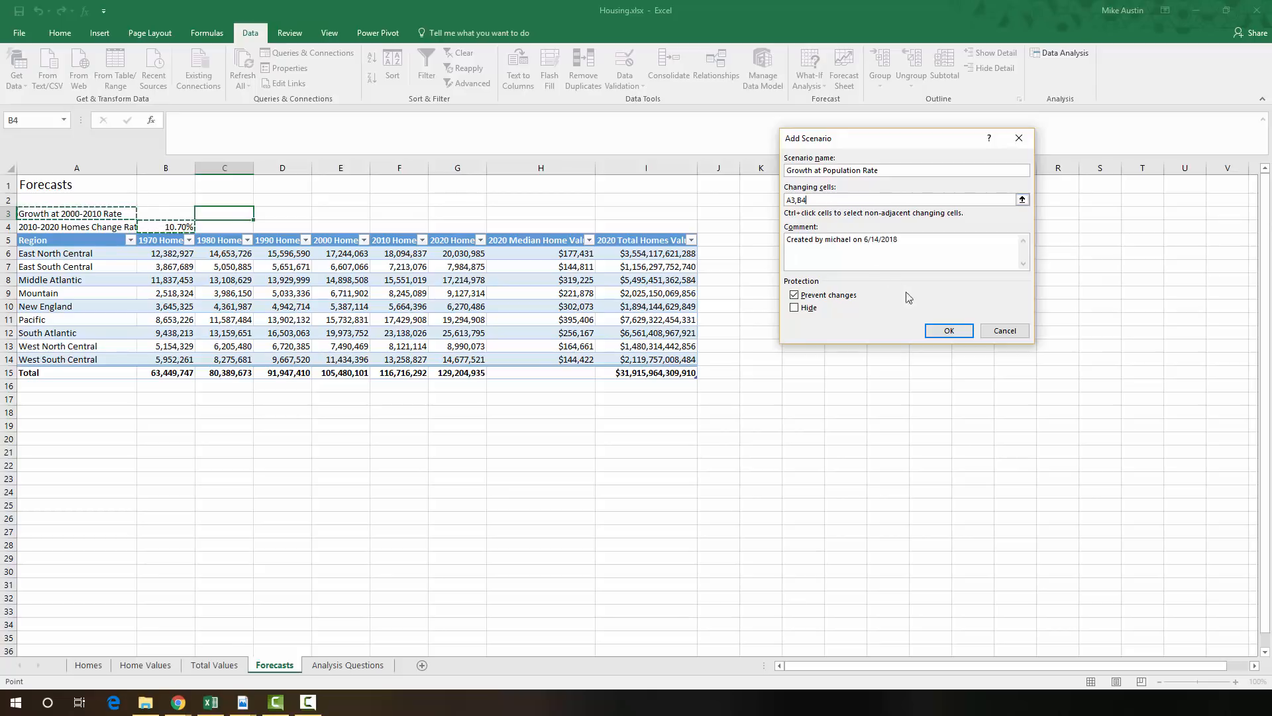
pyautogui.click(947, 330)
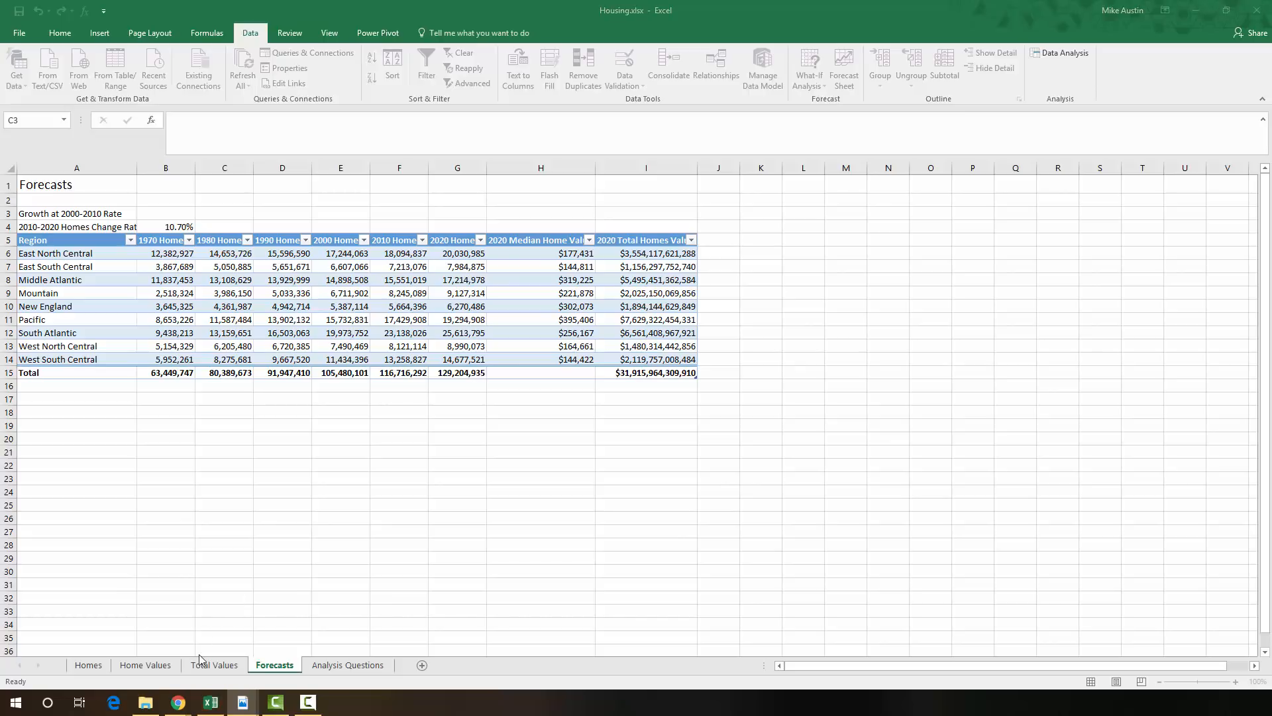
pyautogui.moveTo(206, 680)
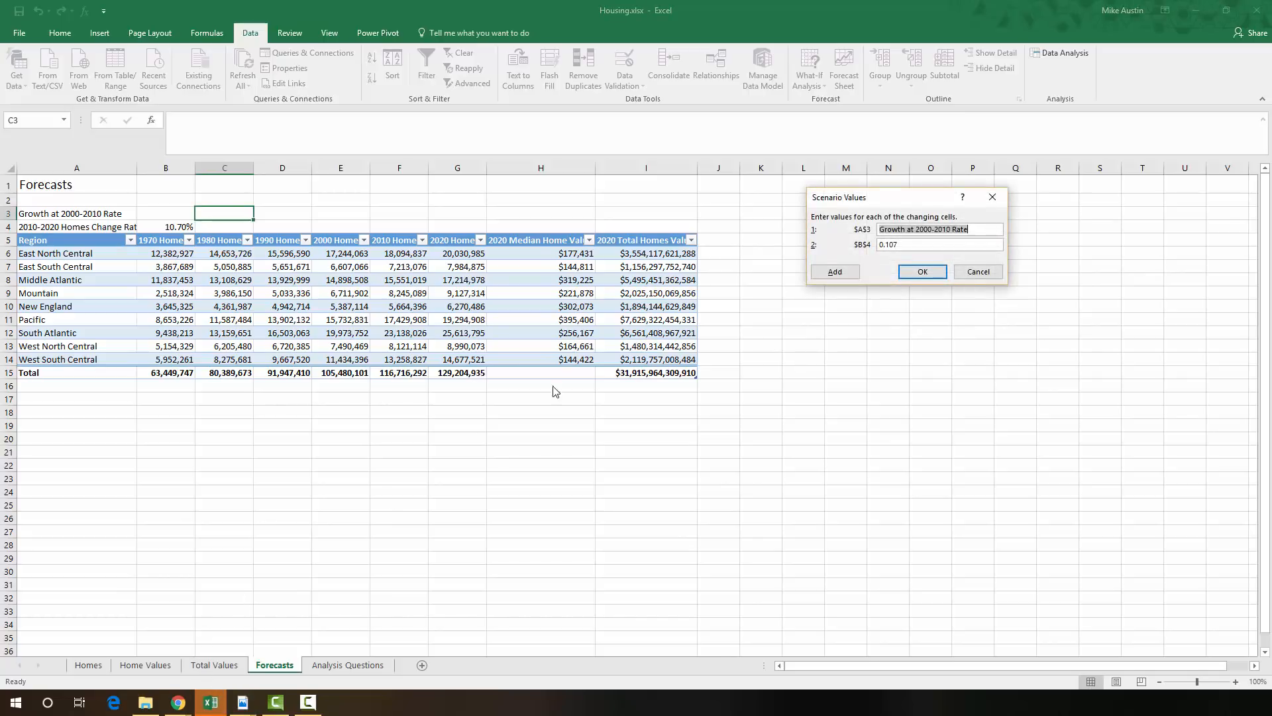
pyautogui.moveTo(883, 197)
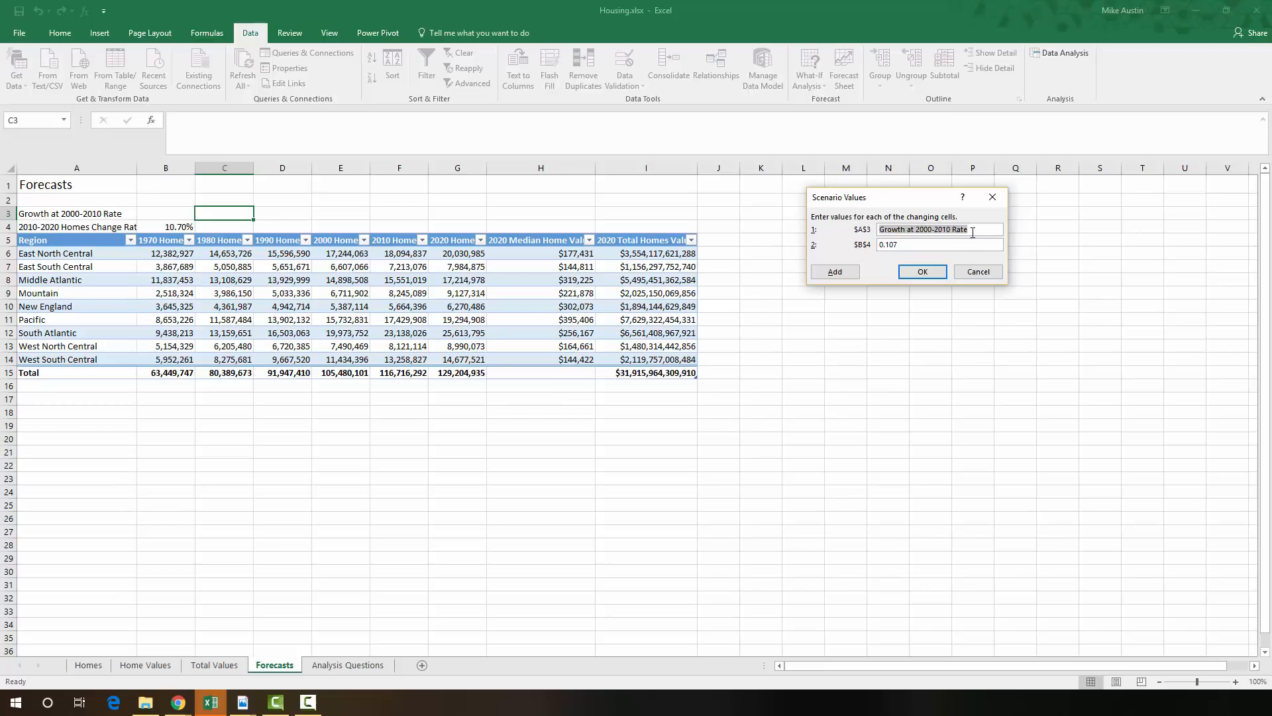
# - Enter 'Growth at Population Rate' for A3 and 0.083 for B4, then save
pyautogui.write('Growth at Population Rate')
pyautogui.click(940, 244)
pyautogui.write('0')
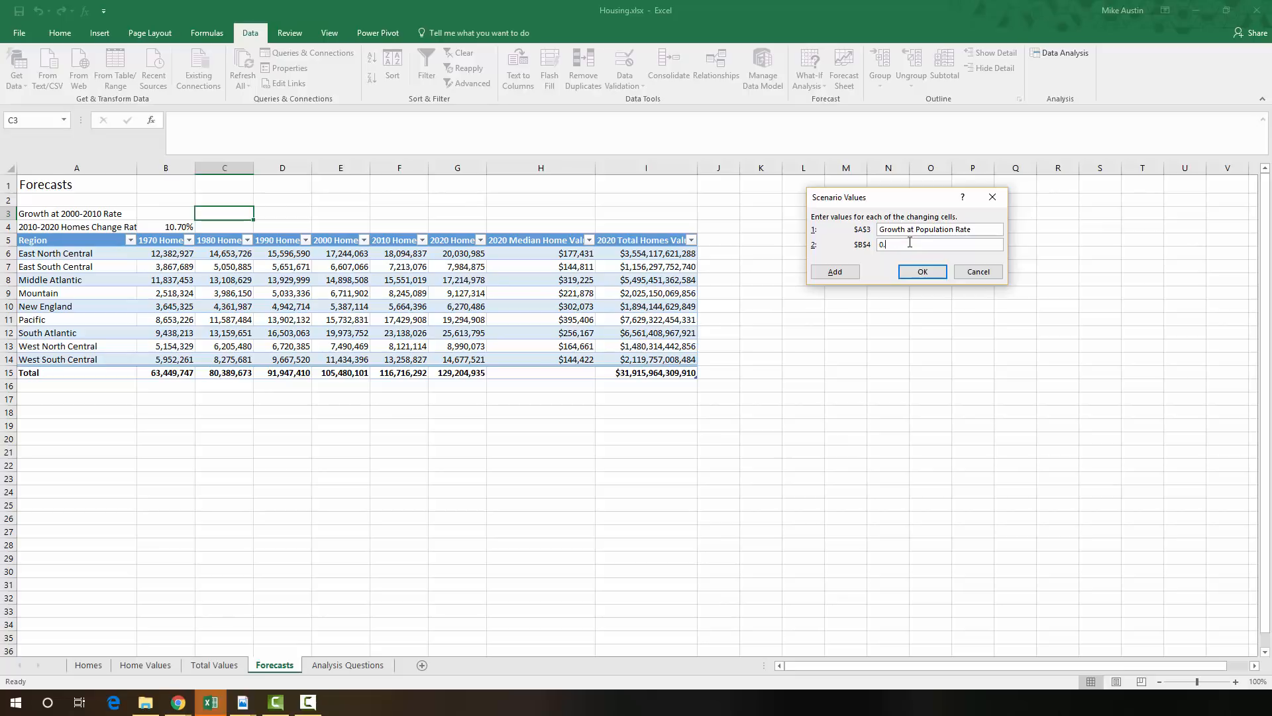
pyautogui.write('.0')
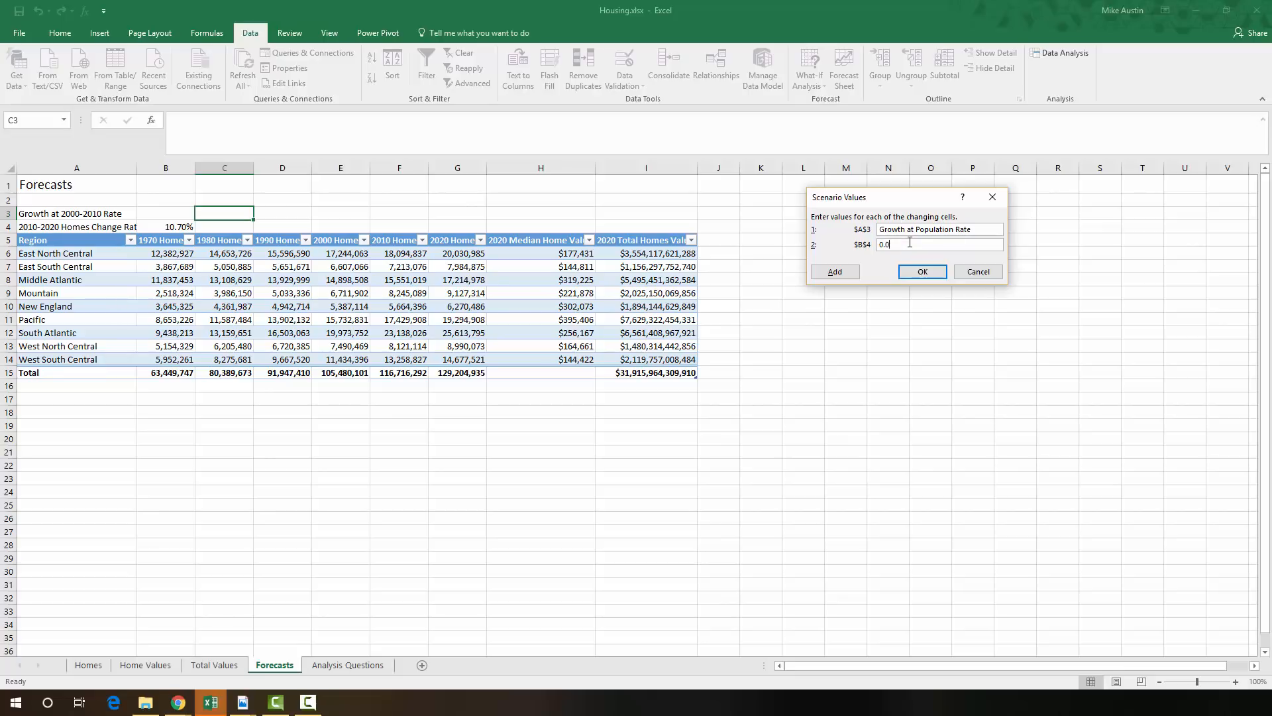
pyautogui.write('83')
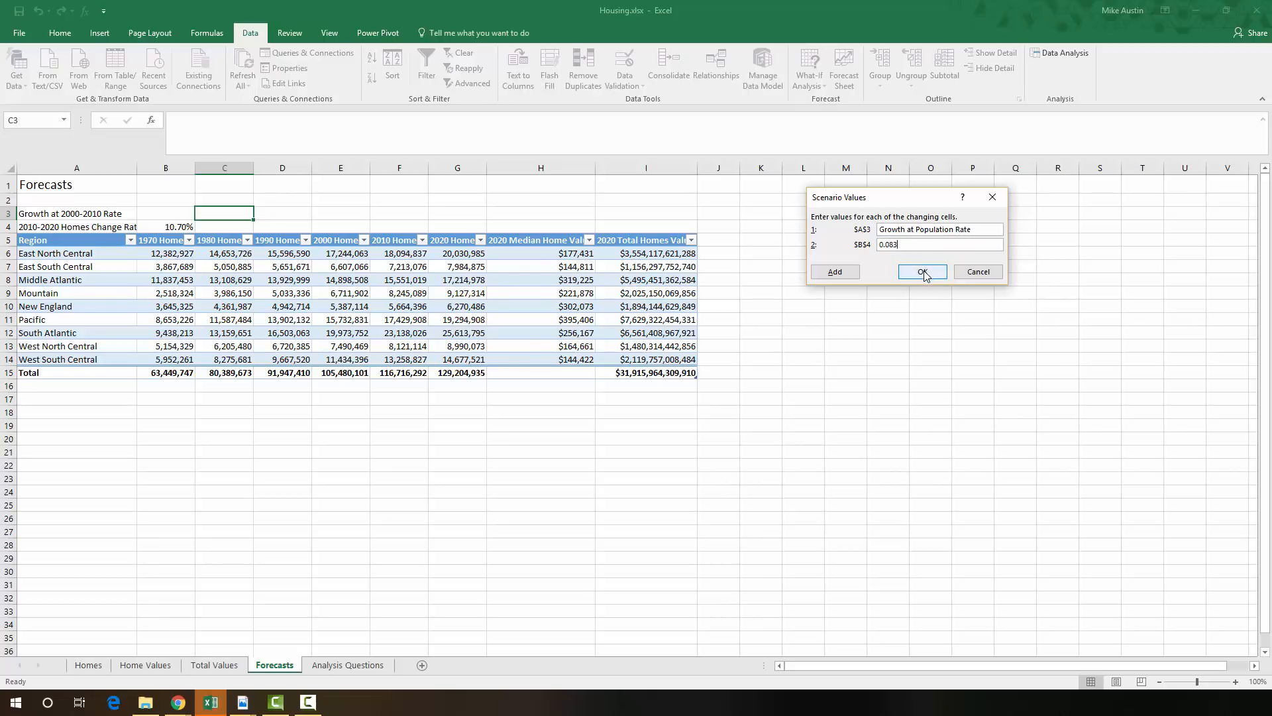
pyautogui.click(921, 271)
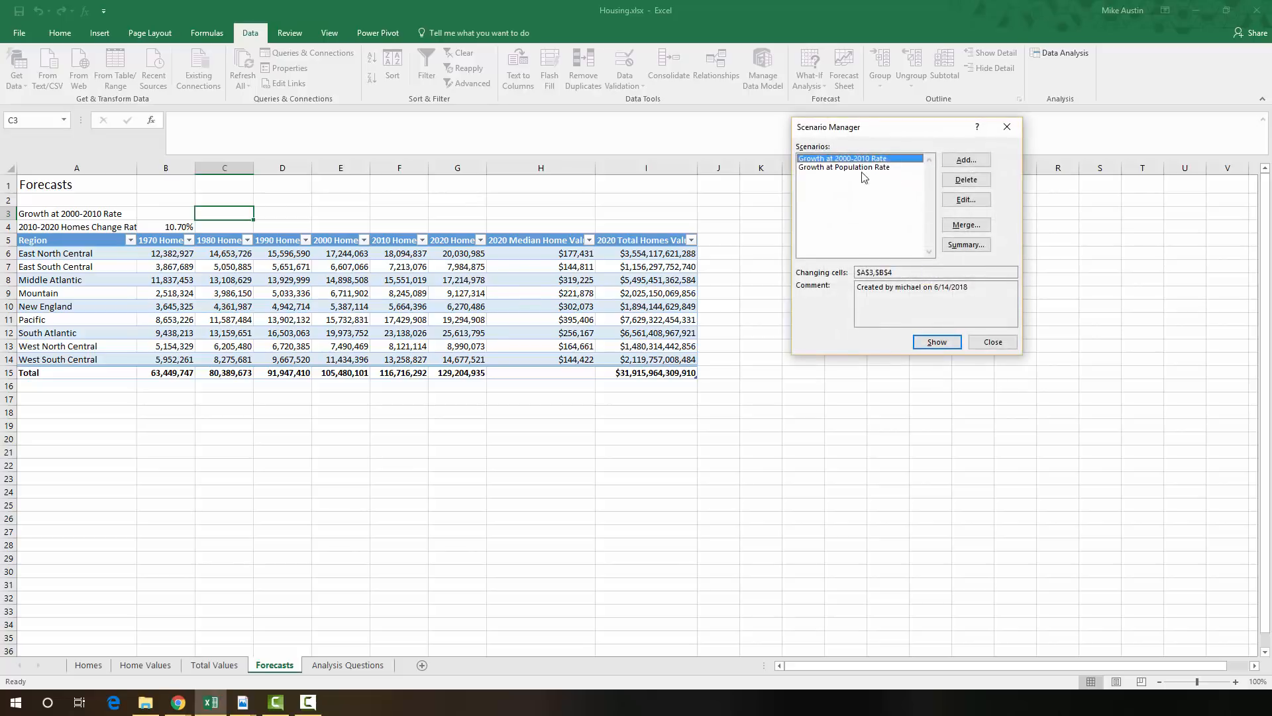
pyautogui.moveTo(148, 226)
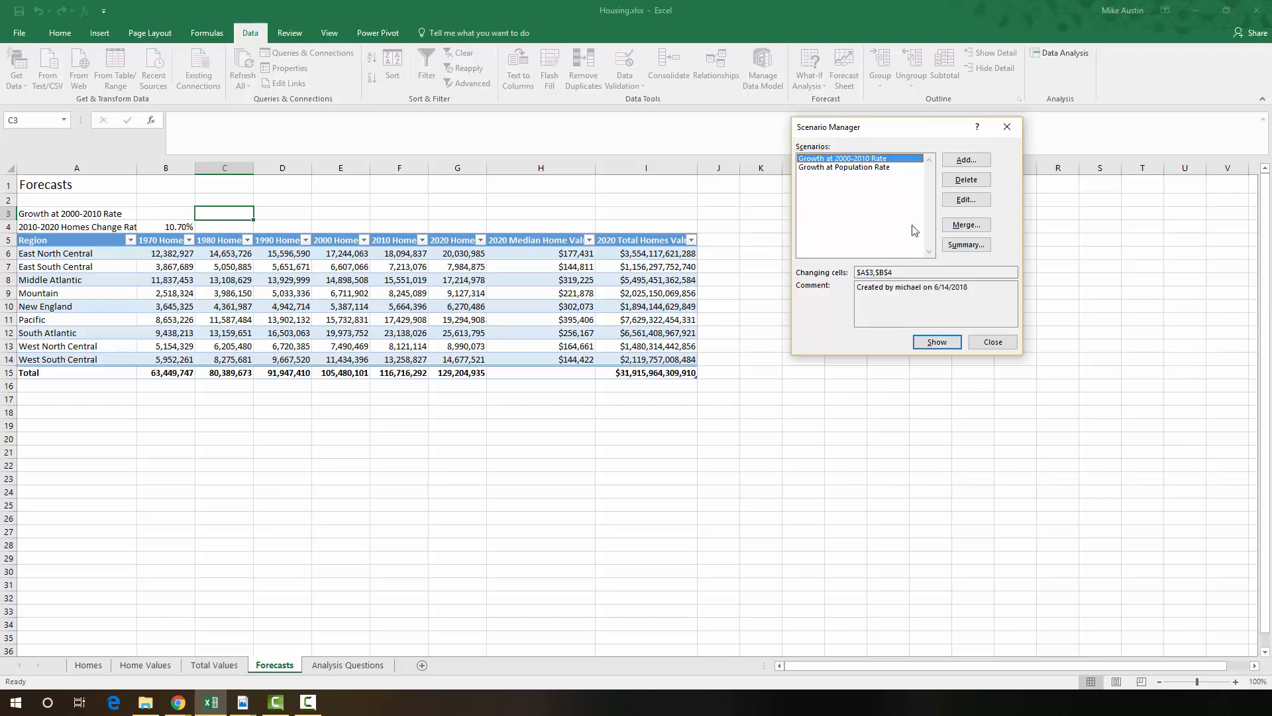
pyautogui.moveTo(853, 171)
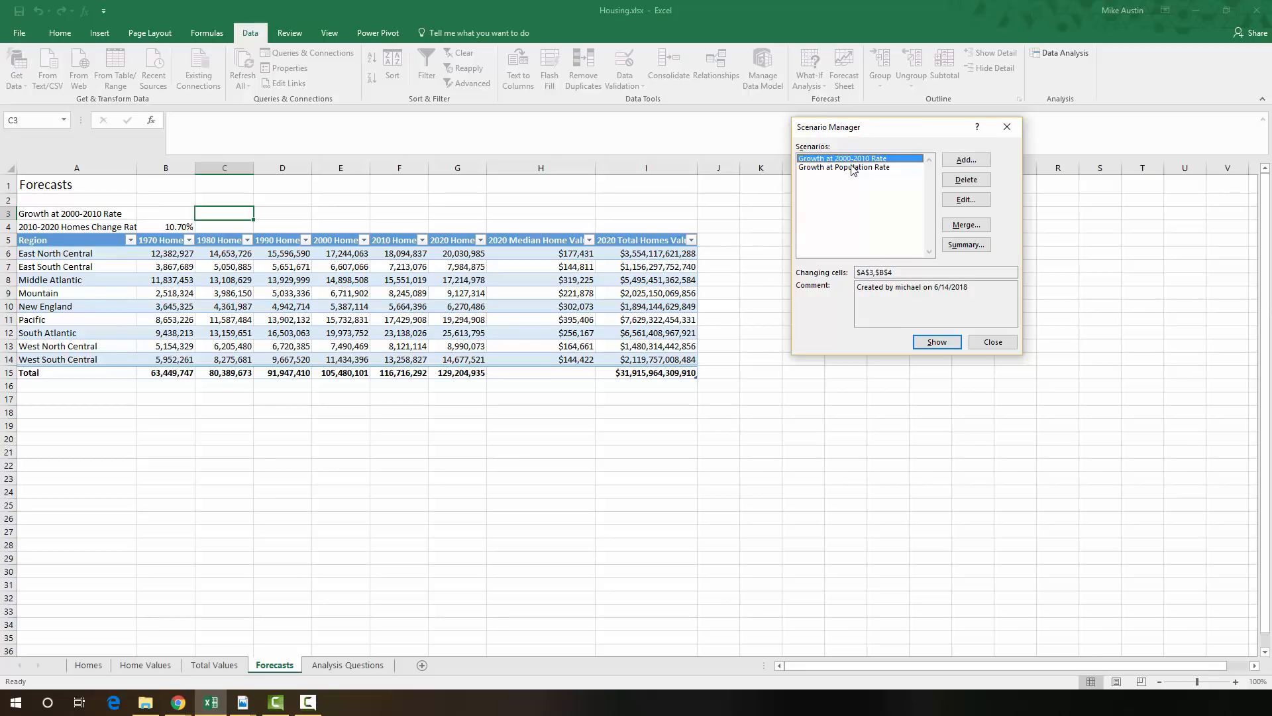
pyautogui.moveTo(841, 167)
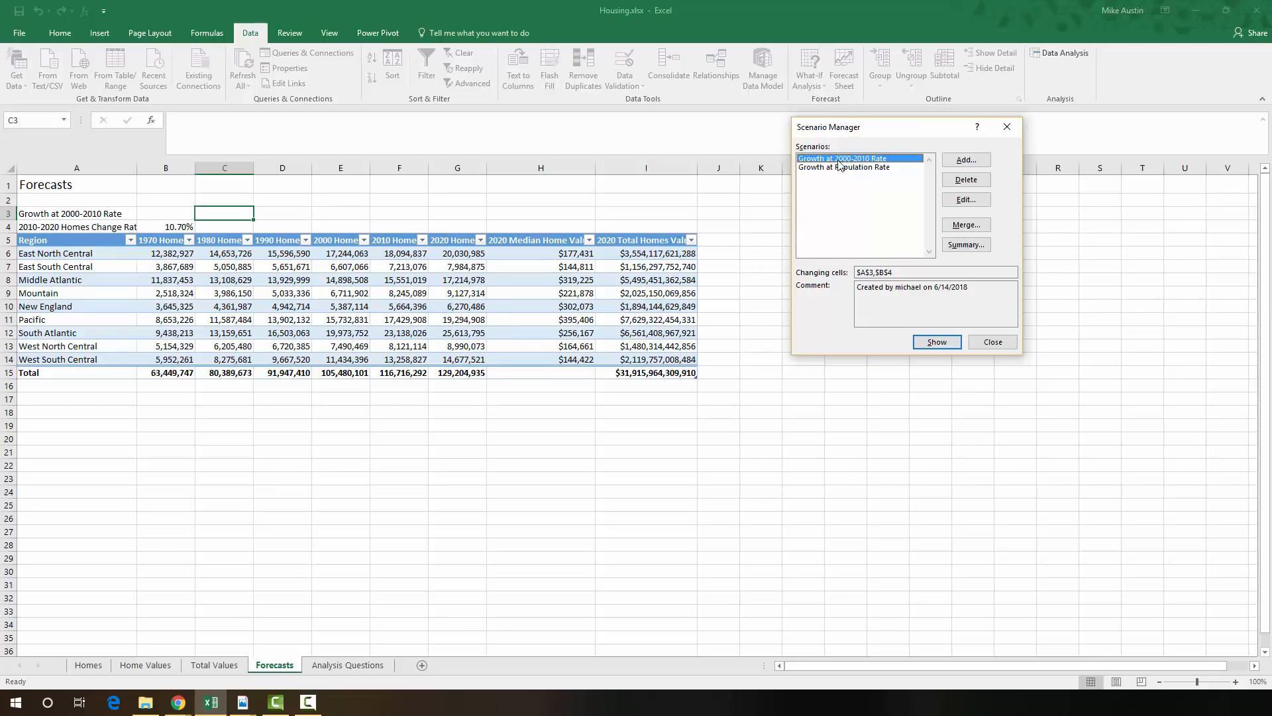
pyautogui.moveTo(852, 166)
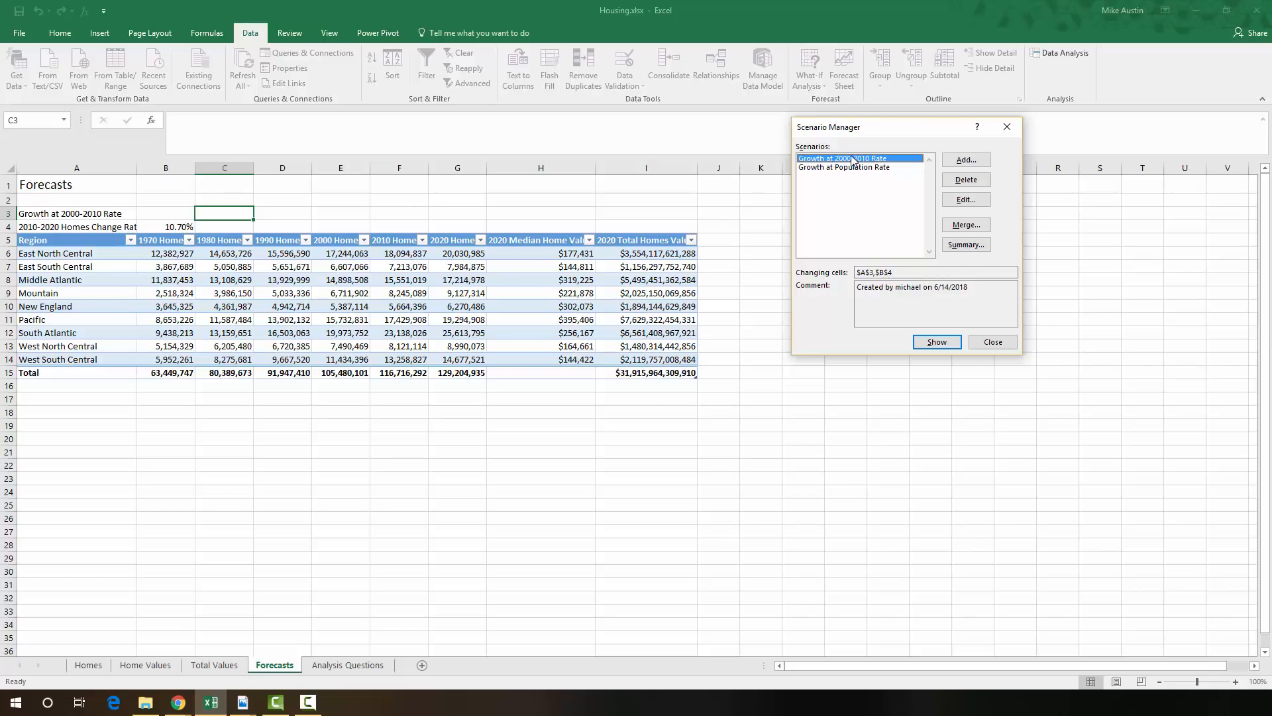
# - Show the Growth at Population Rate scenario, lowering 2020 totals to 126,403,744 homes
pyautogui.click(843, 167)
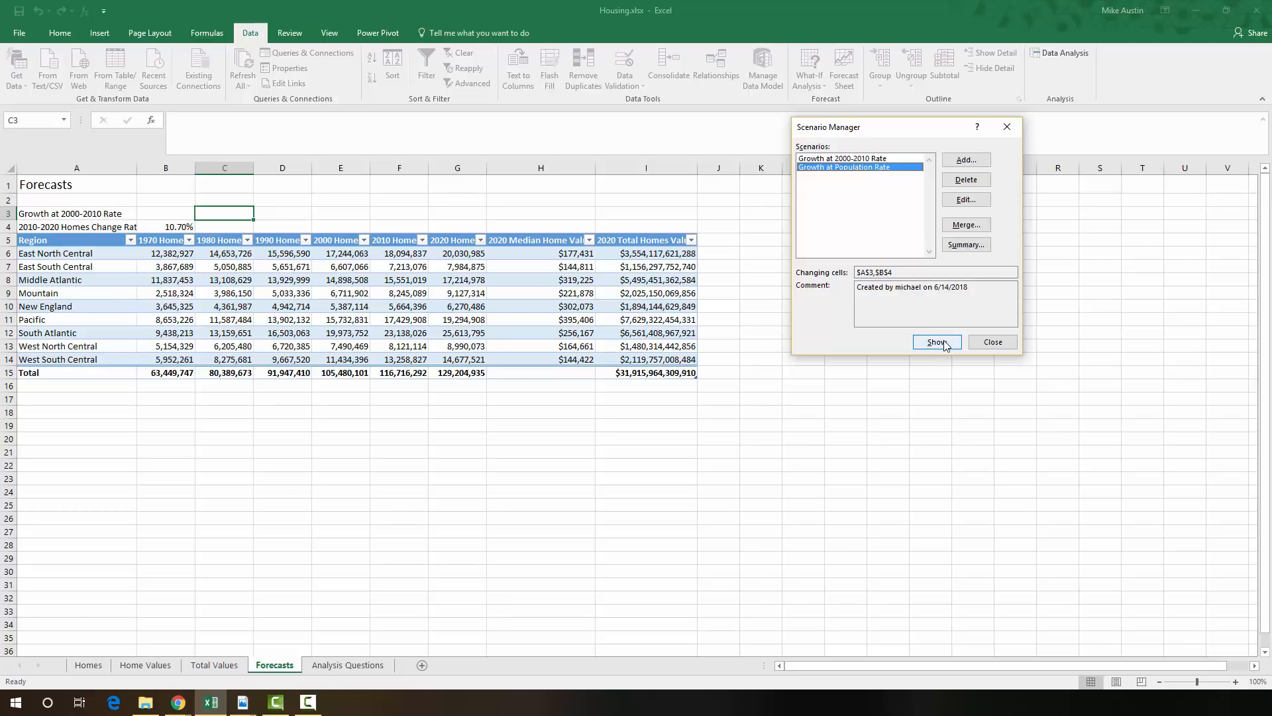
pyautogui.click(936, 342)
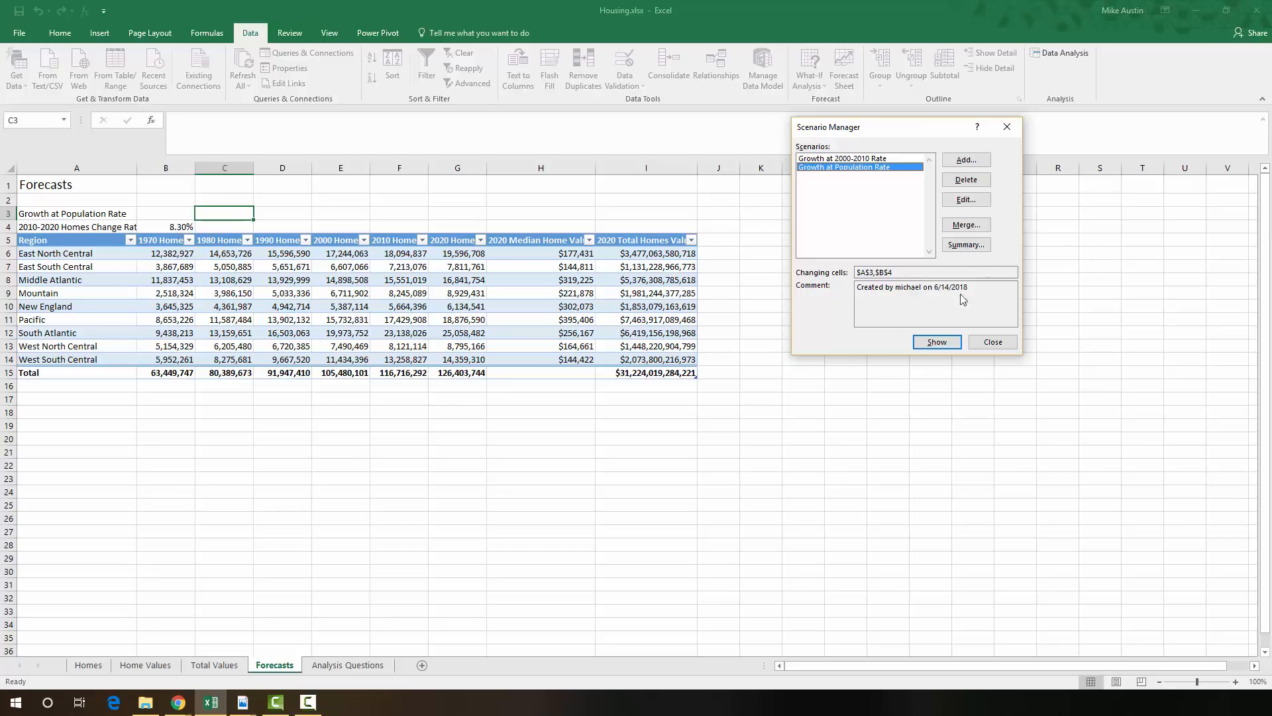
pyautogui.moveTo(940, 232)
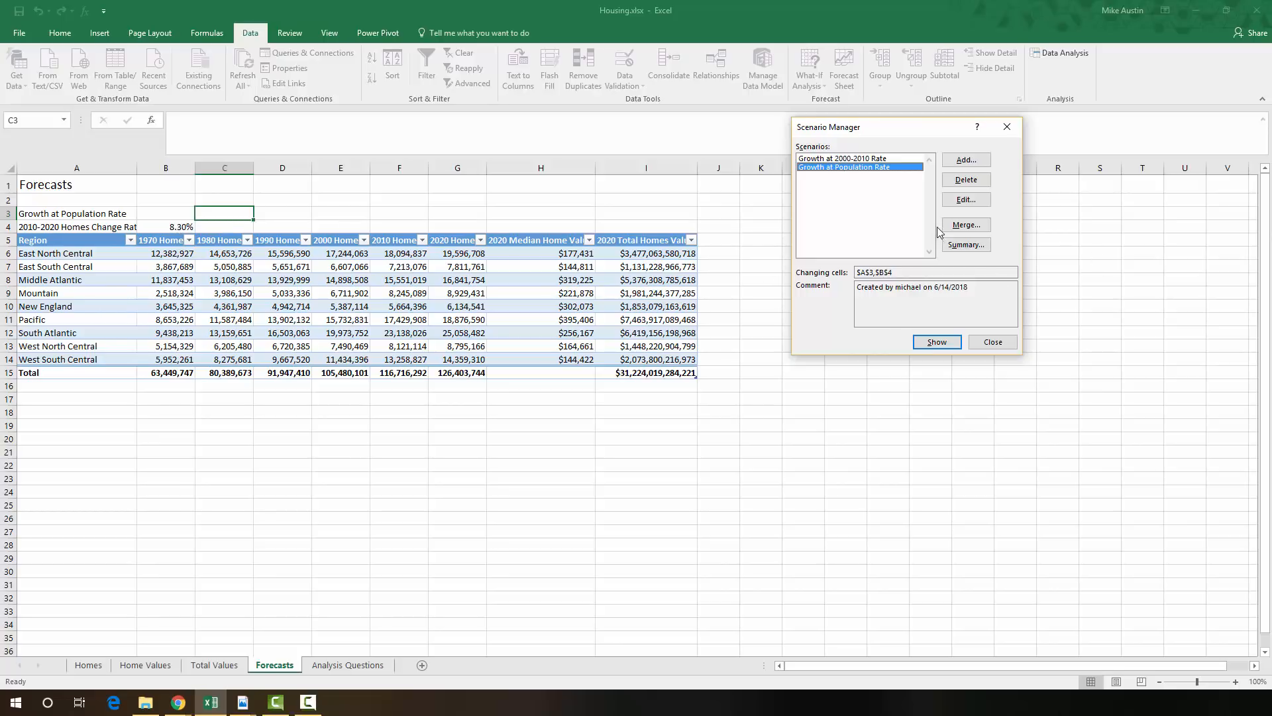
pyautogui.moveTo(991, 291)
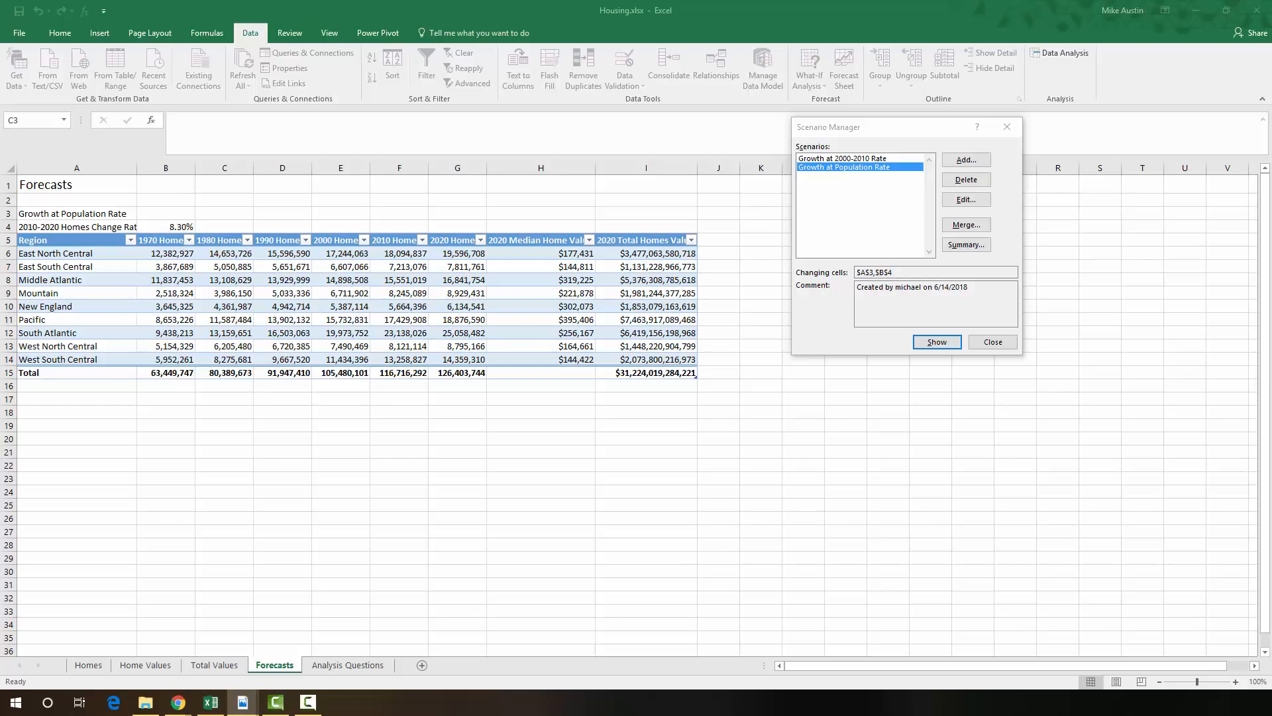
pyautogui.moveTo(617, 193)
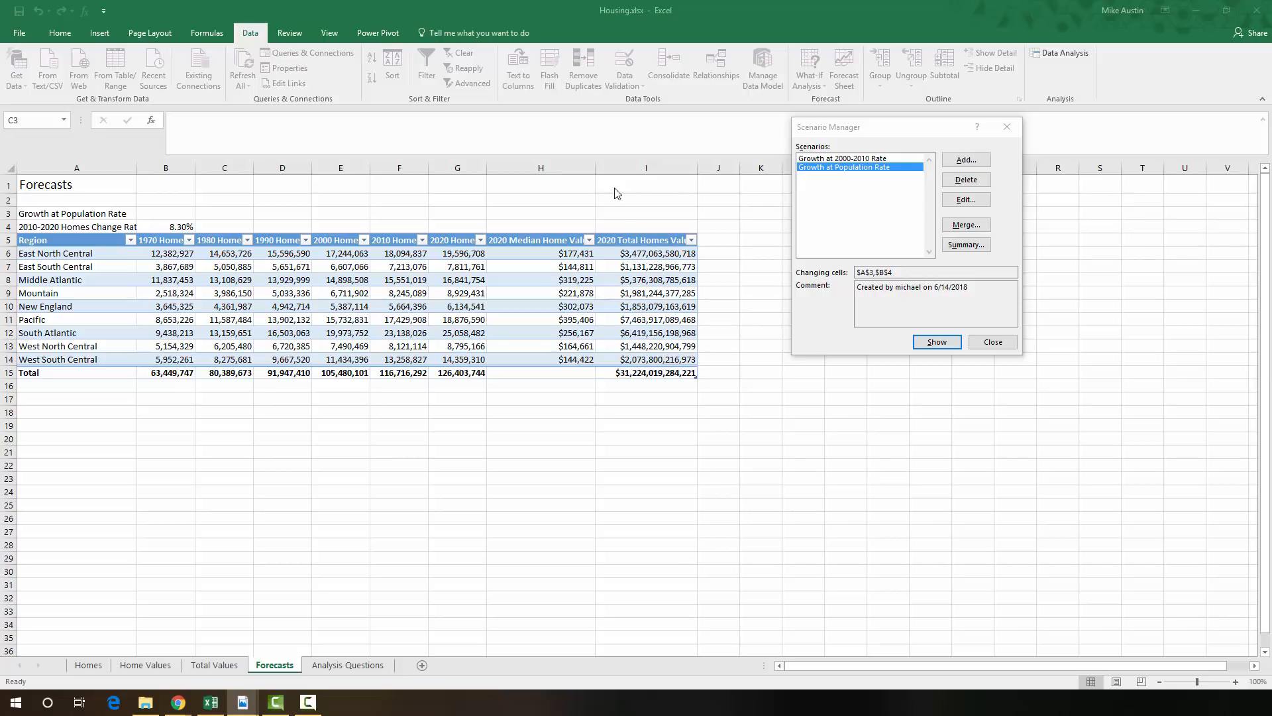
pyautogui.moveTo(780, 183)
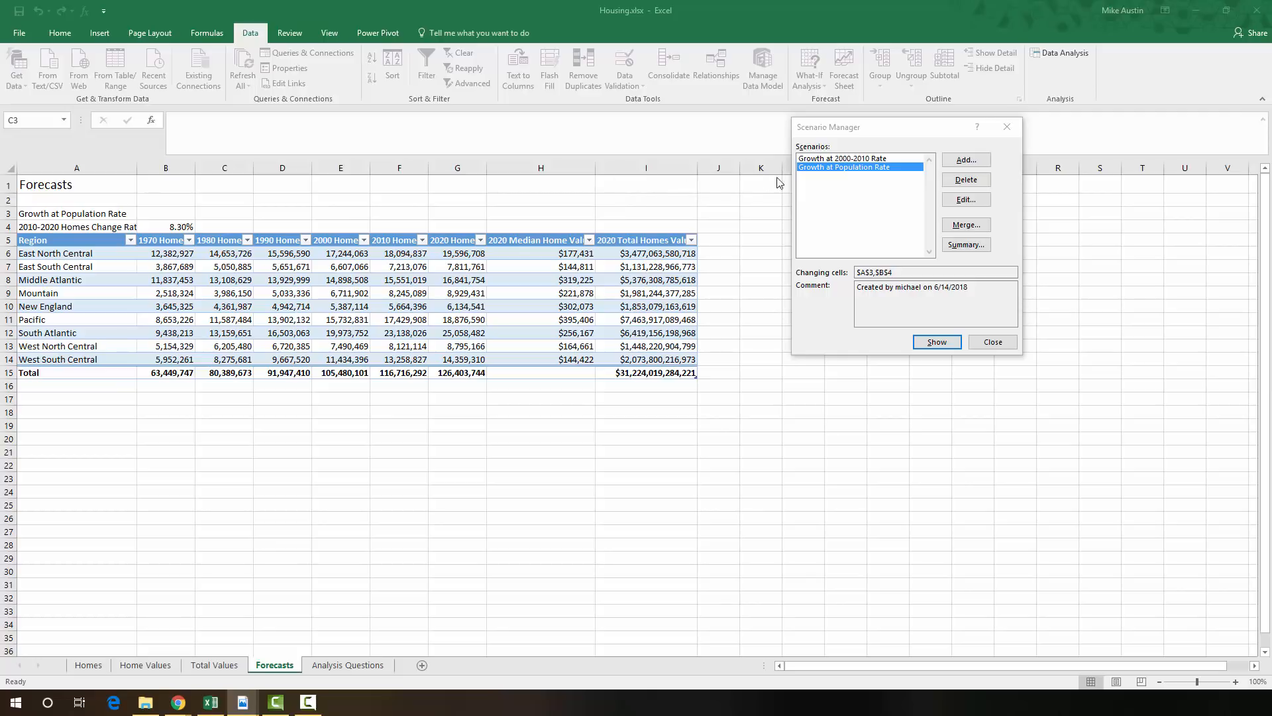
# - Add the '2.61 People per Occupied Home' scenario with B4 set to 0
pyautogui.click(965, 159)
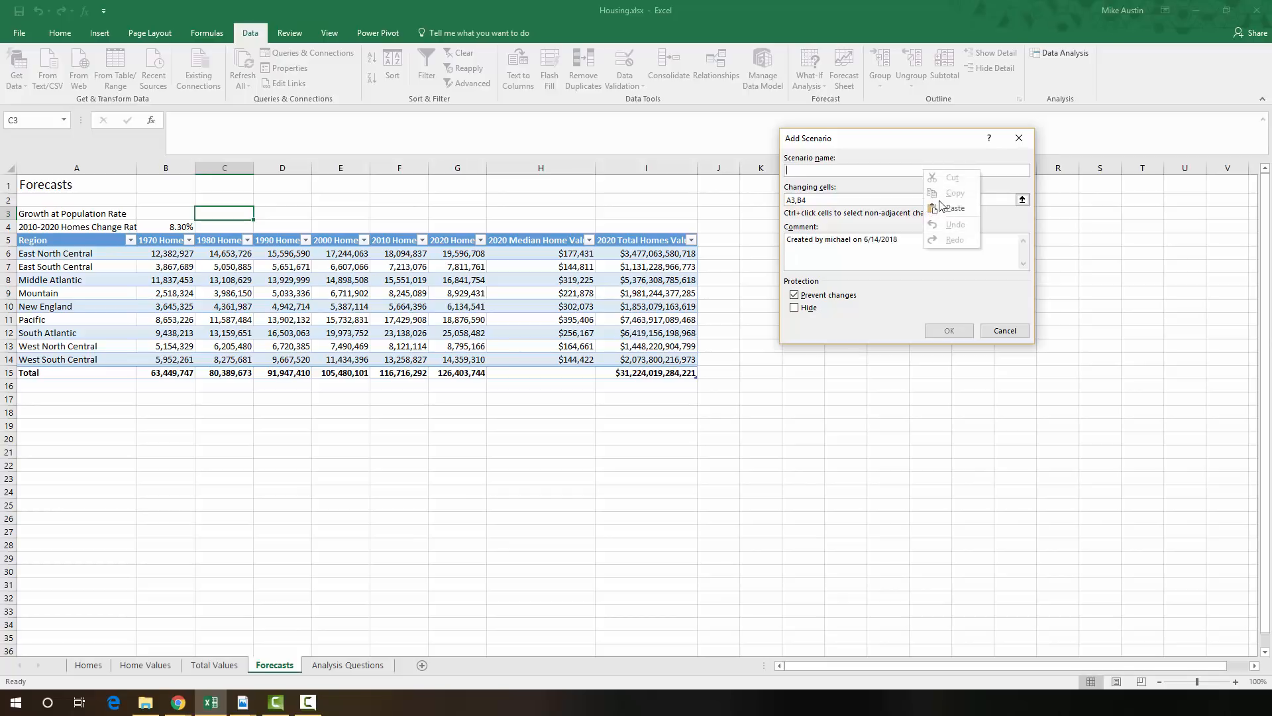
pyautogui.write('2.61 People per Occupied Home')
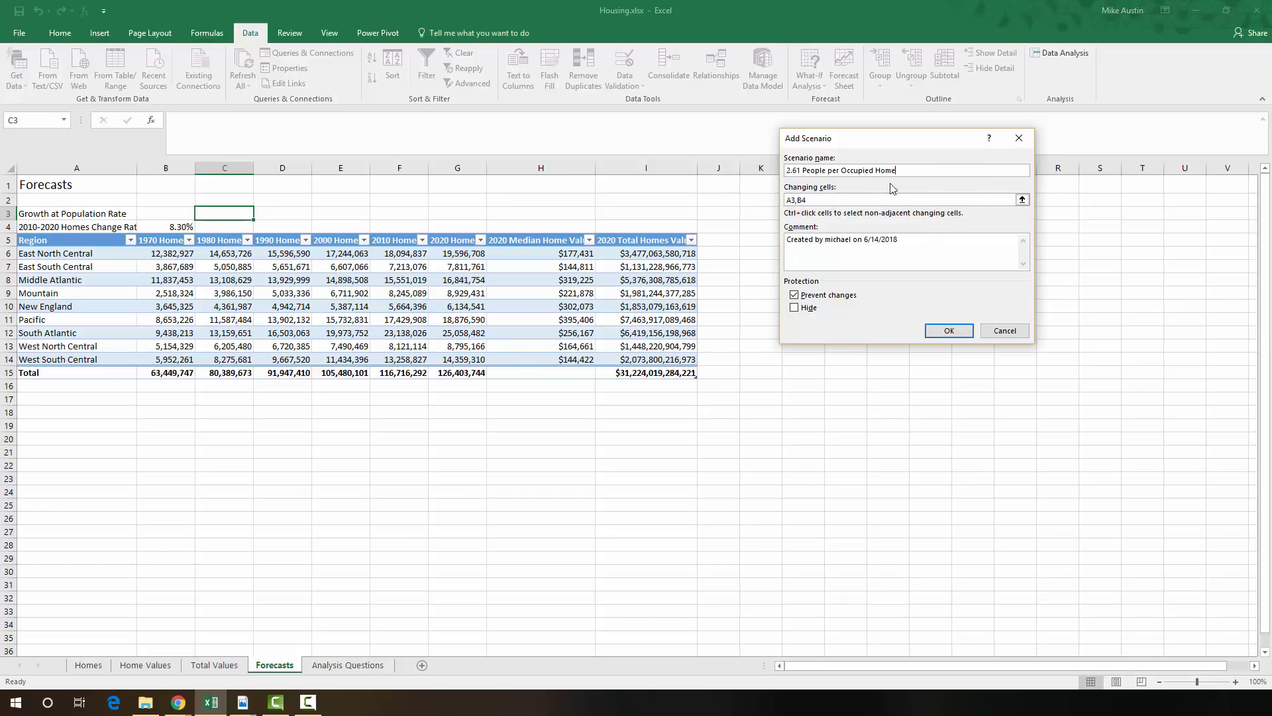
pyautogui.moveTo(839, 181)
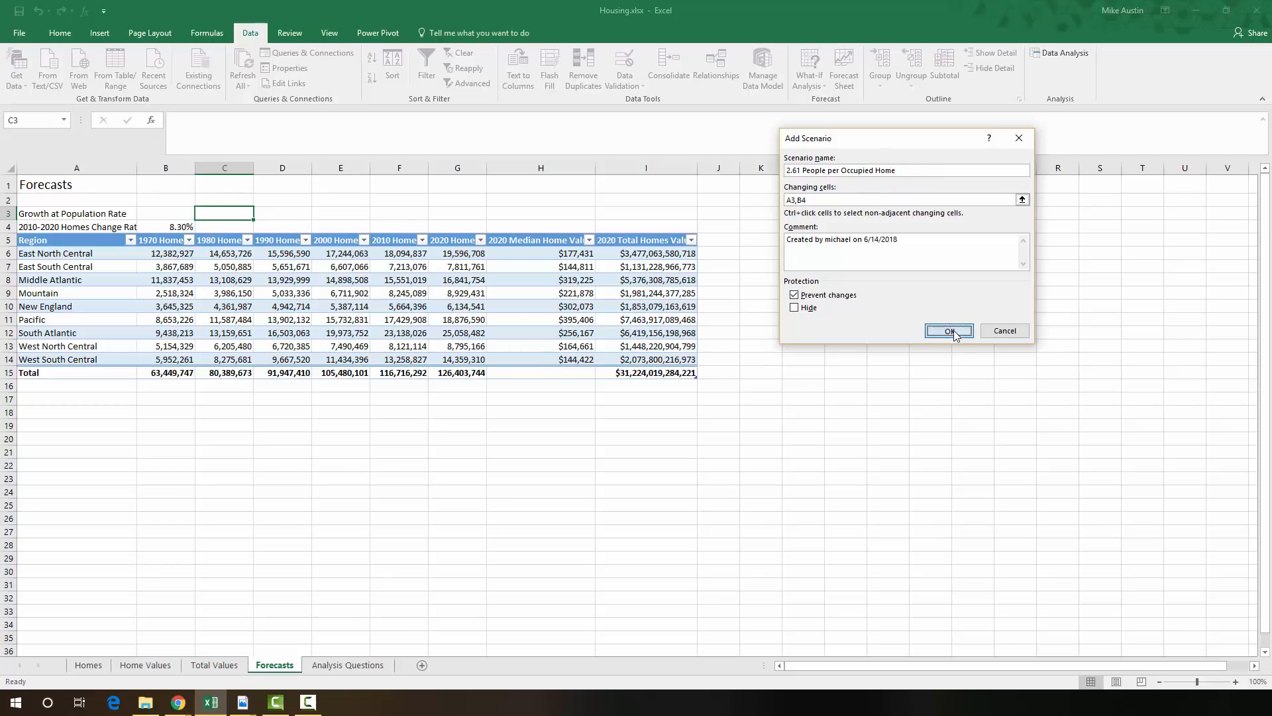
pyautogui.click(948, 329)
pyautogui.write('2.61 People per Occupied Home')
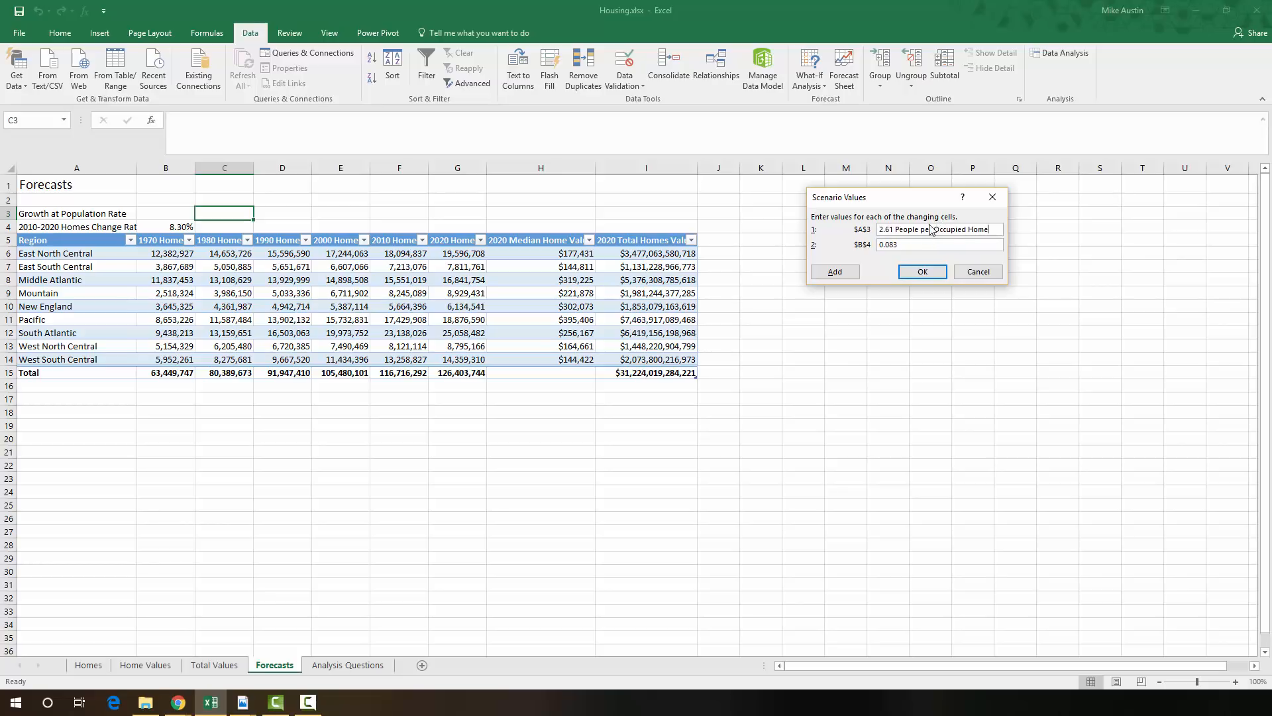
pyautogui.moveTo(870, 235)
pyautogui.write('0')
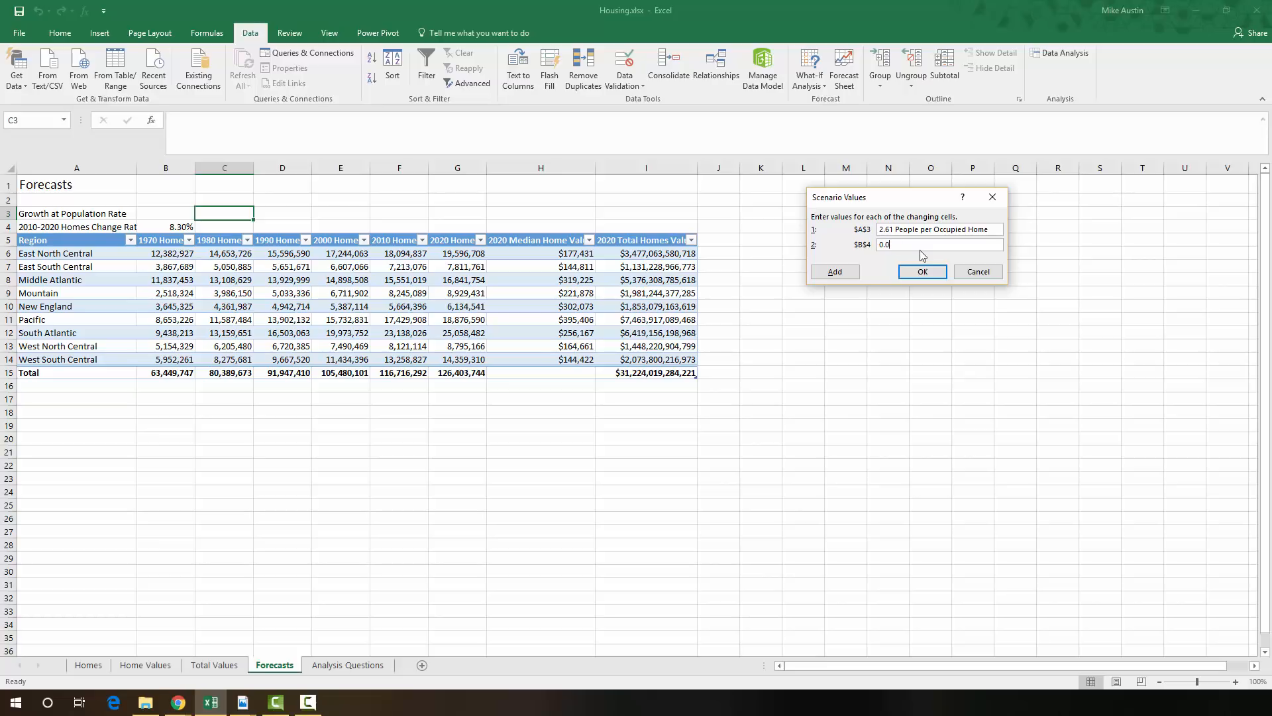
pyautogui.moveTo(897, 245)
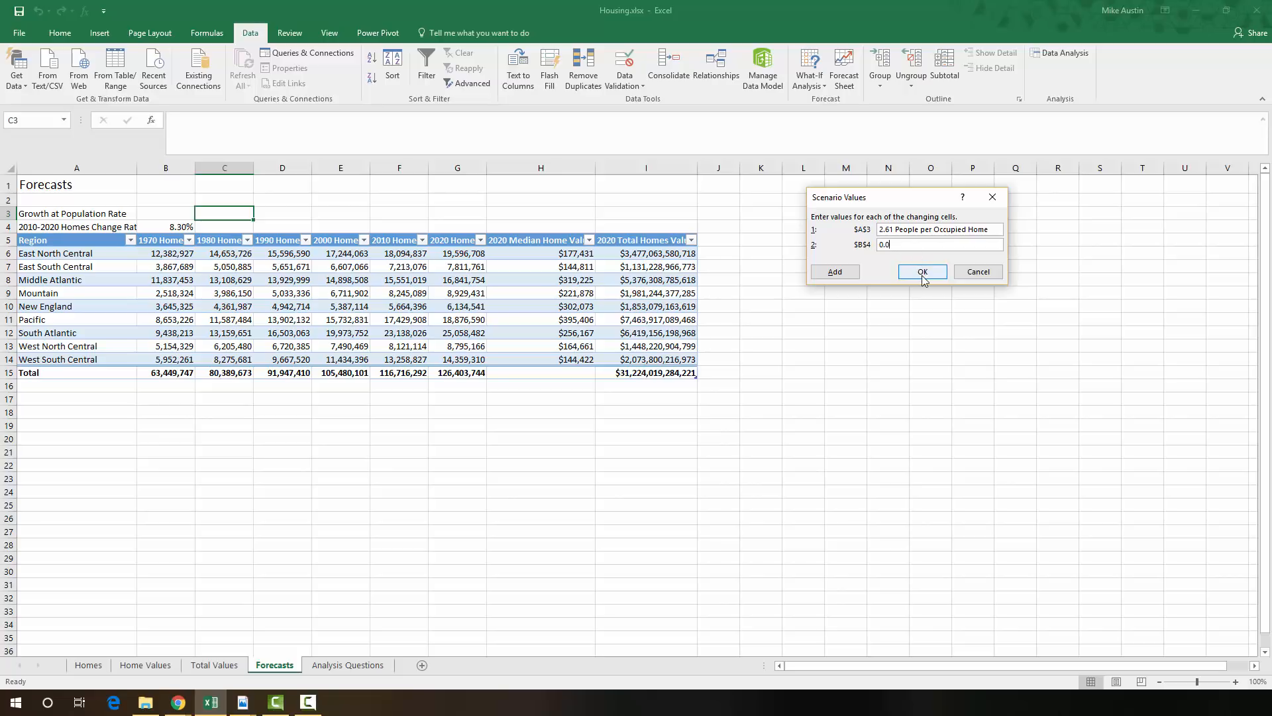
pyautogui.click(922, 271)
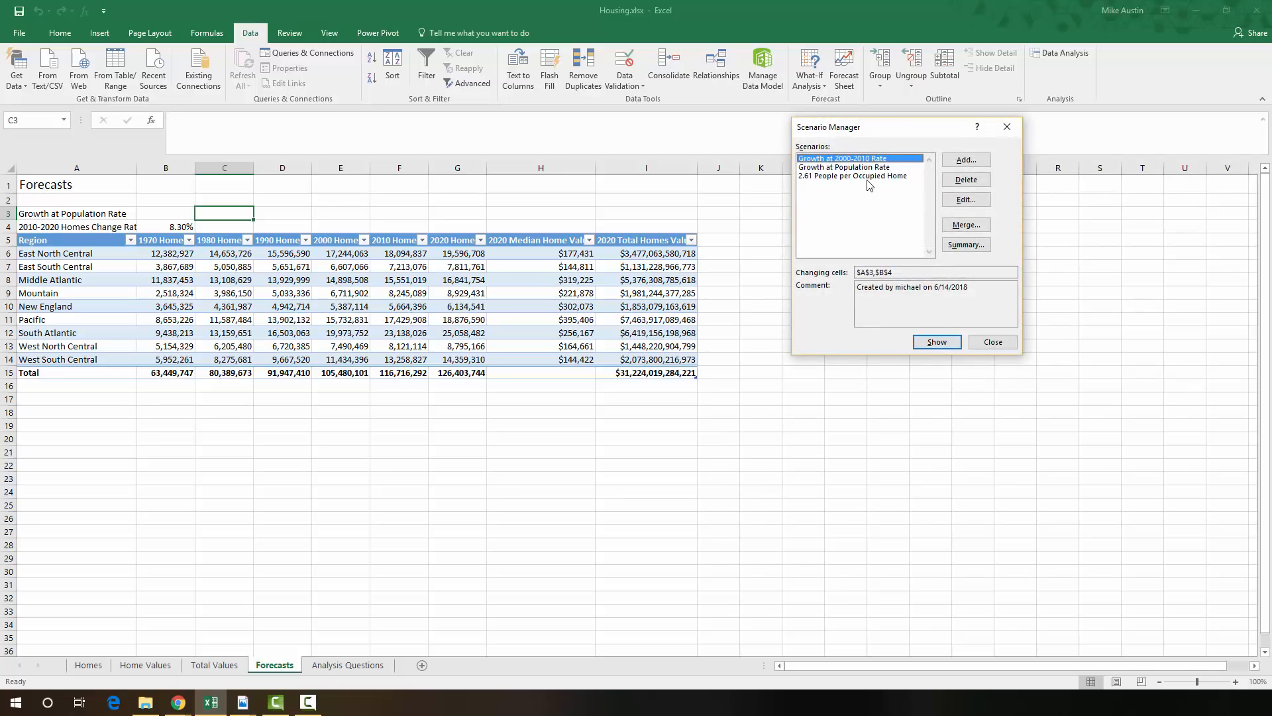
# - Show the 2.61 People per Occupied Home scenario (0.00% rate) and close Scenario Manager
pyautogui.click(852, 175)
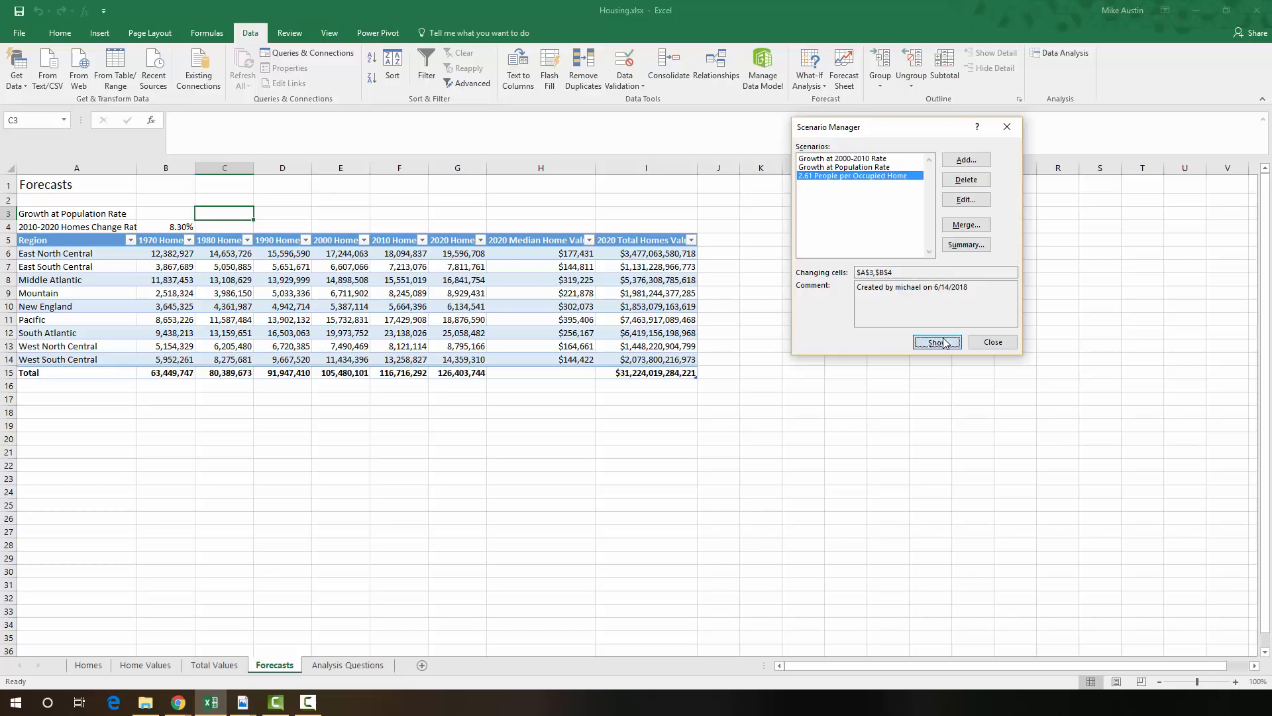
pyautogui.click(936, 341)
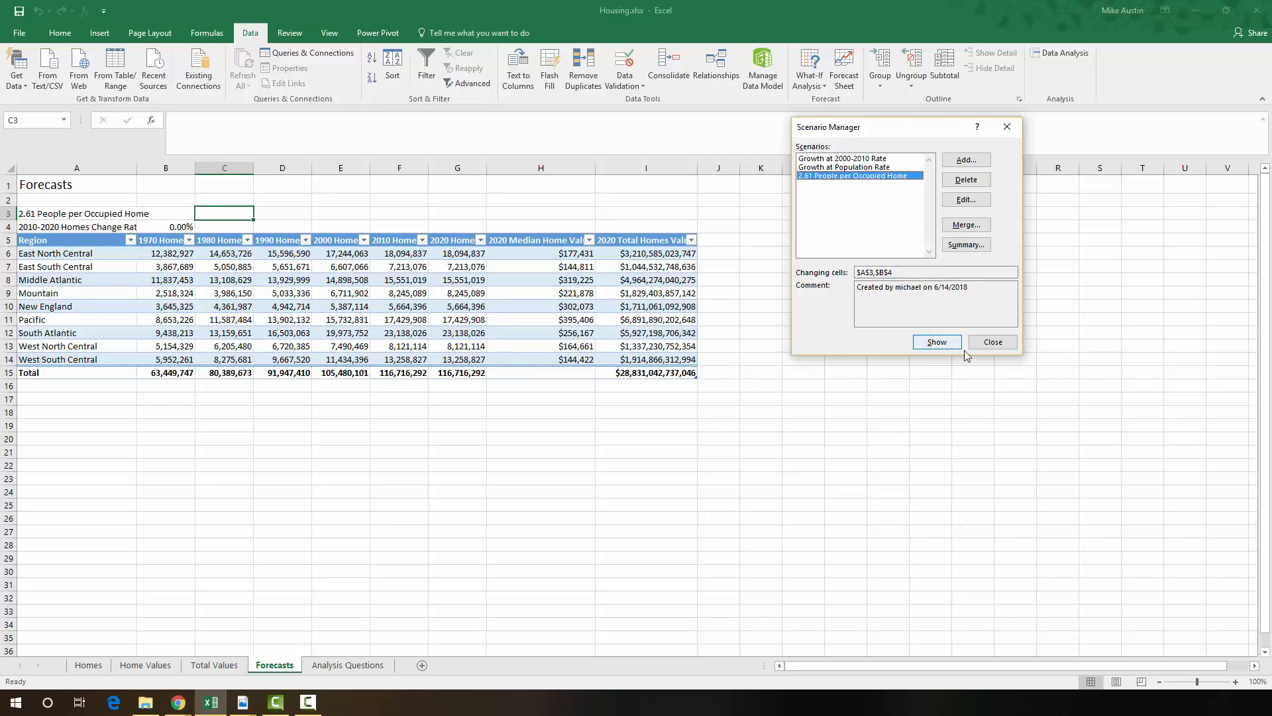
pyautogui.click(992, 342)
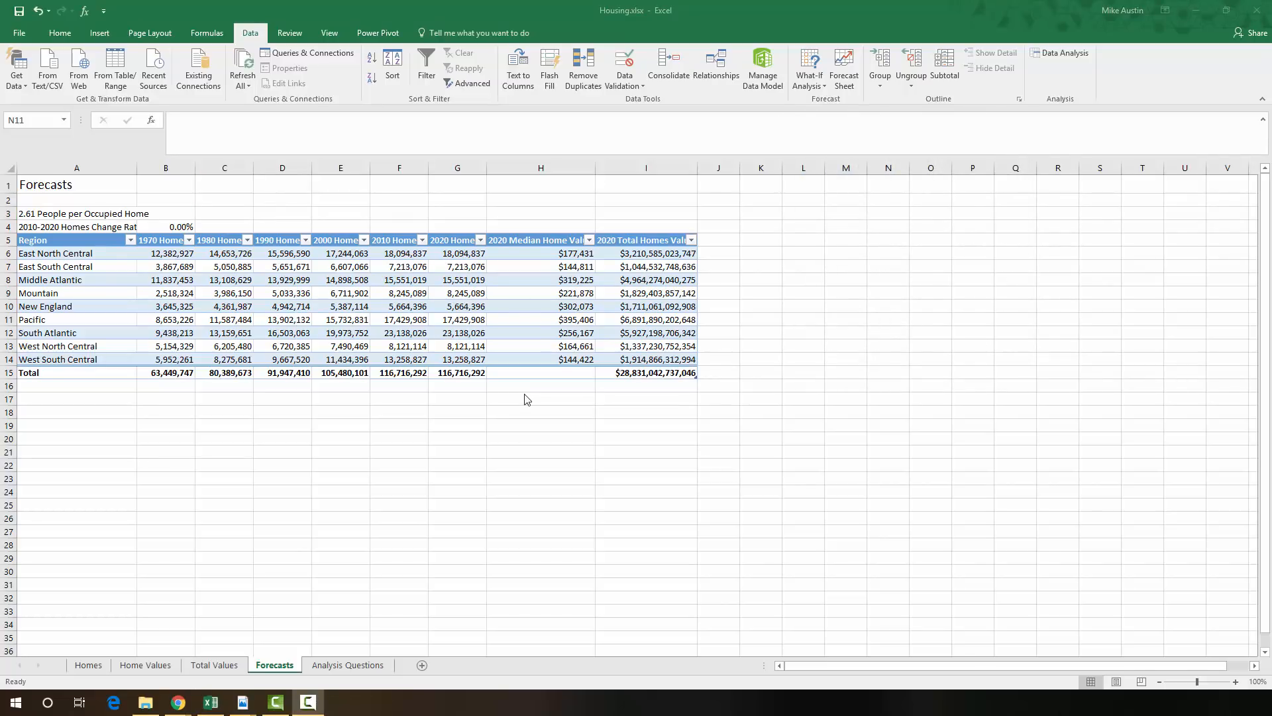
pyautogui.moveTo(596, 280)
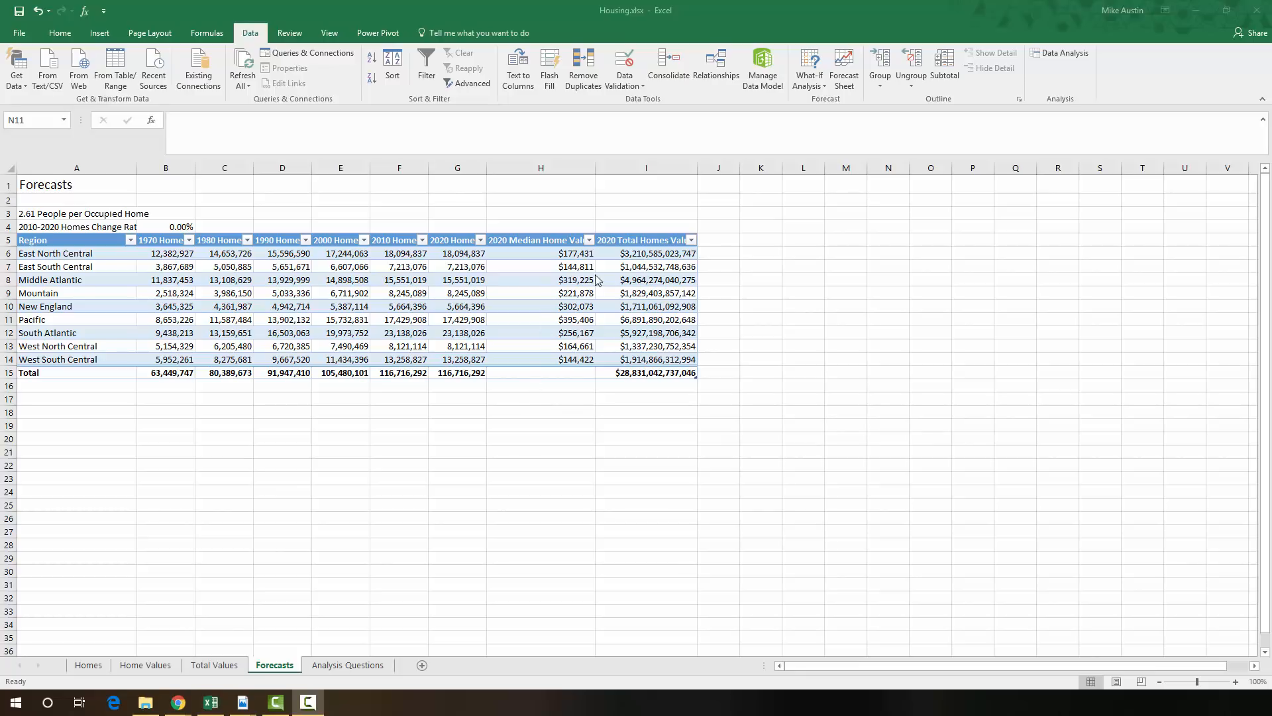
pyautogui.moveTo(782, 139)
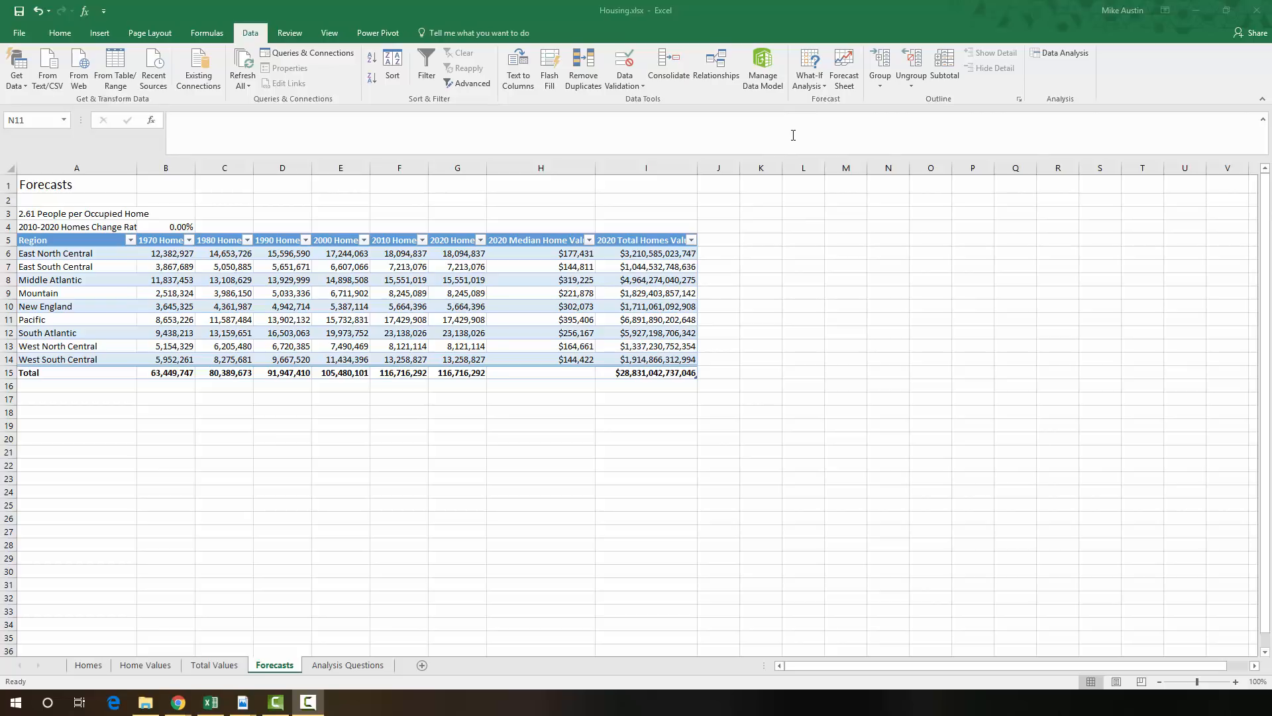
pyautogui.moveTo(813, 87)
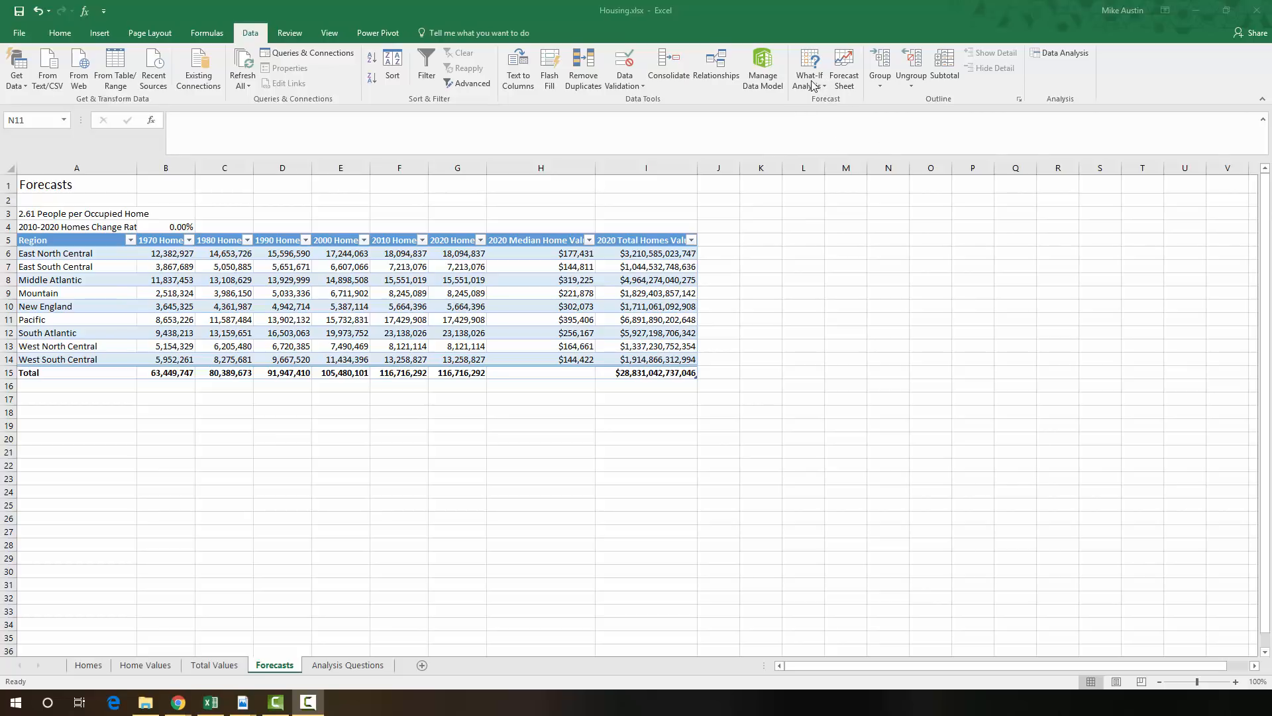
pyautogui.moveTo(635, 470)
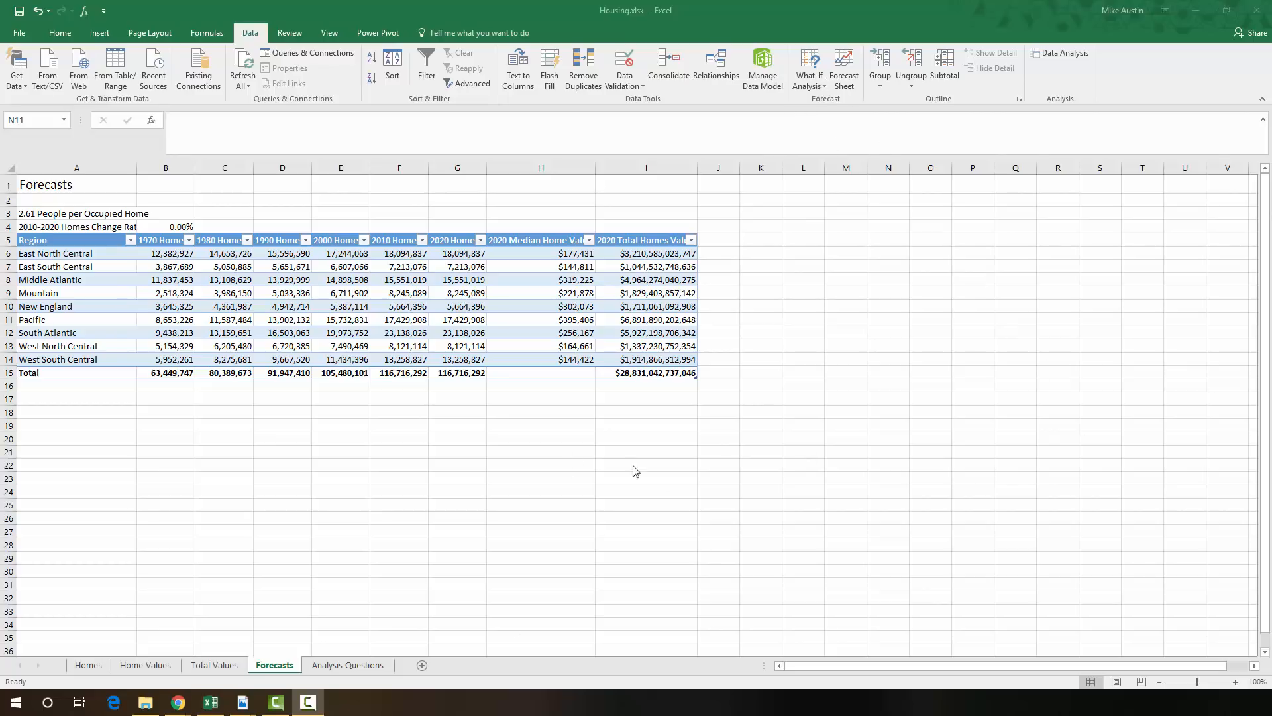
pyautogui.moveTo(773, 111)
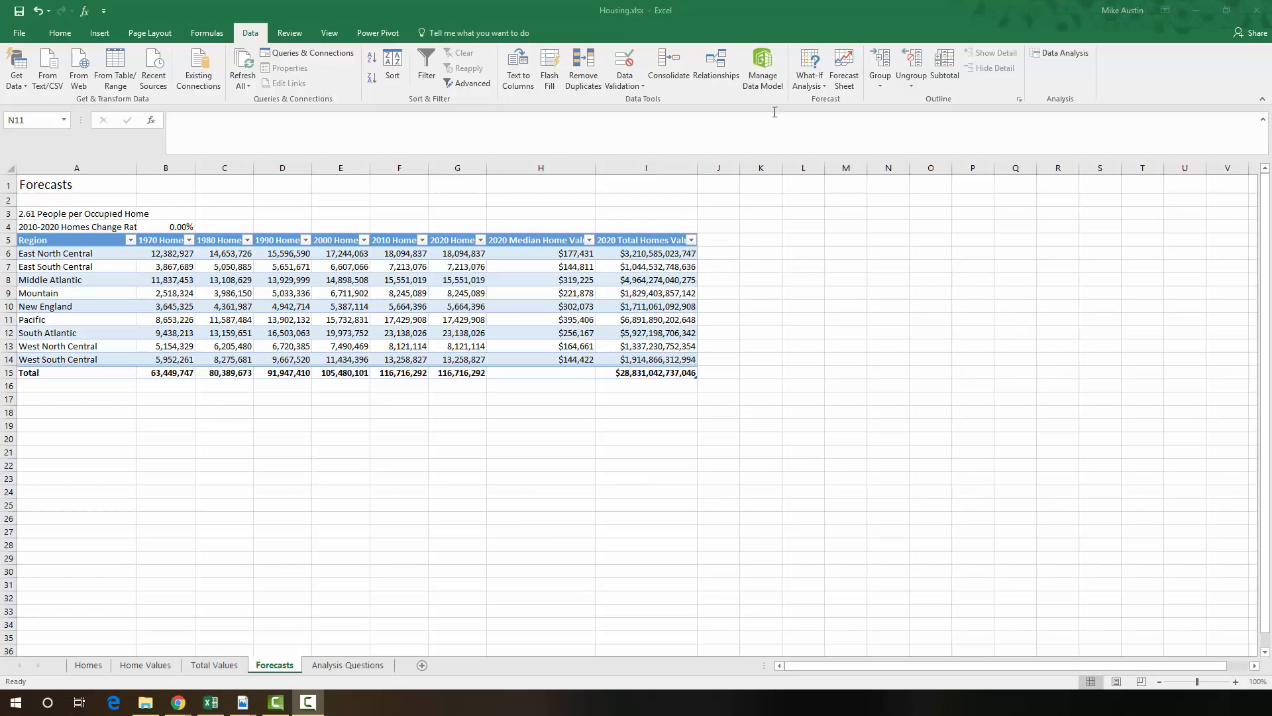
pyautogui.moveTo(808, 69)
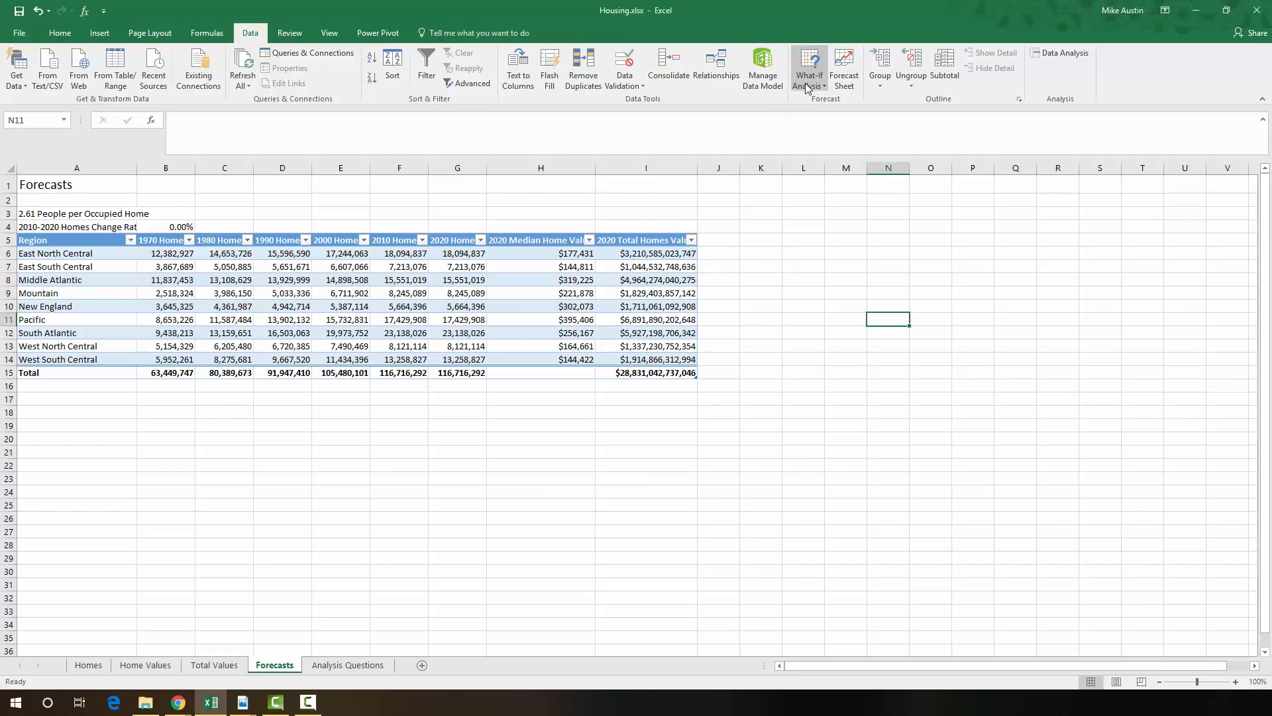
pyautogui.moveTo(809, 68)
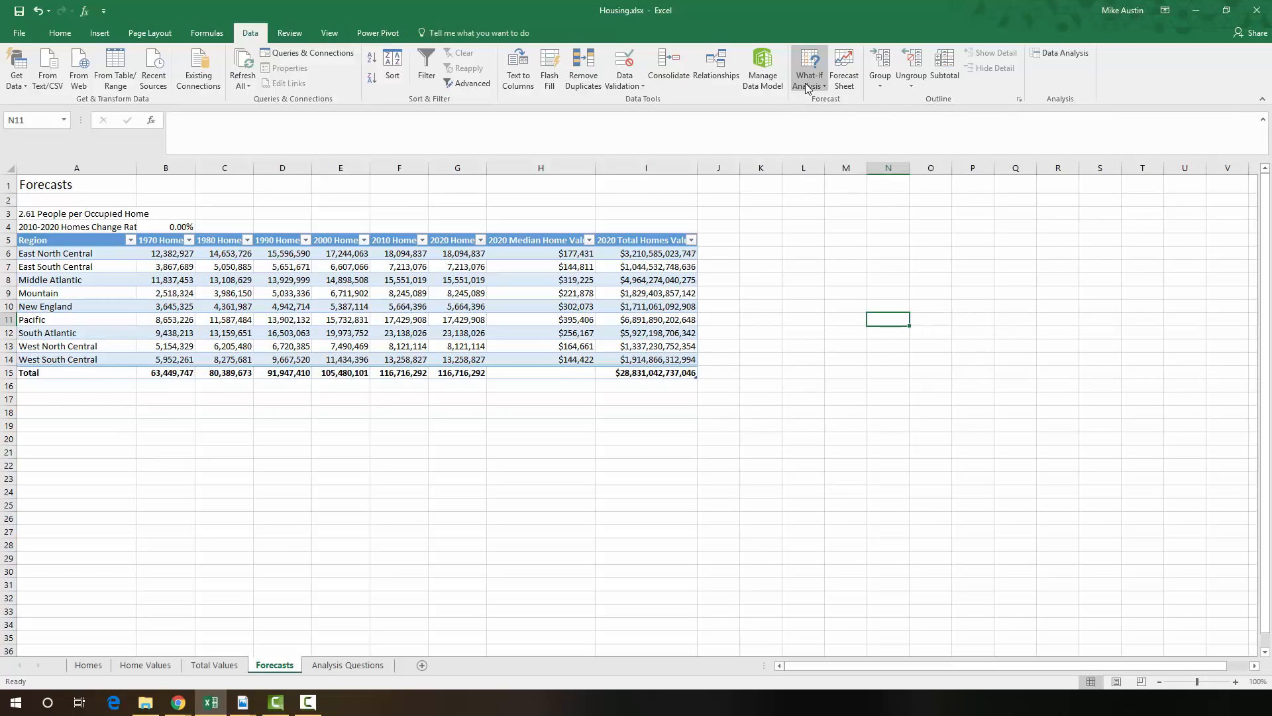
# - Launch Goal Seek from the What-If Analysis menu on the Forecasts sheet
pyautogui.click(809, 68)
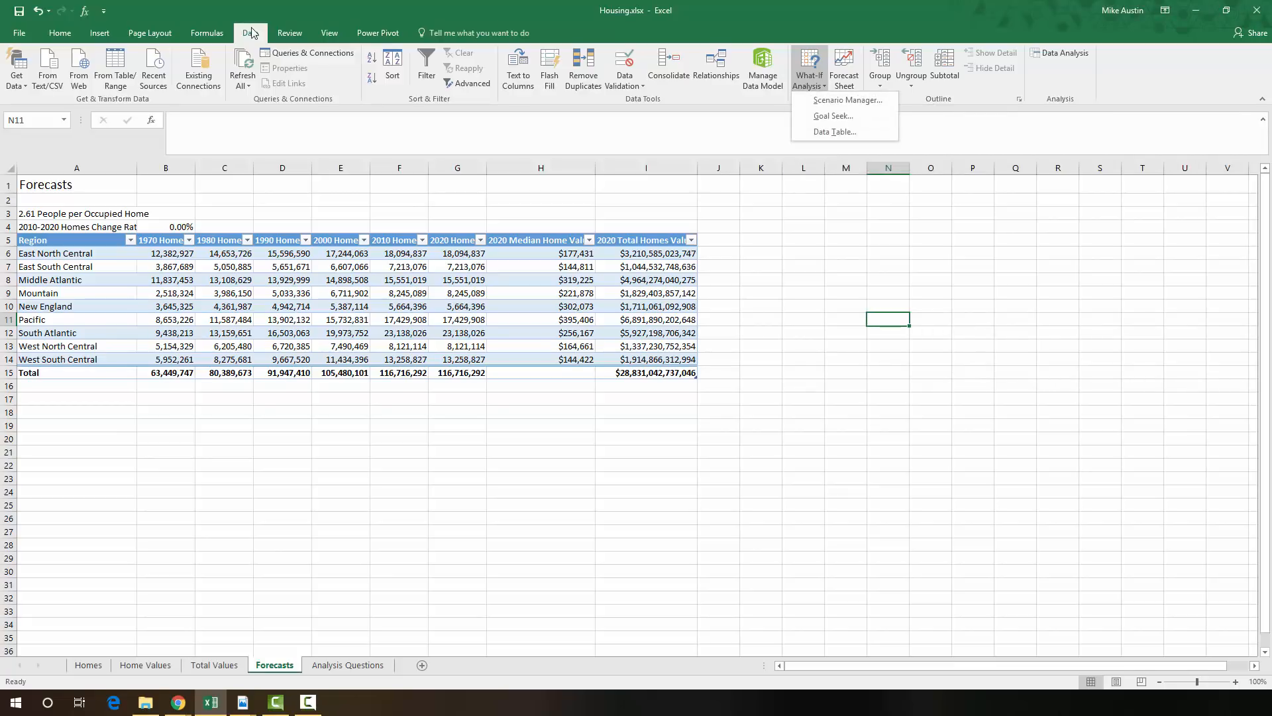
pyautogui.moveTo(834, 115)
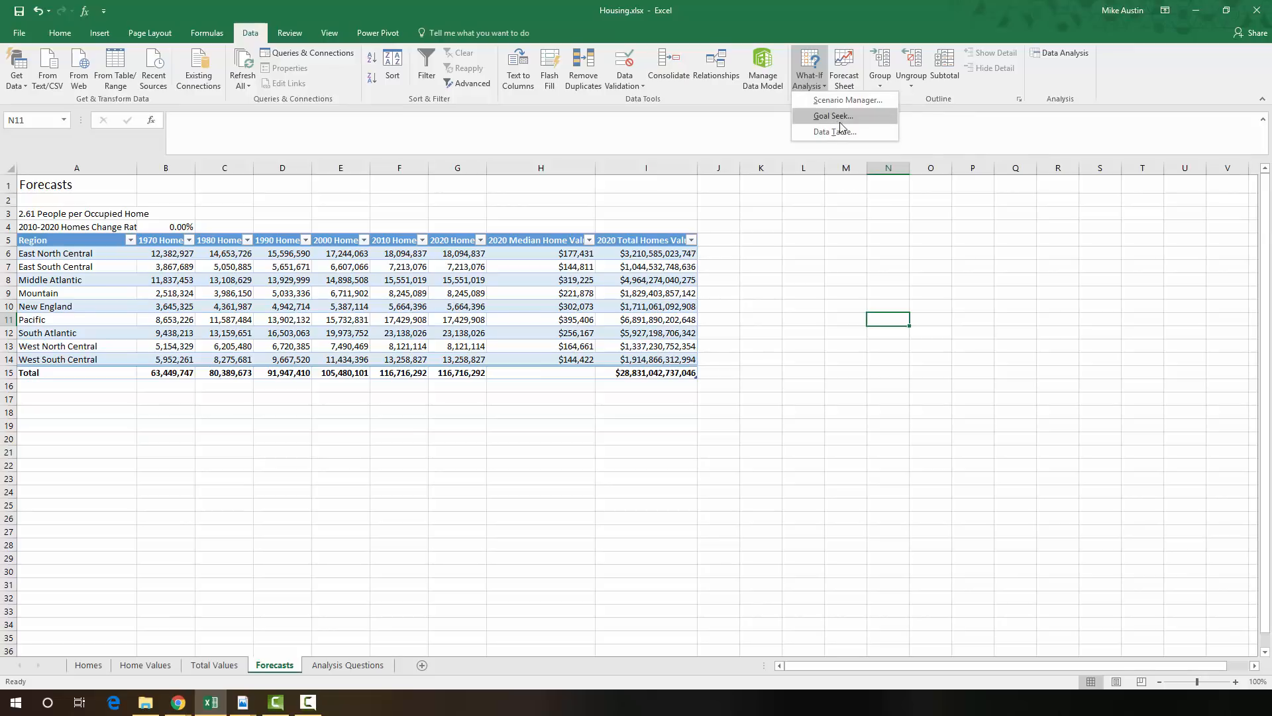
pyautogui.click(832, 115)
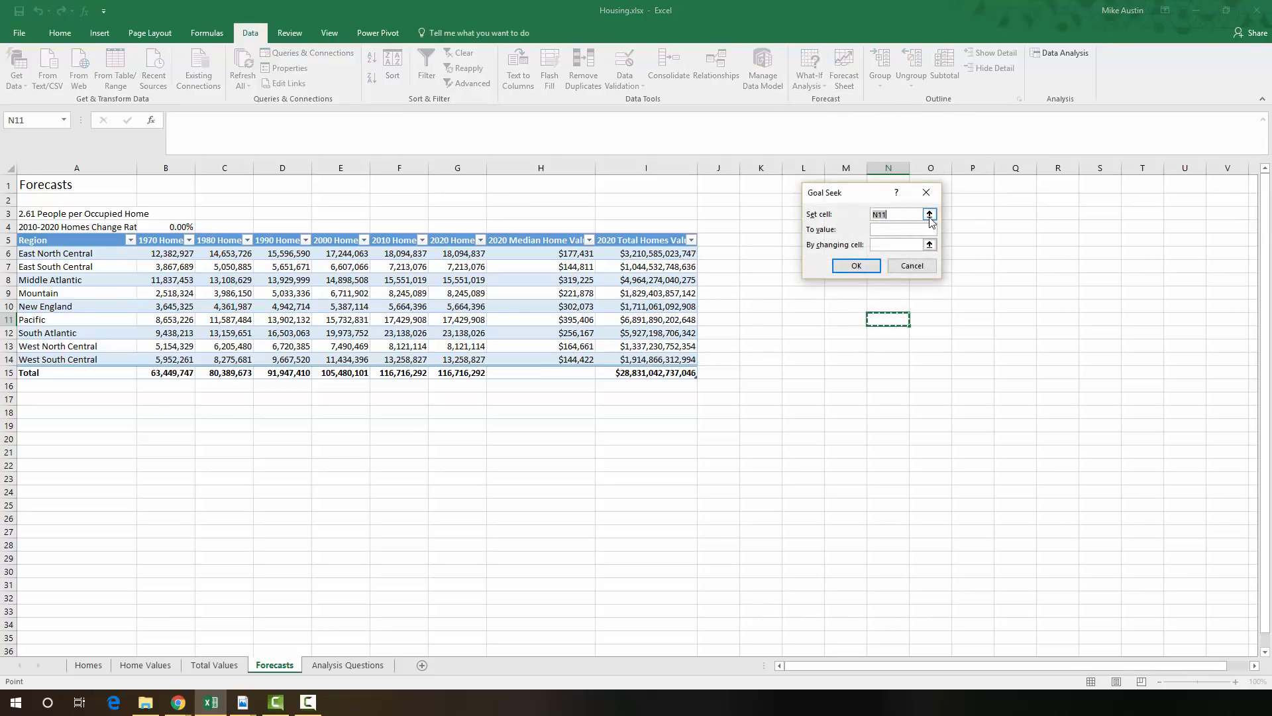
# - Set Goal Seek to make G15 equal 128162068
pyautogui.click(929, 214)
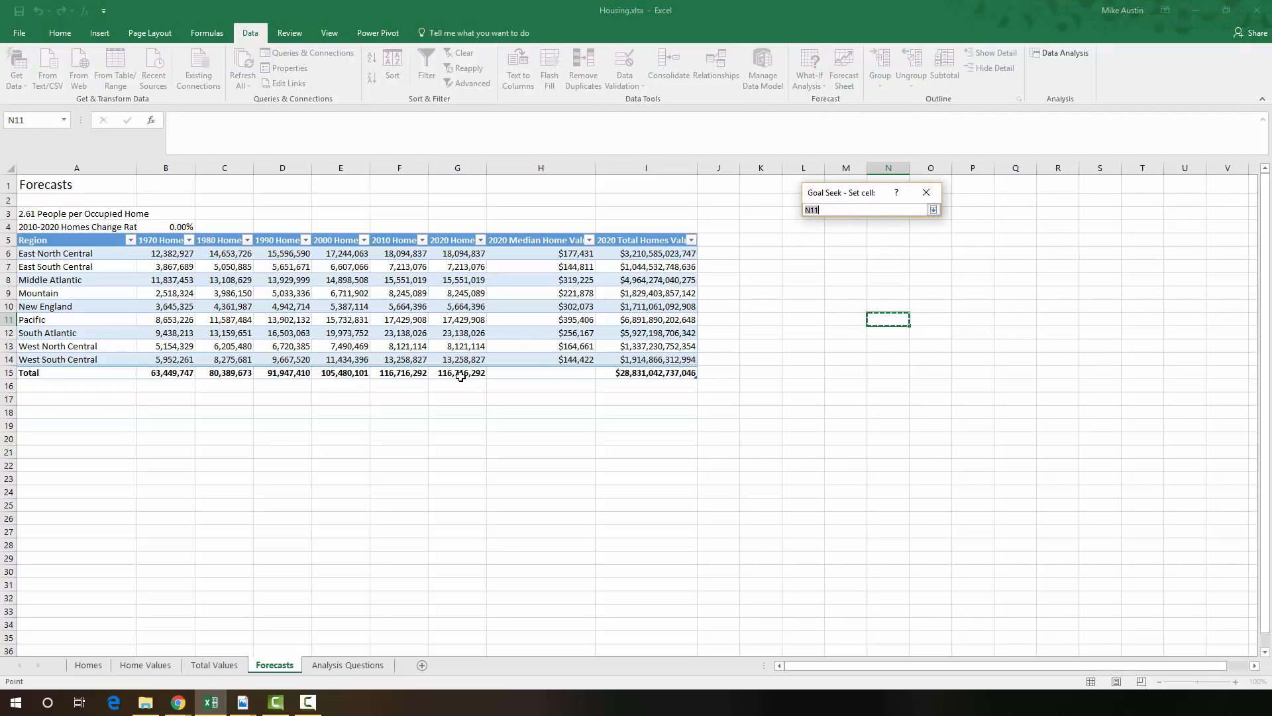
pyautogui.click(457, 372)
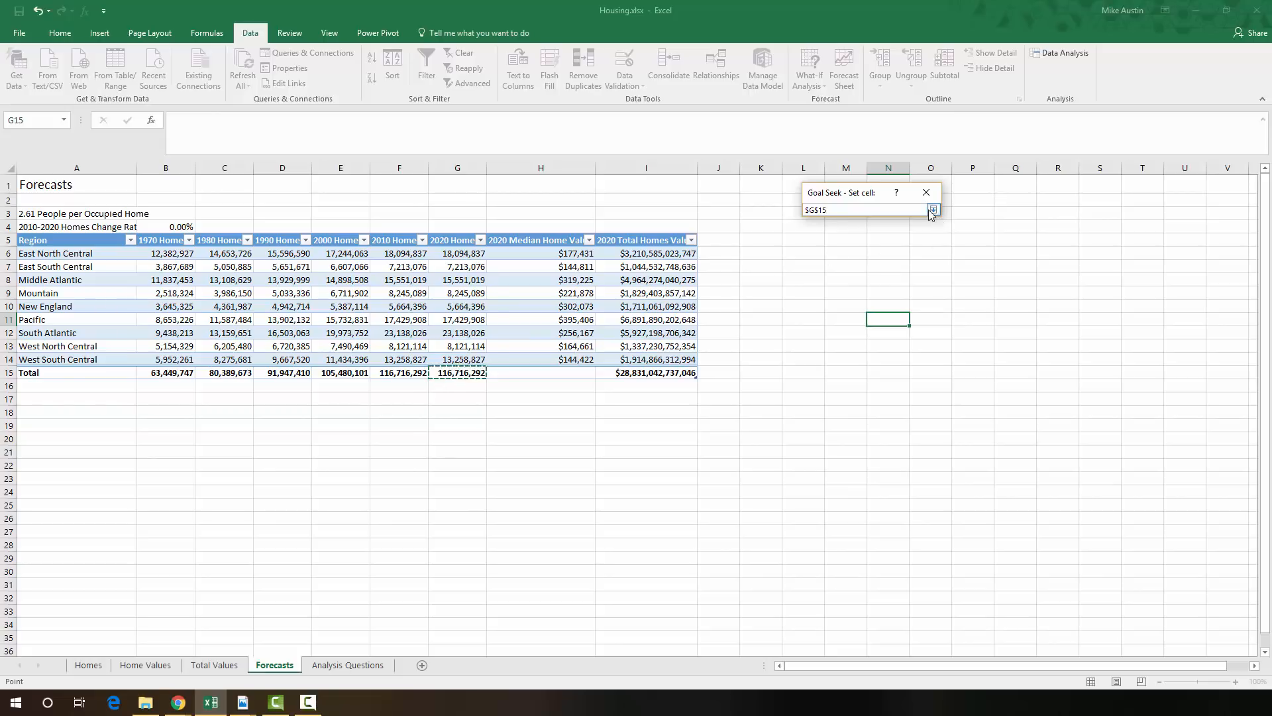
pyautogui.click(932, 209)
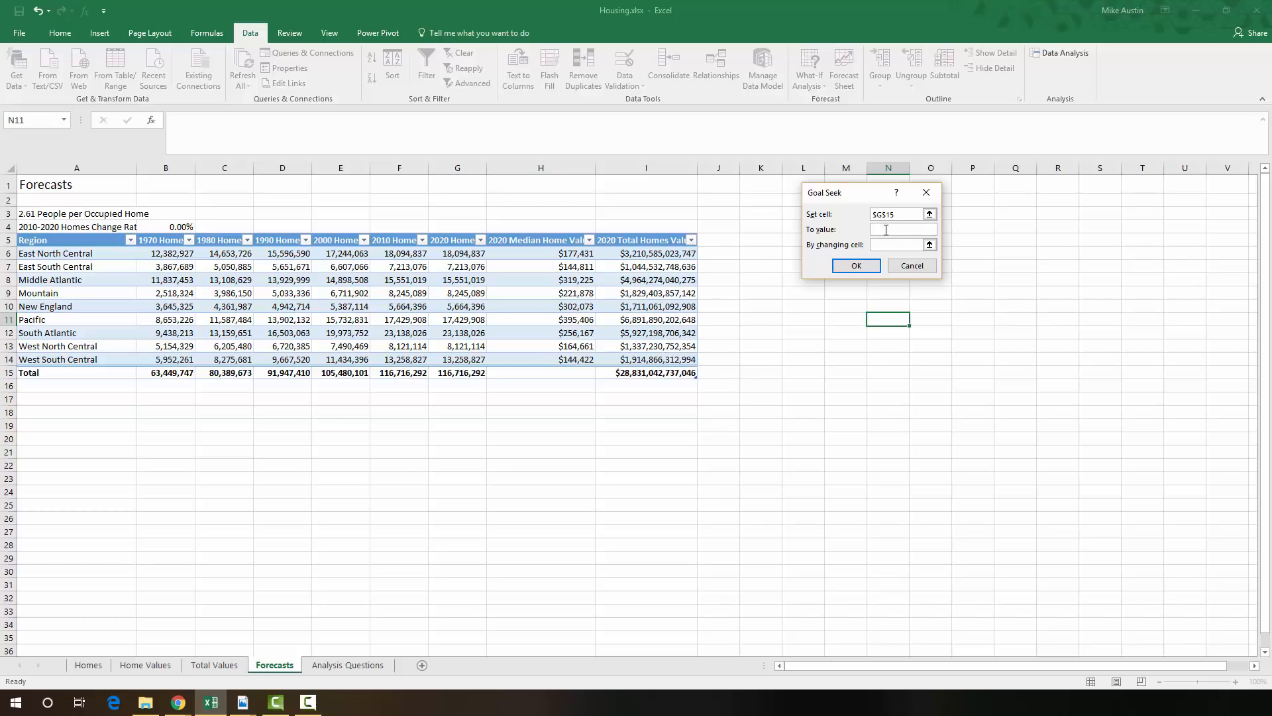
pyautogui.write('12836')
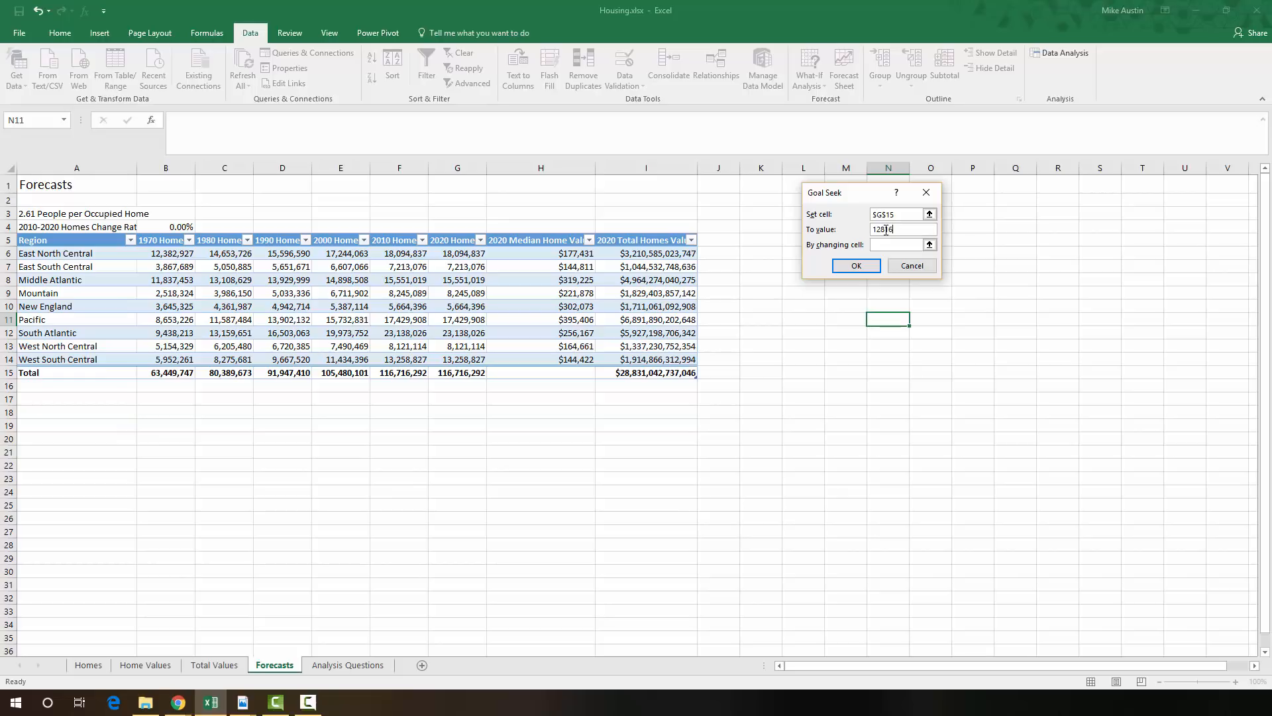
pyautogui.write('20')
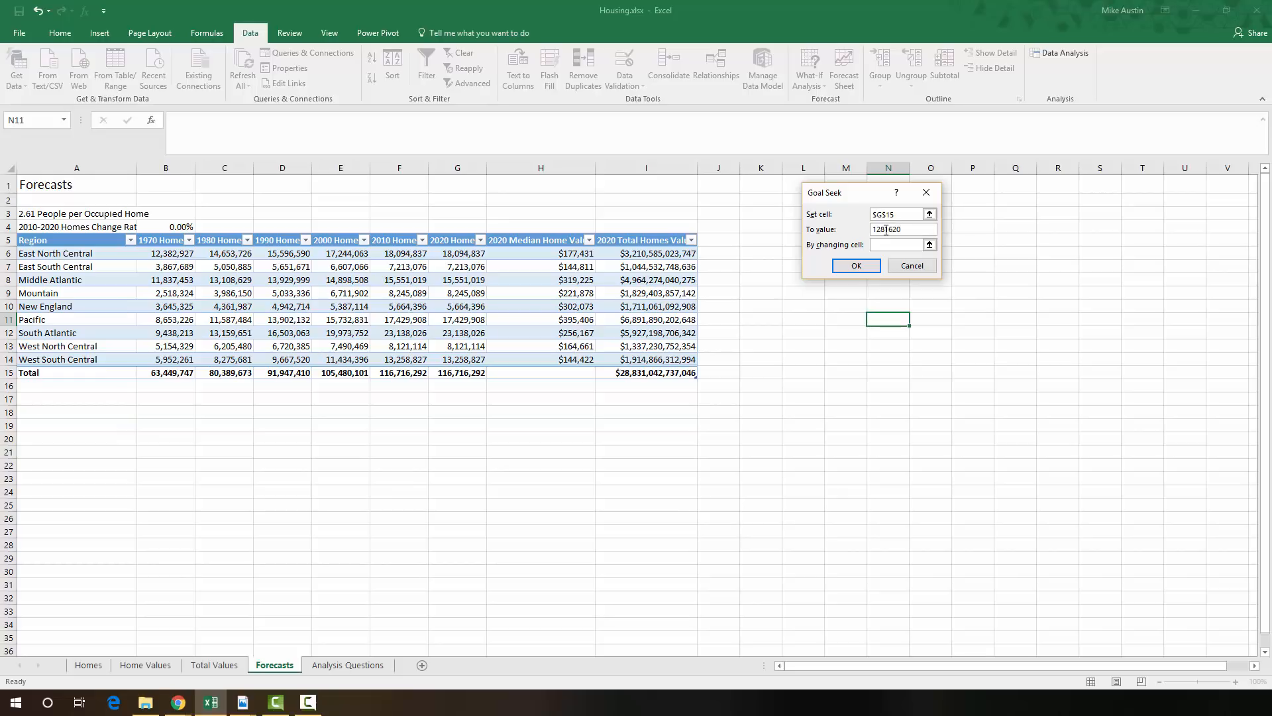
pyautogui.write('128162068')
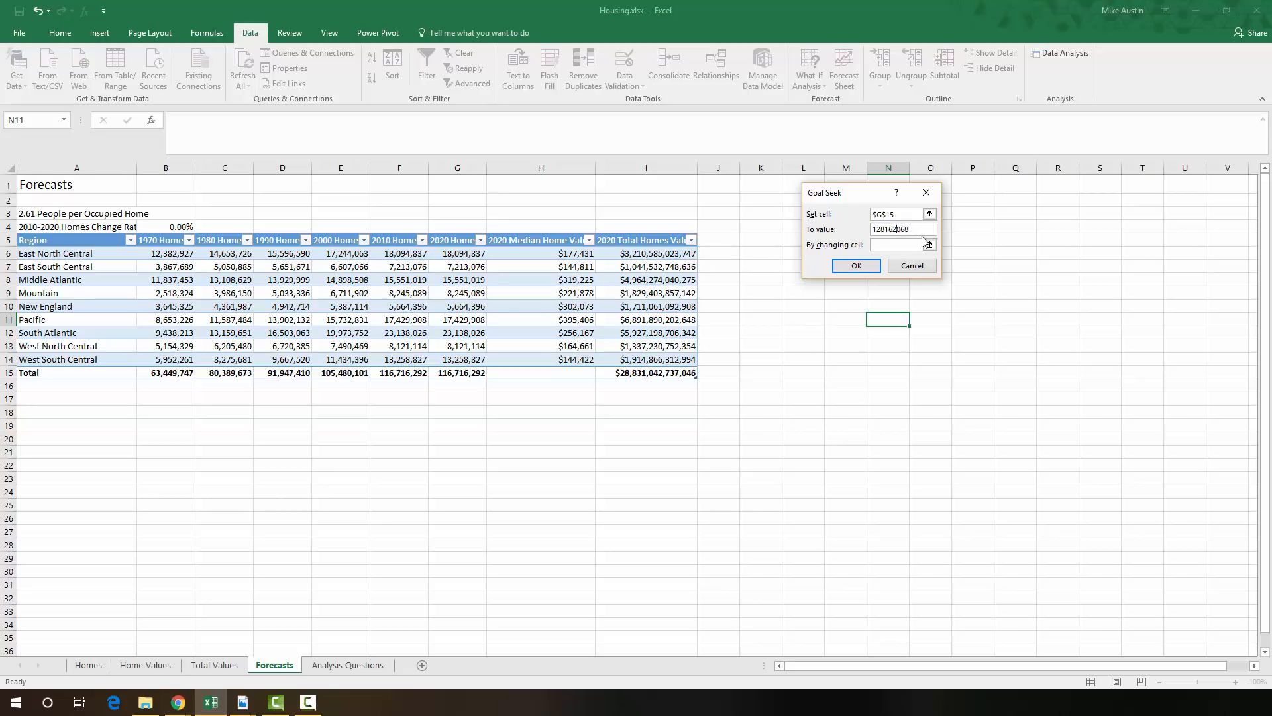
# - Vary B4, run Goal Seek and keep the 9.81% change rate
pyautogui.click(896, 245)
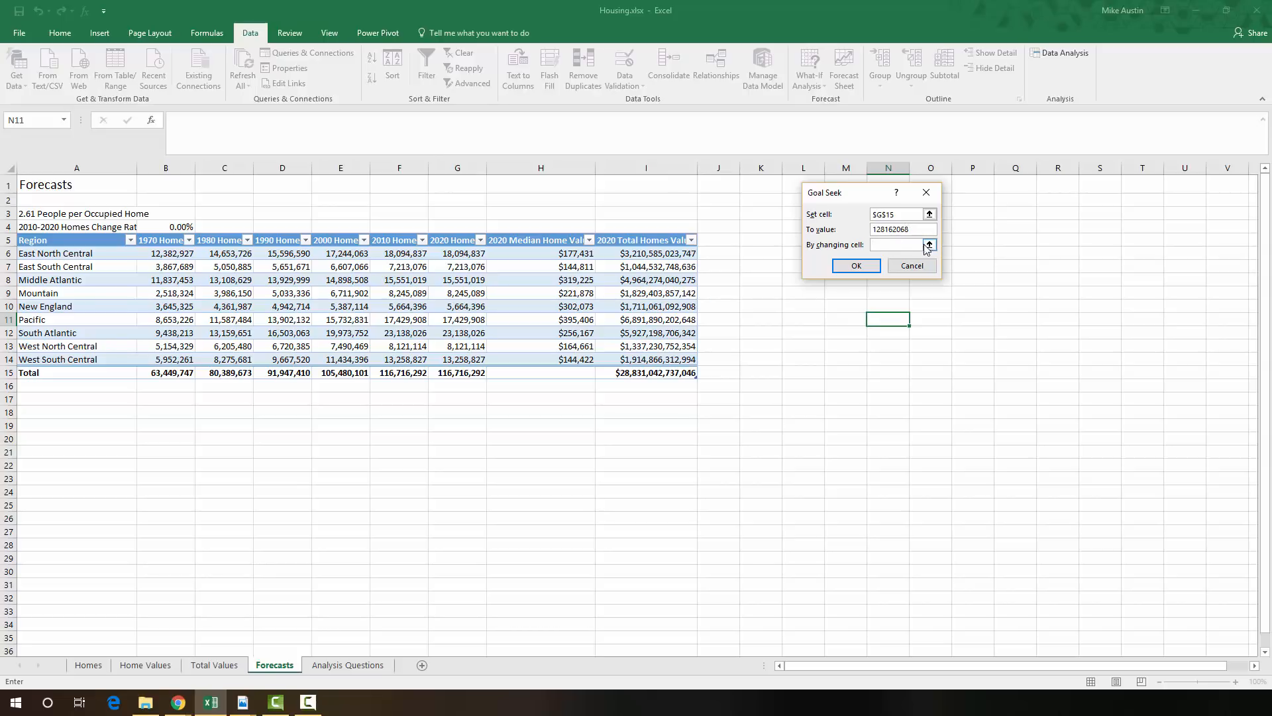
pyautogui.click(929, 246)
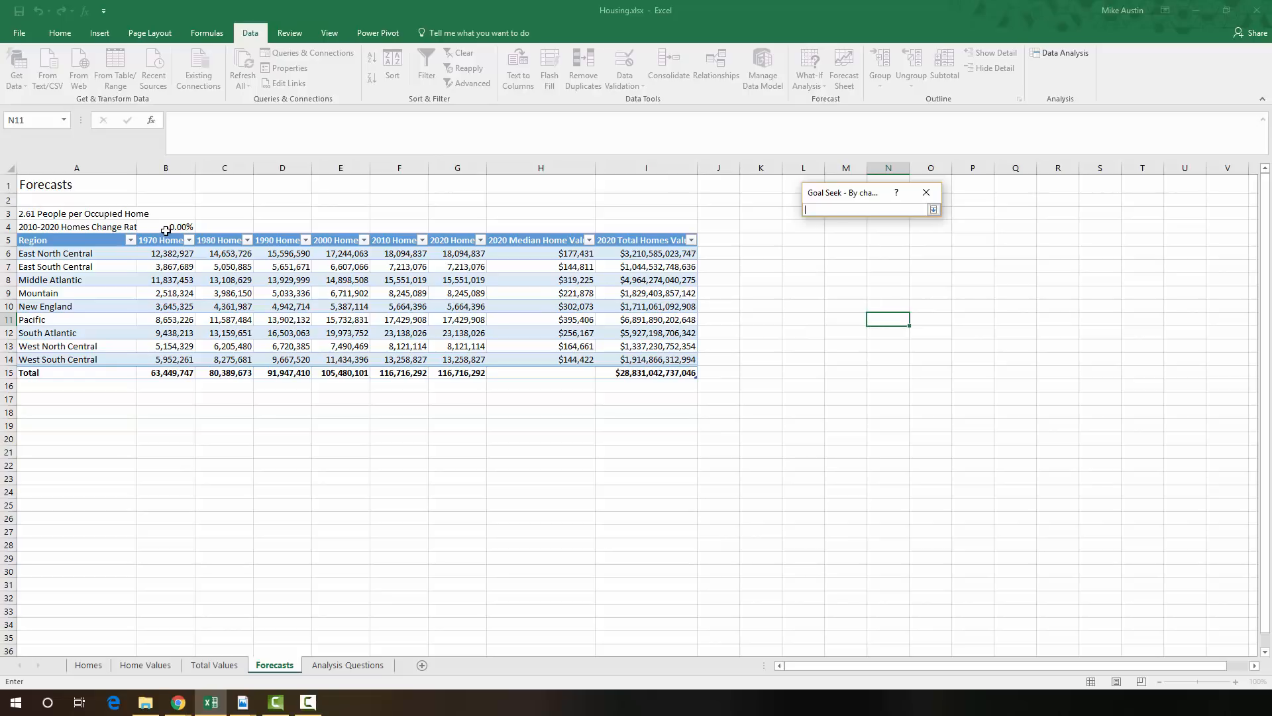
pyautogui.click(165, 226)
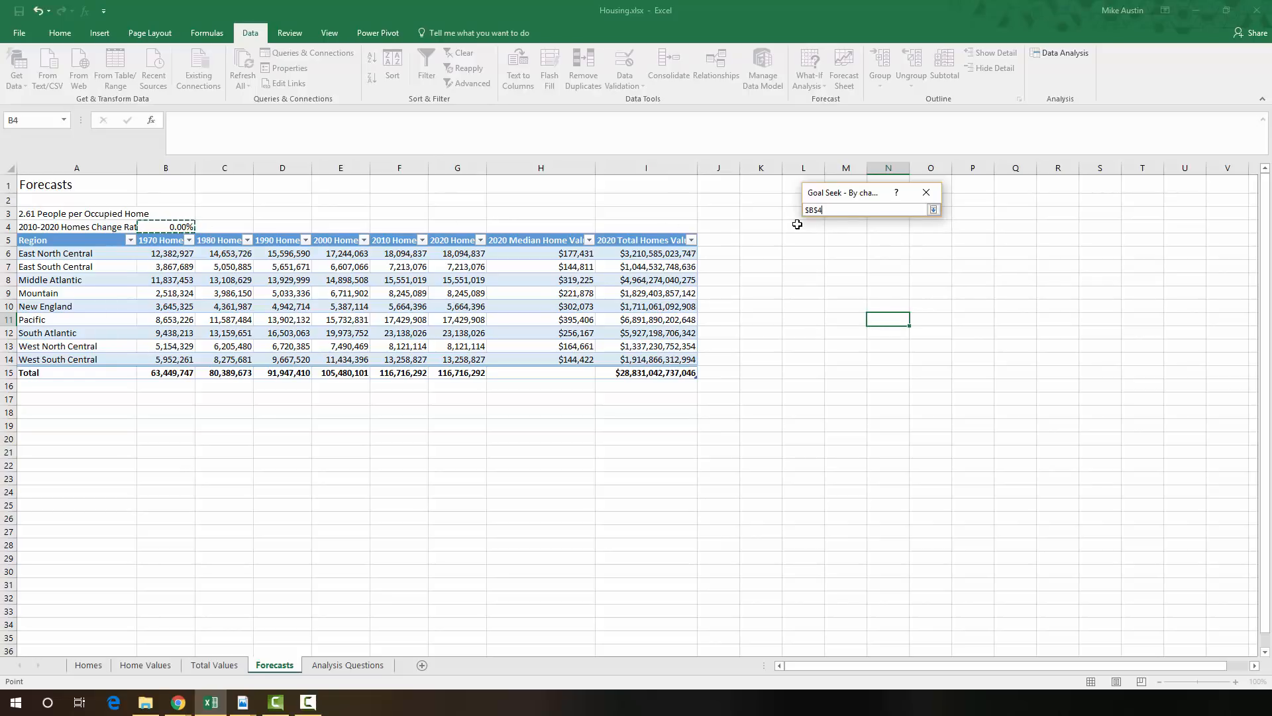
pyautogui.moveTo(850, 249)
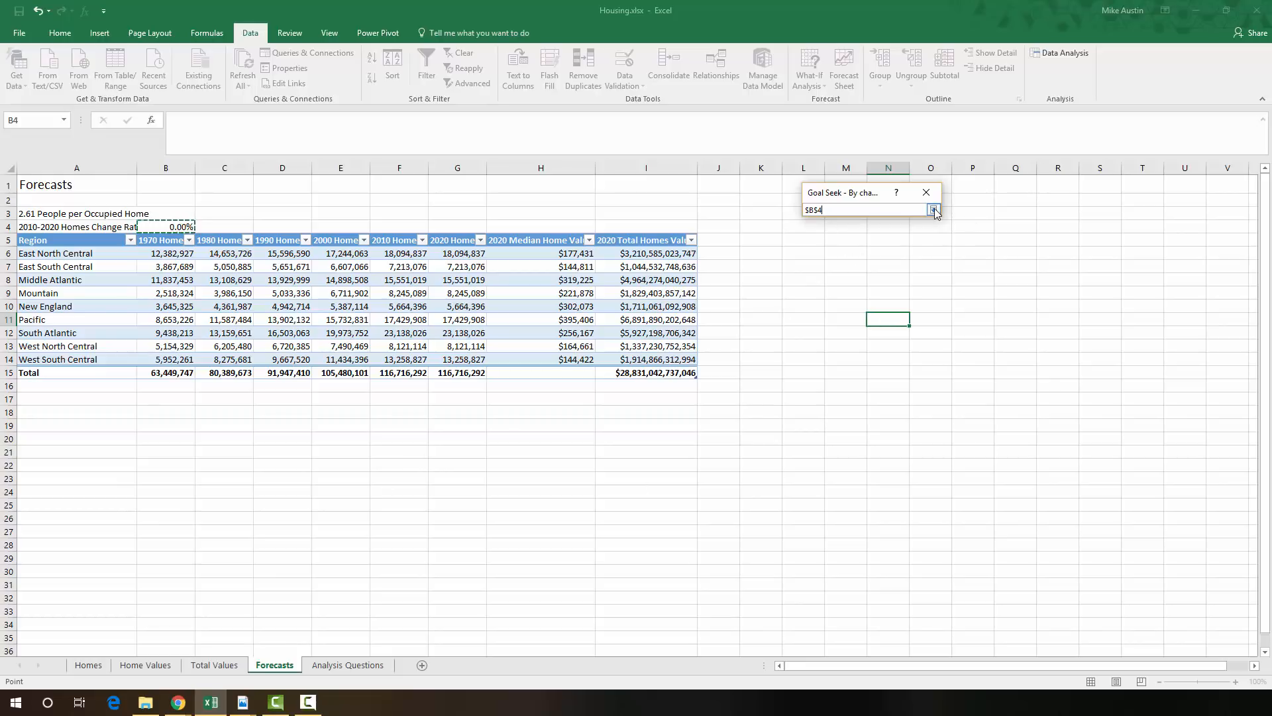
pyautogui.click(934, 210)
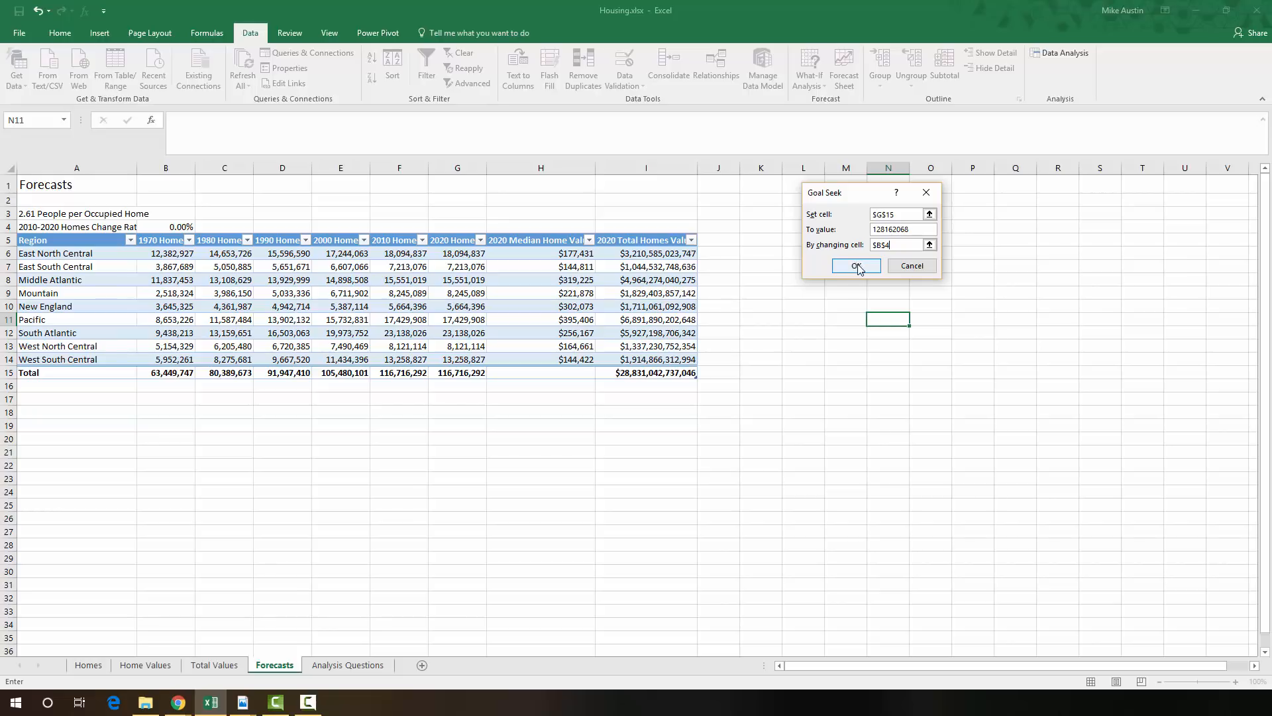
pyautogui.click(855, 265)
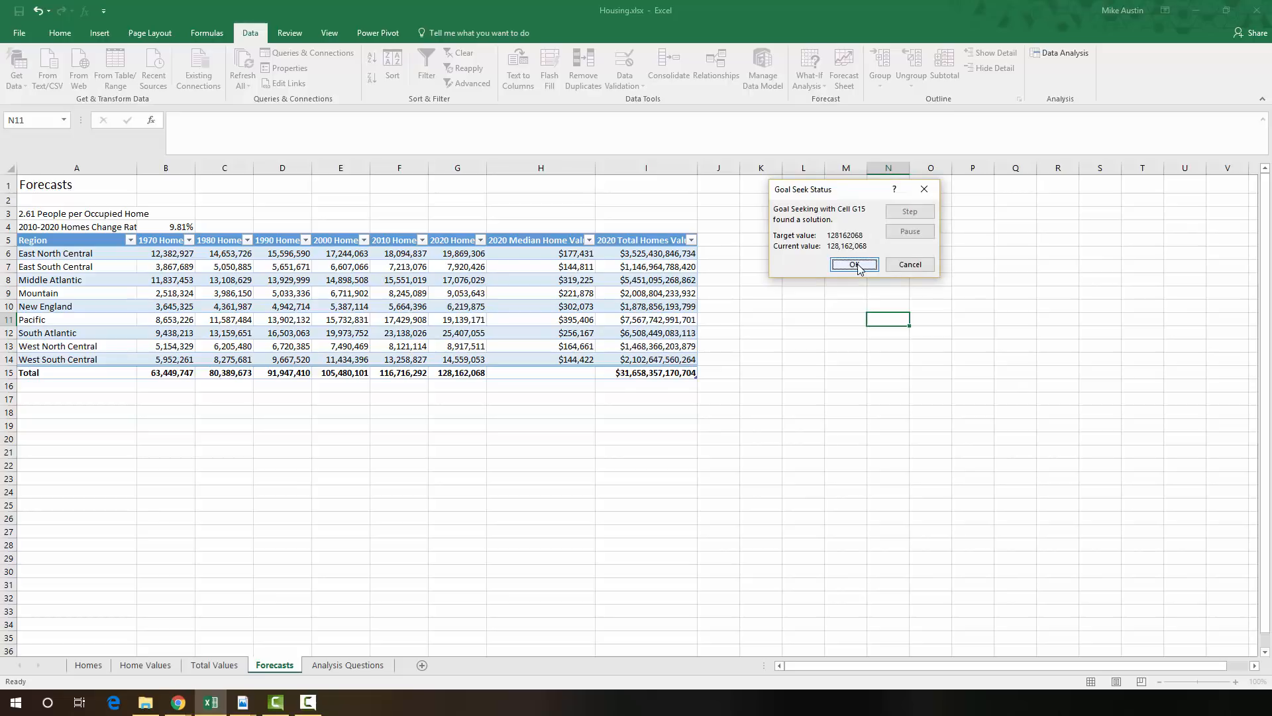
pyautogui.click(852, 265)
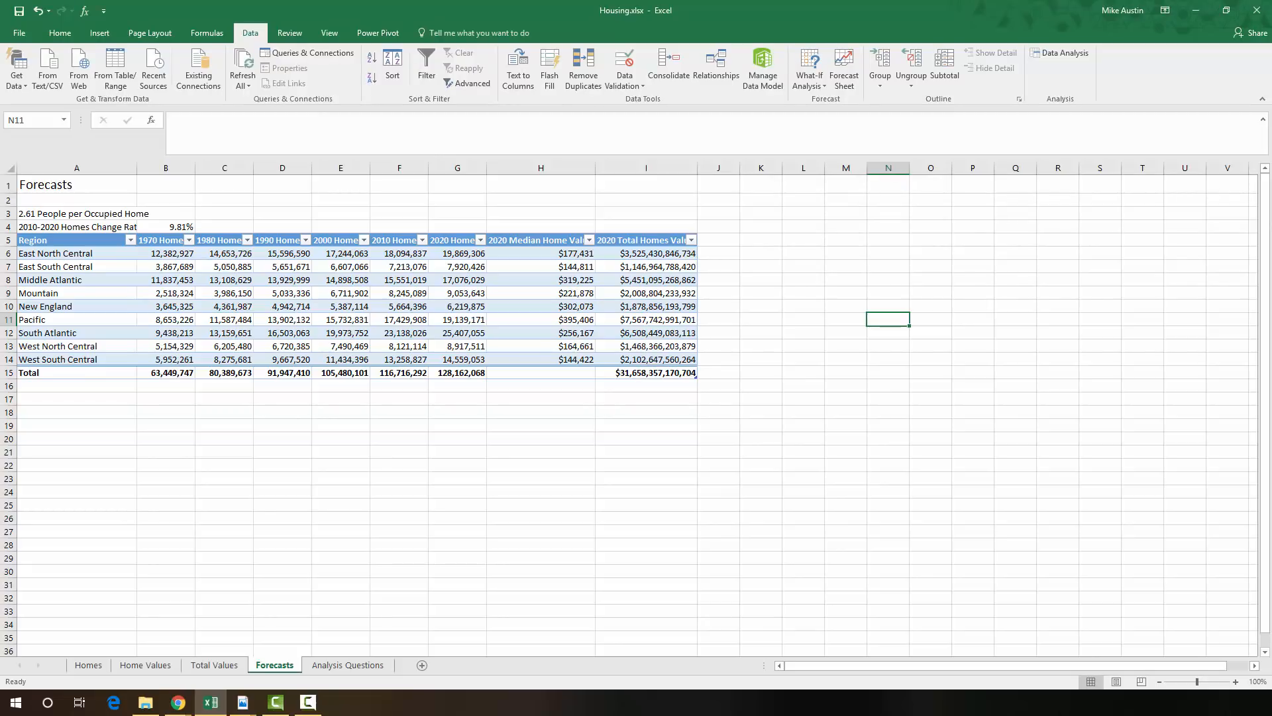
pyautogui.moveTo(1033, 189)
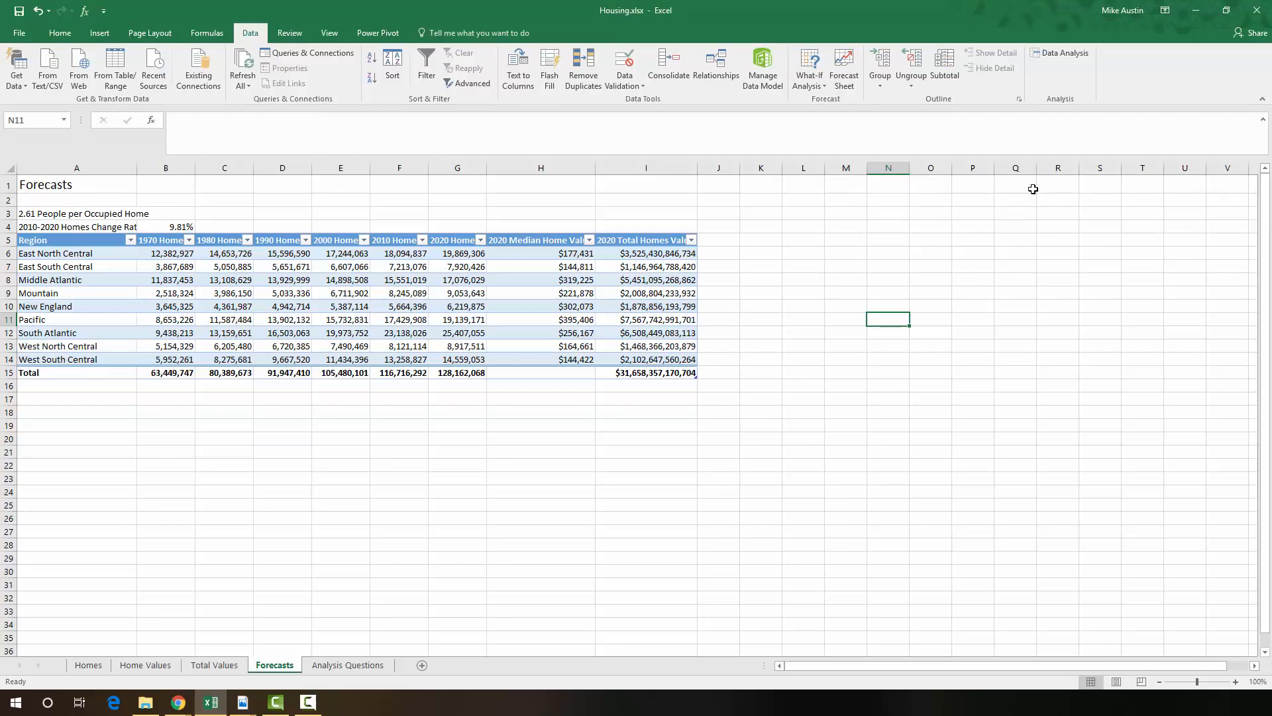
pyautogui.moveTo(1189, 353)
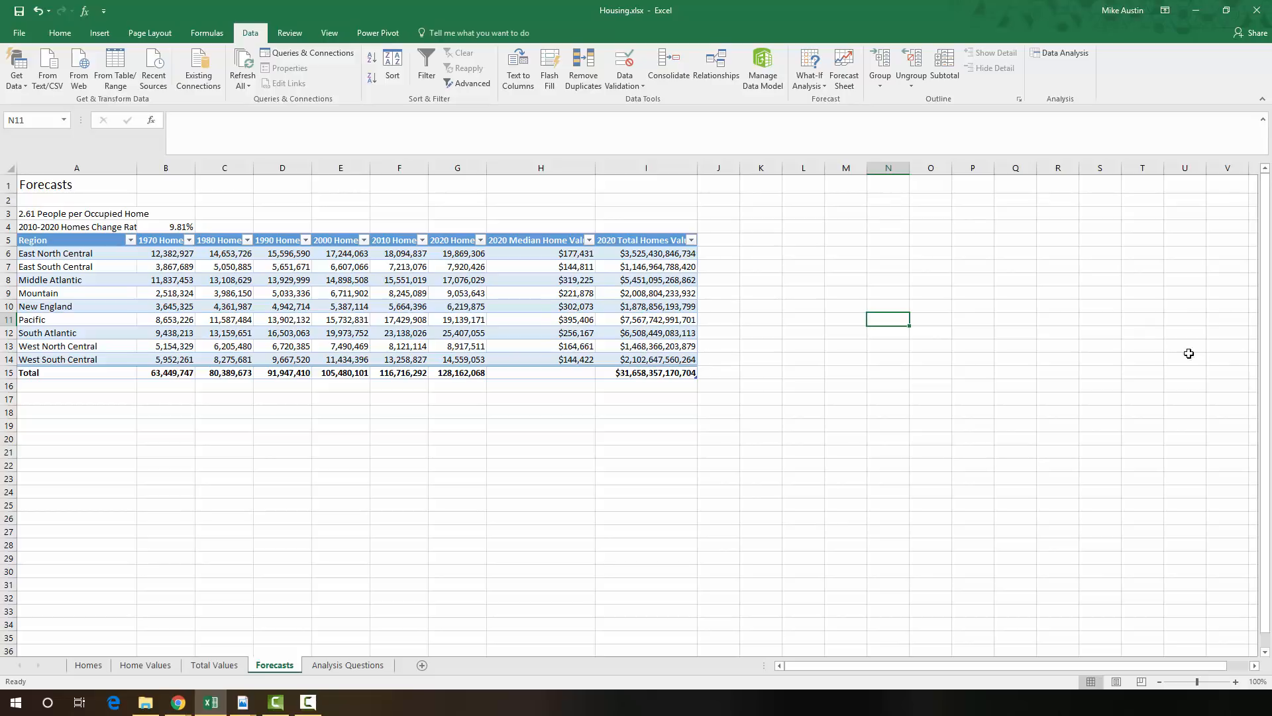
pyautogui.moveTo(821, 109)
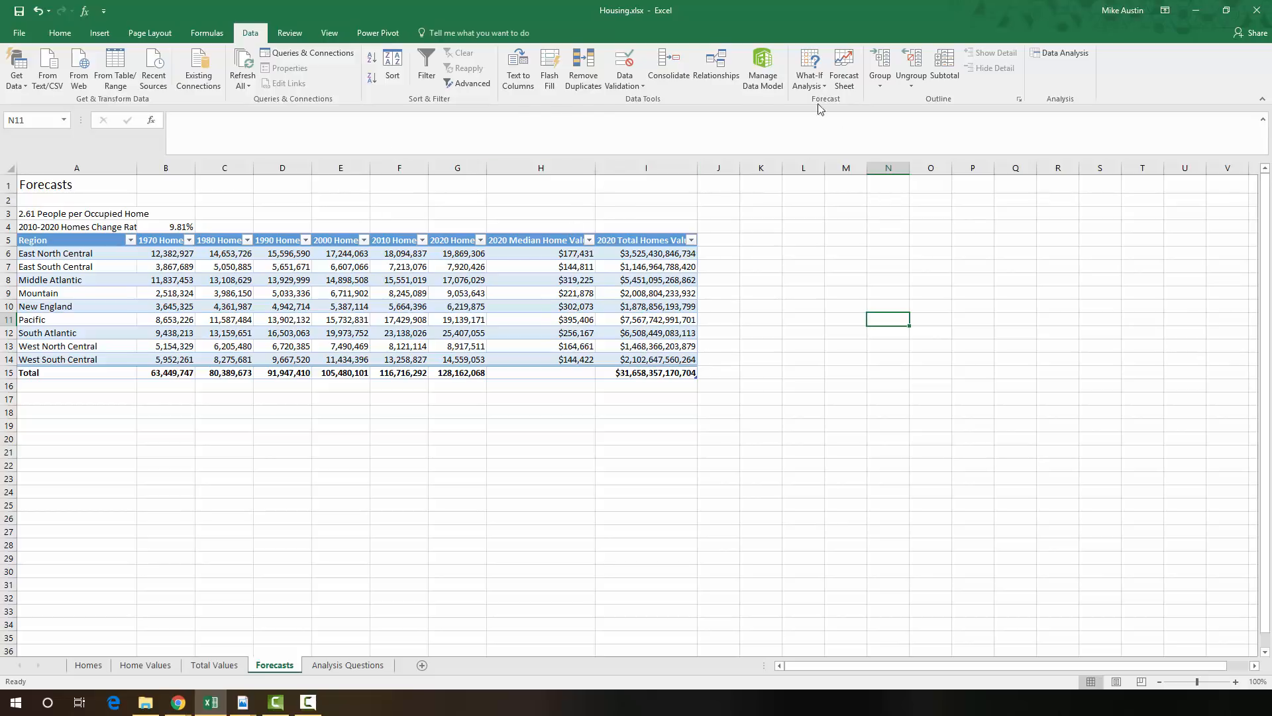
# - Save the current 9.81% values as 'Goal Seek Scenario' and close Scenario Manager
pyautogui.click(809, 68)
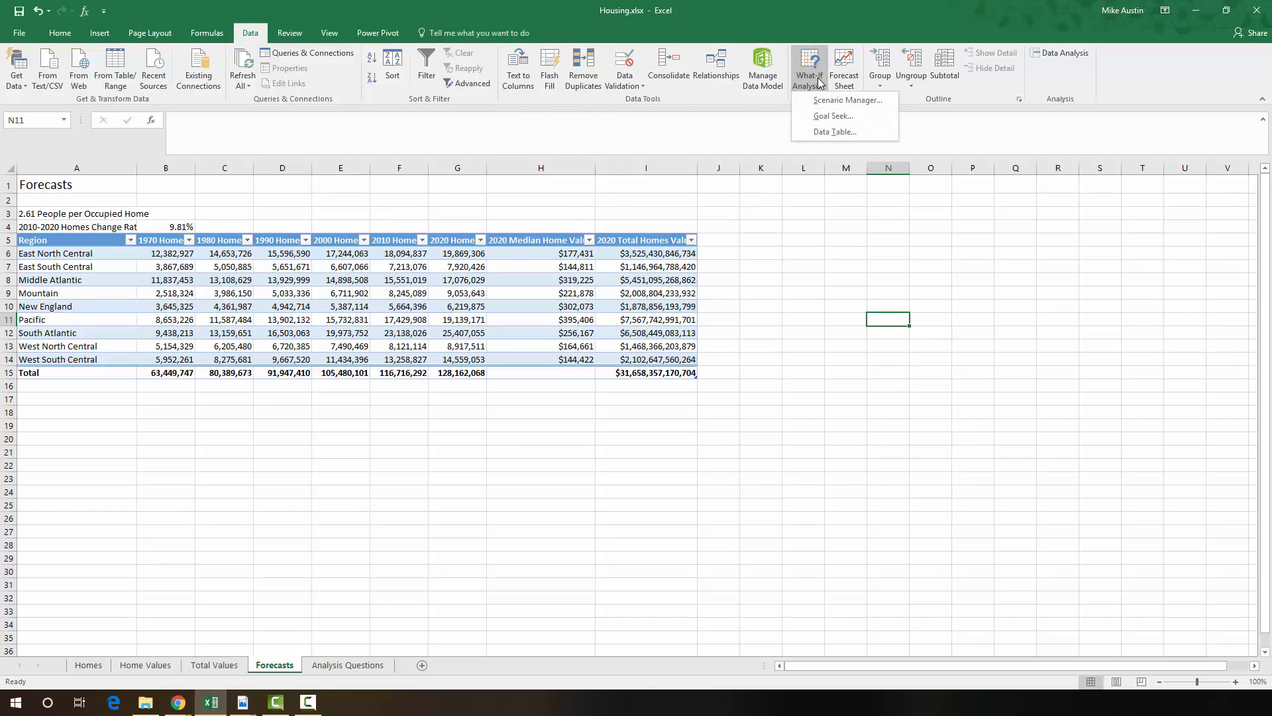
pyautogui.click(847, 100)
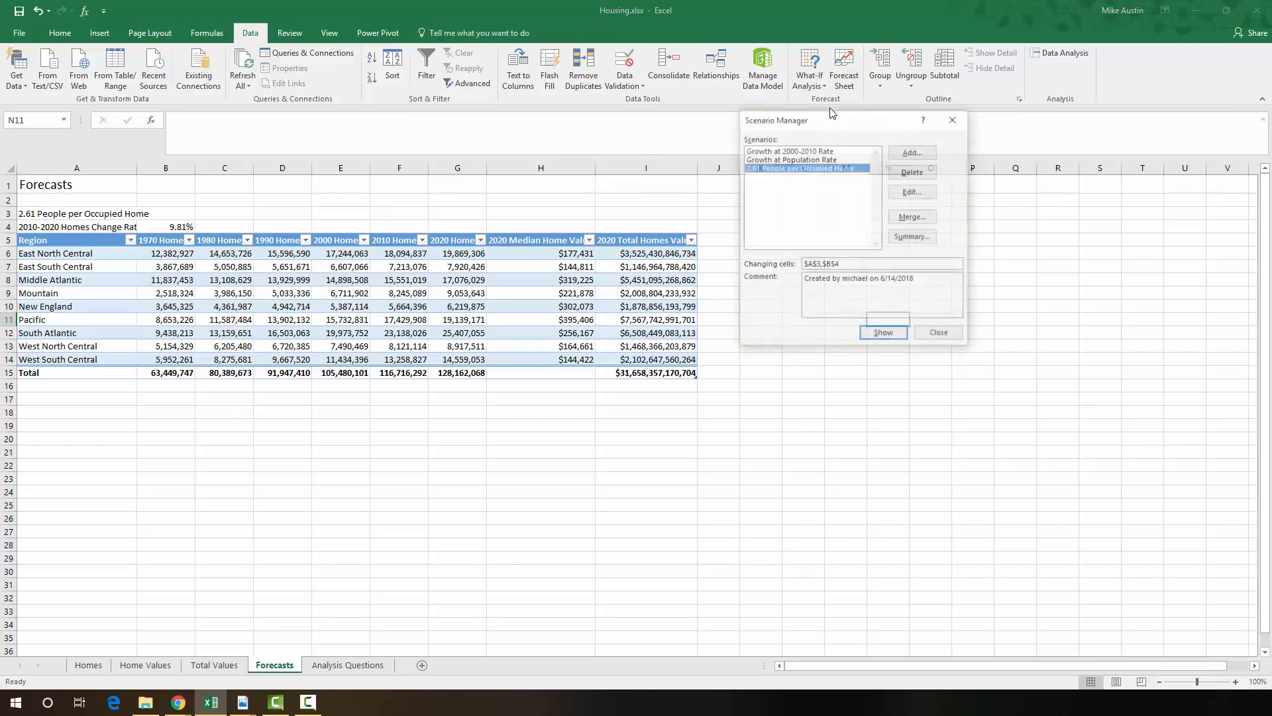
pyautogui.click(910, 152)
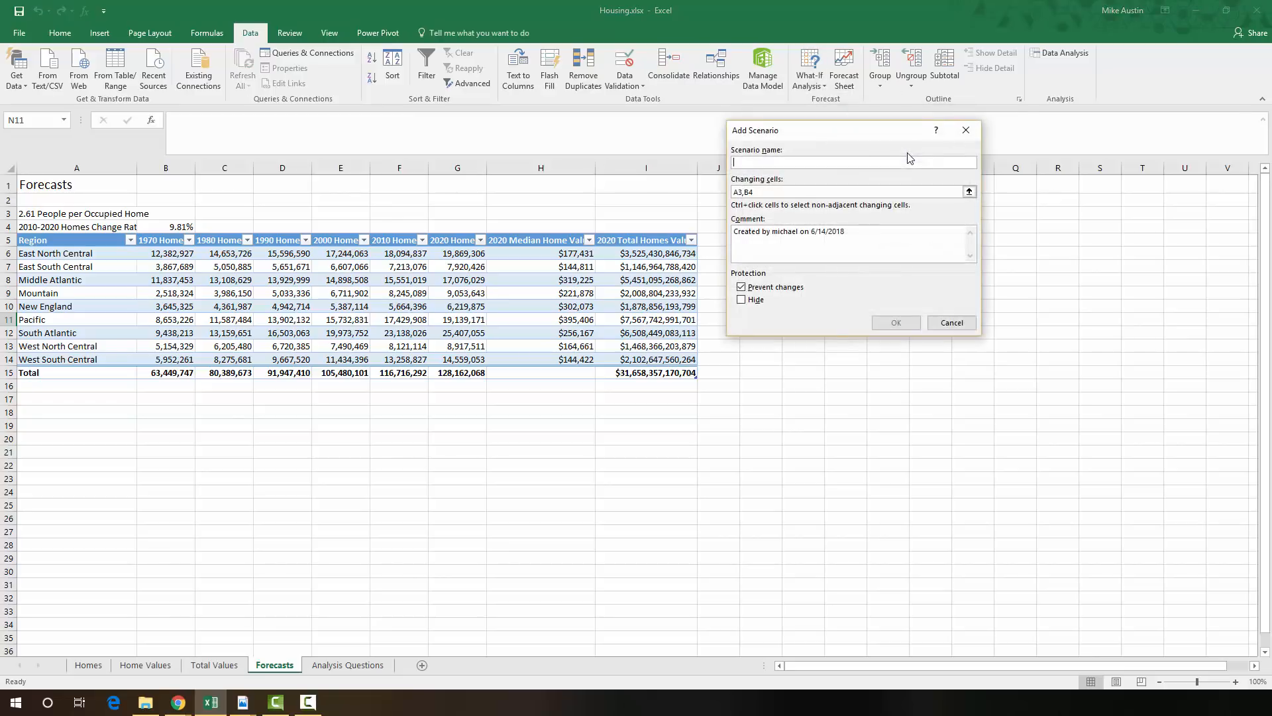
pyautogui.moveTo(886, 162)
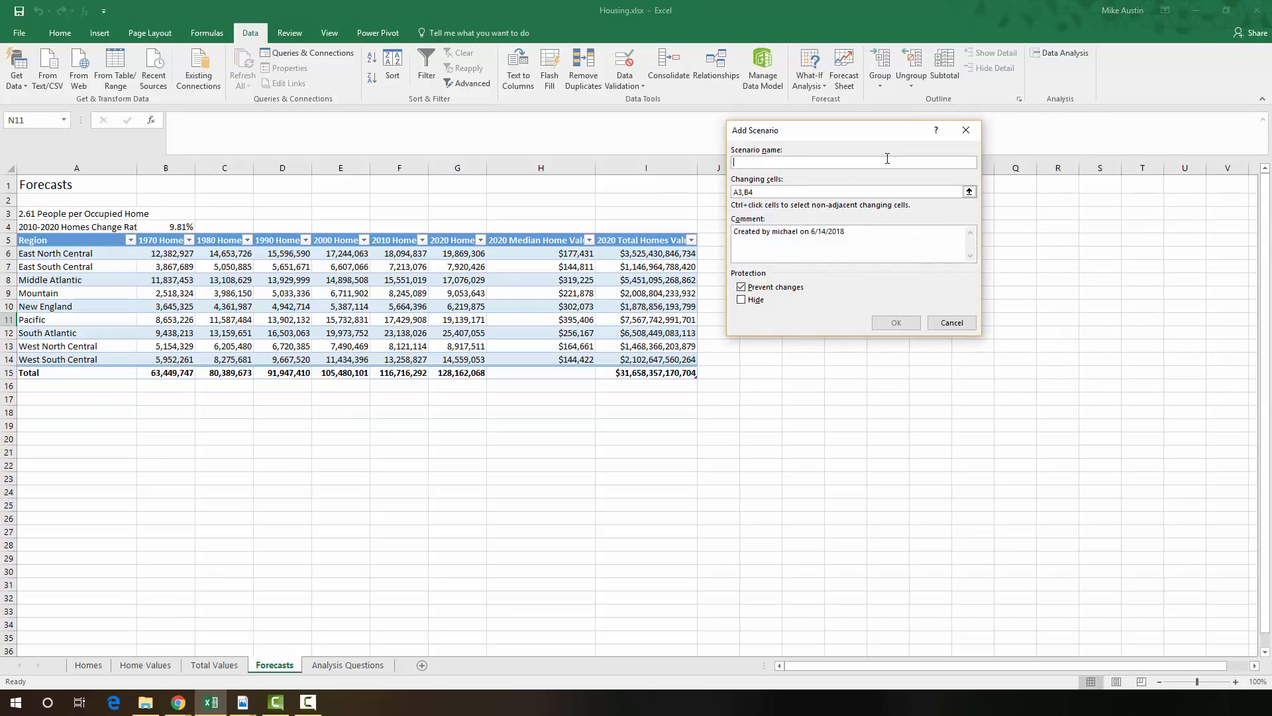
pyautogui.write('Goal')
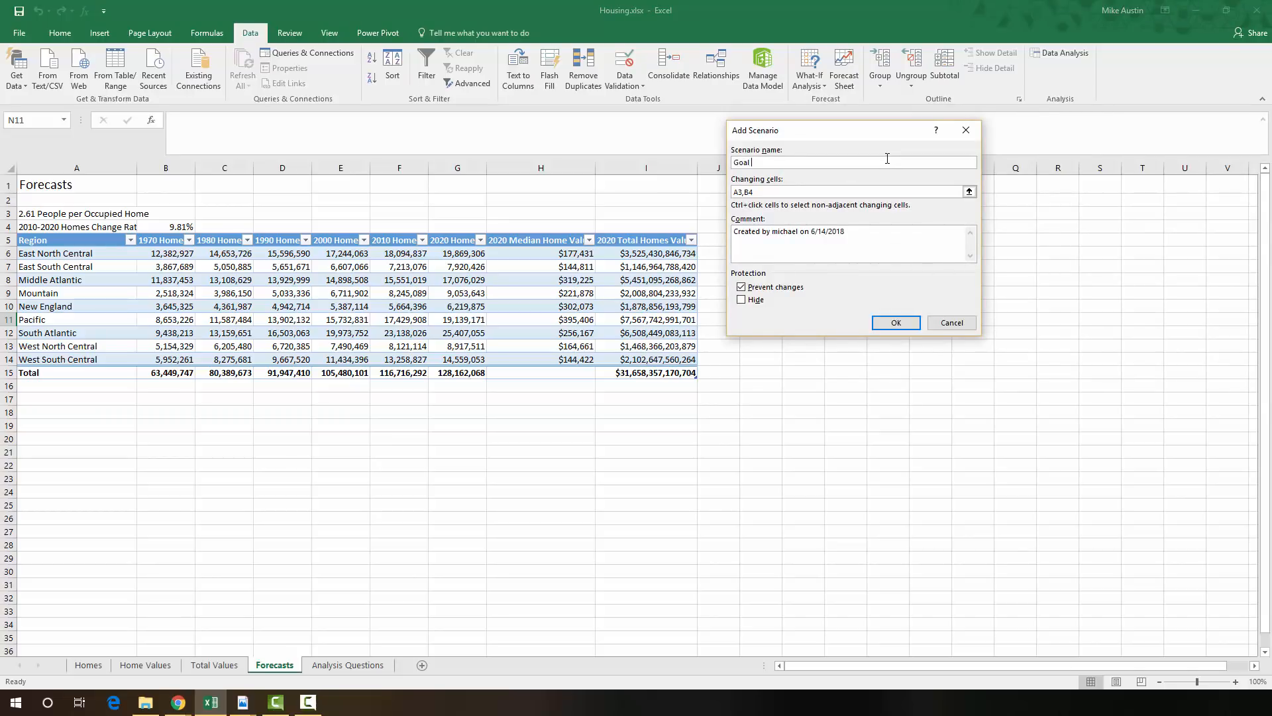
pyautogui.write('Seek Rate')
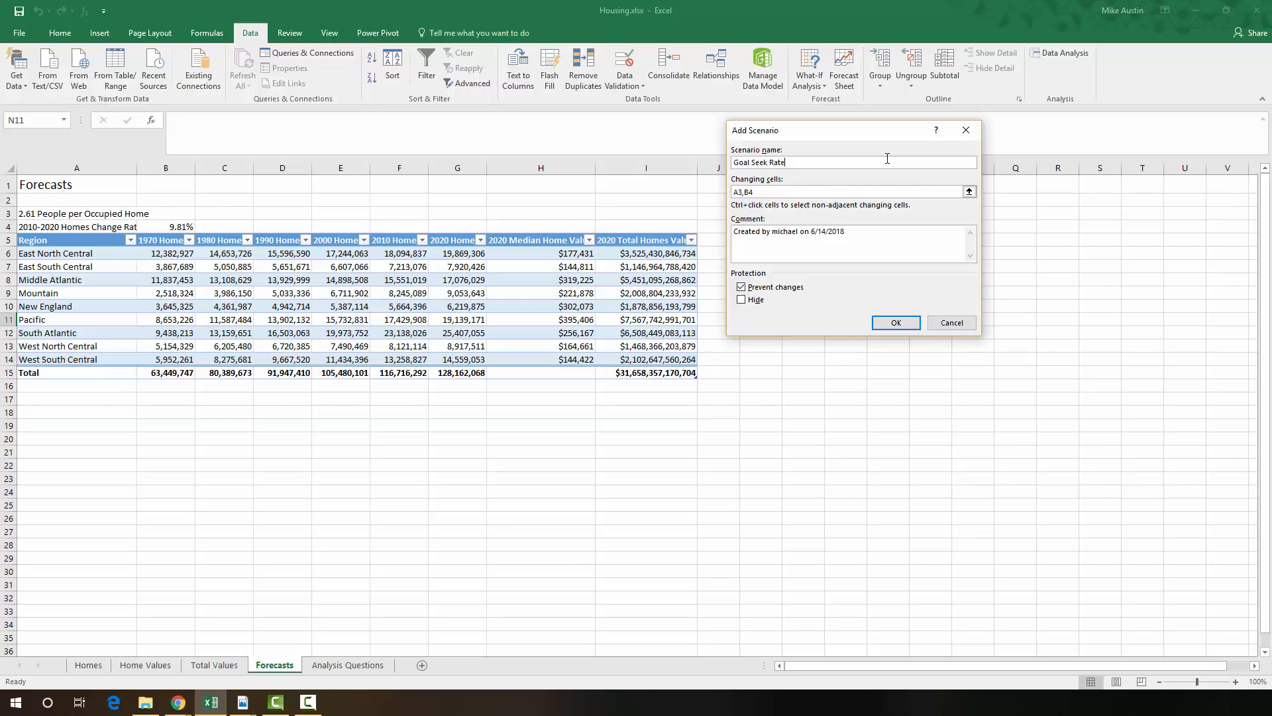
pyautogui.press('BackSpace')
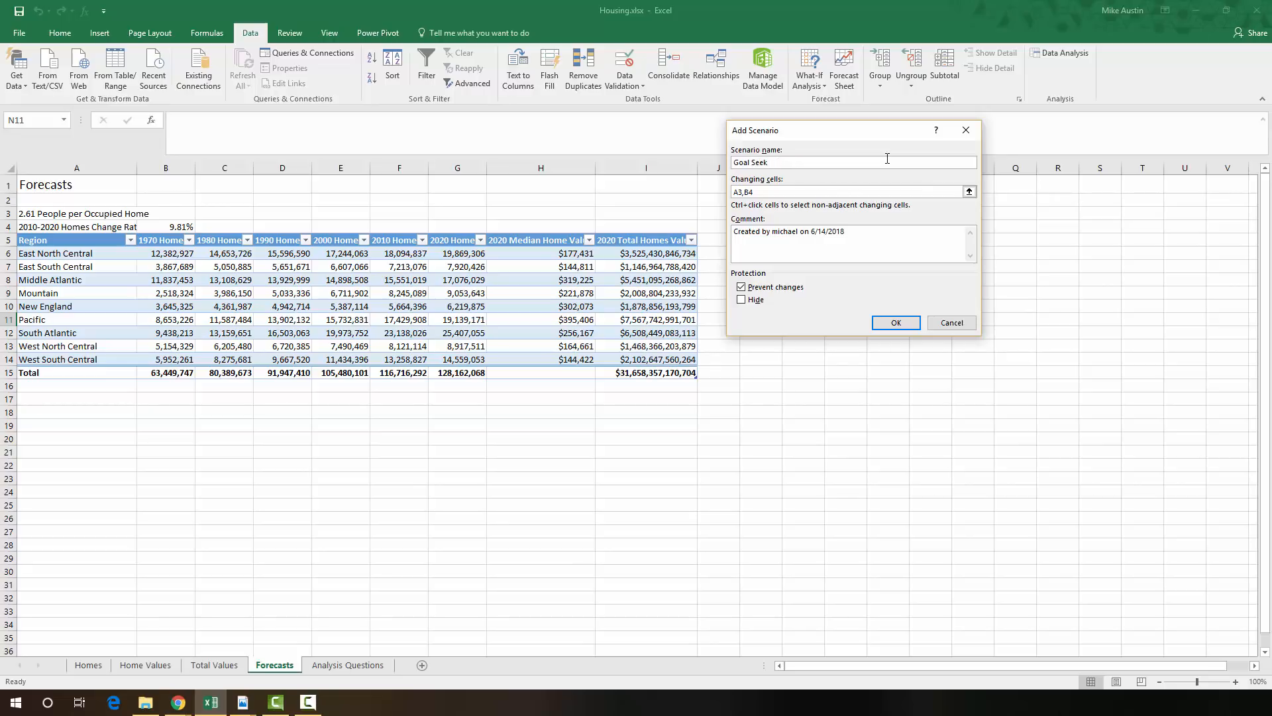
pyautogui.write('Scenario')
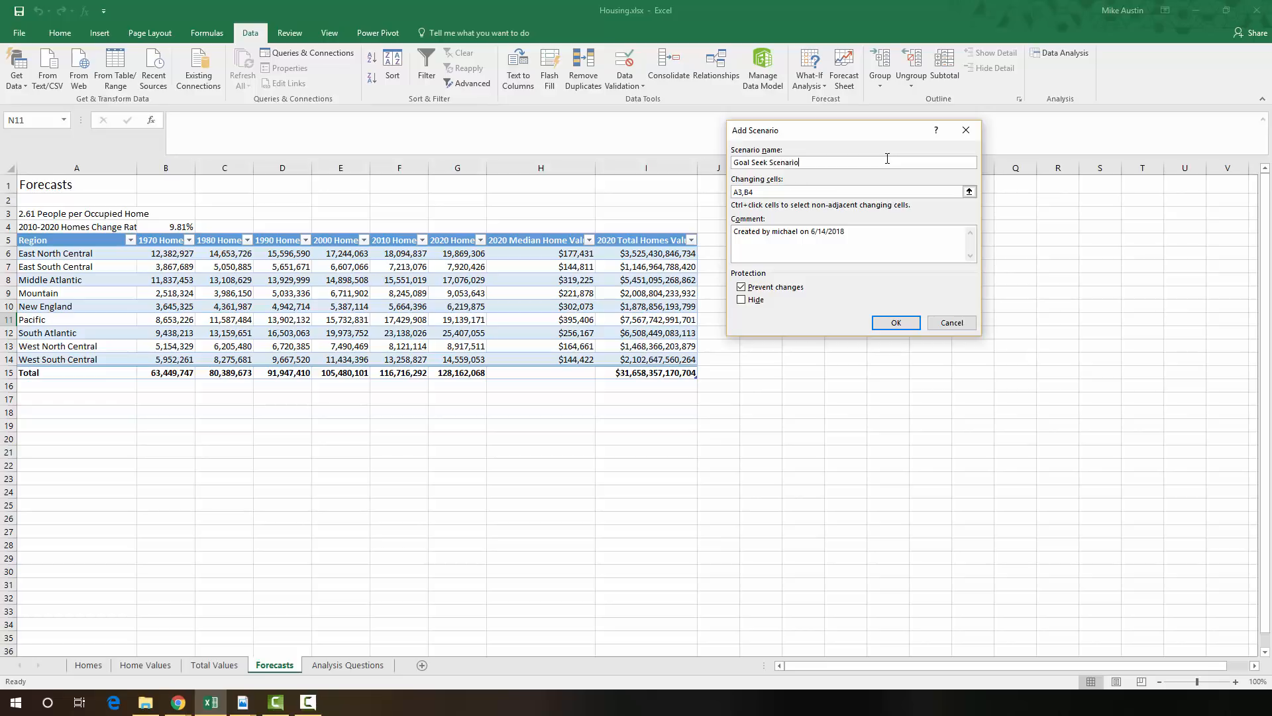
pyautogui.moveTo(896, 322)
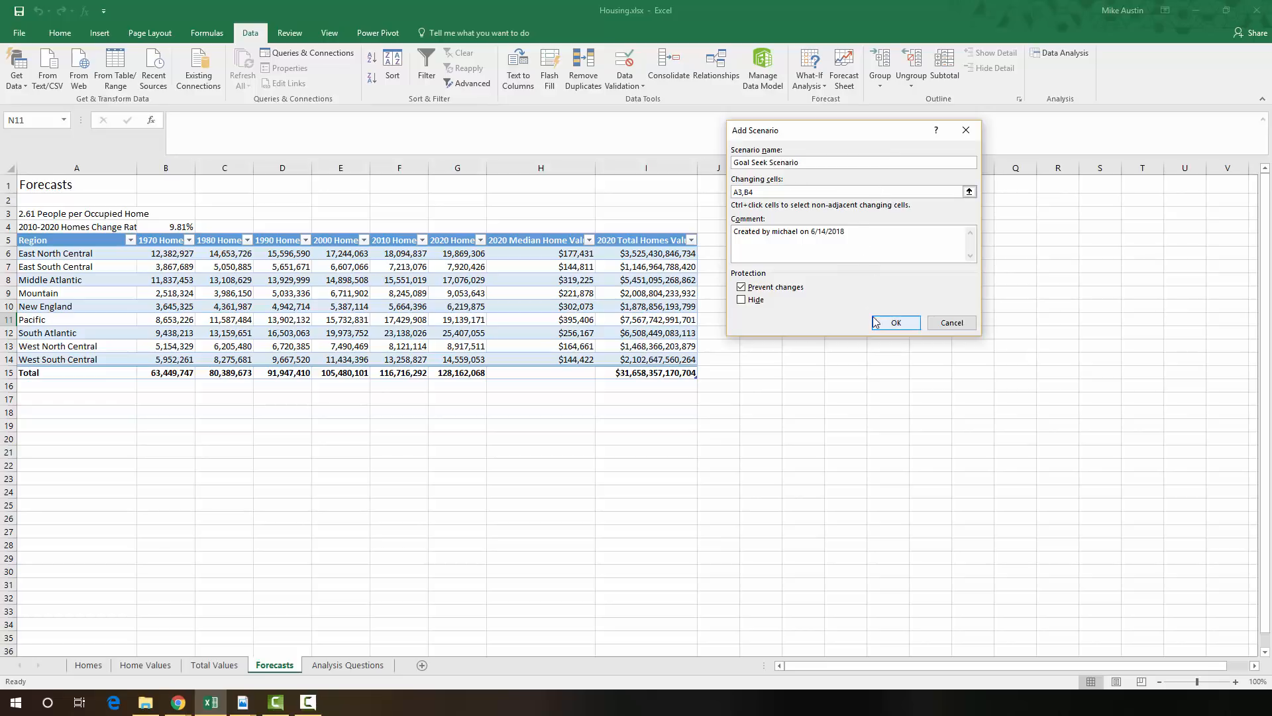
pyautogui.click(895, 322)
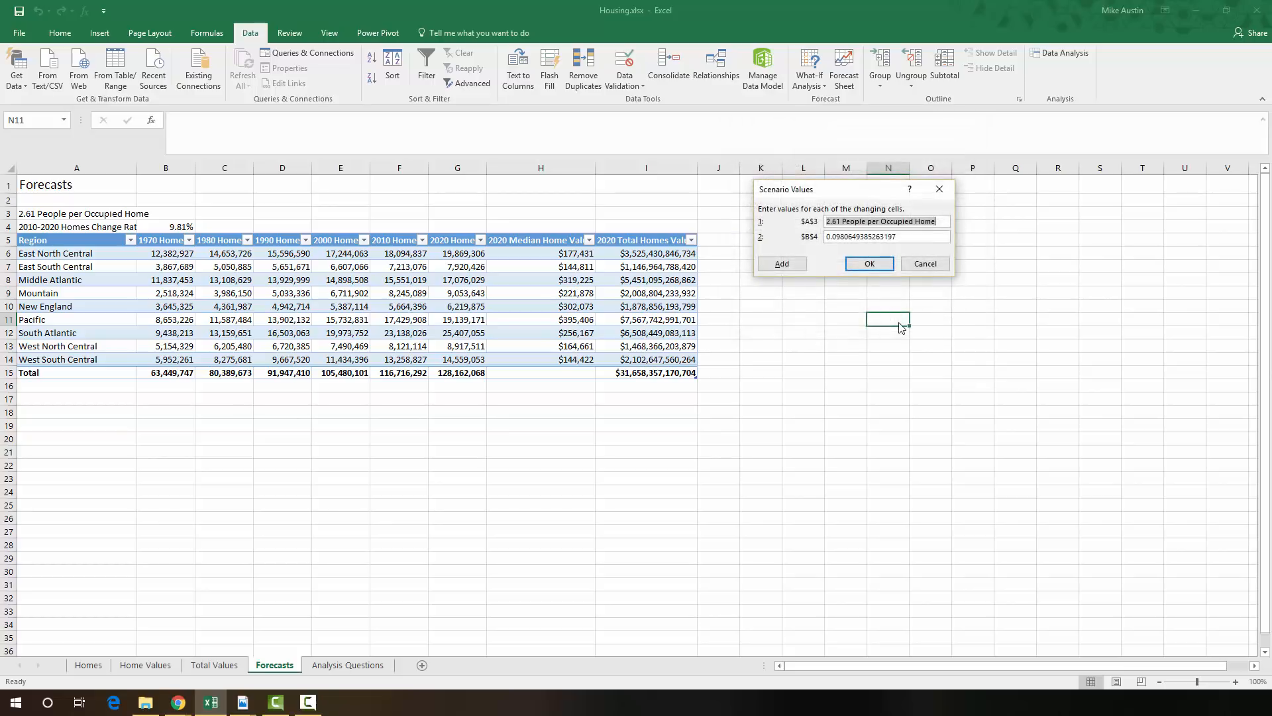
pyautogui.moveTo(868, 263)
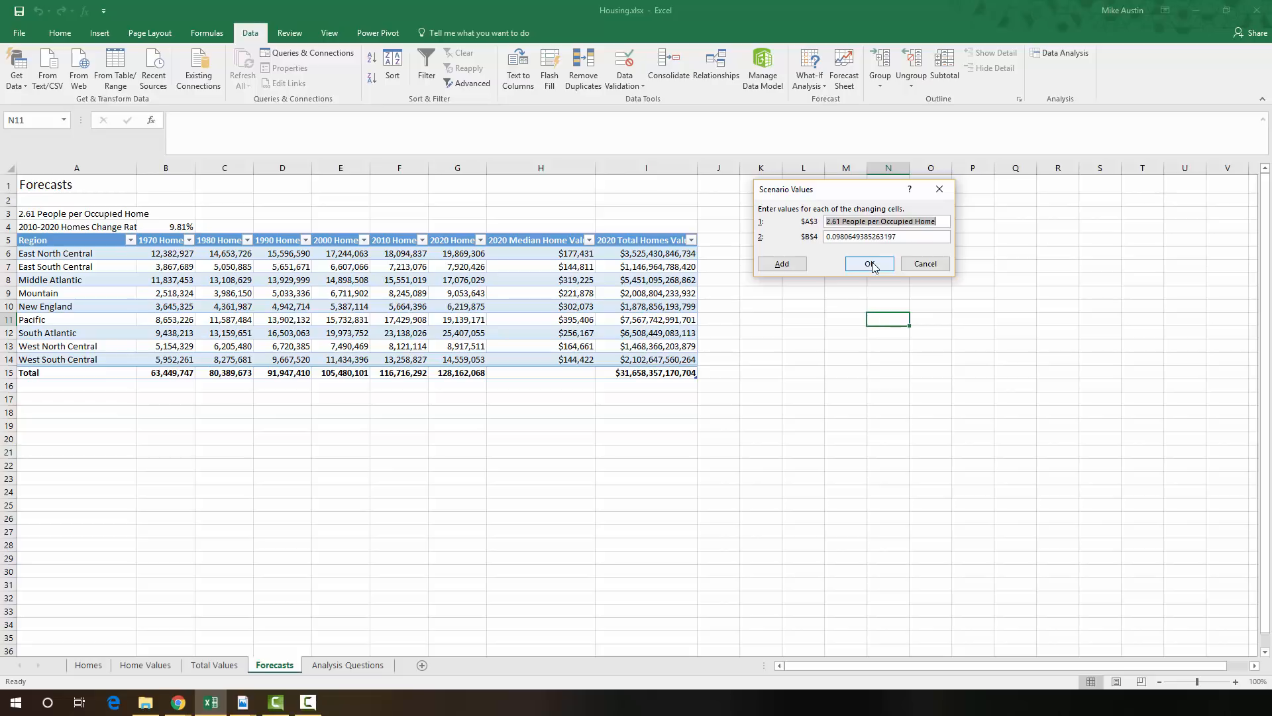
pyautogui.click(869, 263)
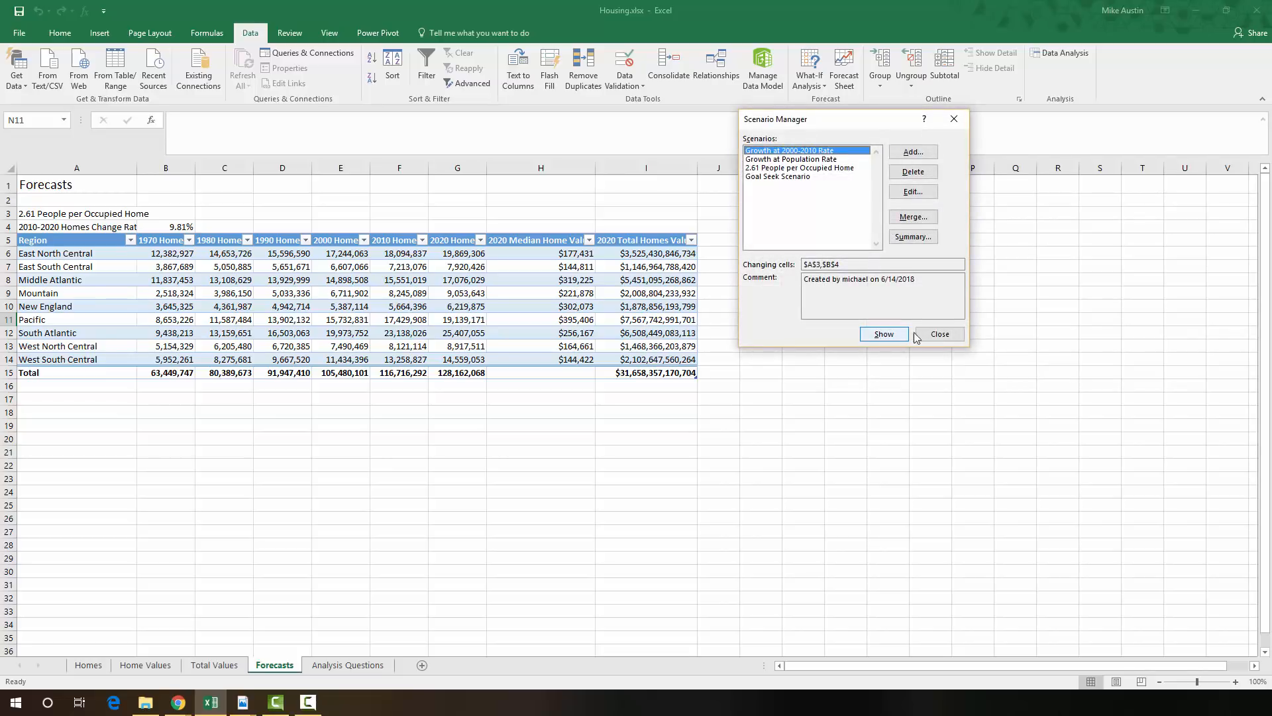
pyautogui.moveTo(939, 334)
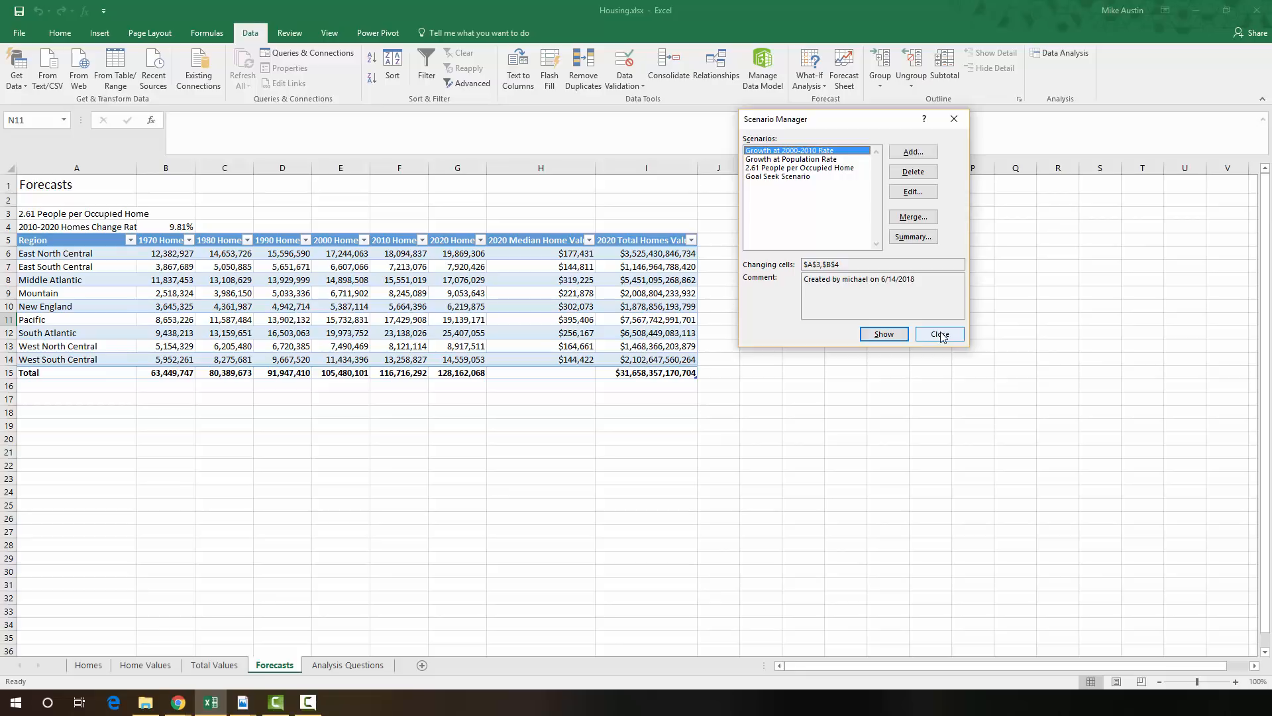
pyautogui.click(939, 333)
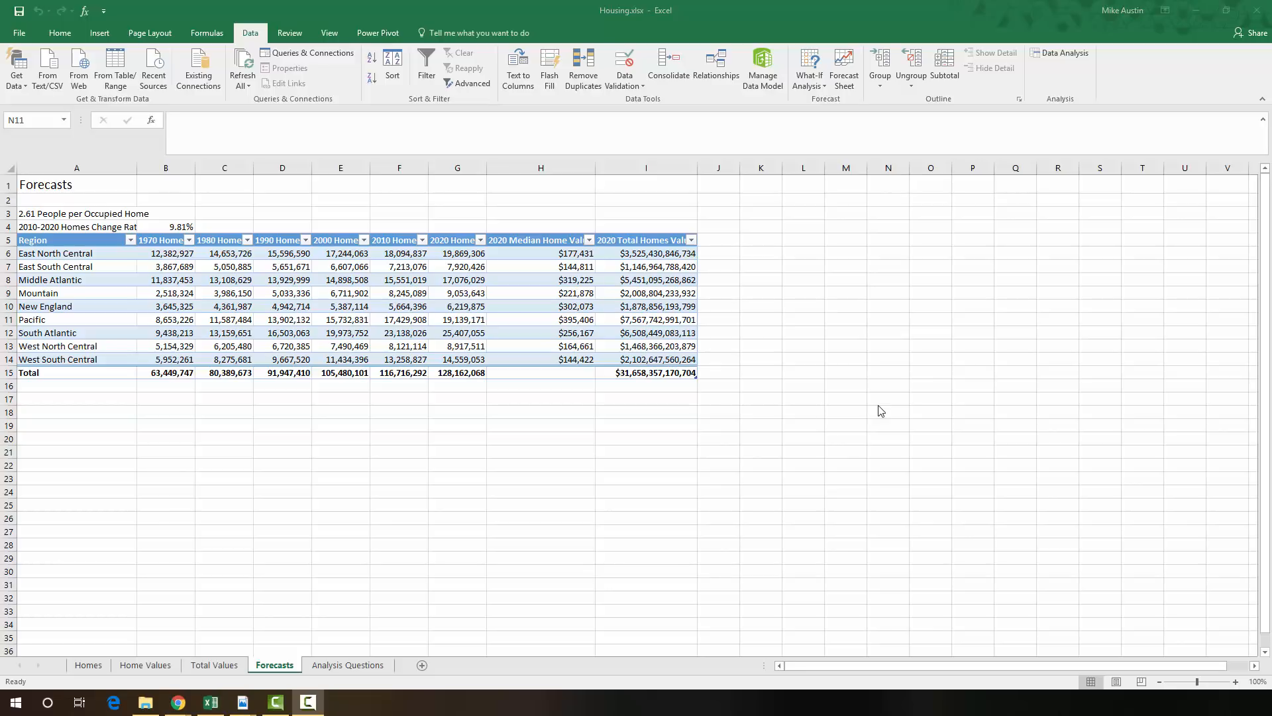
pyautogui.moveTo(256, 16)
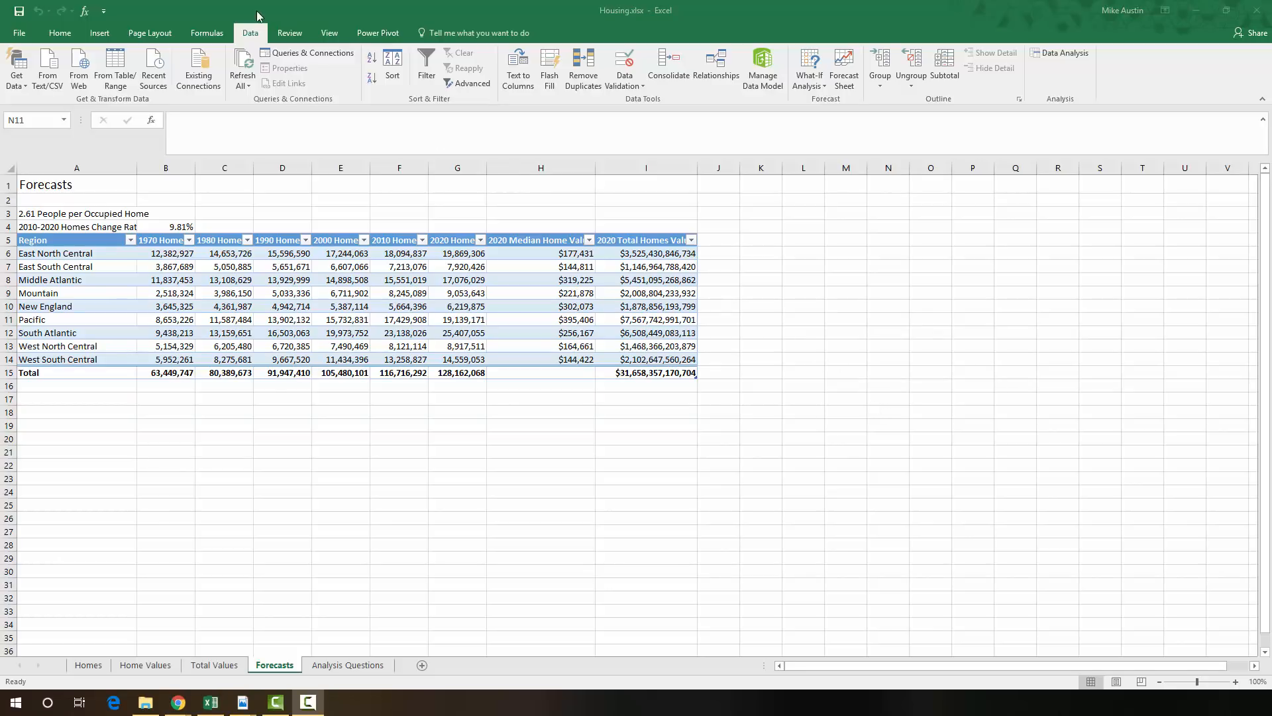
pyautogui.moveTo(807, 91)
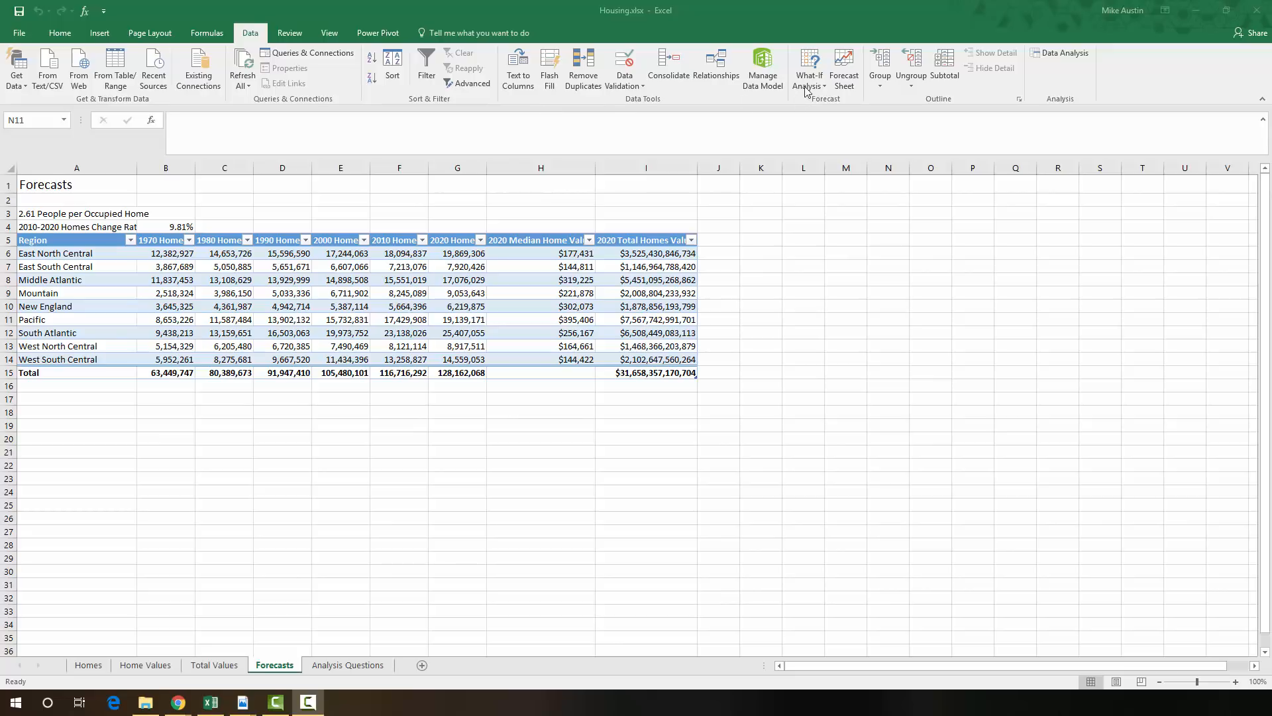
# - Generate a Scenario Summary report of all four scenarios with G15 as the result cell
pyautogui.click(808, 68)
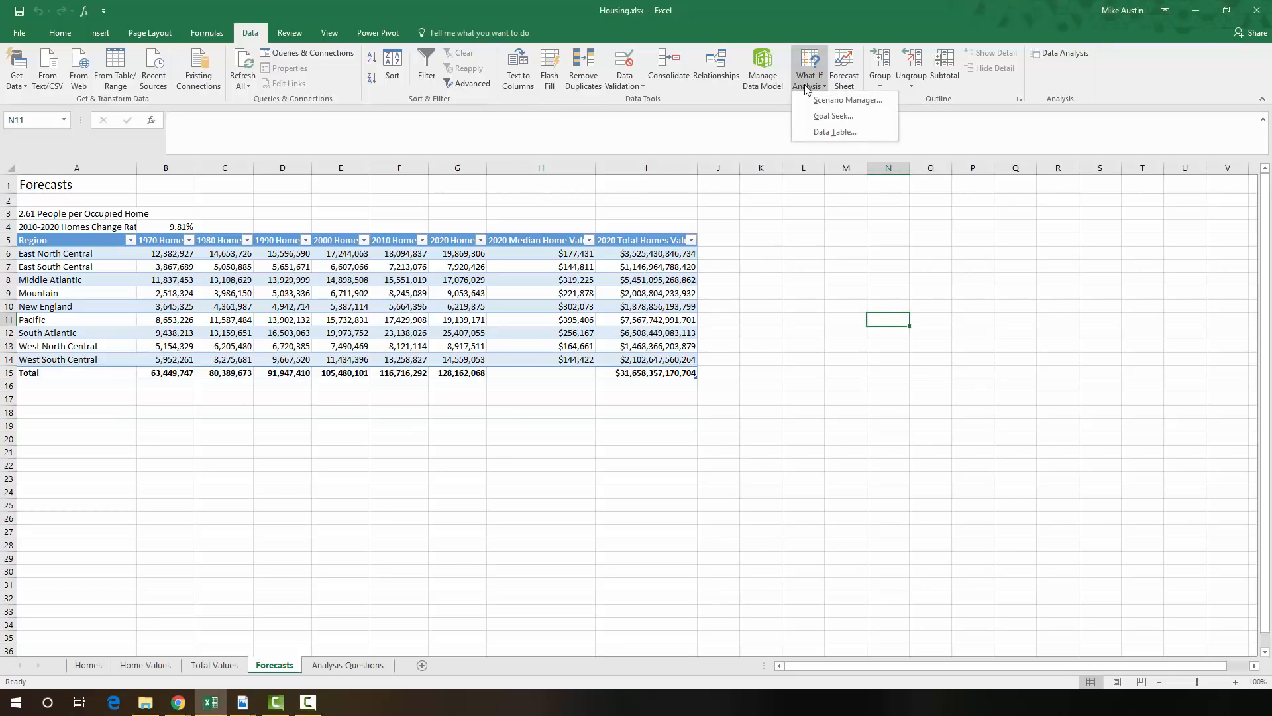
pyautogui.moveTo(847, 100)
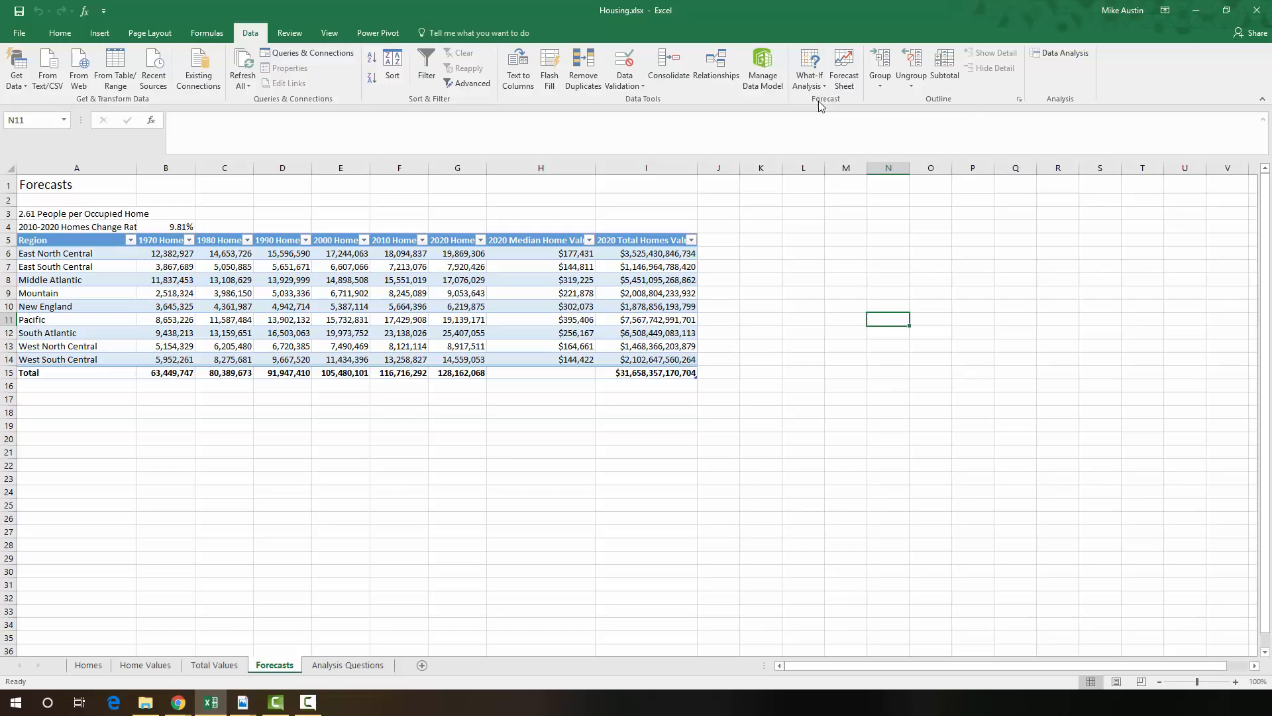
pyautogui.click(808, 69)
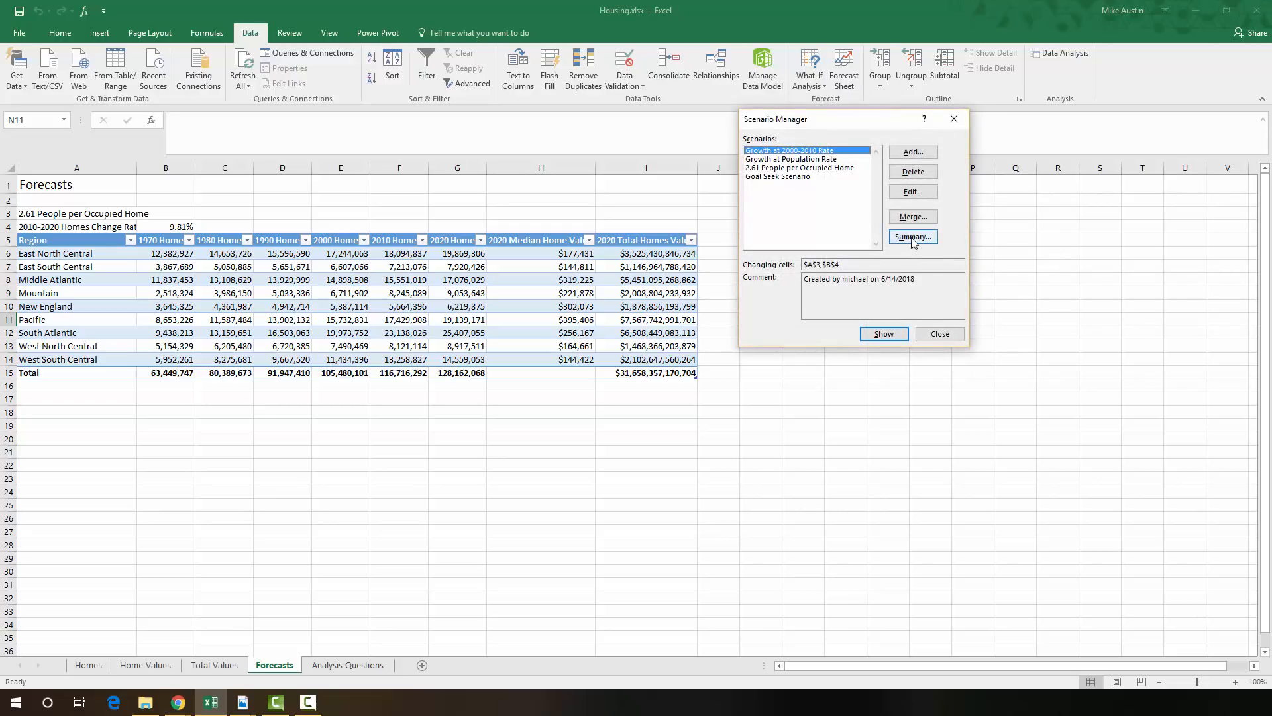
pyautogui.click(911, 236)
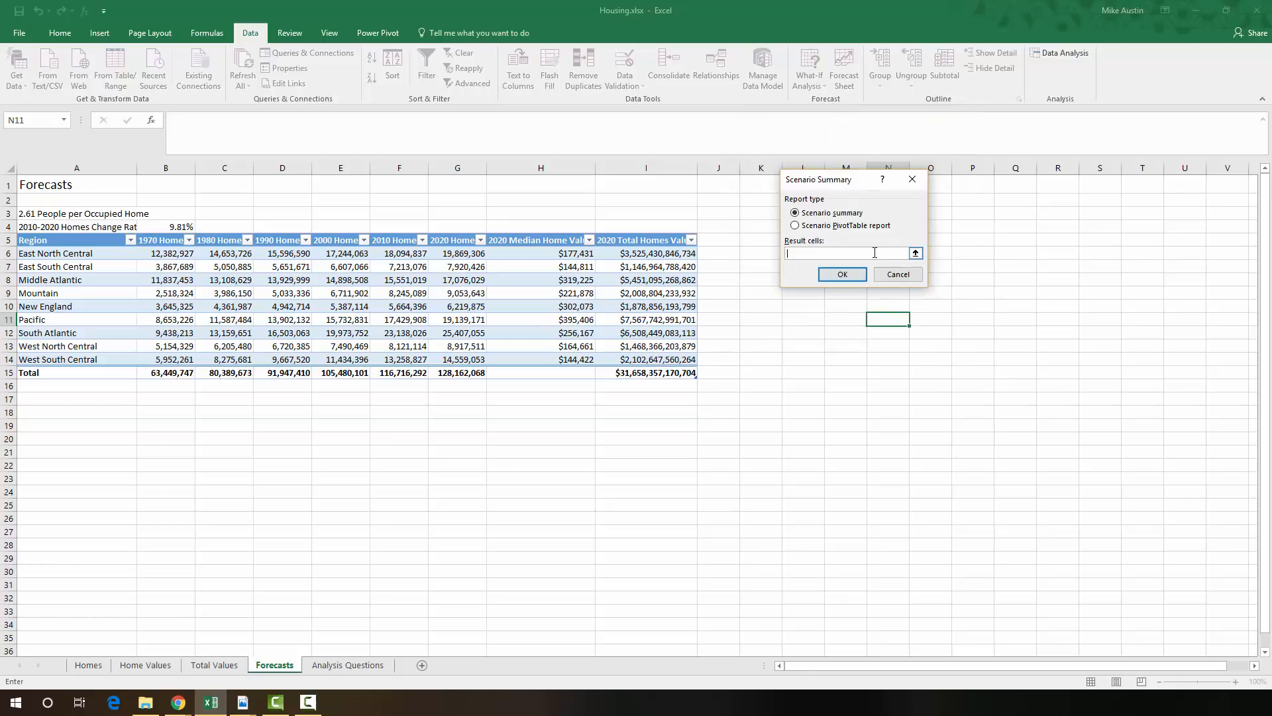
pyautogui.click(915, 252)
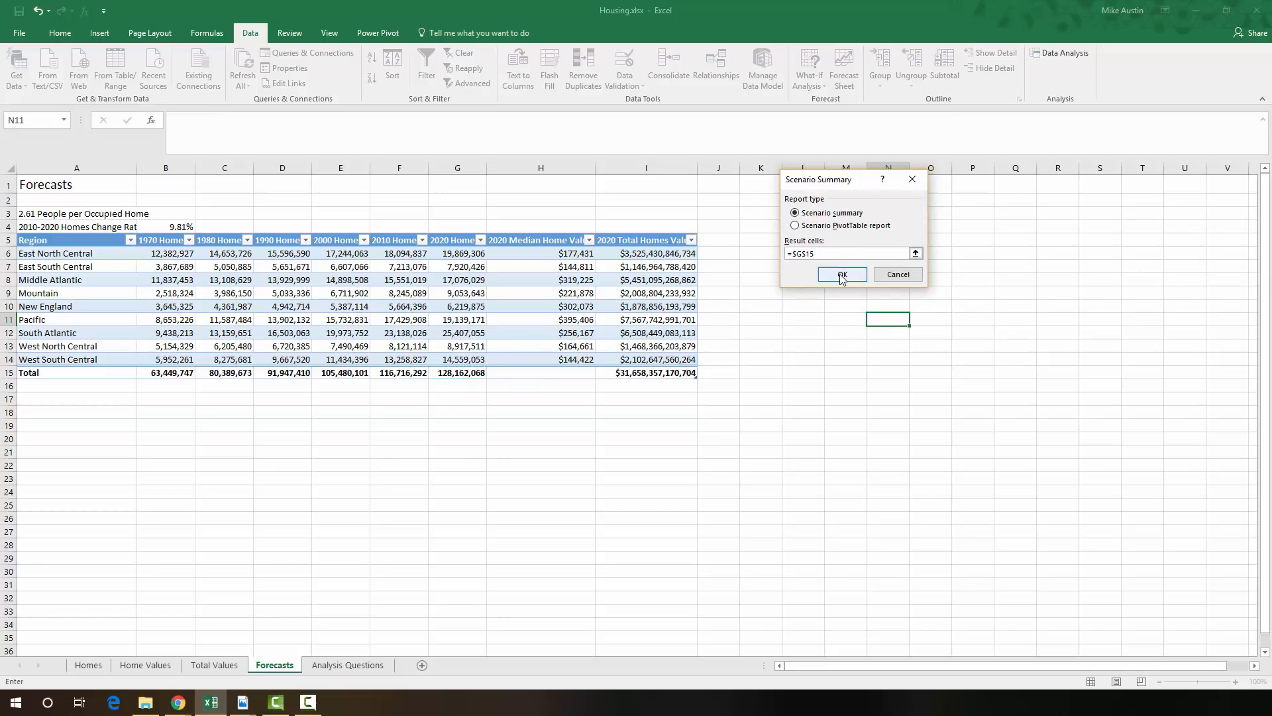
pyautogui.click(839, 274)
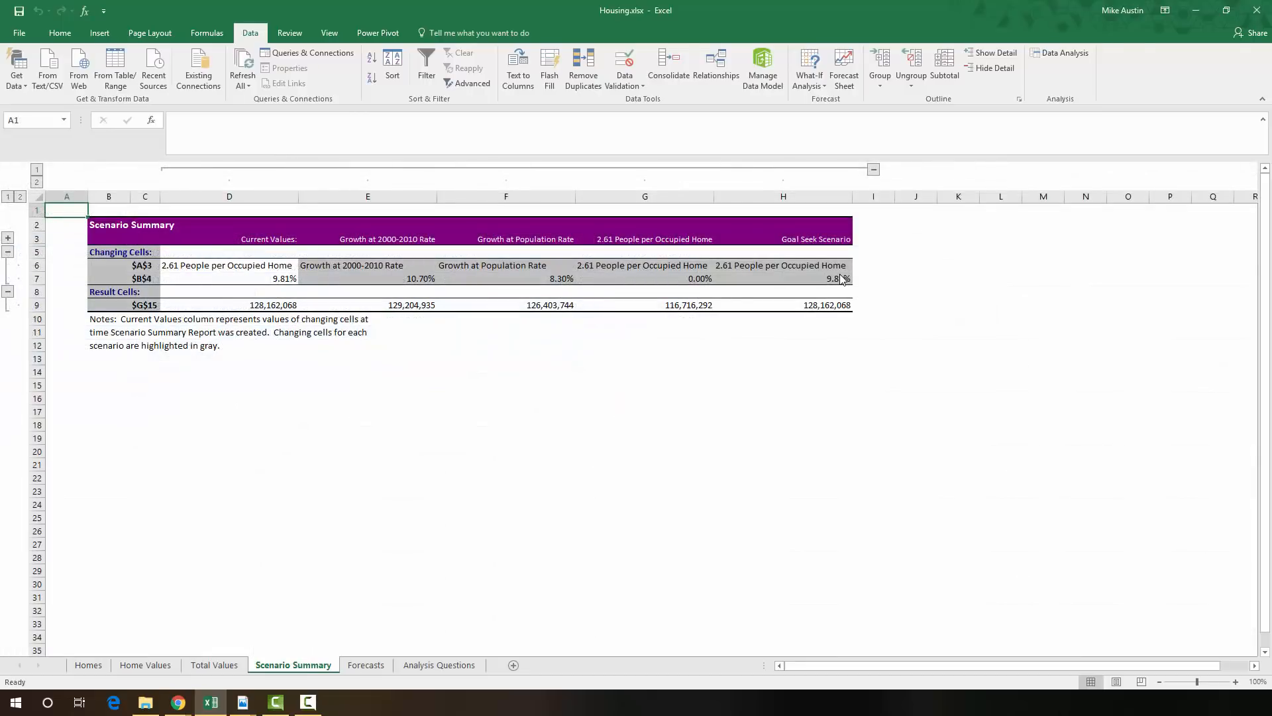
pyautogui.moveTo(666, 289)
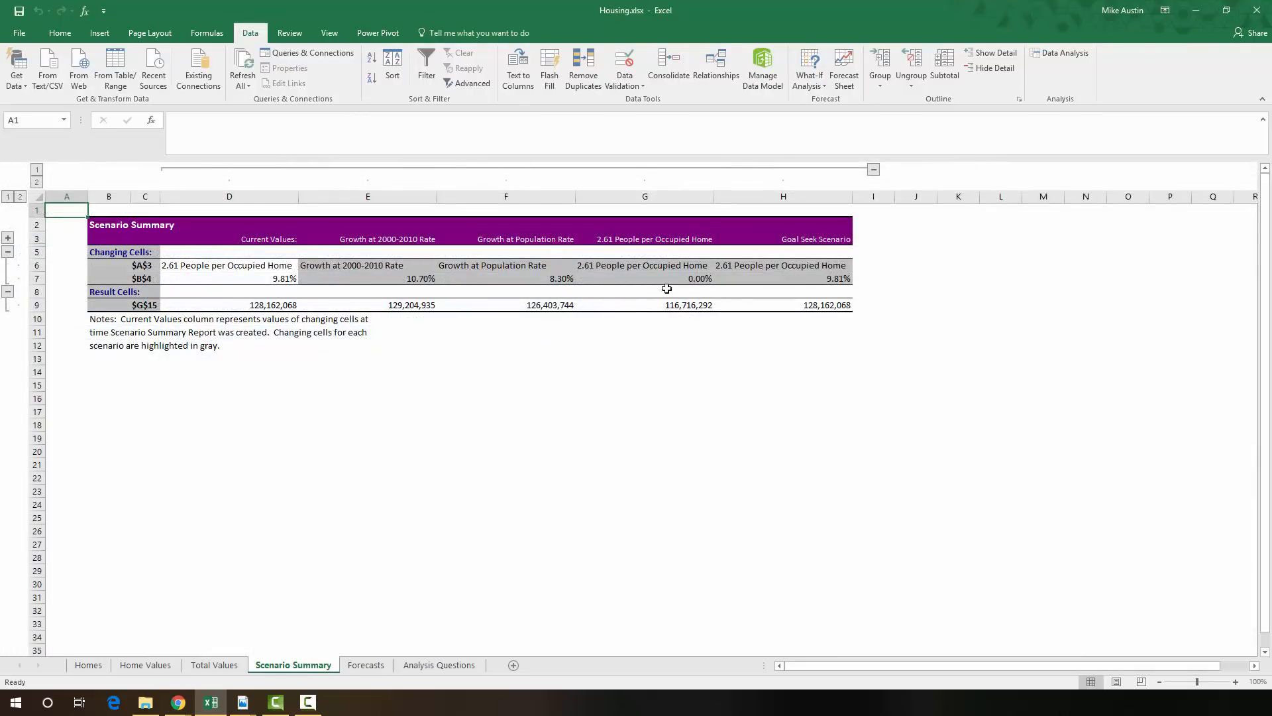
pyautogui.moveTo(410, 306)
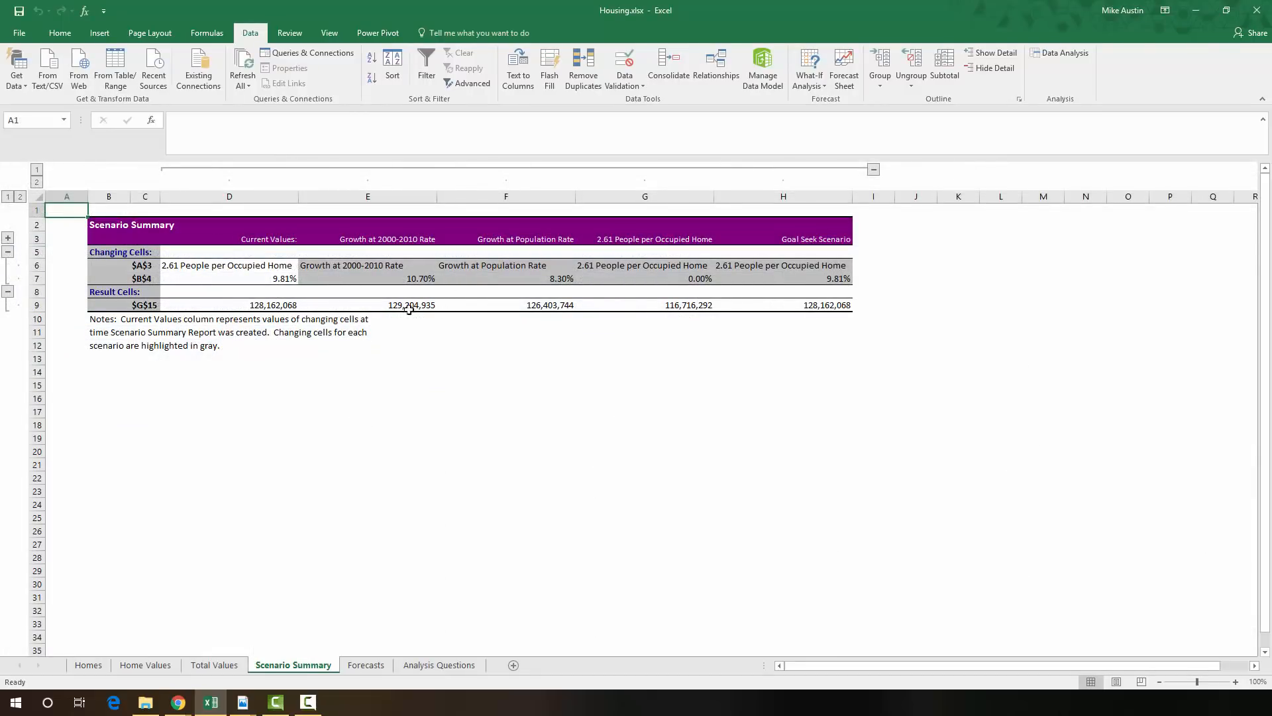
pyautogui.moveTo(353, 363)
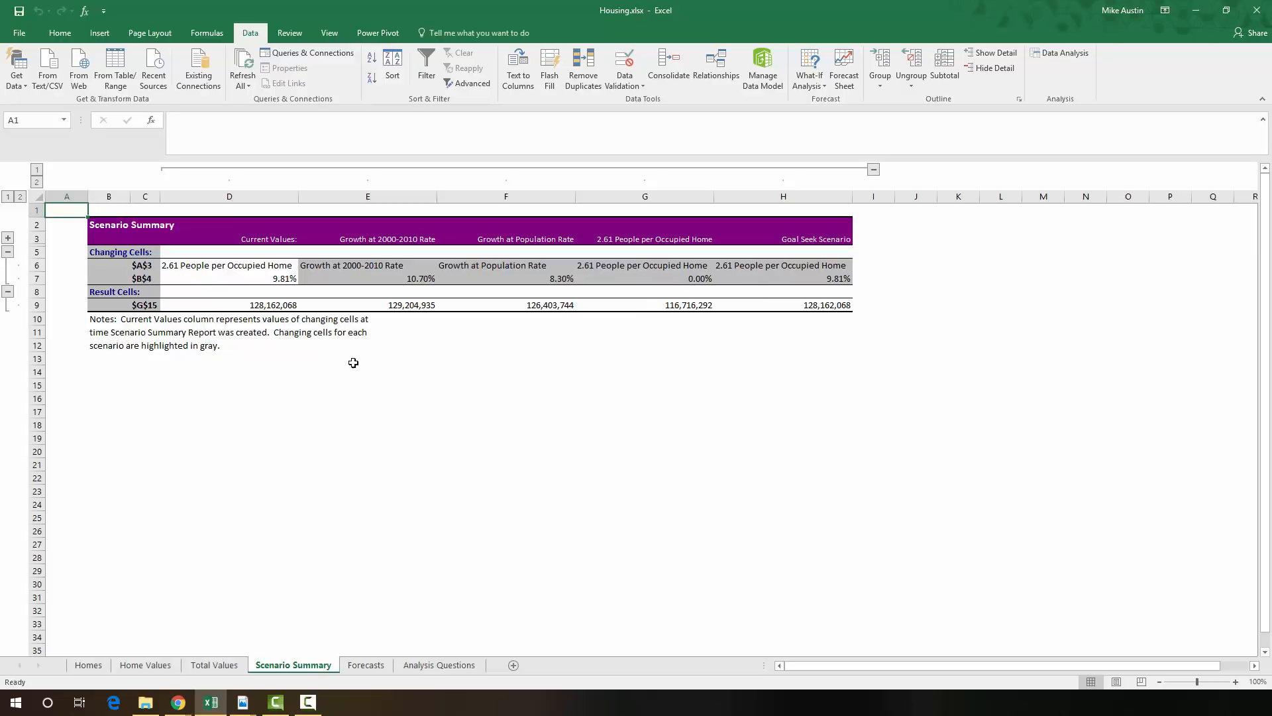
pyautogui.moveTo(571, 272)
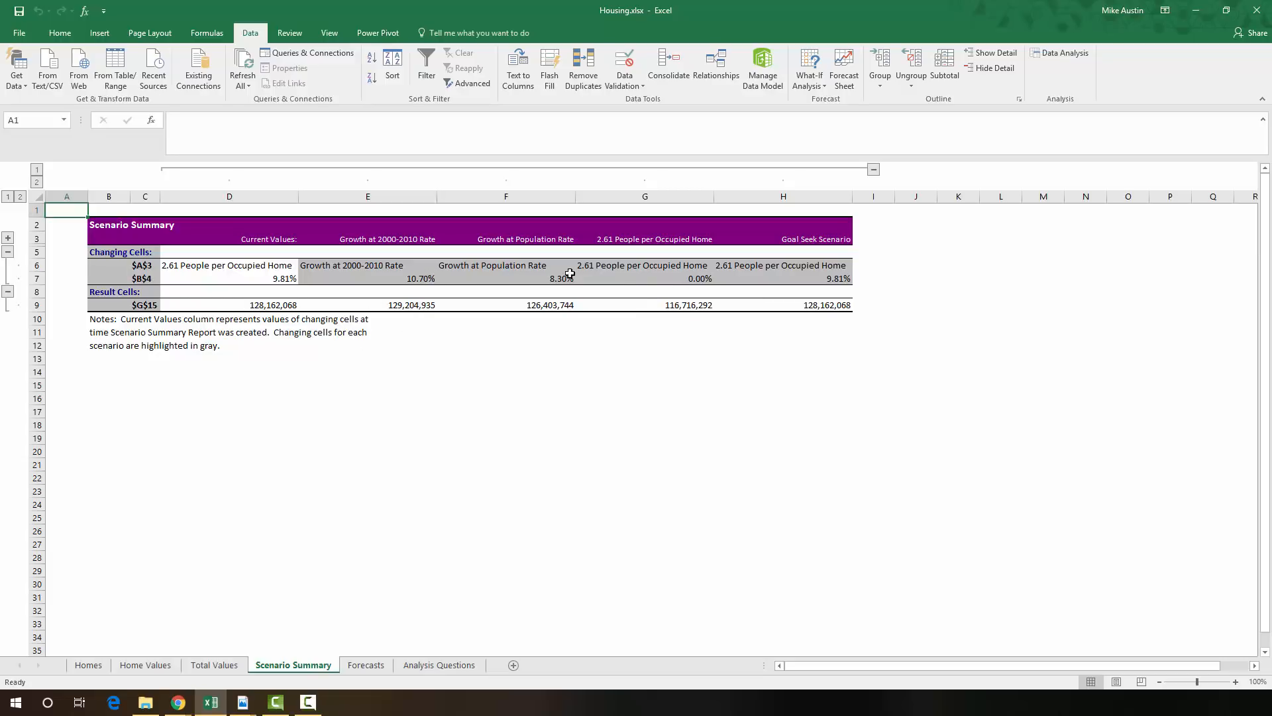
pyautogui.moveTo(730, 310)
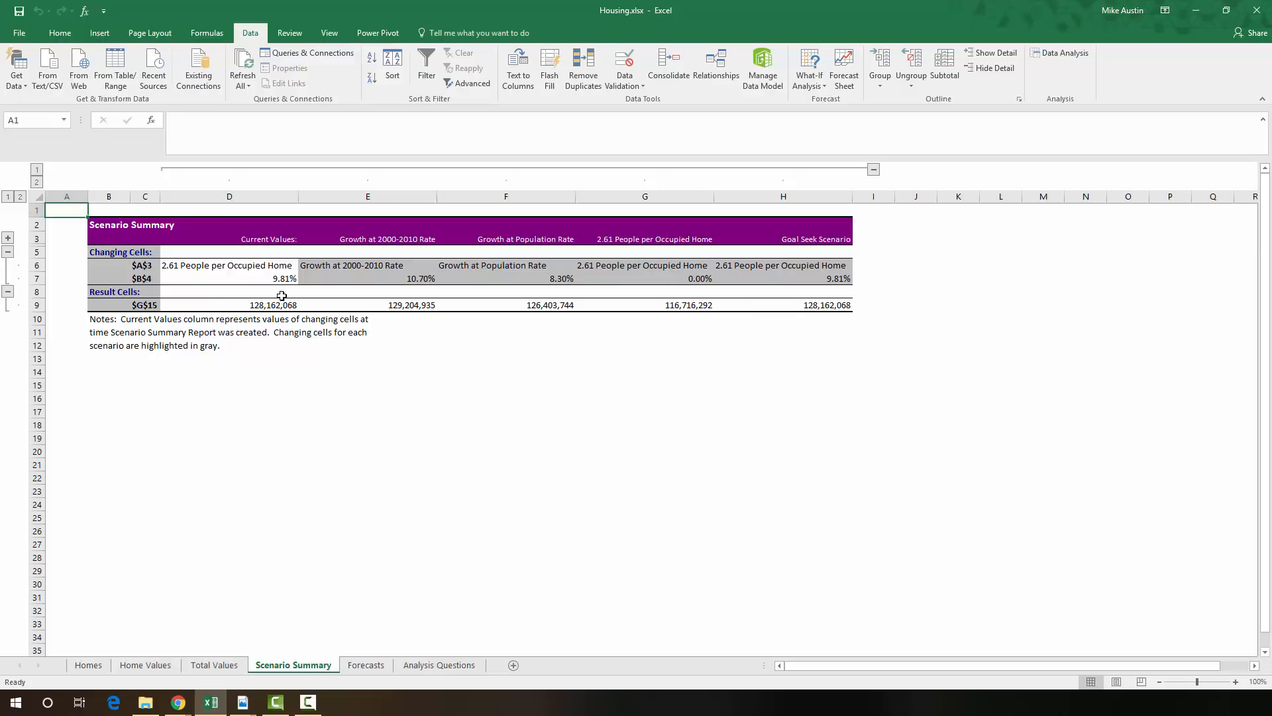
pyautogui.moveTo(905, 310)
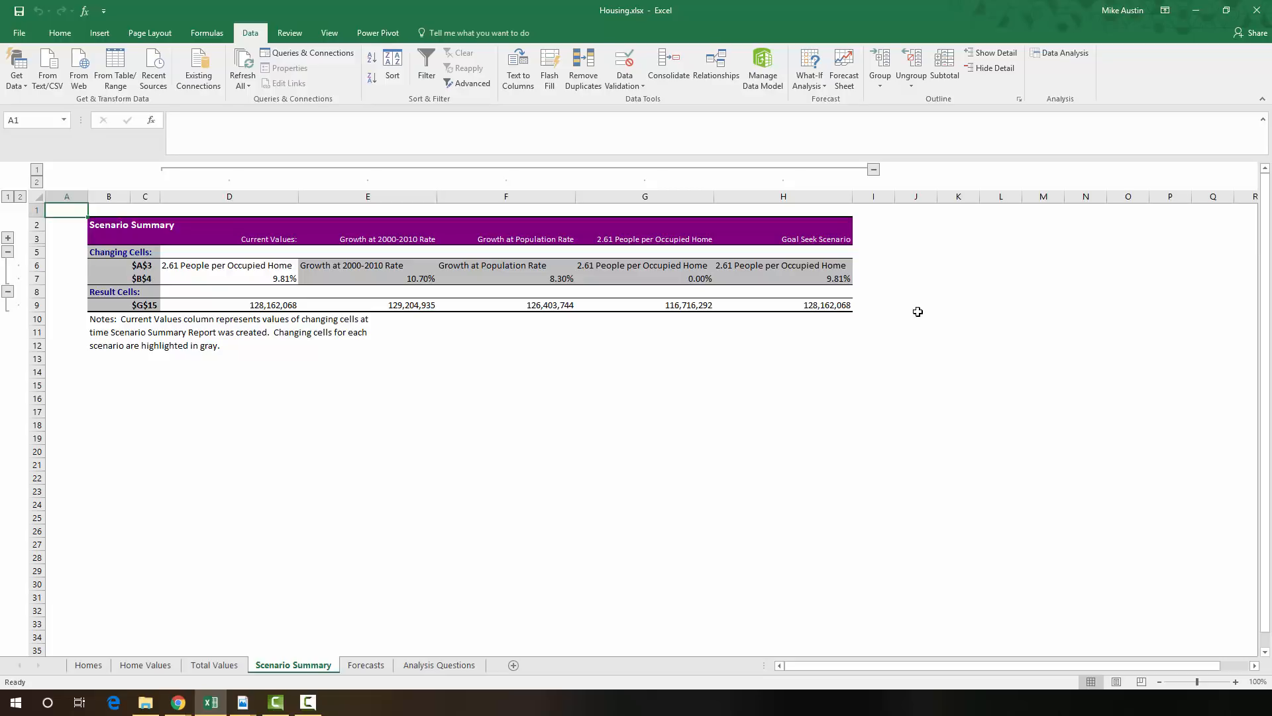
pyautogui.moveTo(432, 650)
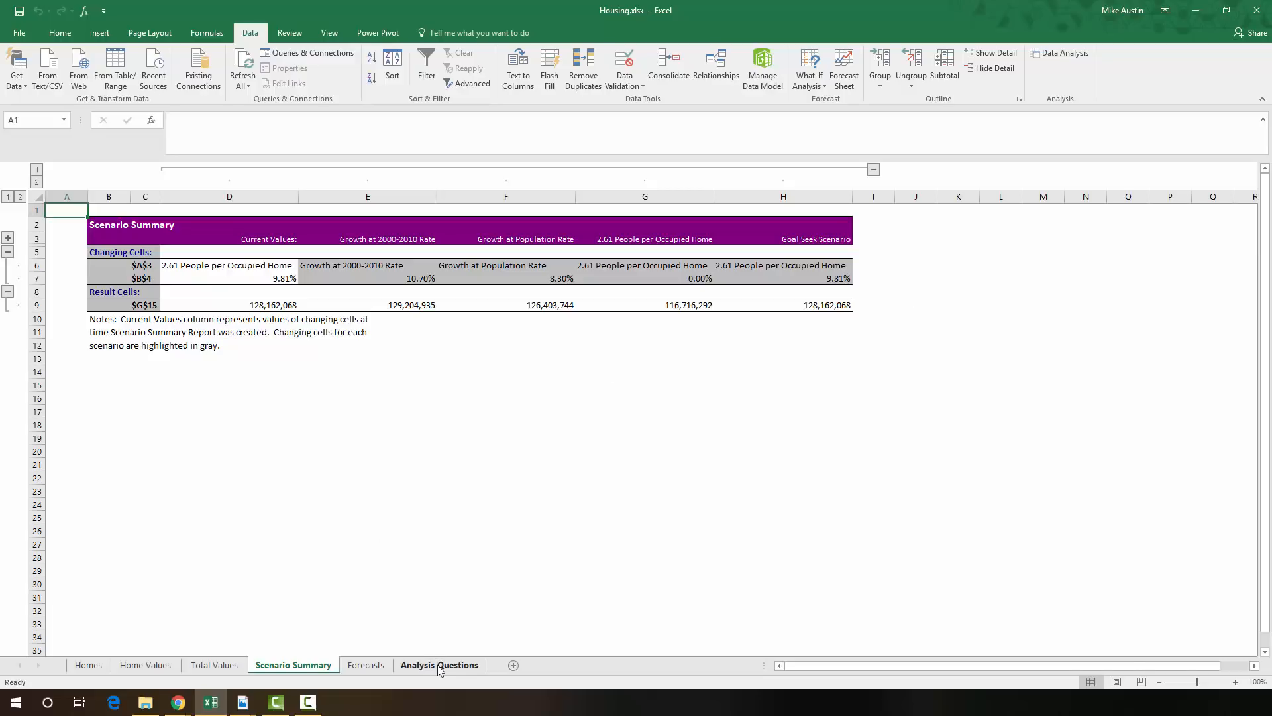
# - Go to the Analysis Questions worksheet
pyautogui.click(438, 664)
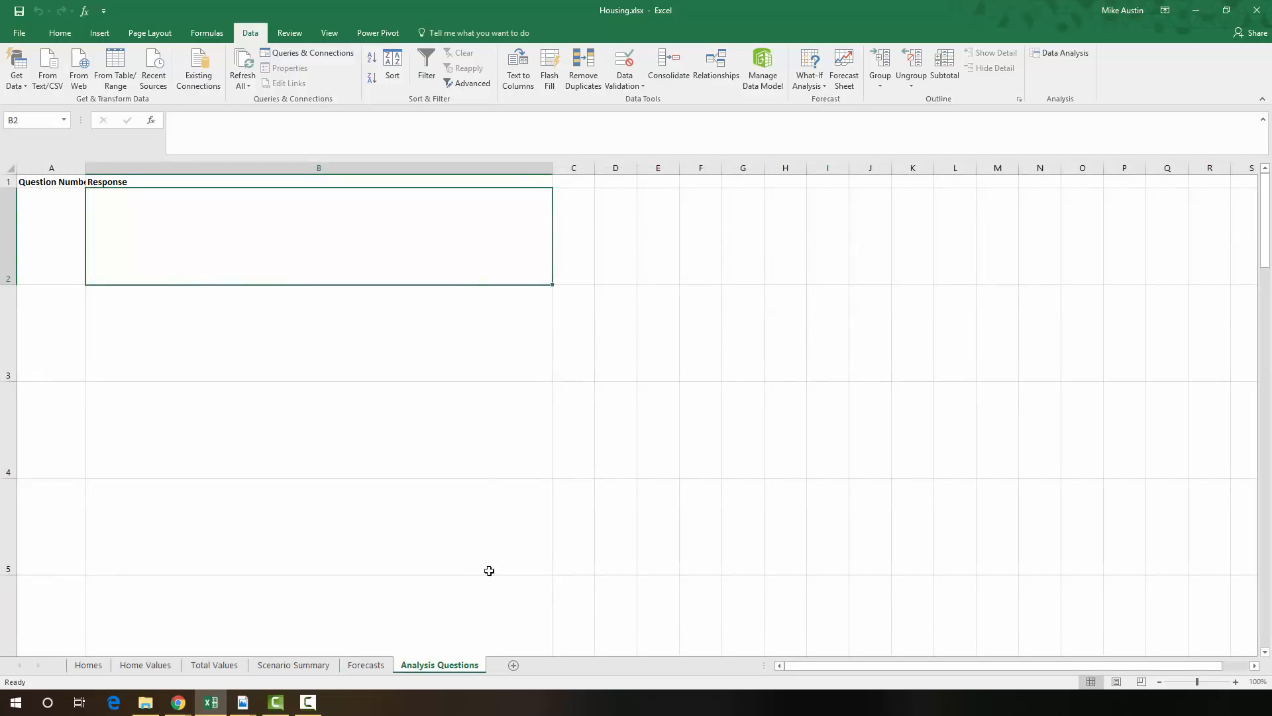
pyautogui.moveTo(386, 271)
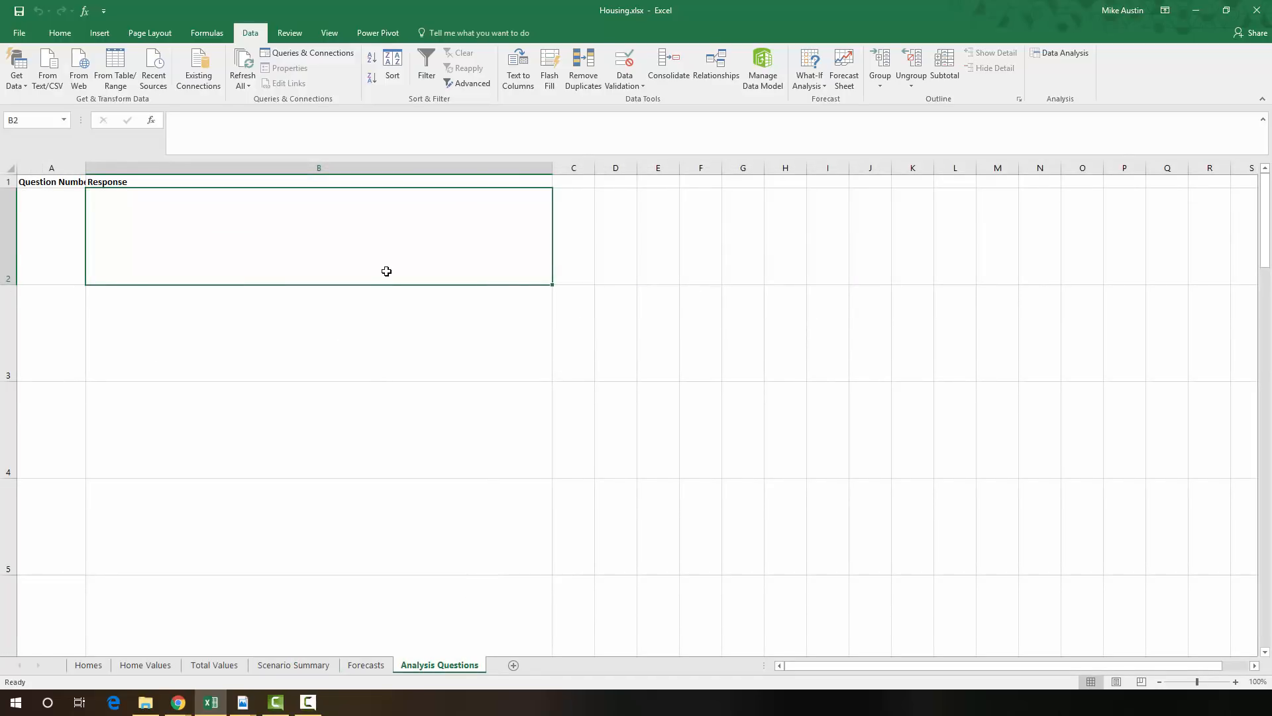
pyautogui.moveTo(105, 276)
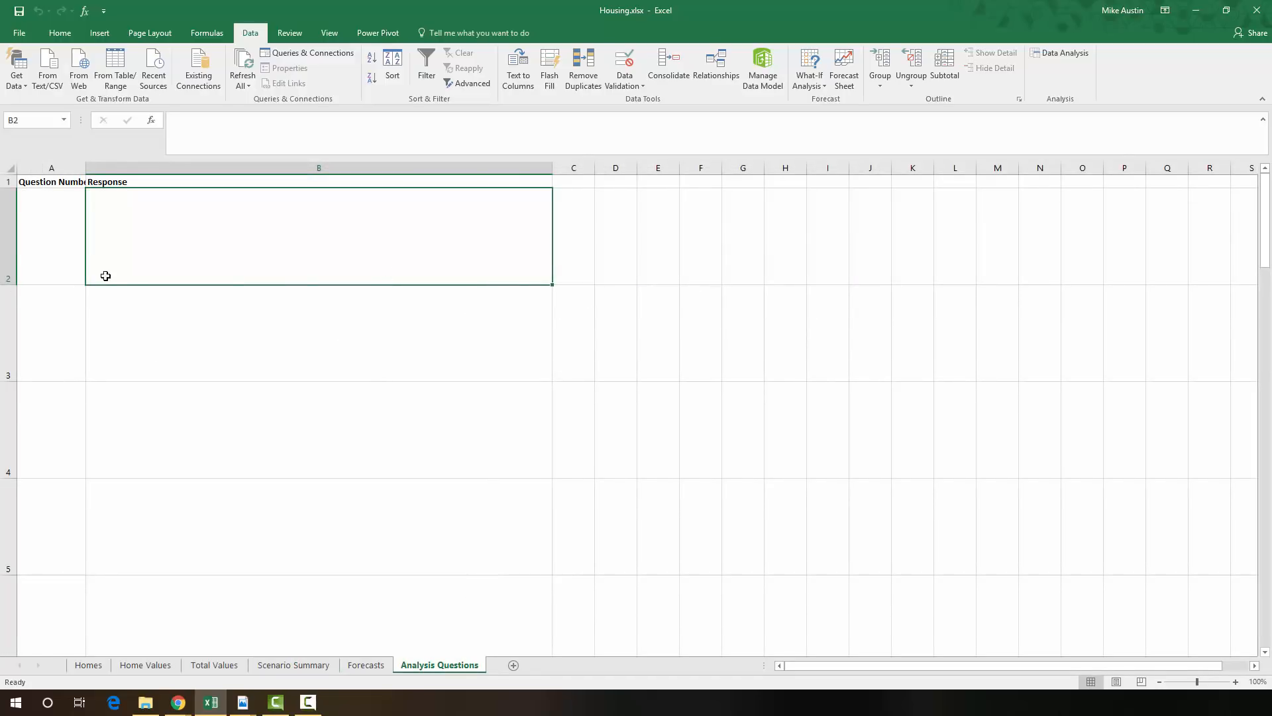
pyautogui.moveTo(290, 368)
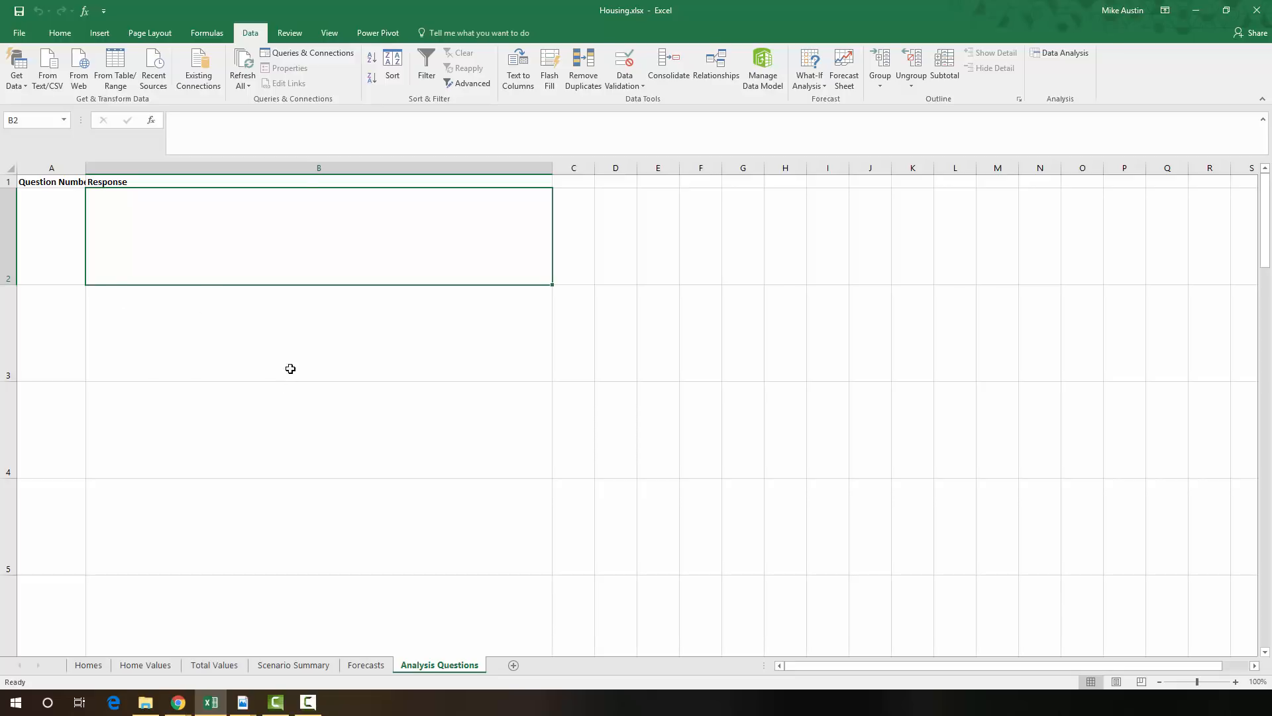
pyautogui.moveTo(344, 245)
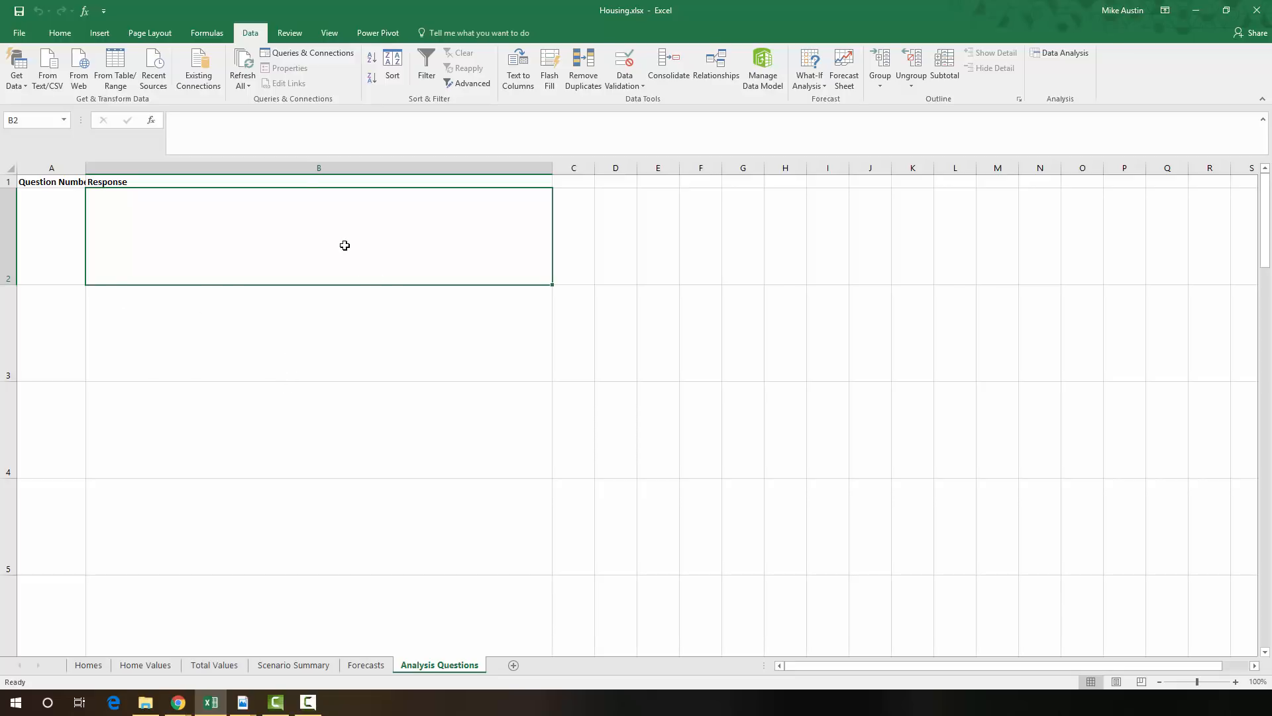